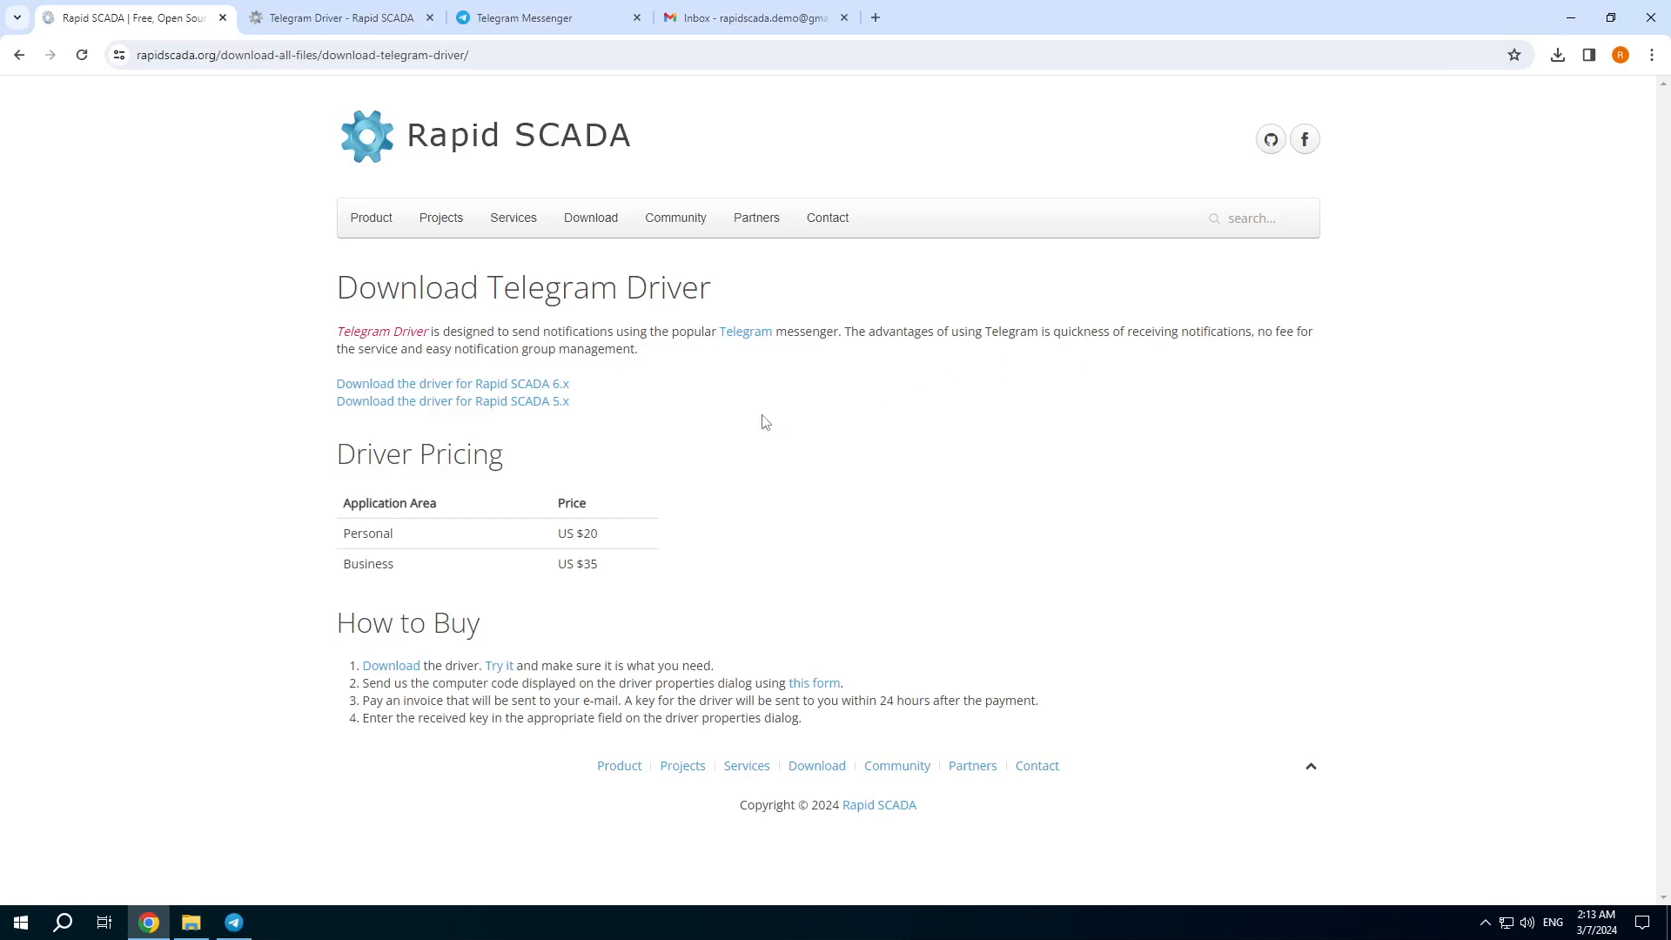
pyautogui.moveTo(761, 421)
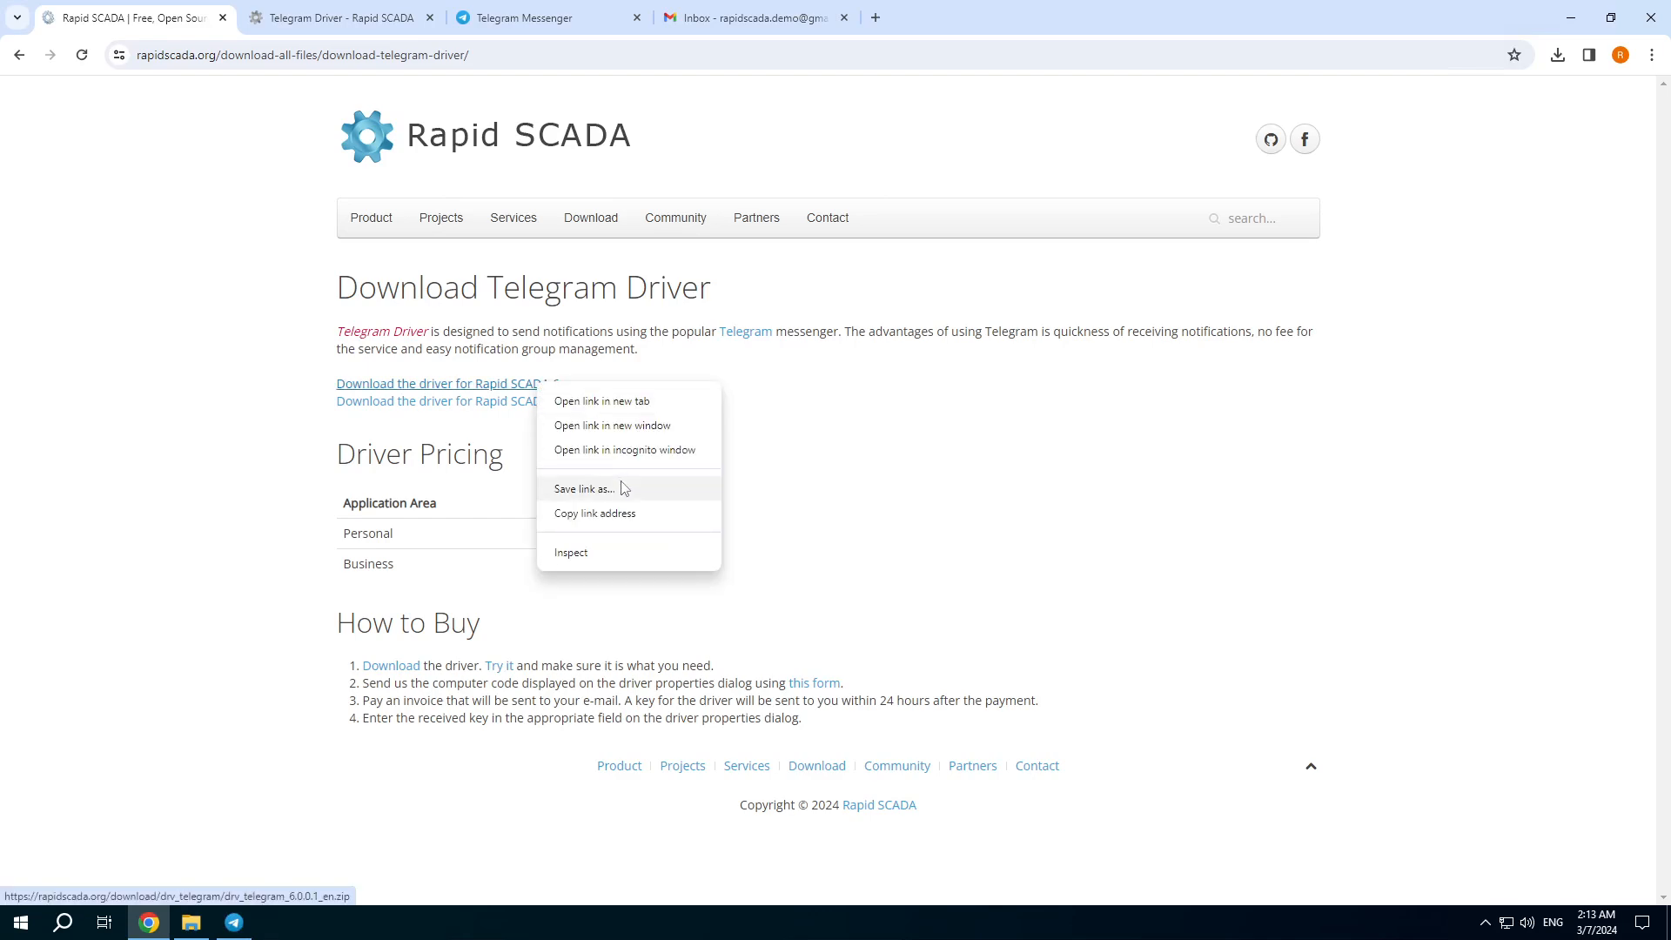
# Save the Rapid SCADA 6.x Telegram driver zip into the Downloads folder.
pyautogui.click(585, 489)
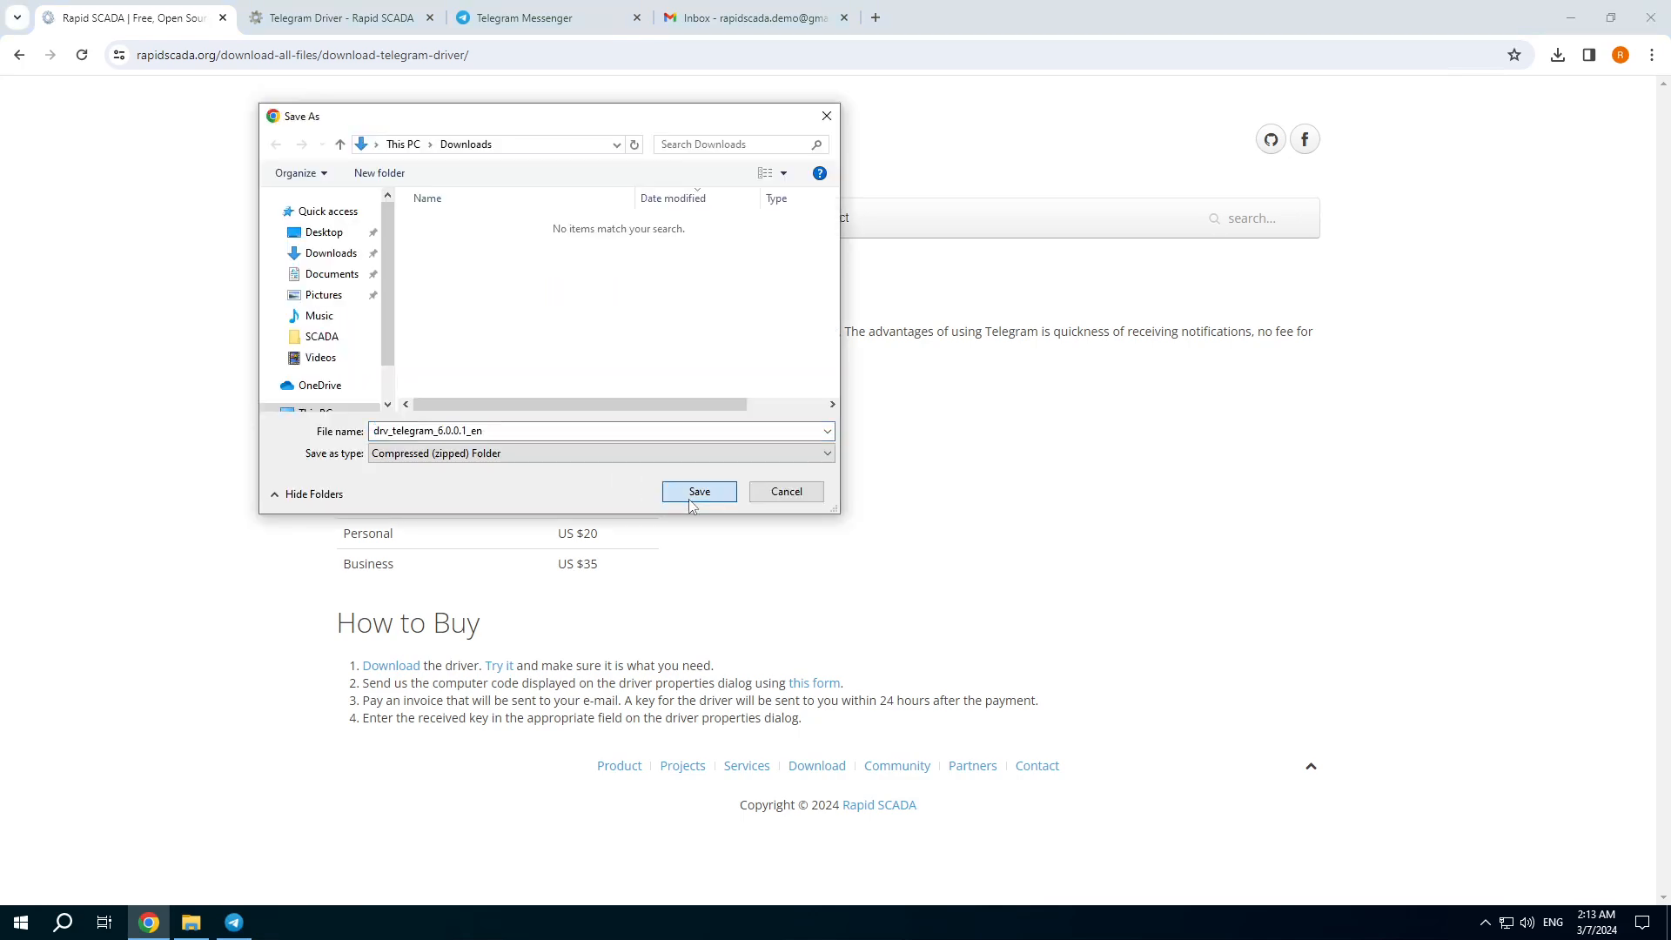
pyautogui.click(698, 491)
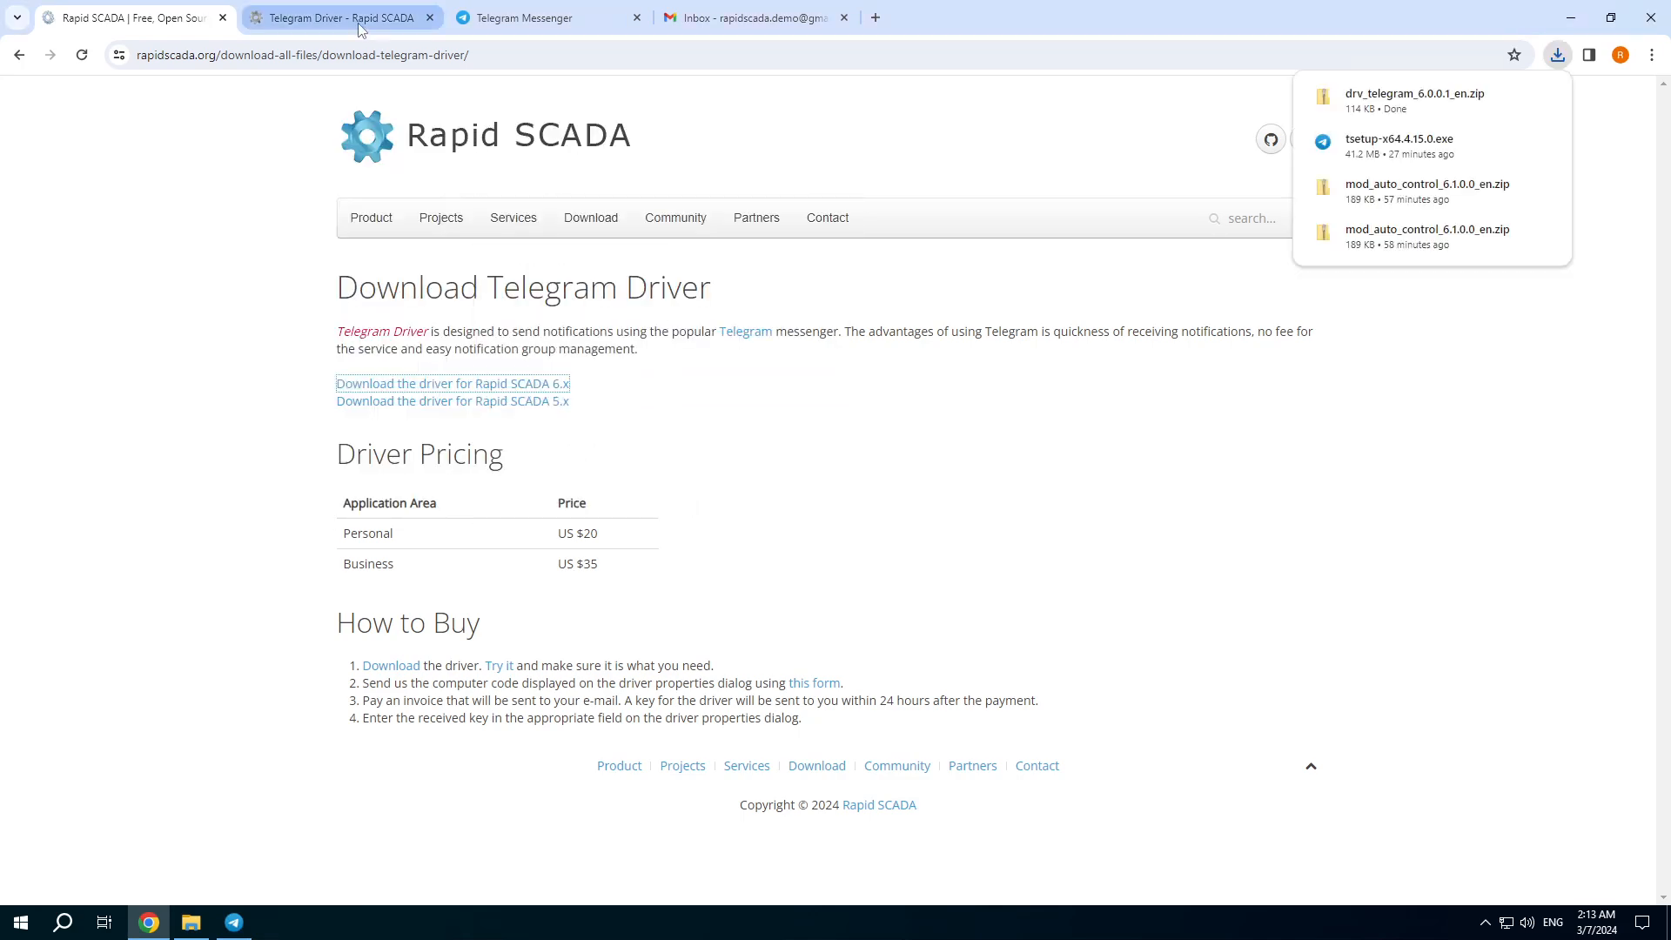
# Review the Telegram driver docs, then go to telegram.org's Telegram for PC / Linux page.
pyautogui.click(453, 401)
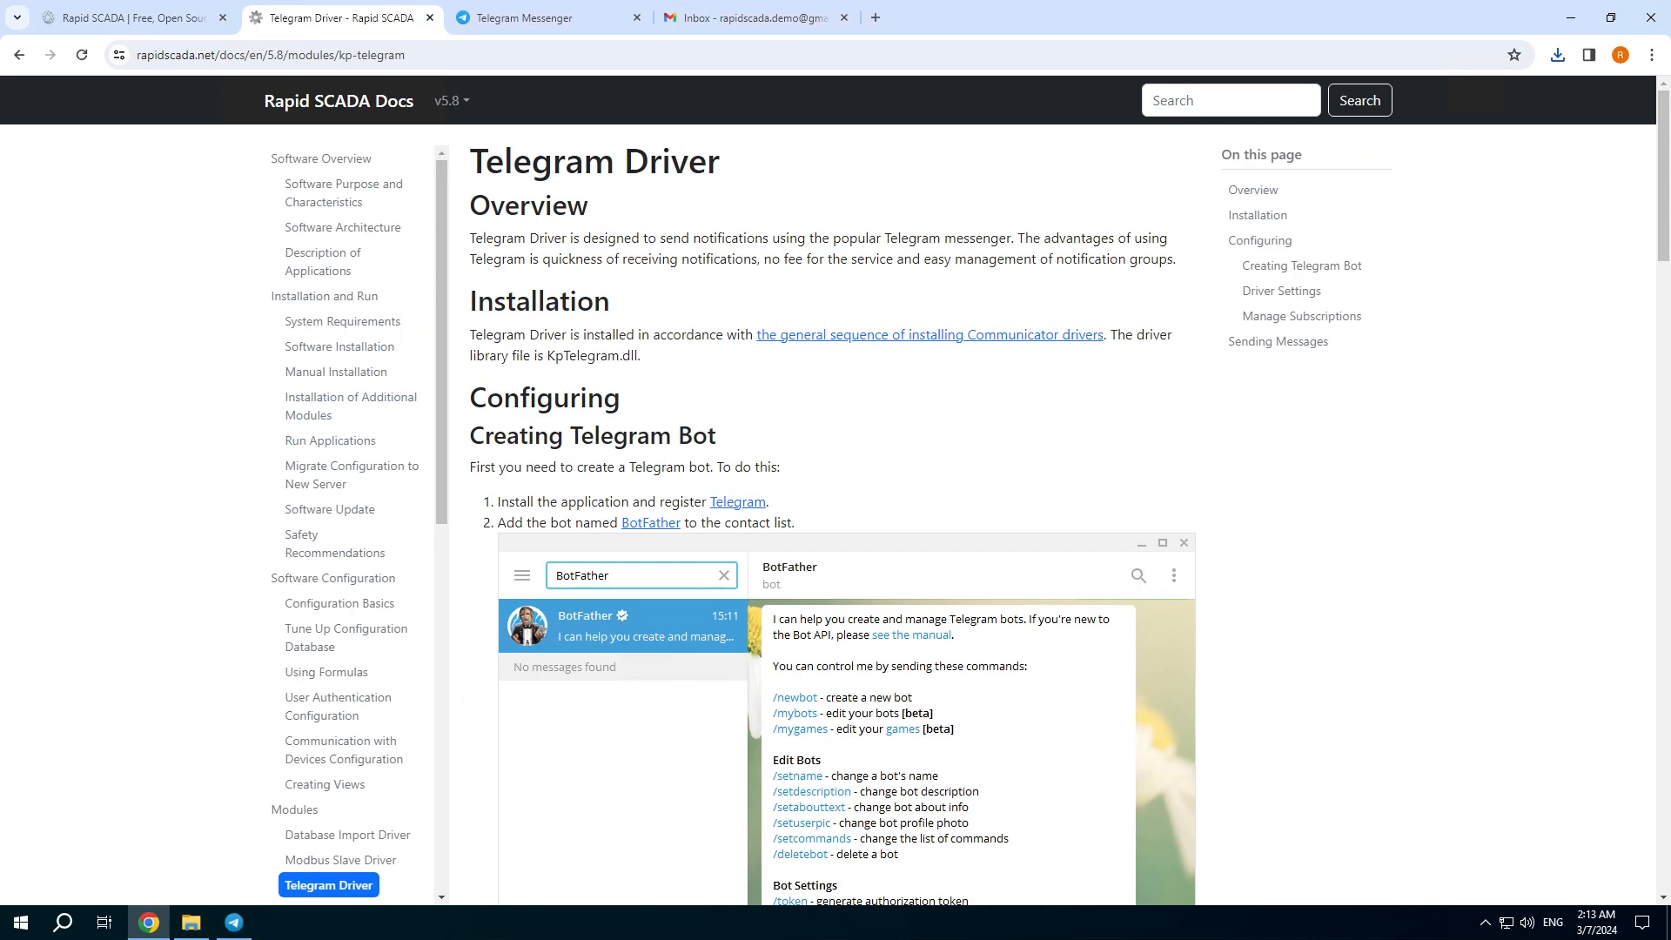
pyautogui.moveTo(558, 278)
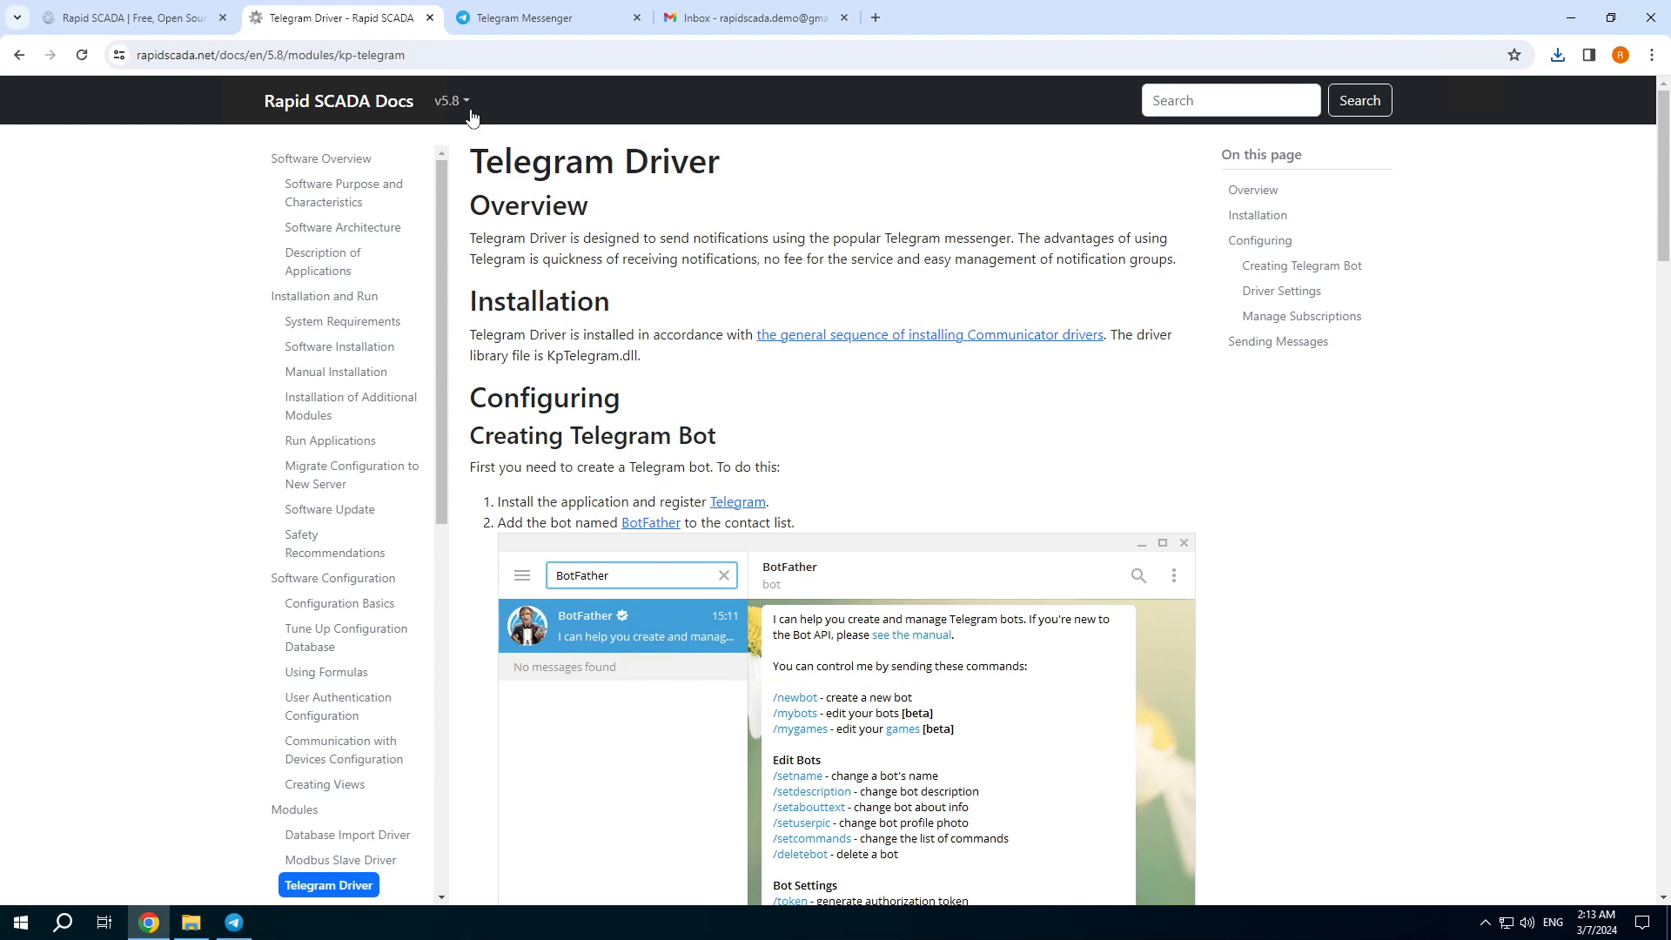
pyautogui.moveTo(622, 216)
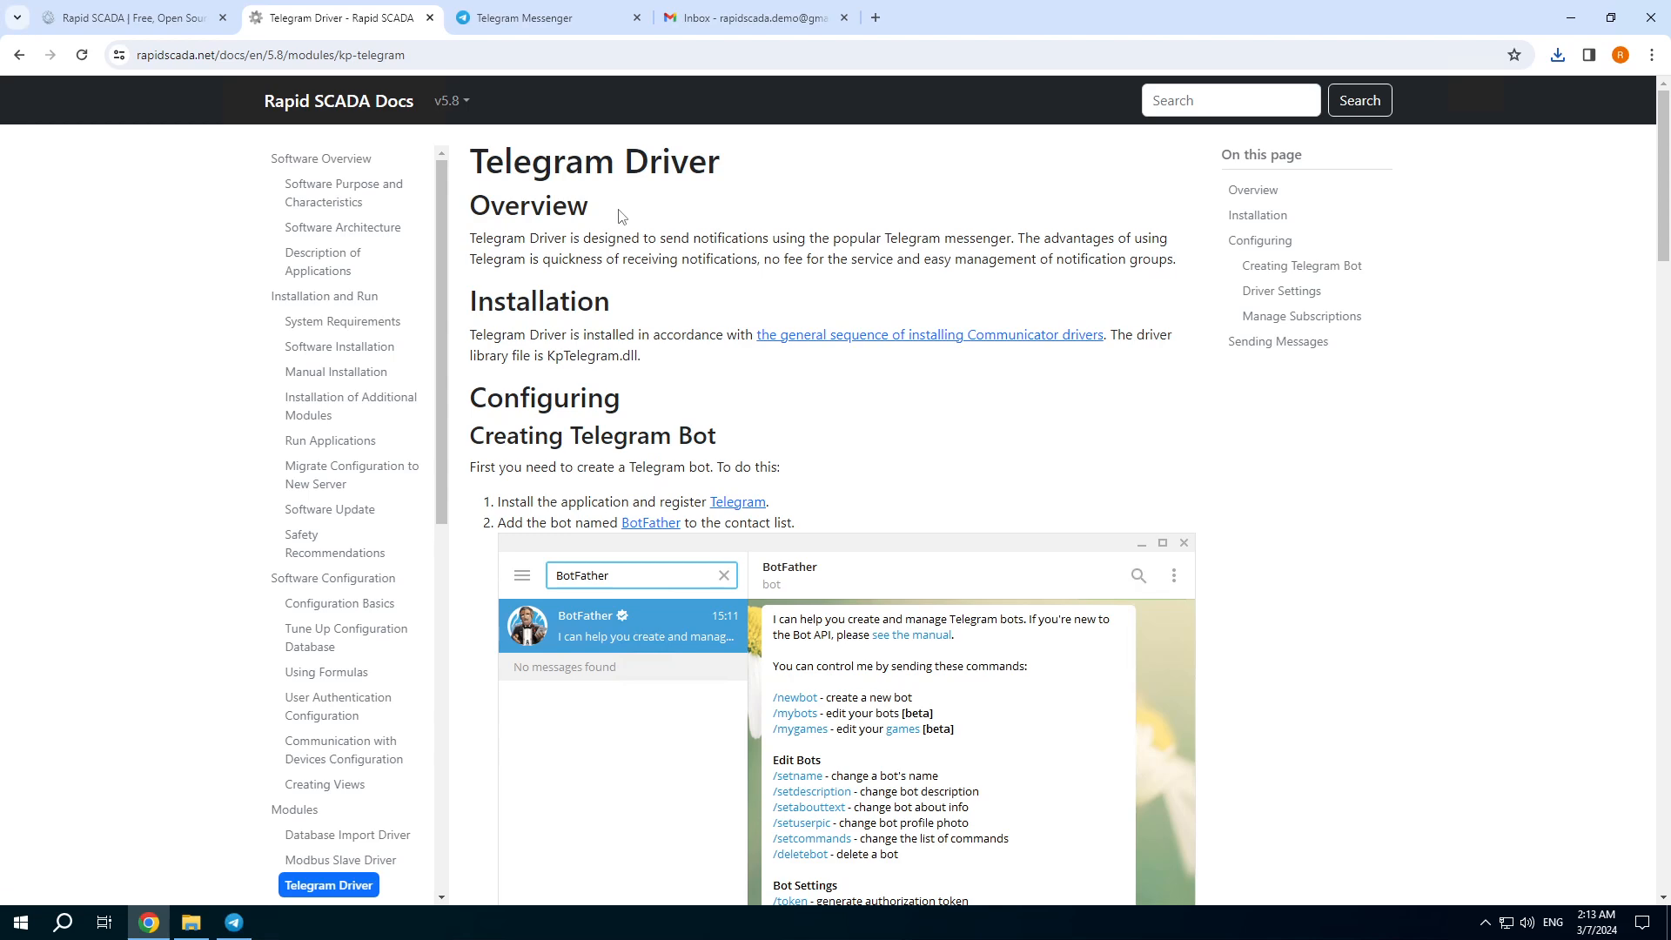
pyautogui.moveTo(535, 49)
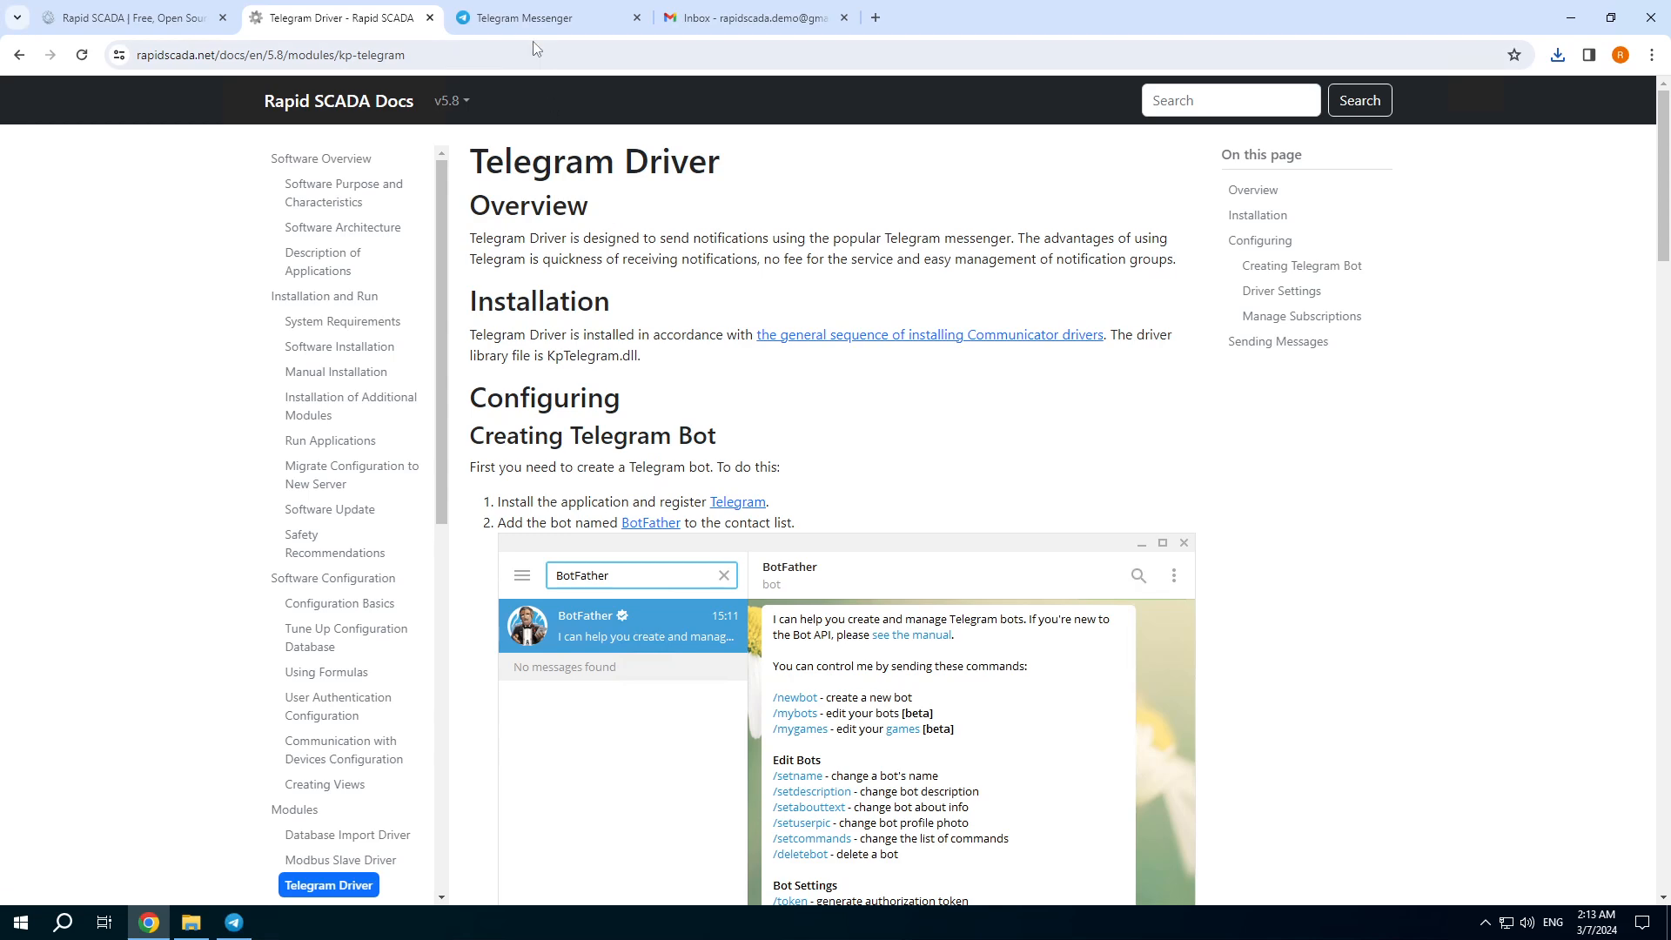
pyautogui.click(543, 18)
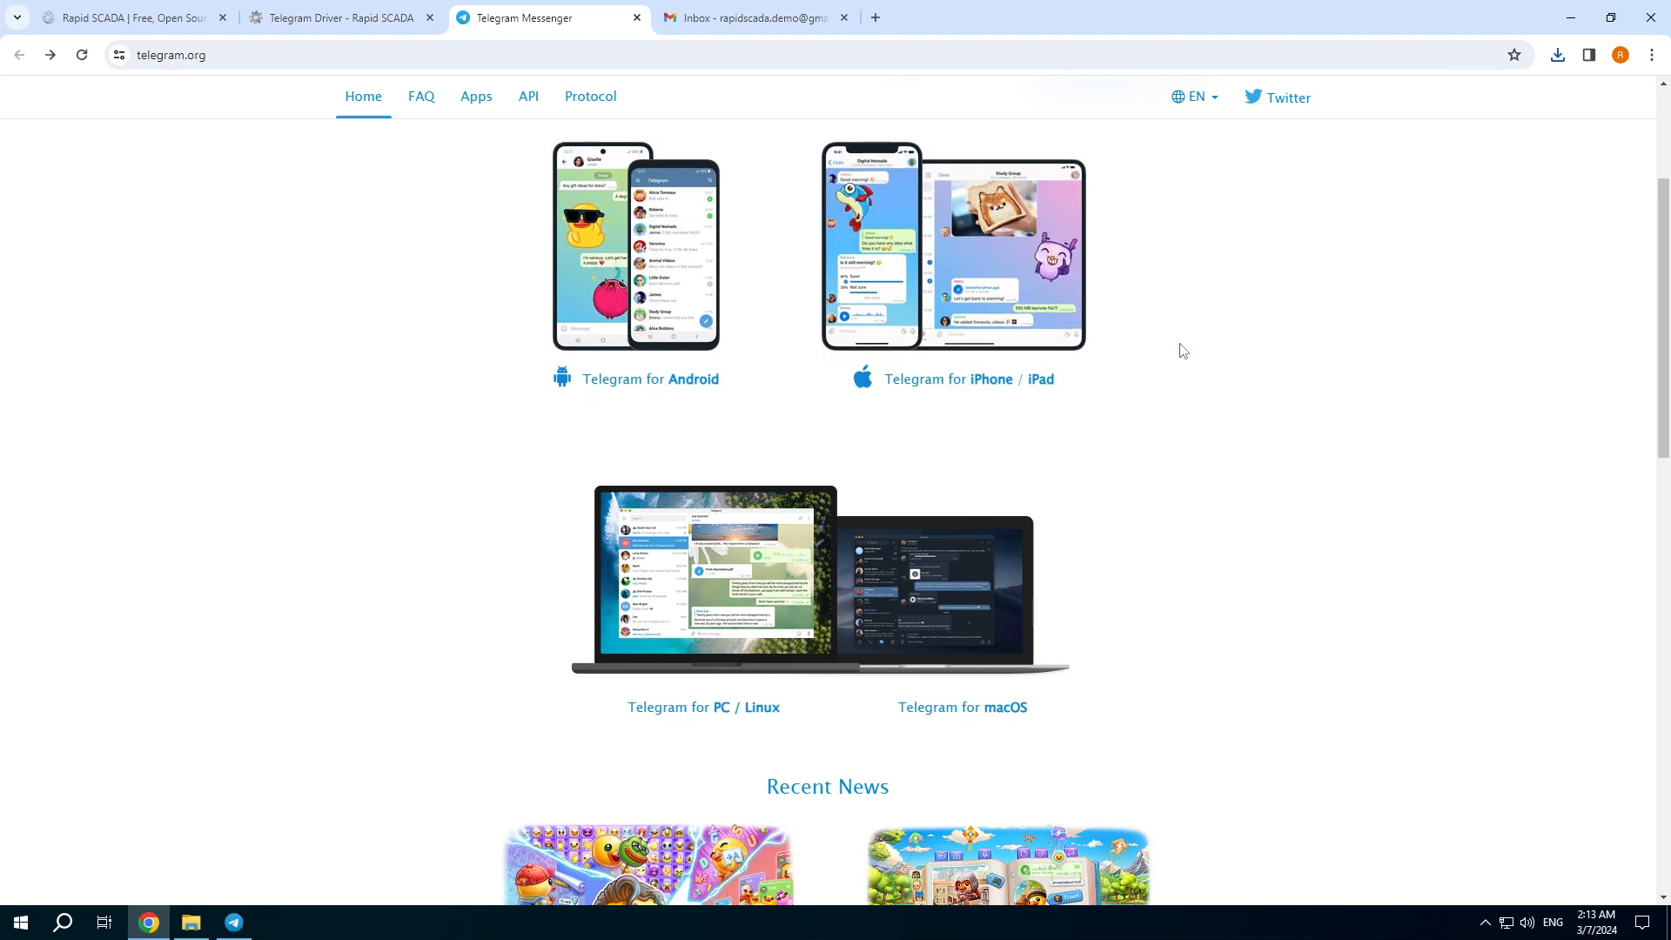
pyautogui.moveTo(702, 714)
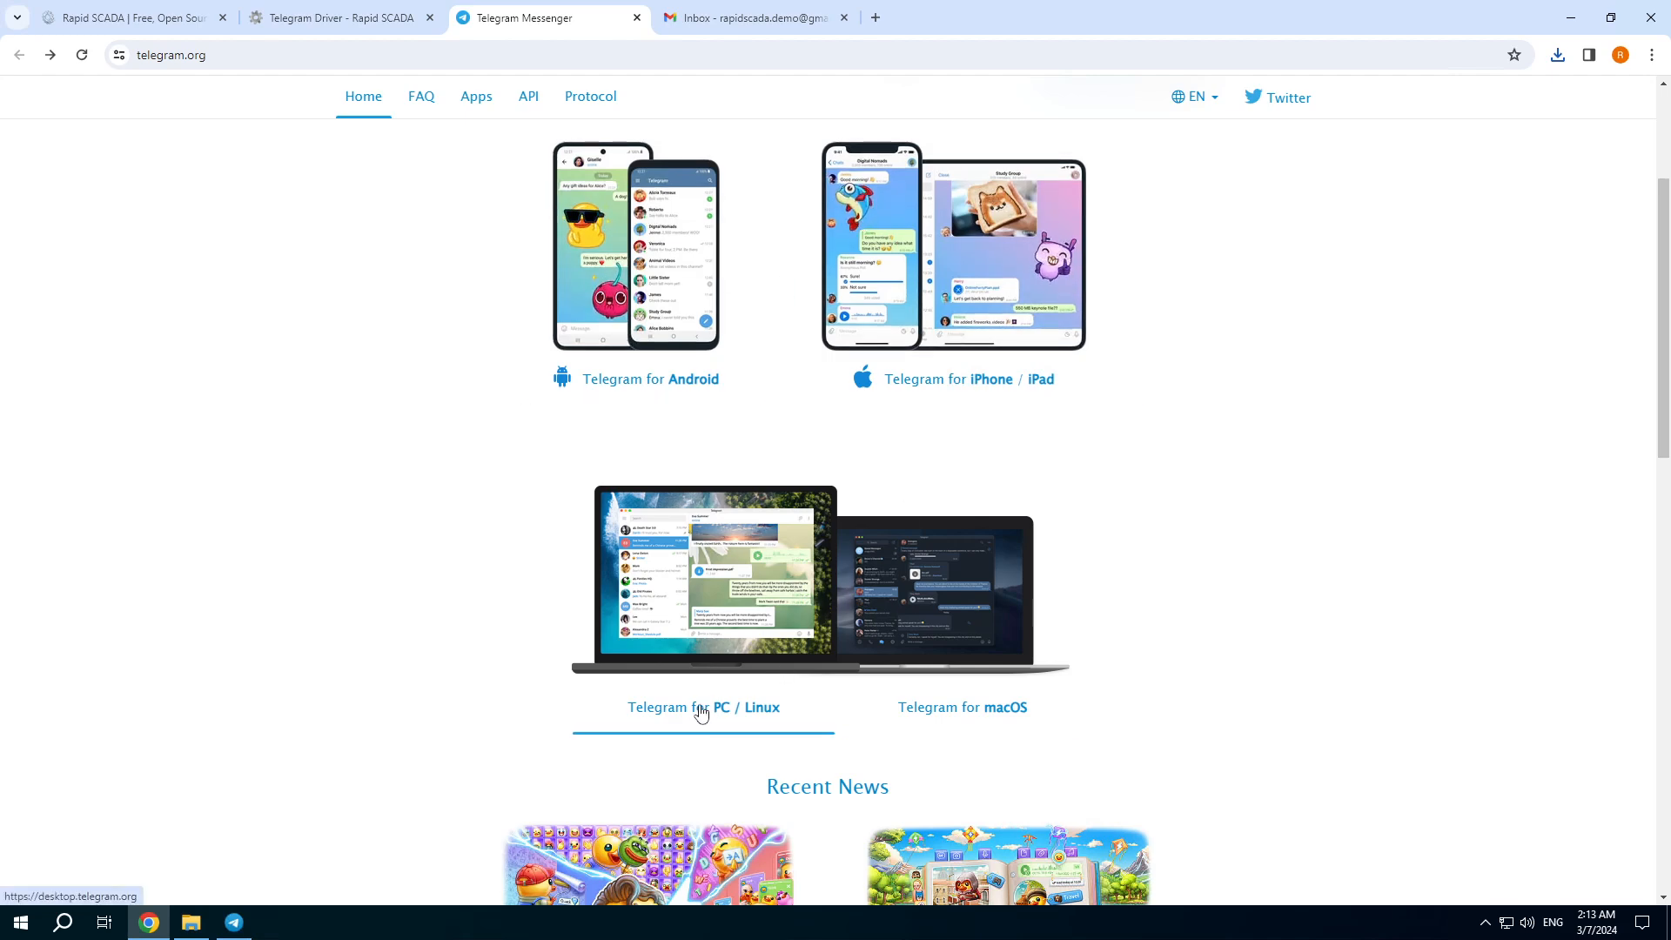
pyautogui.click(700, 707)
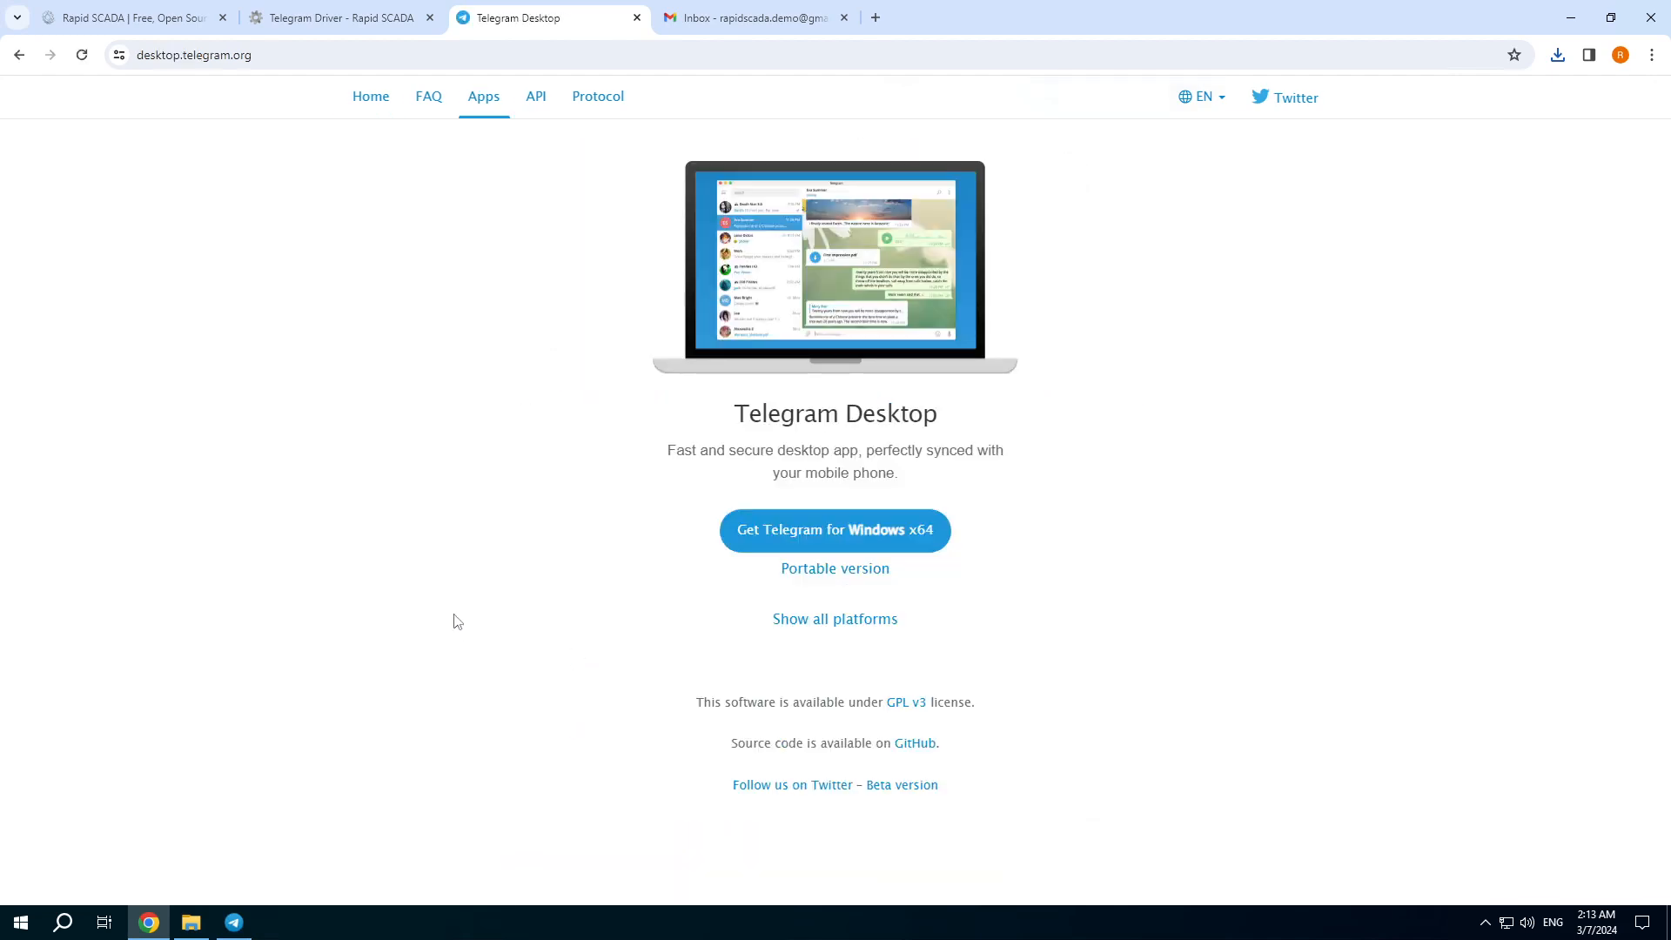
pyautogui.moveTo(468, 597)
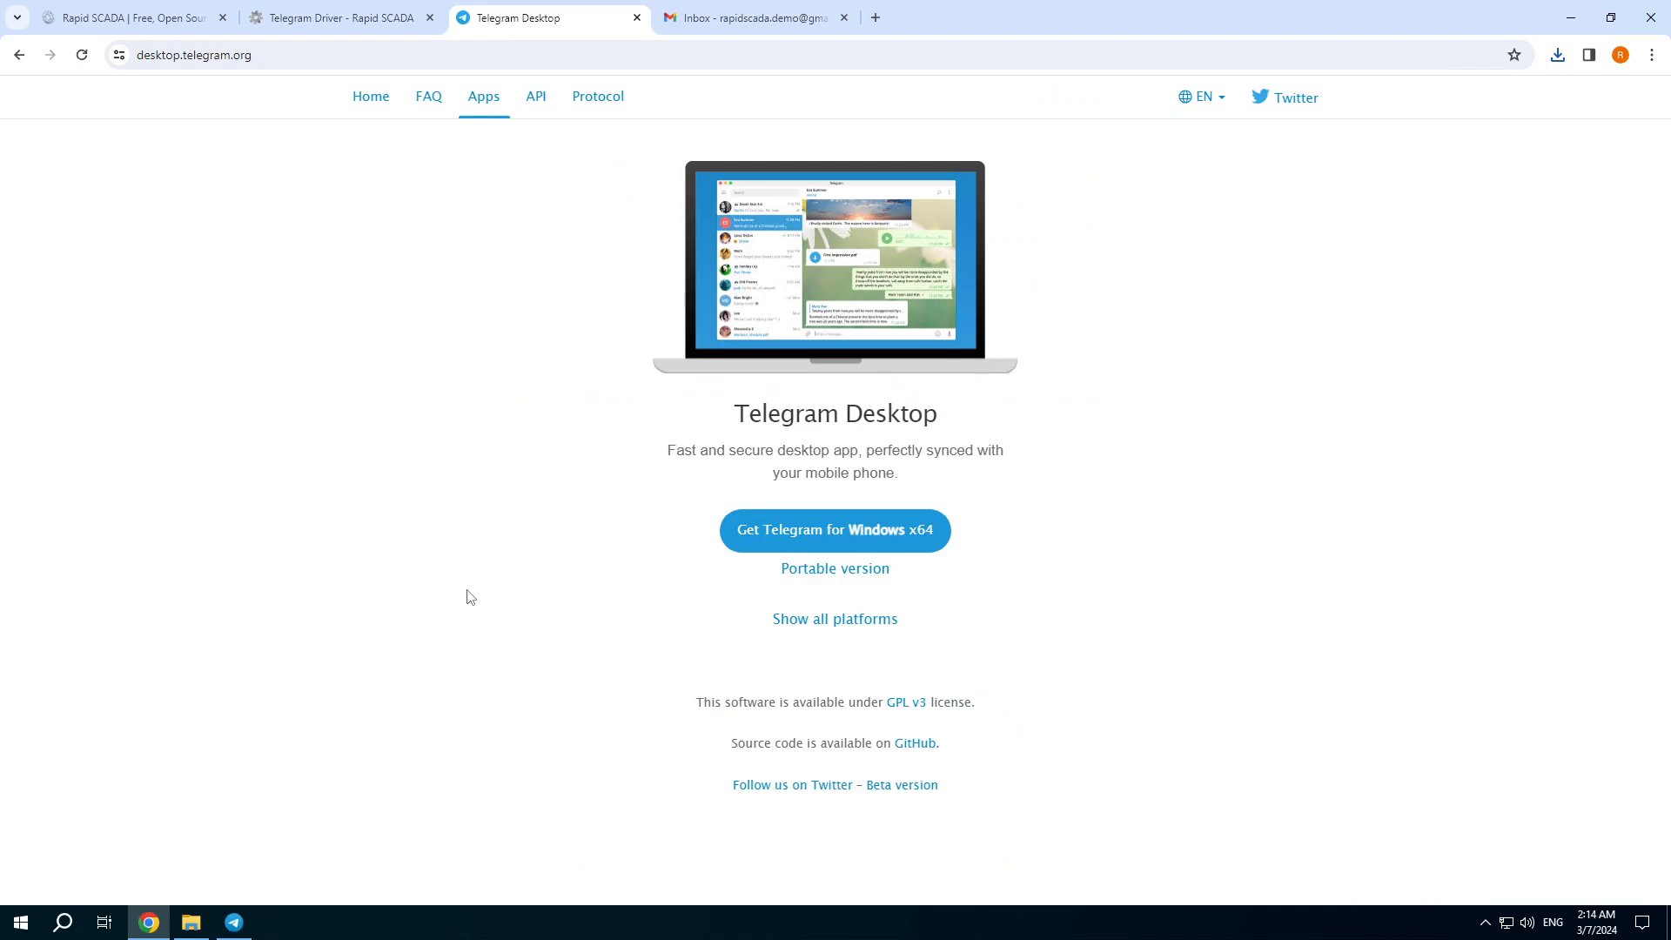
pyautogui.moveTo(221, 911)
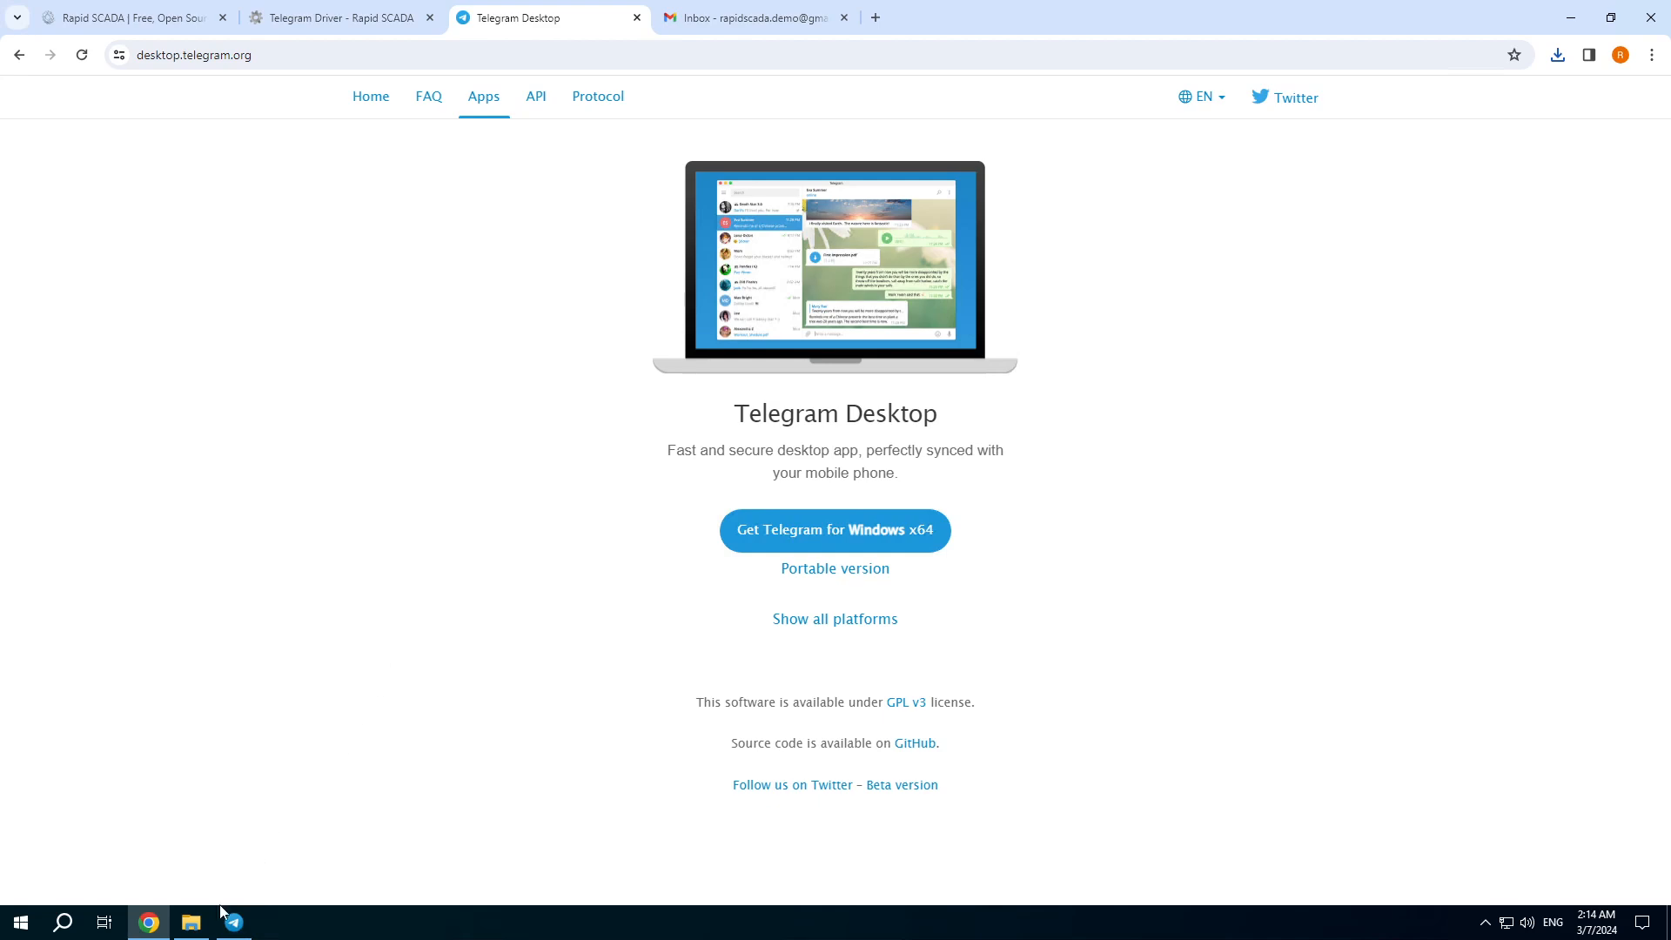
# Extract the driver zip in Downloads and browse into its SCADA folder.
pyautogui.click(189, 921)
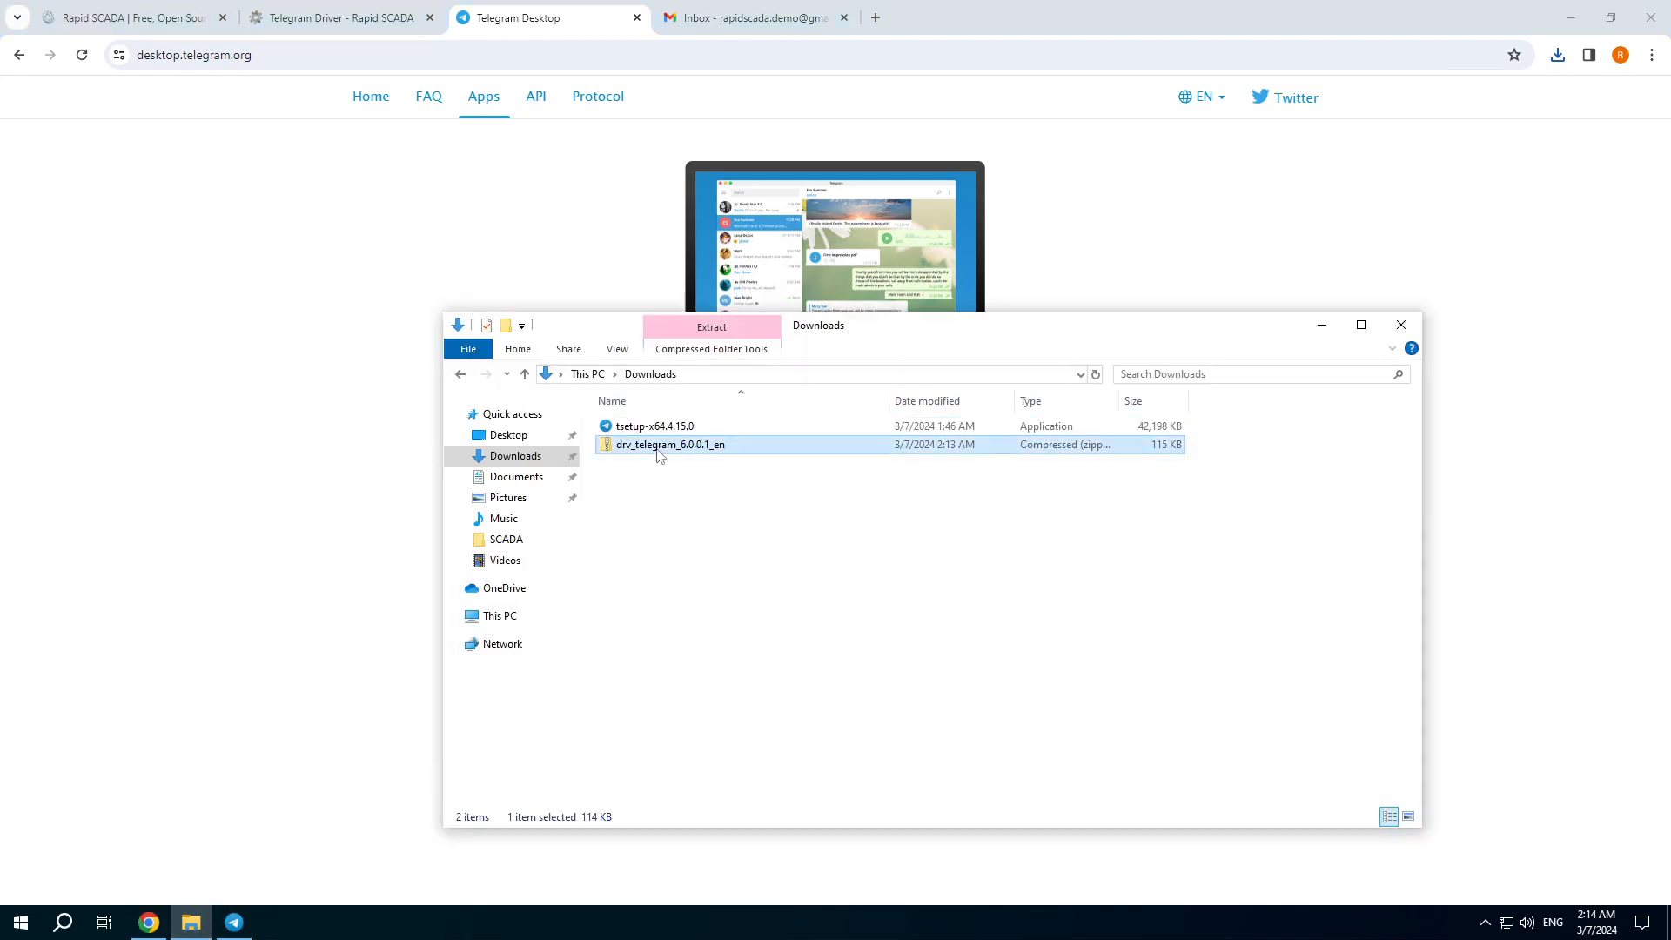
pyautogui.rightClick(669, 444)
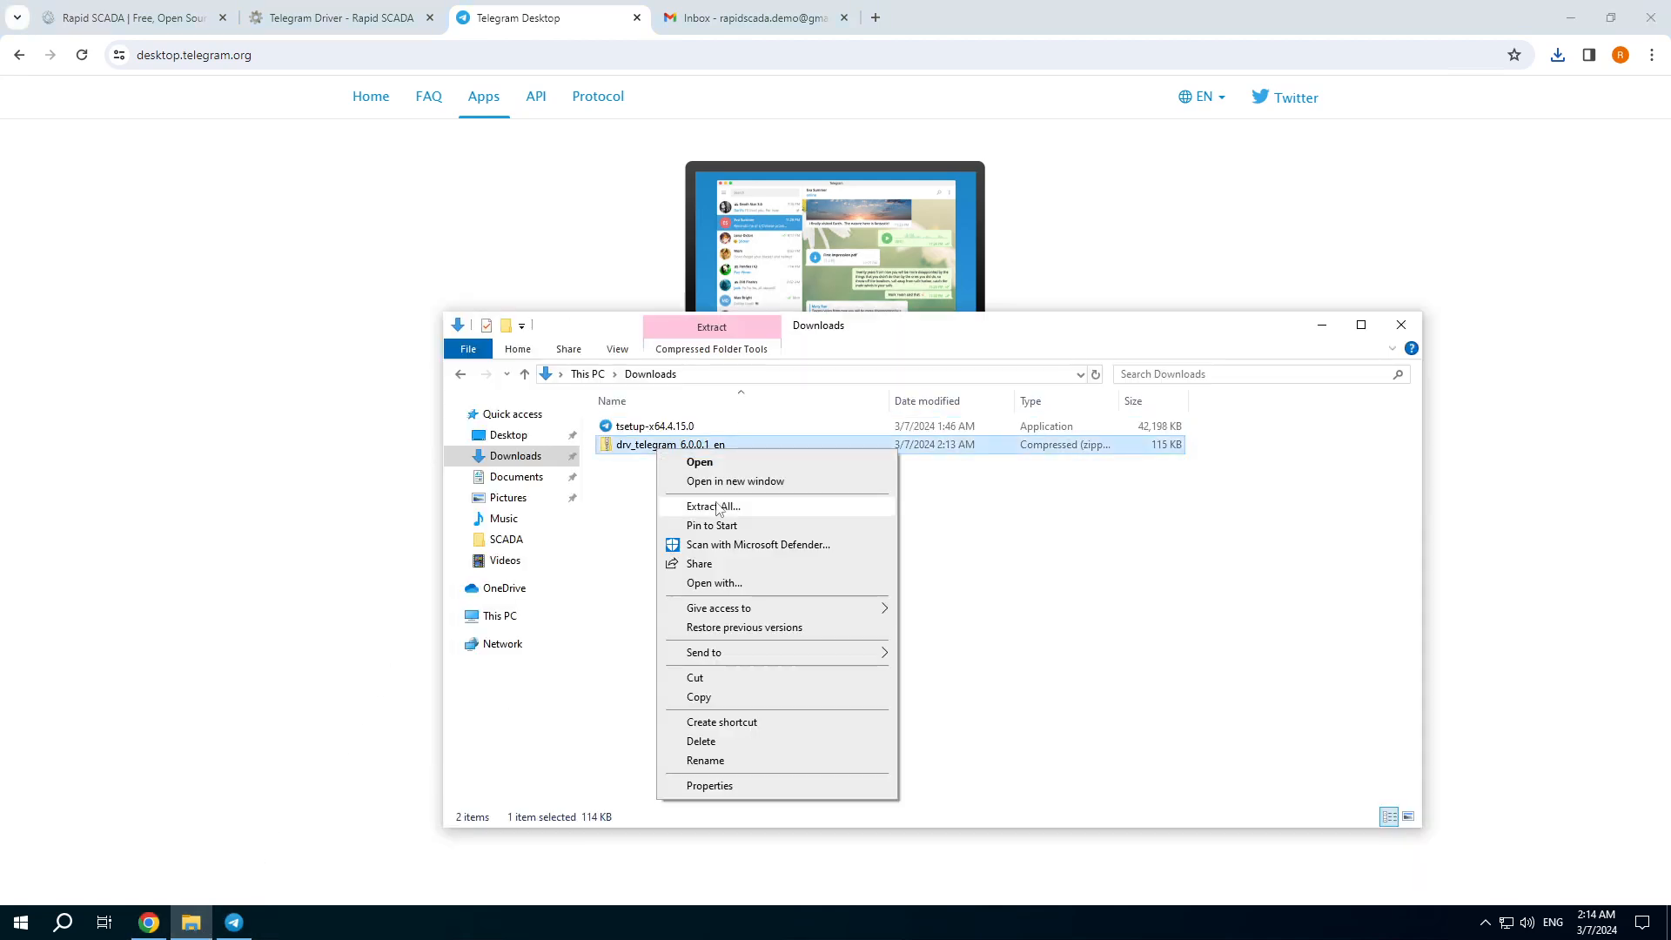
pyautogui.click(710, 506)
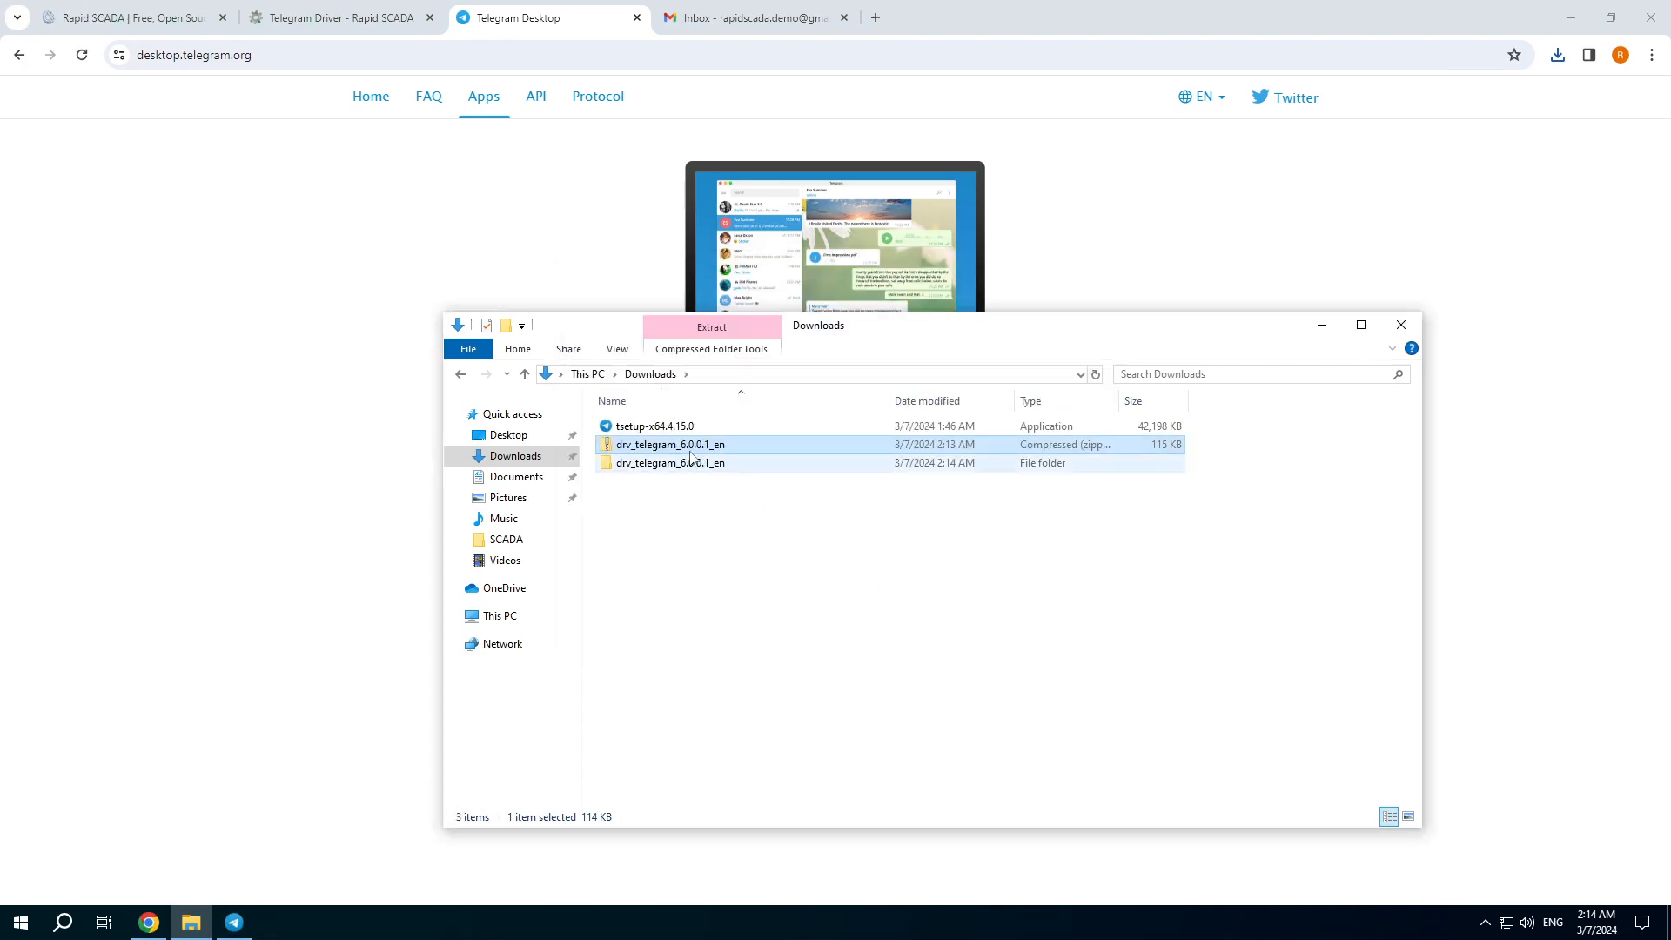
pyautogui.doubleClick(669, 463)
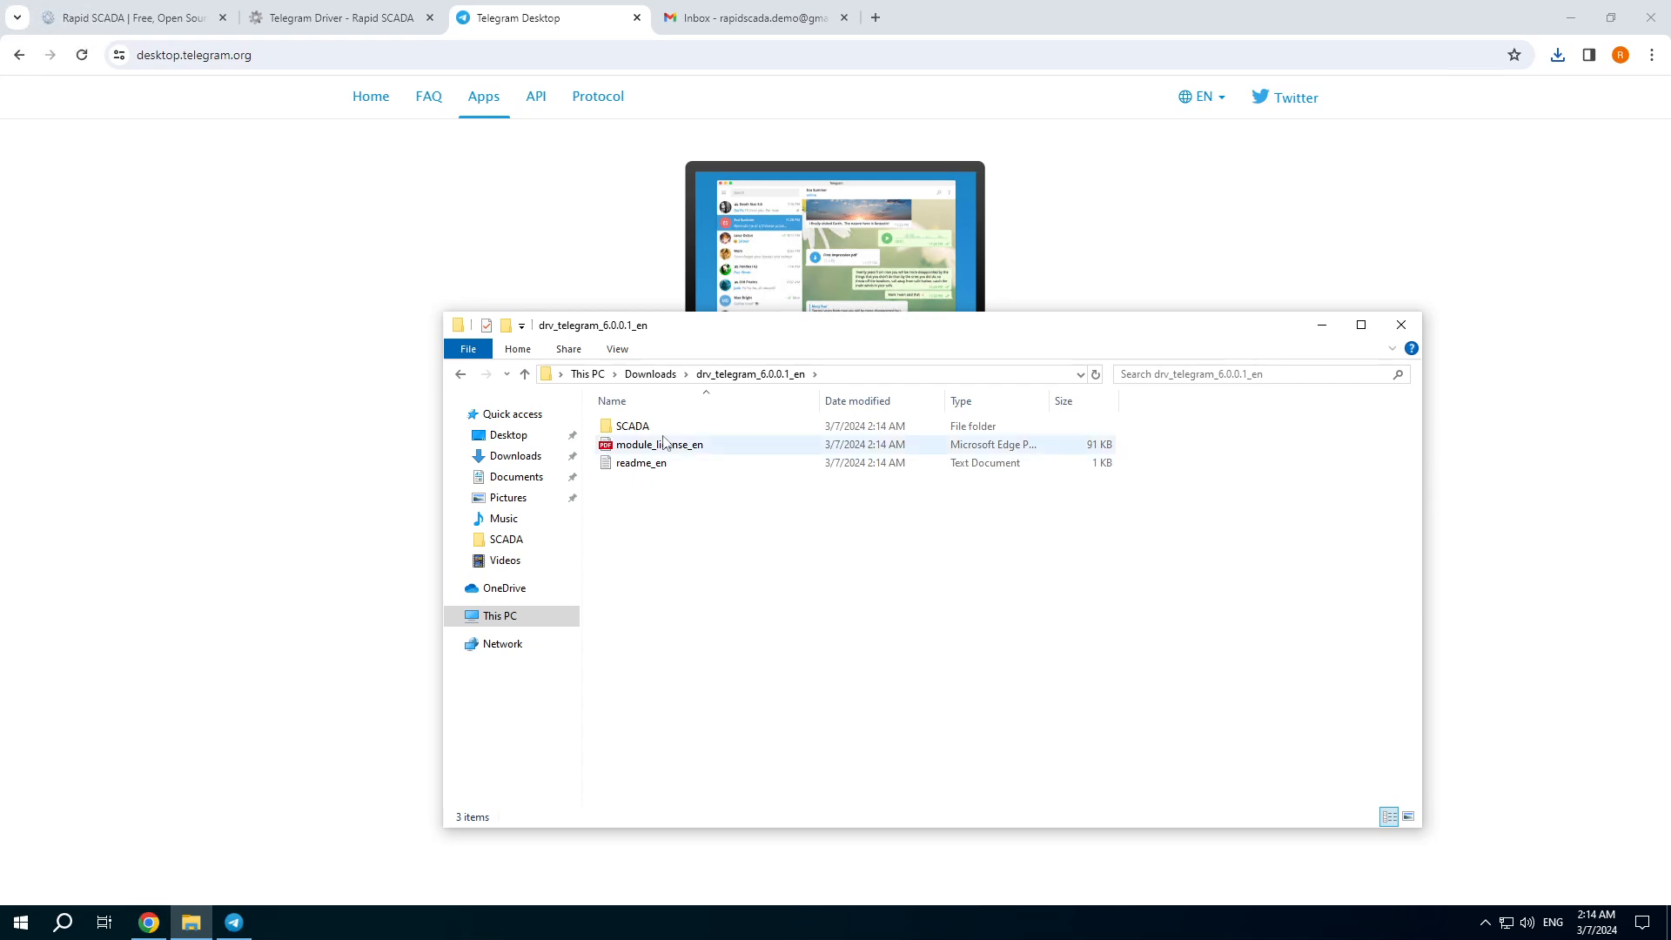
pyautogui.doubleClick(632, 425)
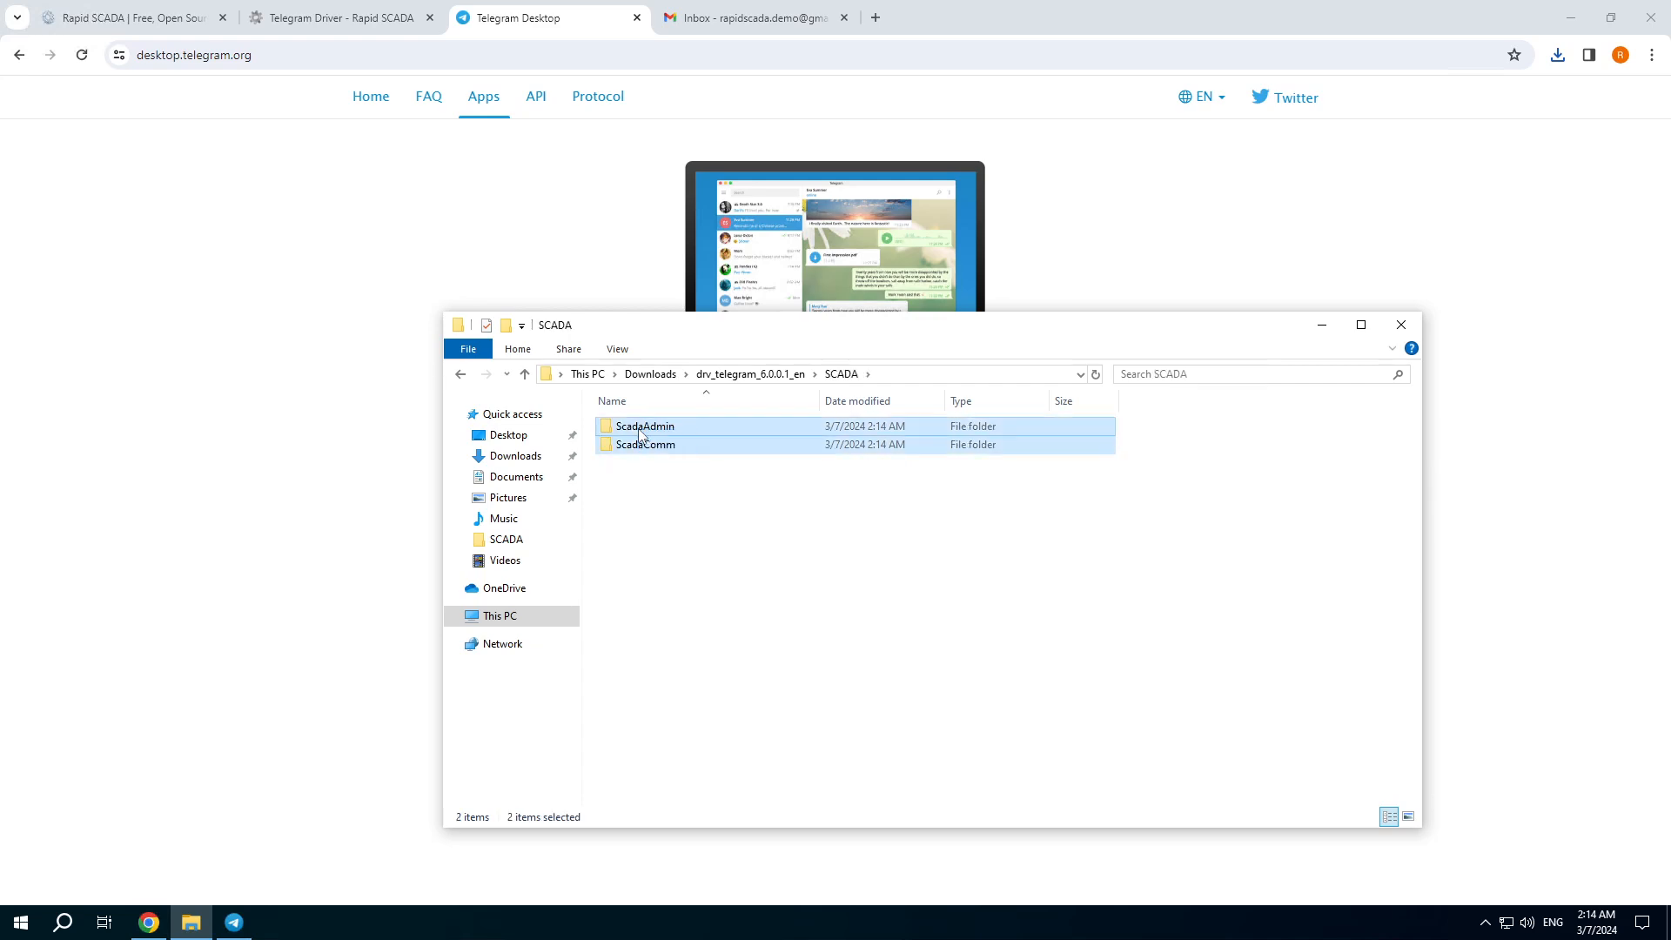
# Copy ScadaAdmin and ScadaComm into C:\Program Files\SCADA with administrator permission.
pyautogui.click(497, 616)
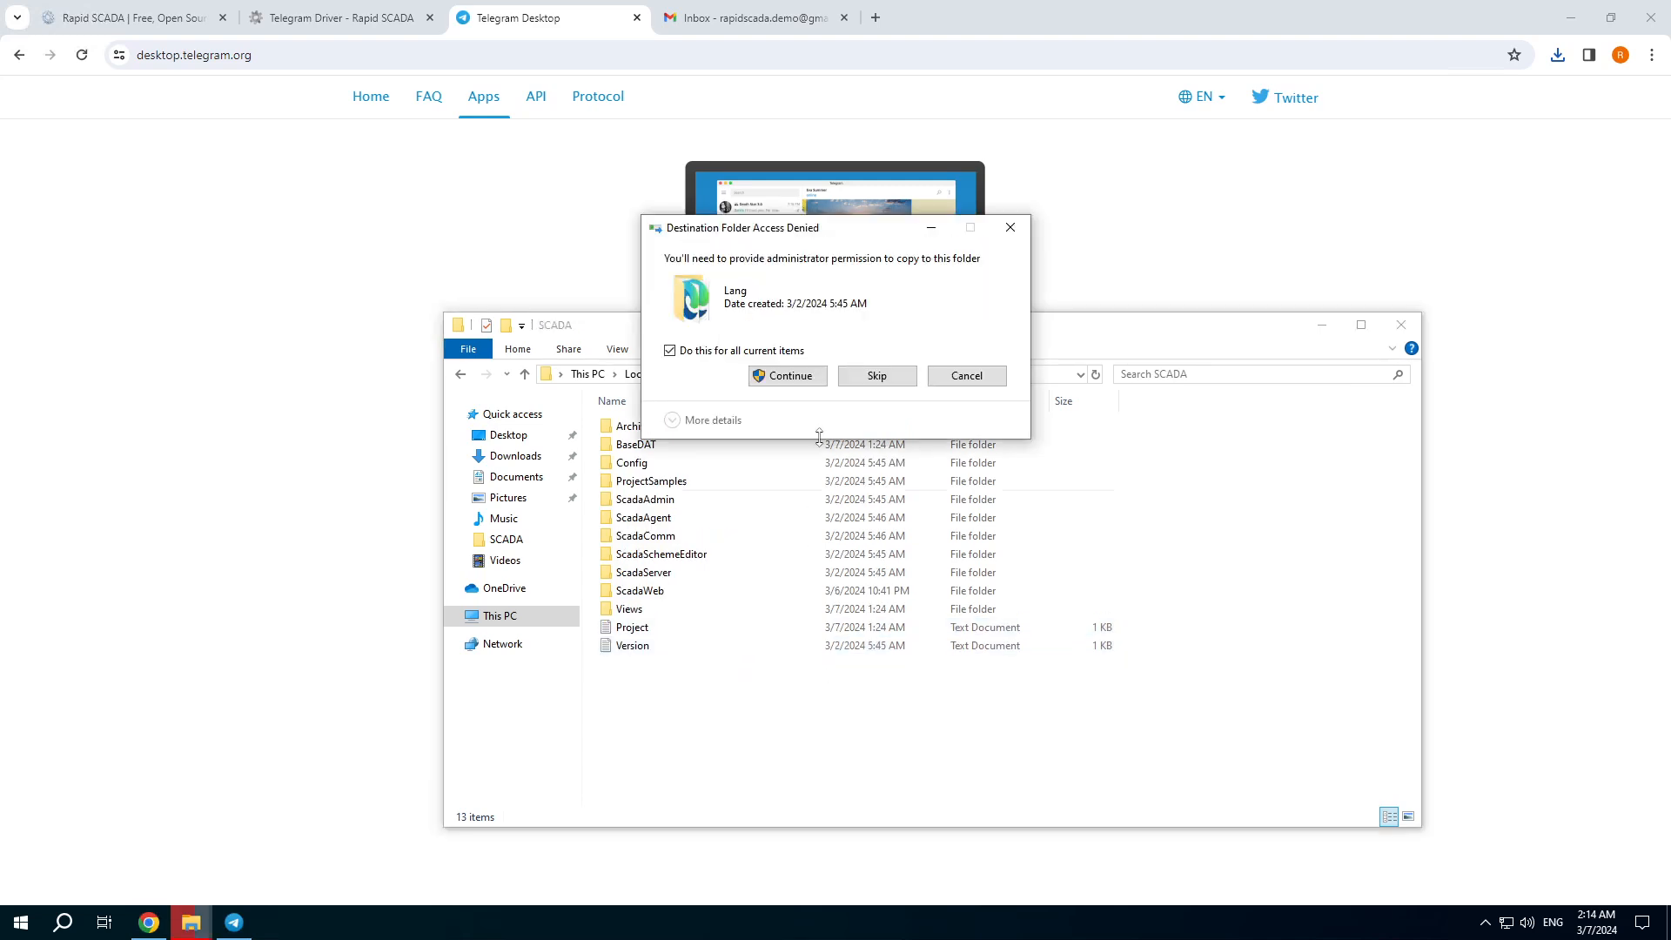
pyautogui.click(787, 376)
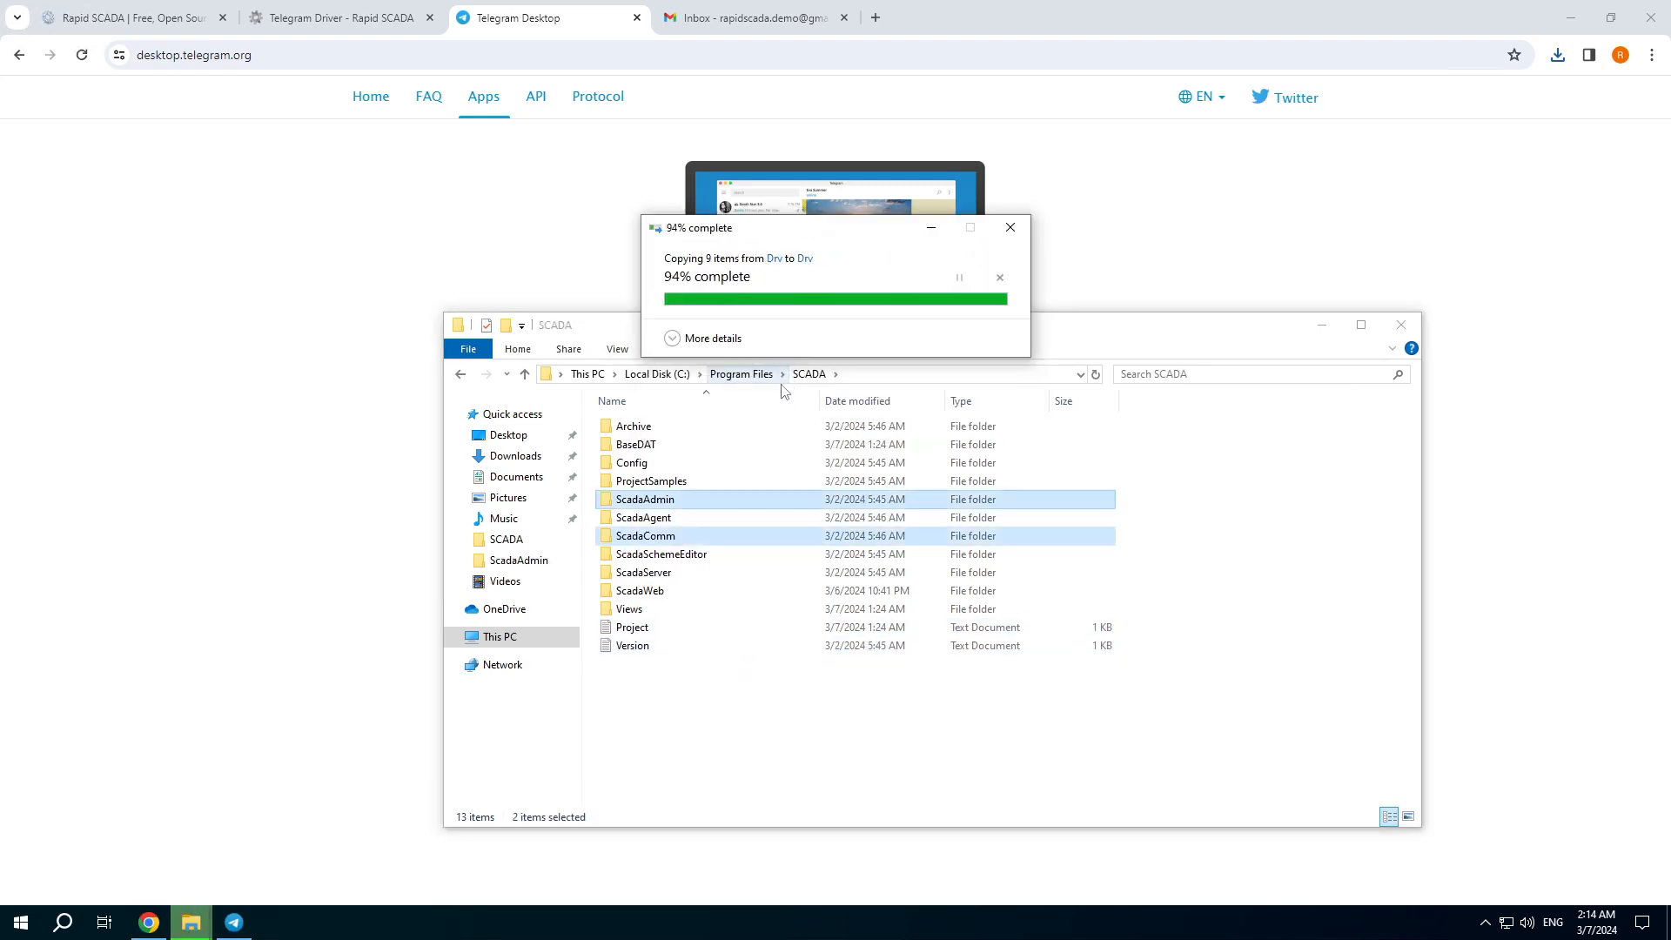
# Unblock DrvTelegram.View.dll in the installed ScadaAdmin Lib folder via its properties.
pyautogui.doubleClick(644, 500)
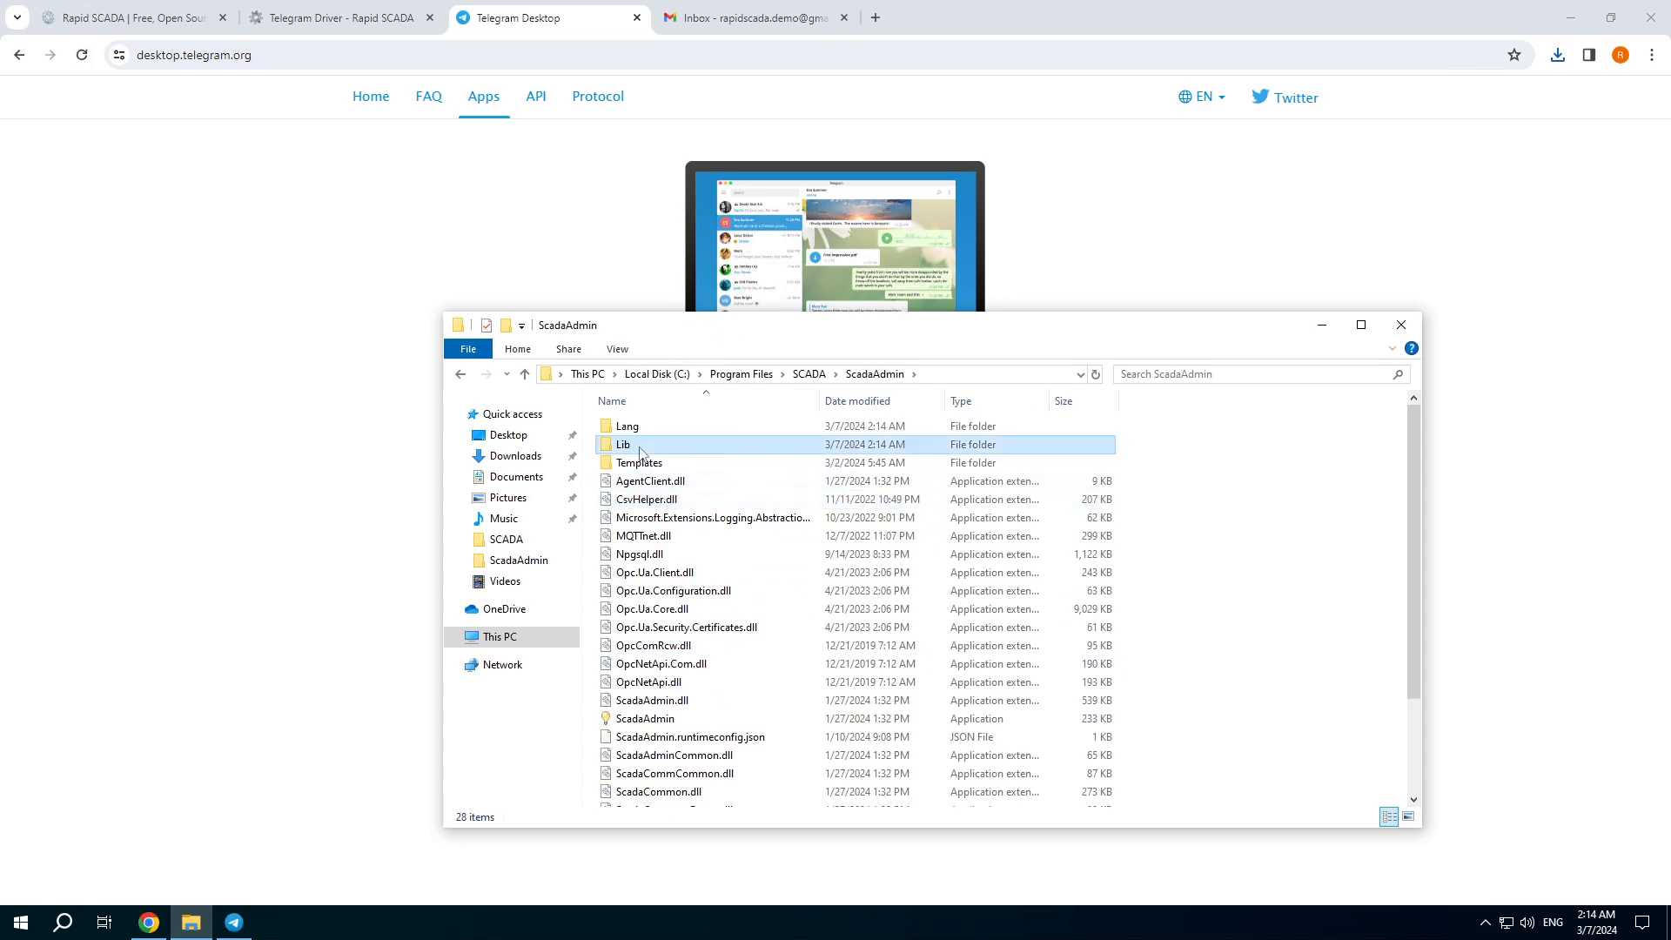
pyautogui.doubleClick(624, 443)
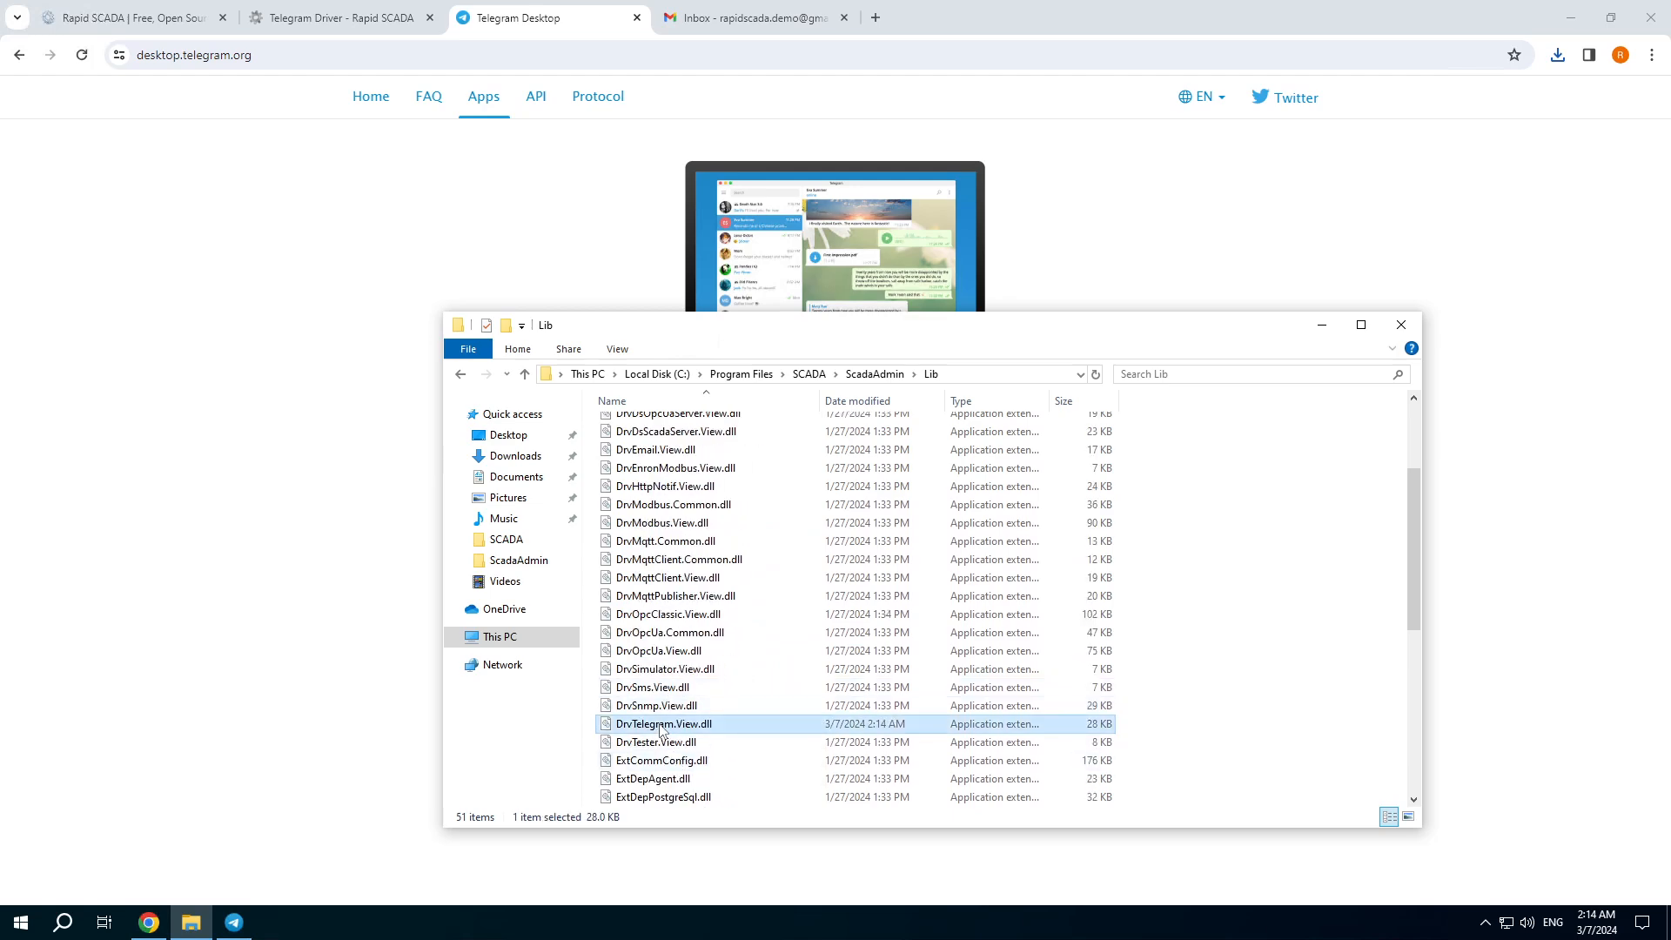
pyautogui.rightClick(664, 724)
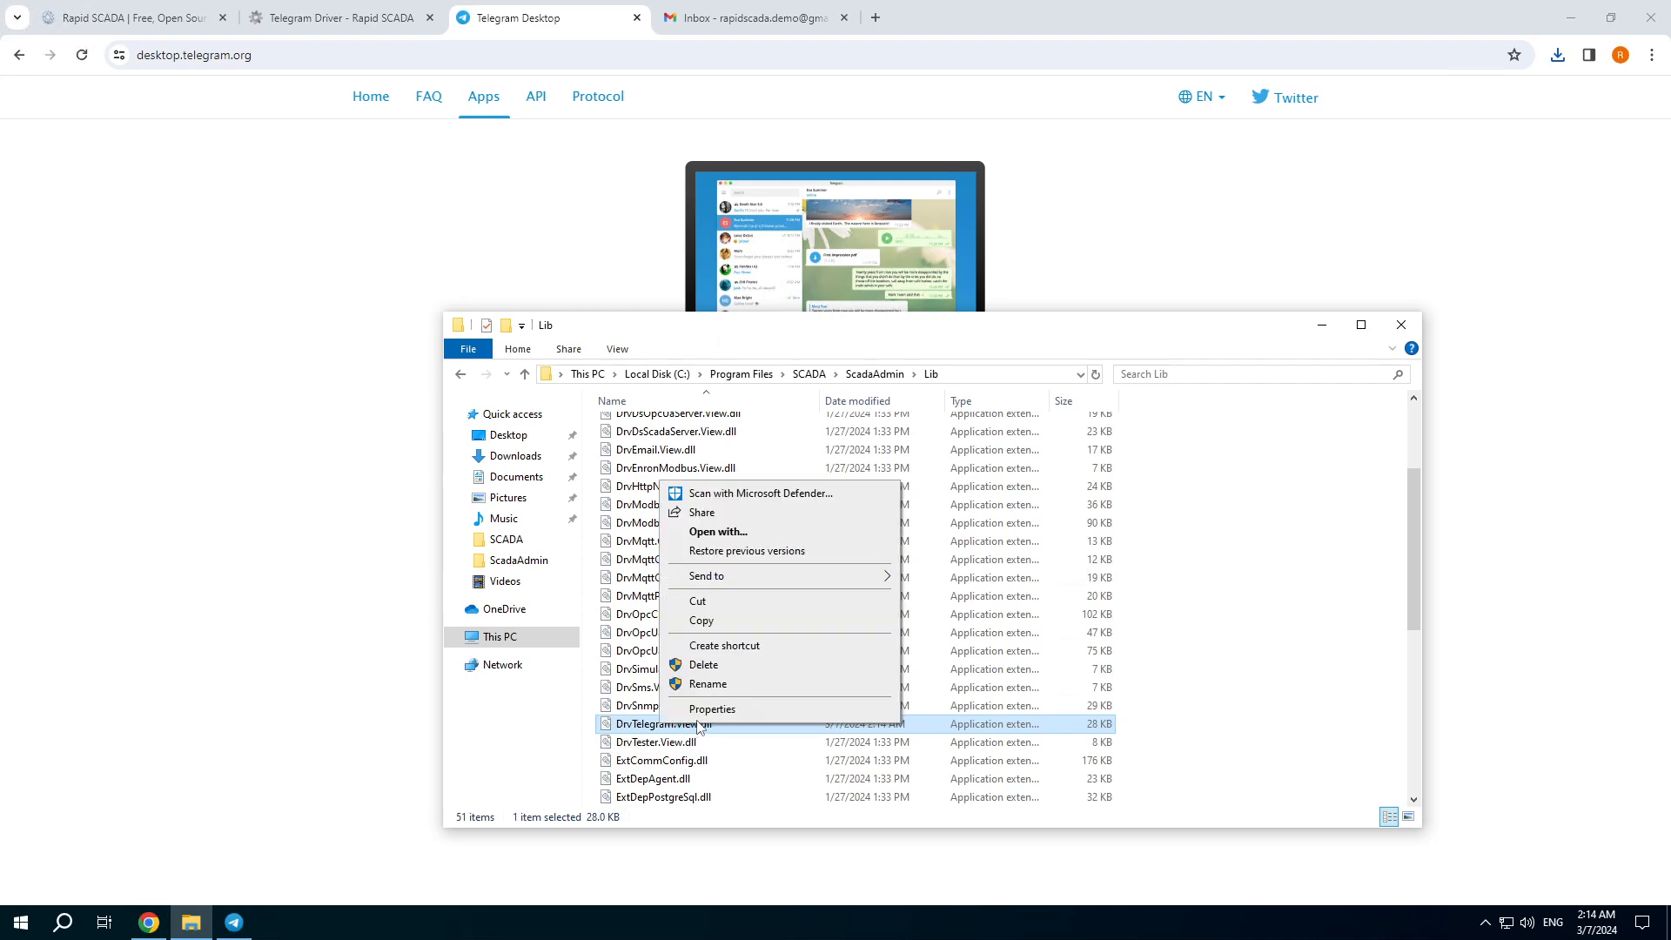
pyautogui.click(710, 708)
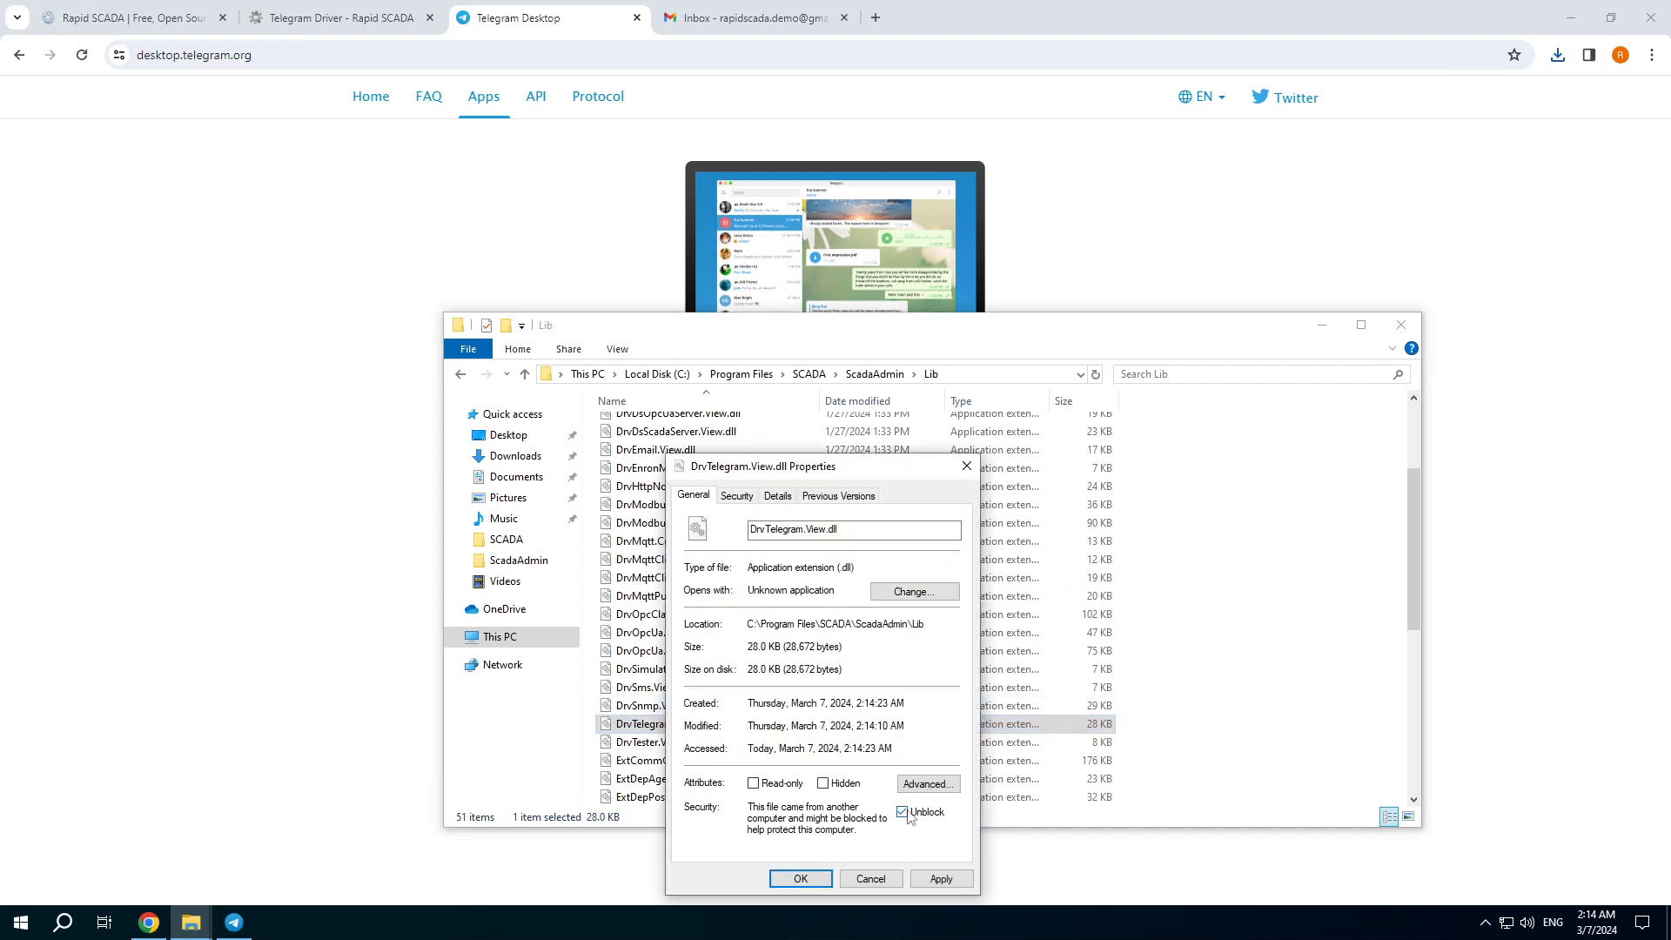
pyautogui.click(904, 812)
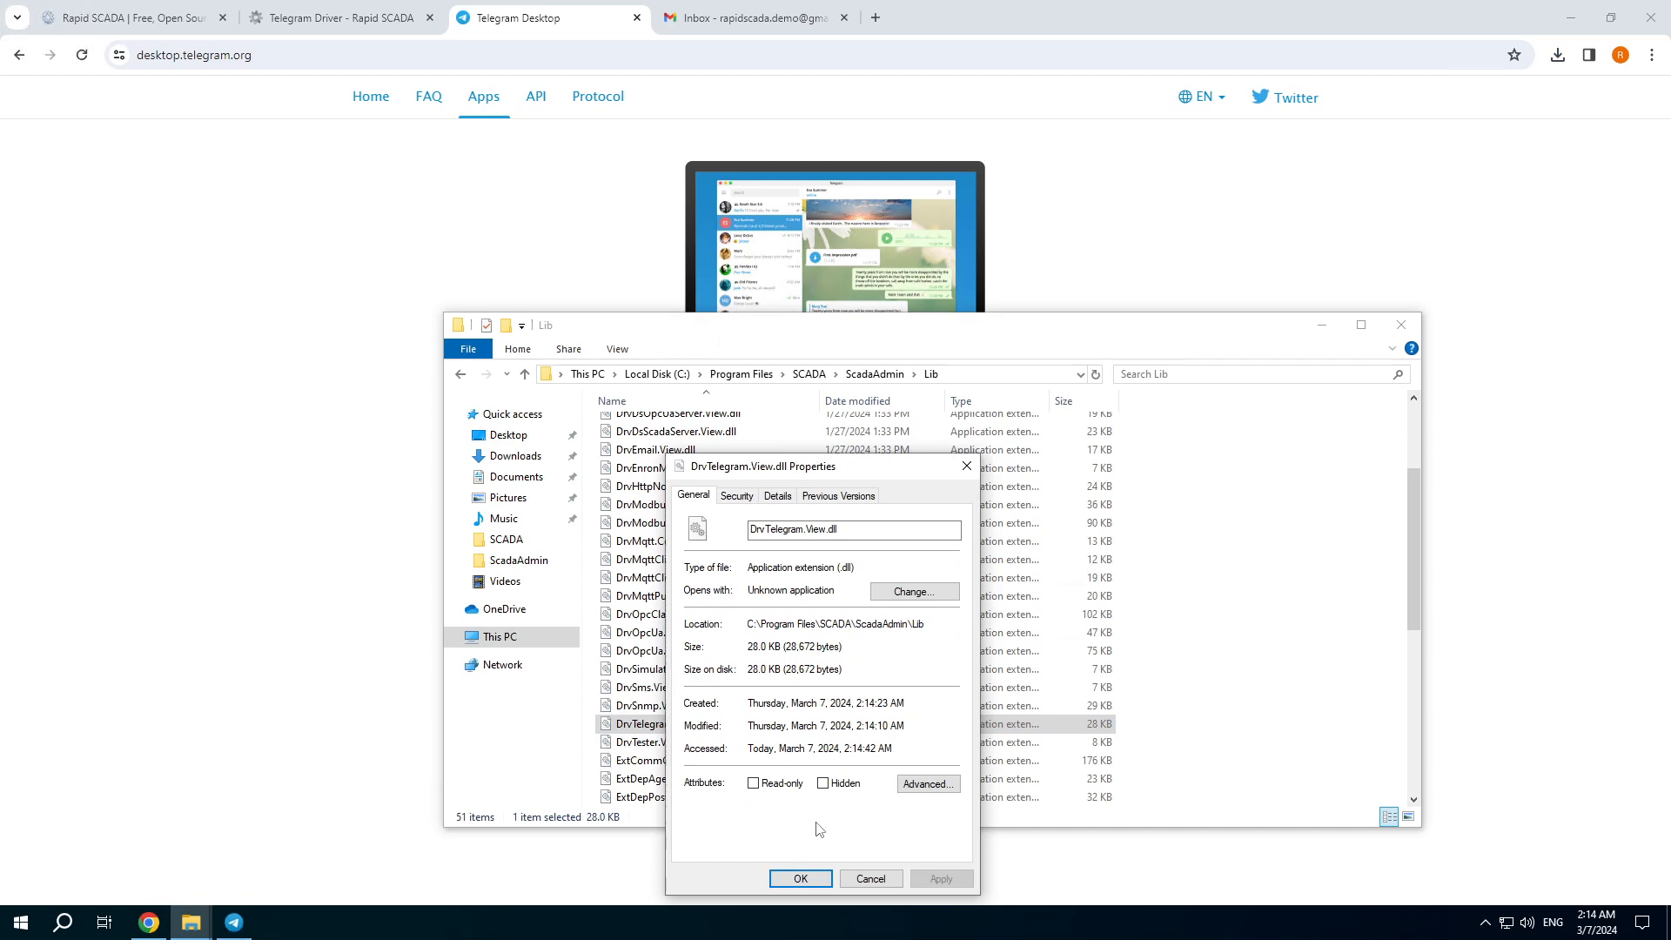
# Reopen DrvTelegram.View.dll's properties to confirm no security block remains.
pyautogui.rightClick(643, 724)
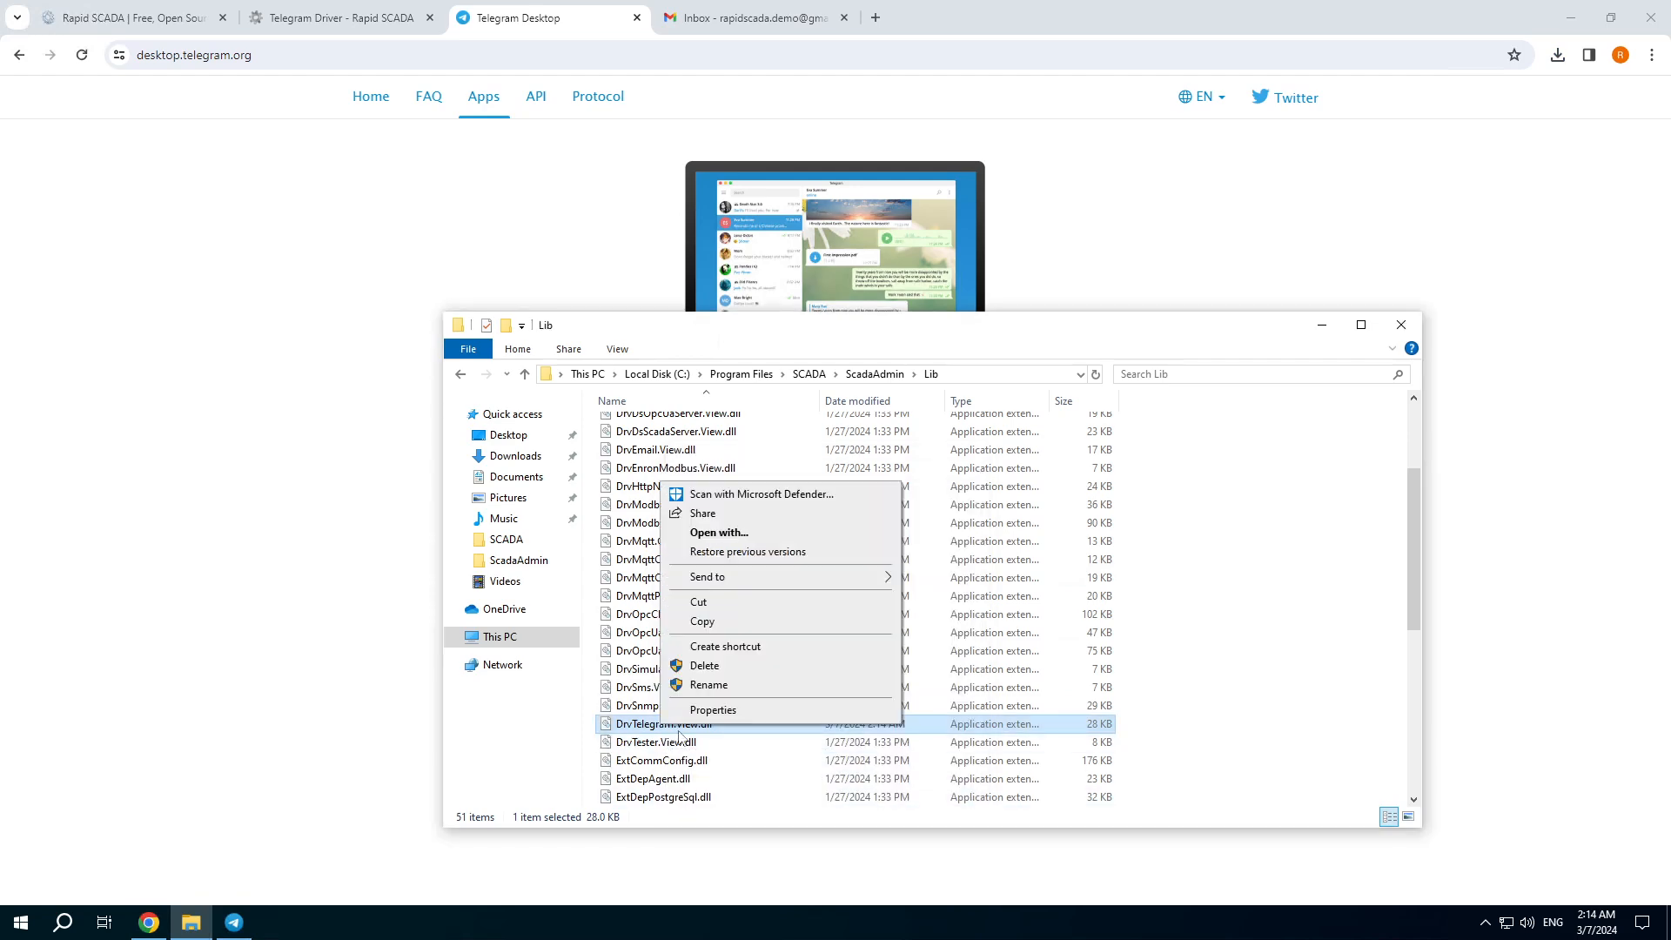
pyautogui.click(712, 710)
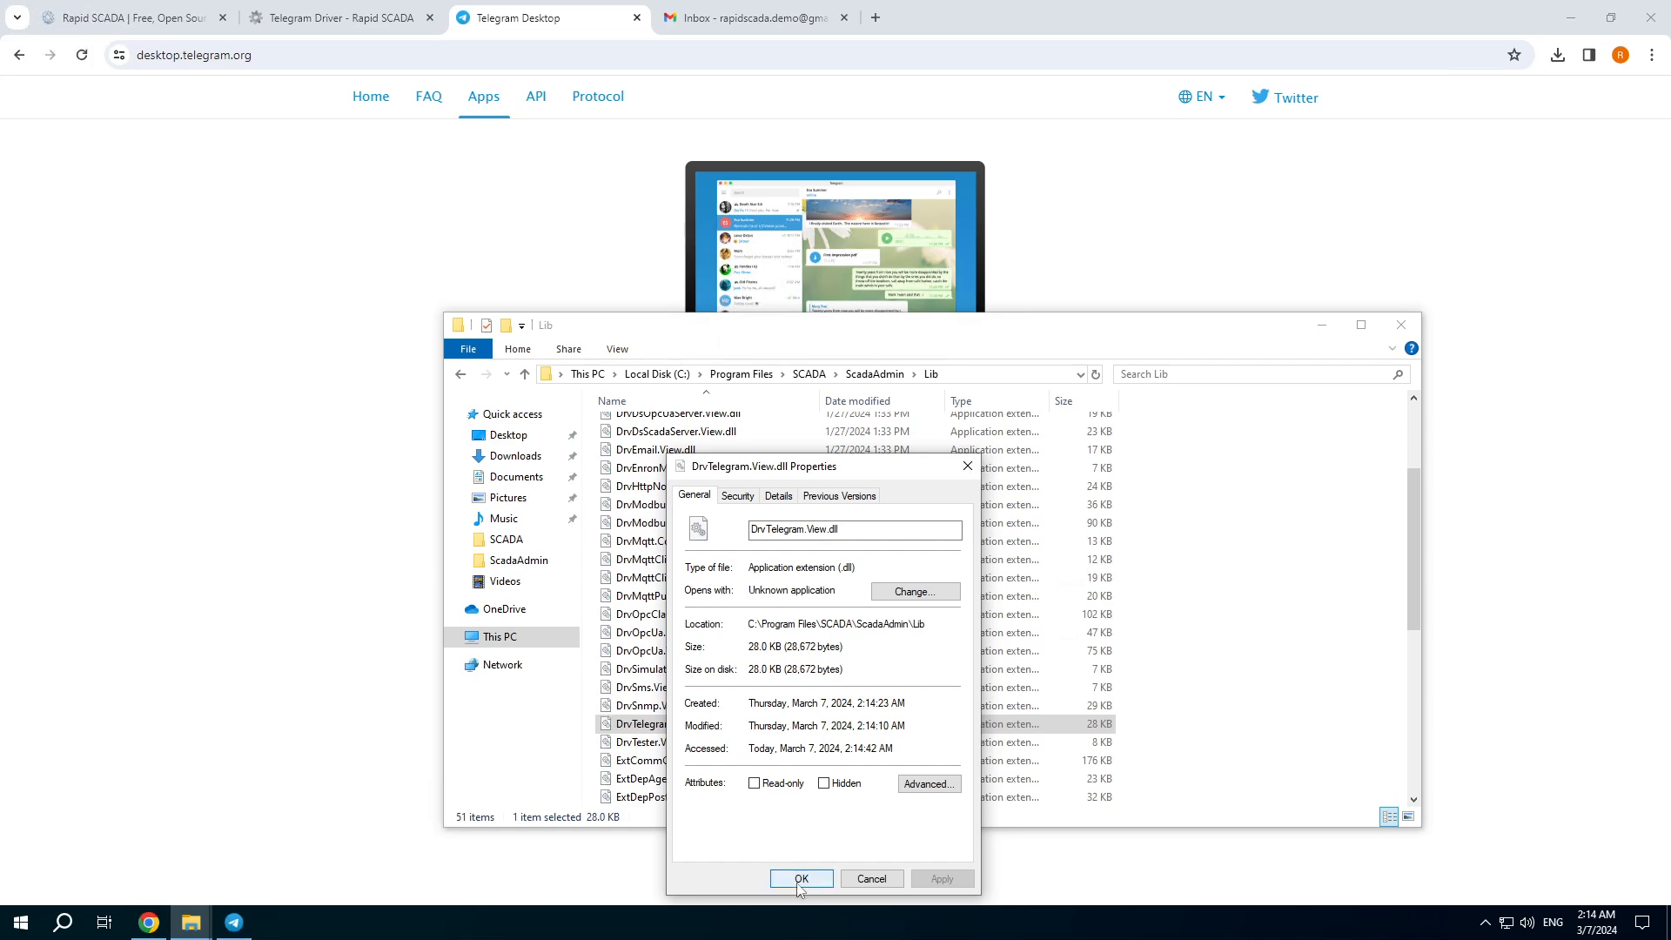
pyautogui.click(801, 877)
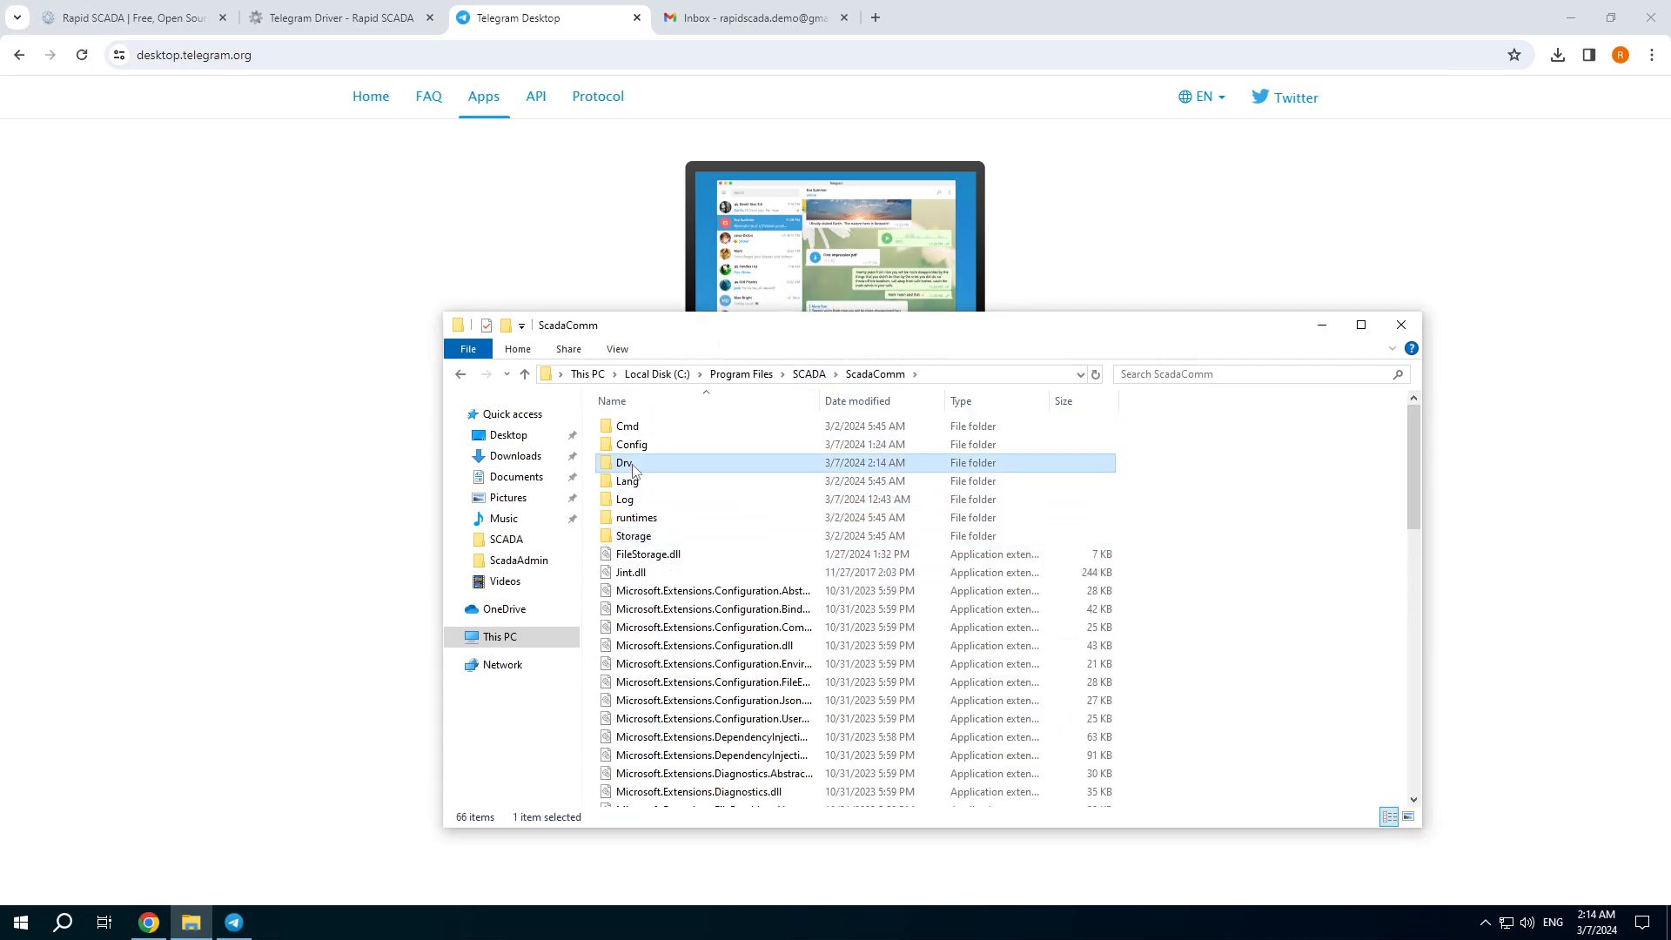
# Unblock DrvTelegram.Logic.dll in ScadaComm\Drv, then launch the SCADA Administrator.
pyautogui.doubleClick(629, 463)
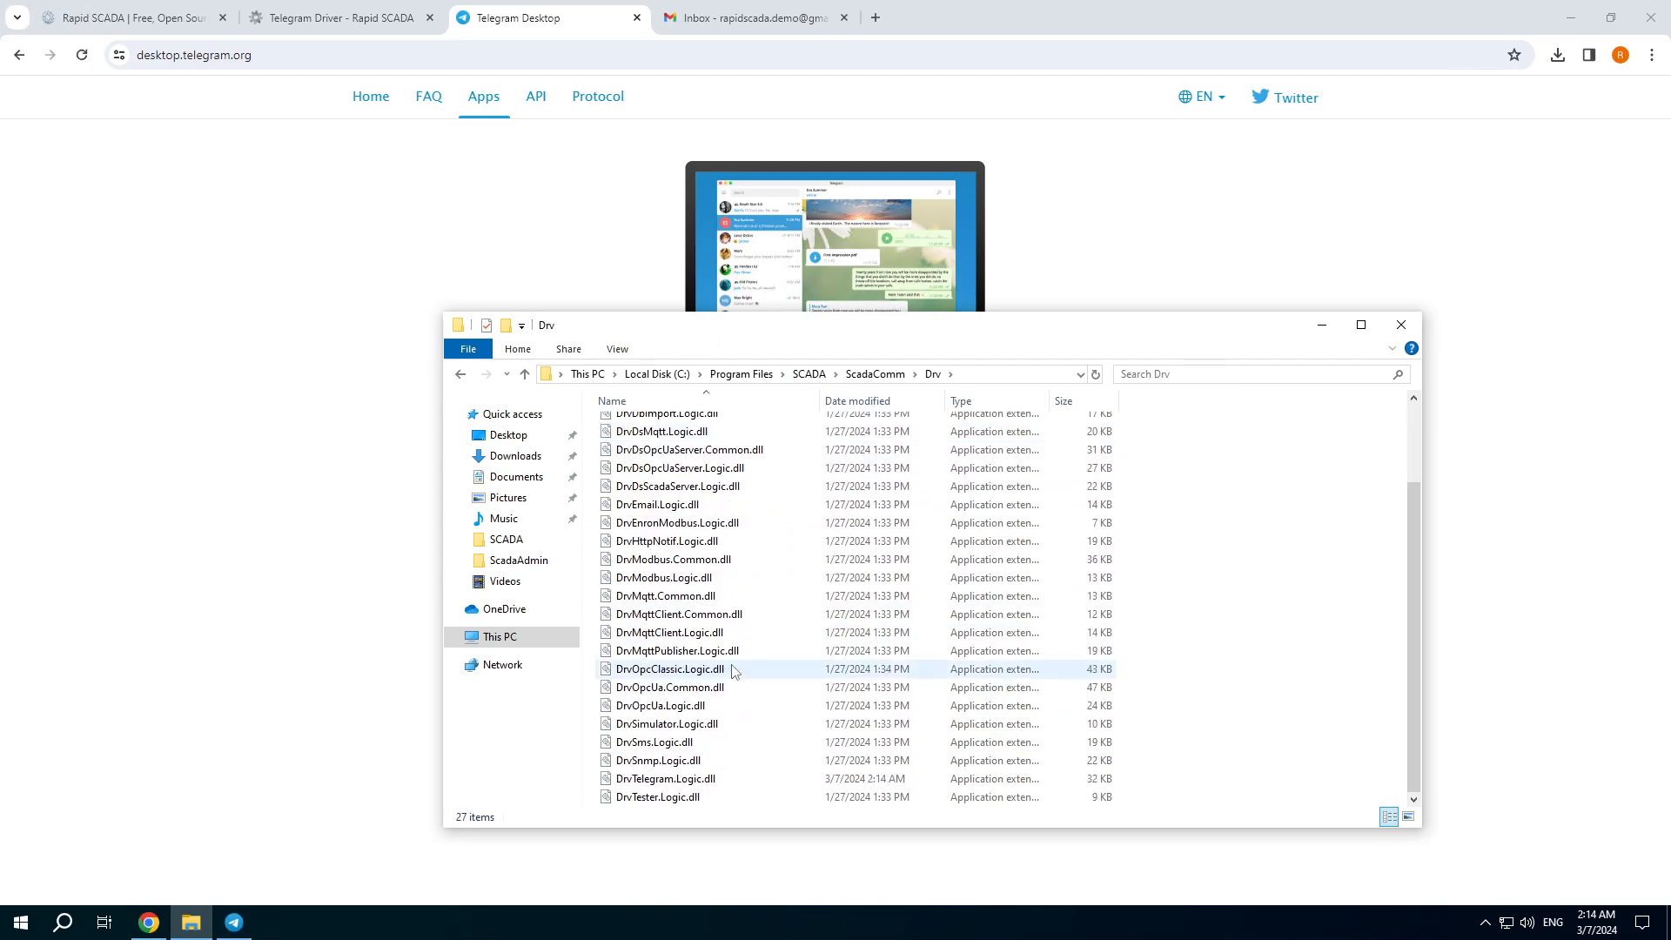
pyautogui.click(665, 780)
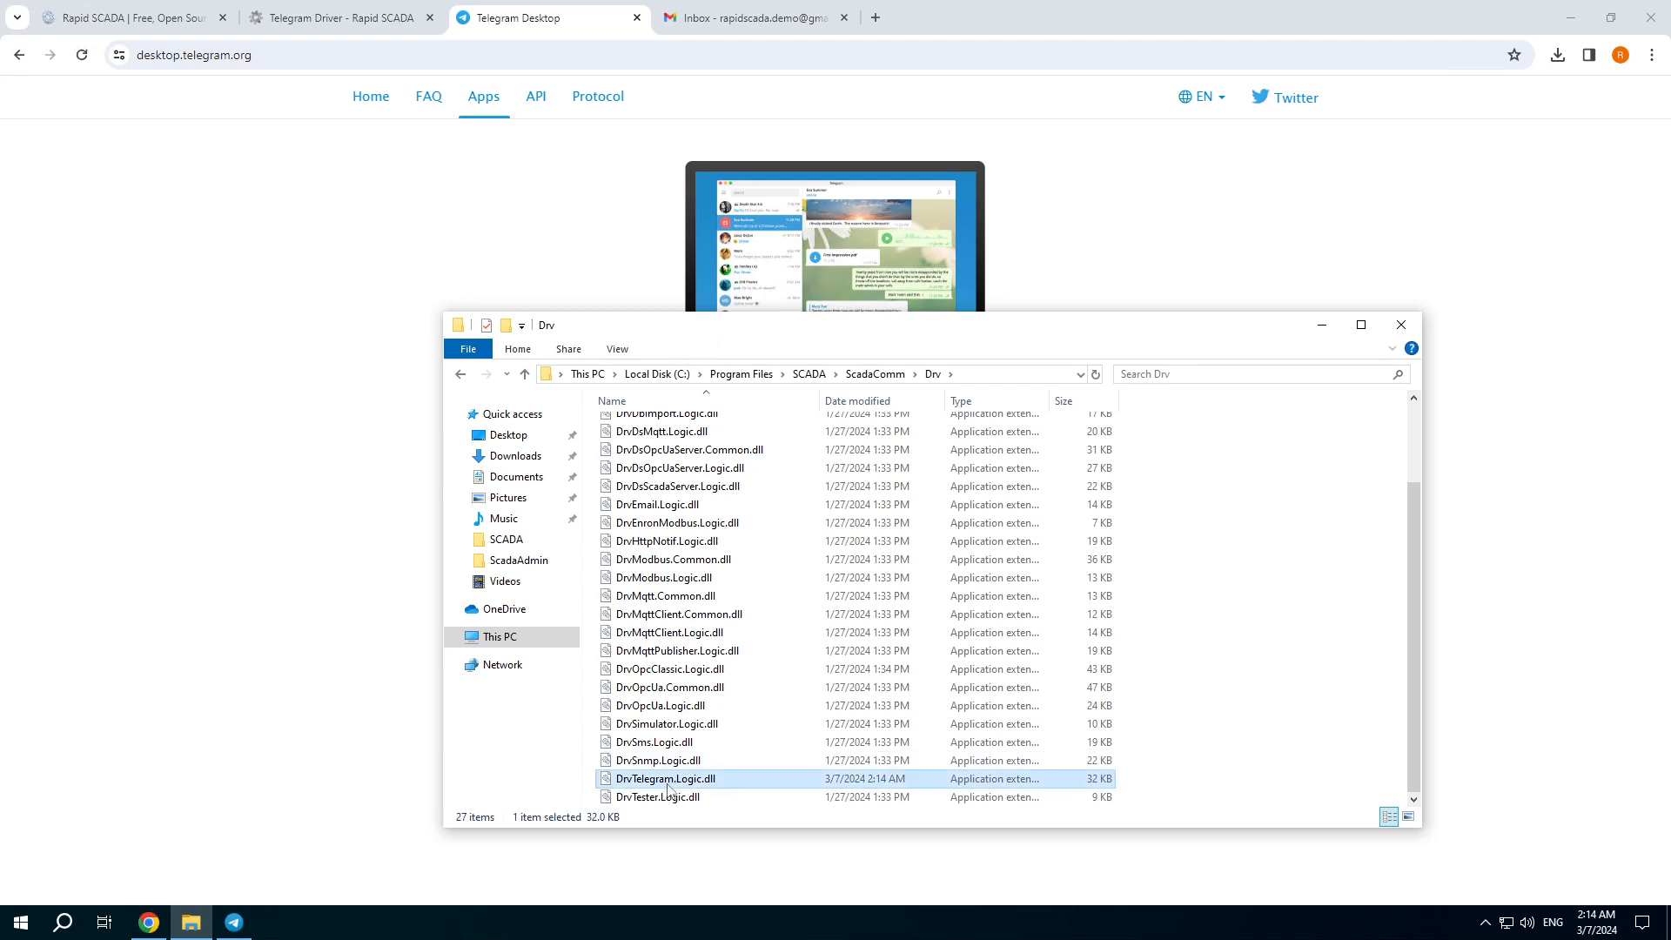
pyautogui.moveTo(693, 769)
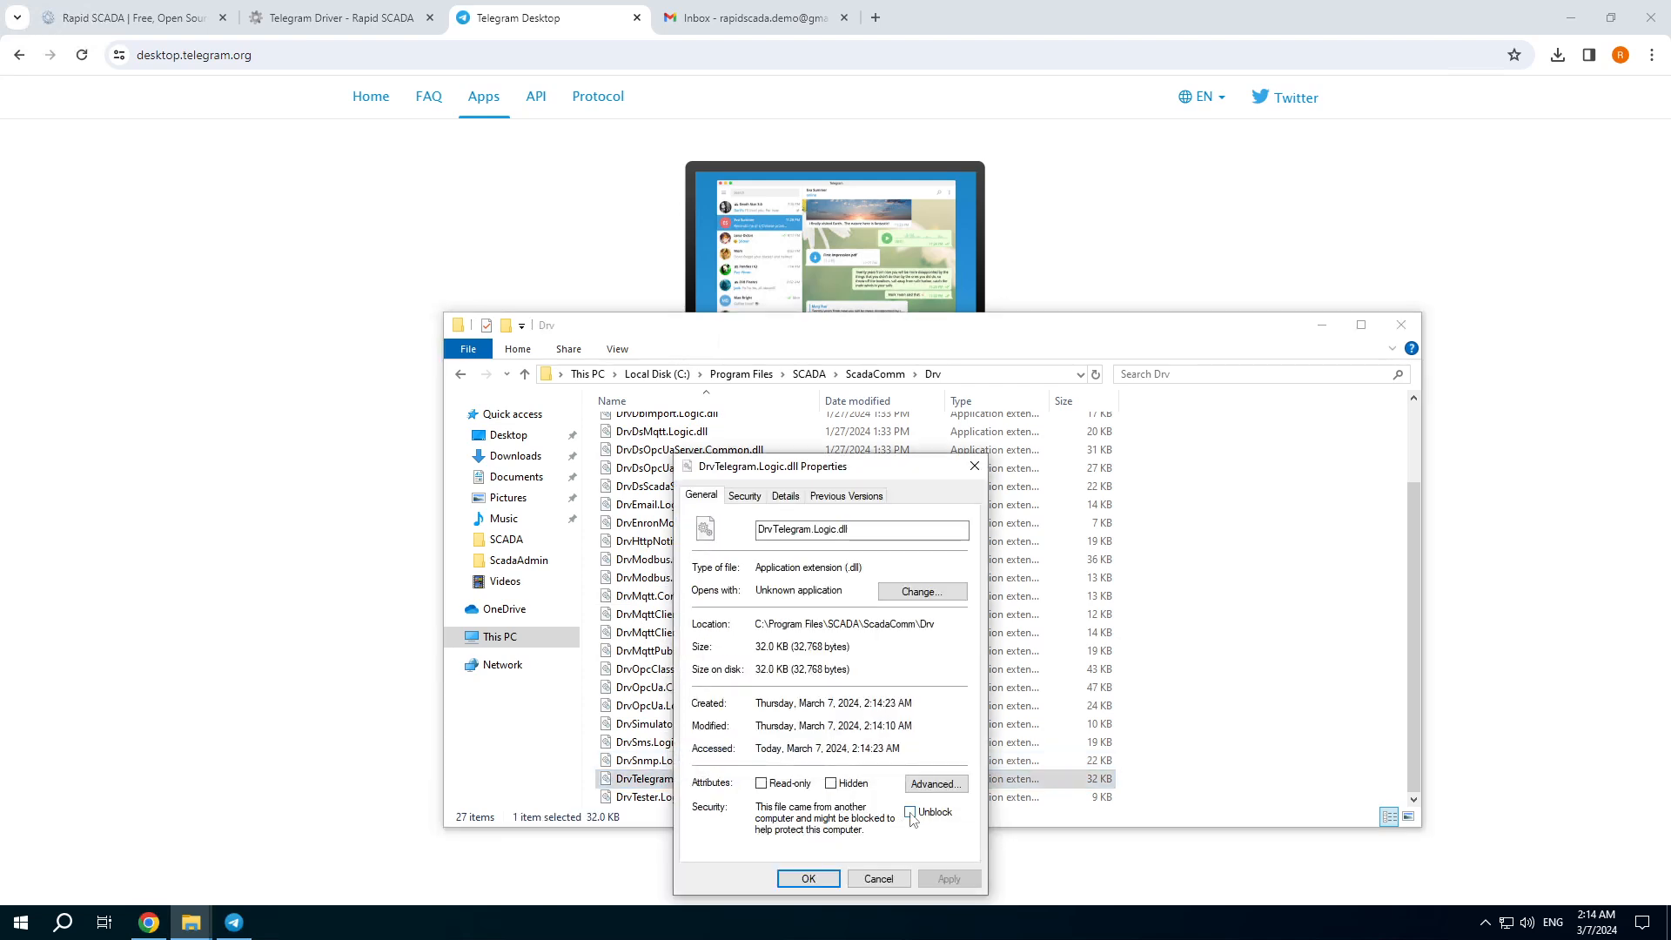
pyautogui.click(910, 813)
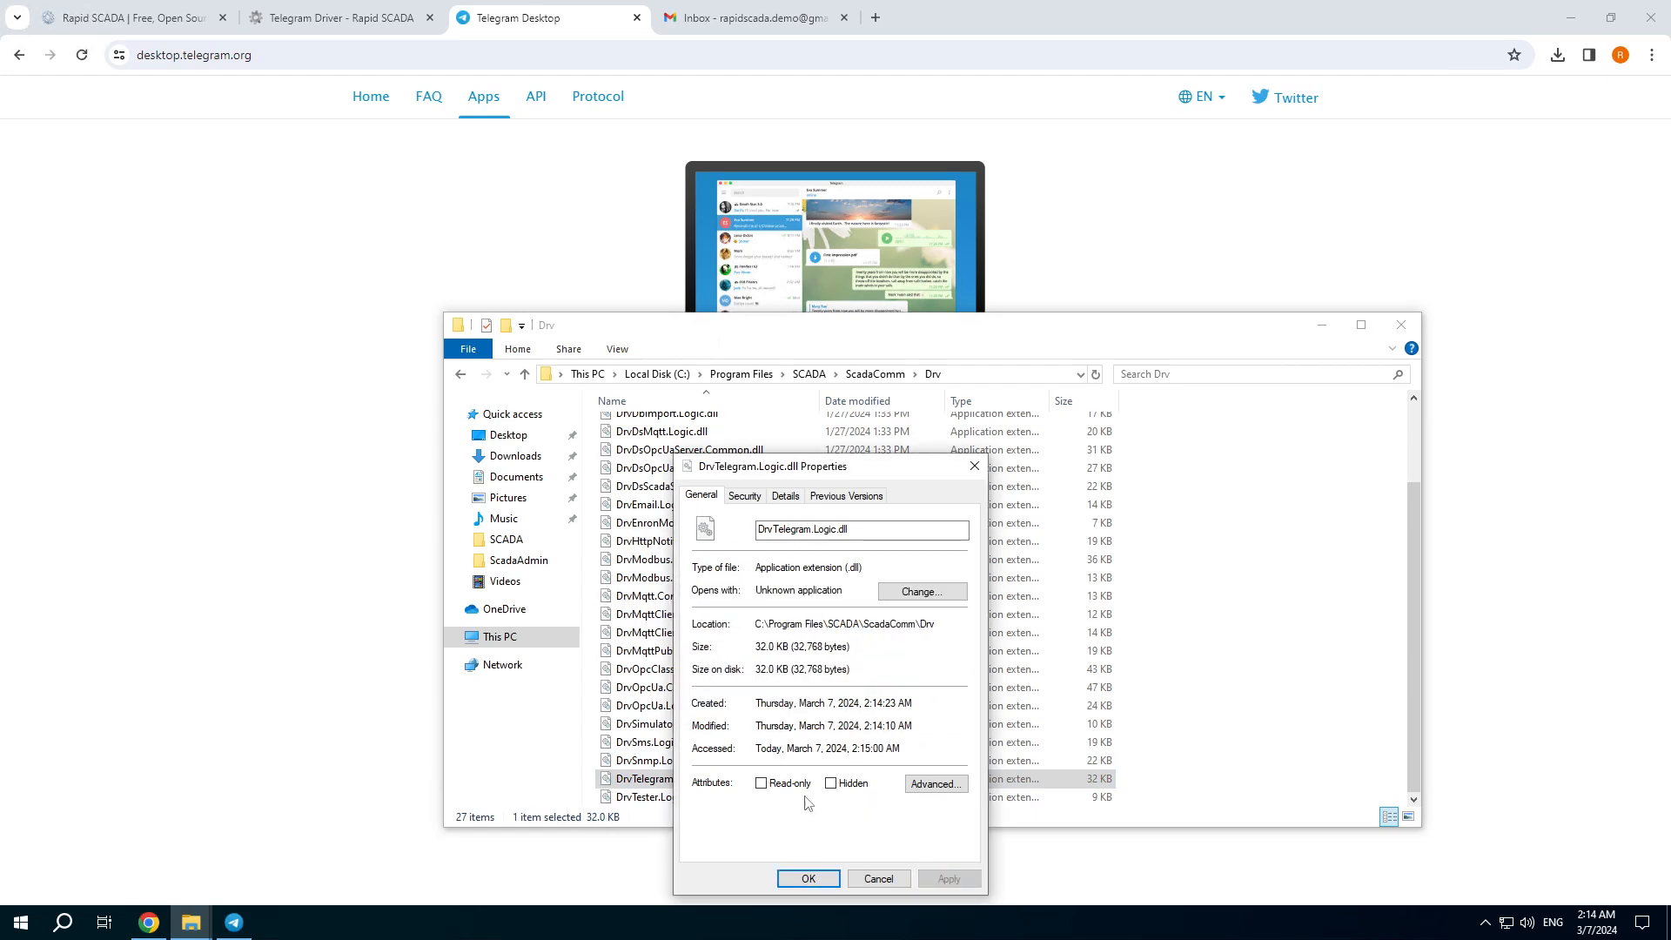
pyautogui.click(806, 878)
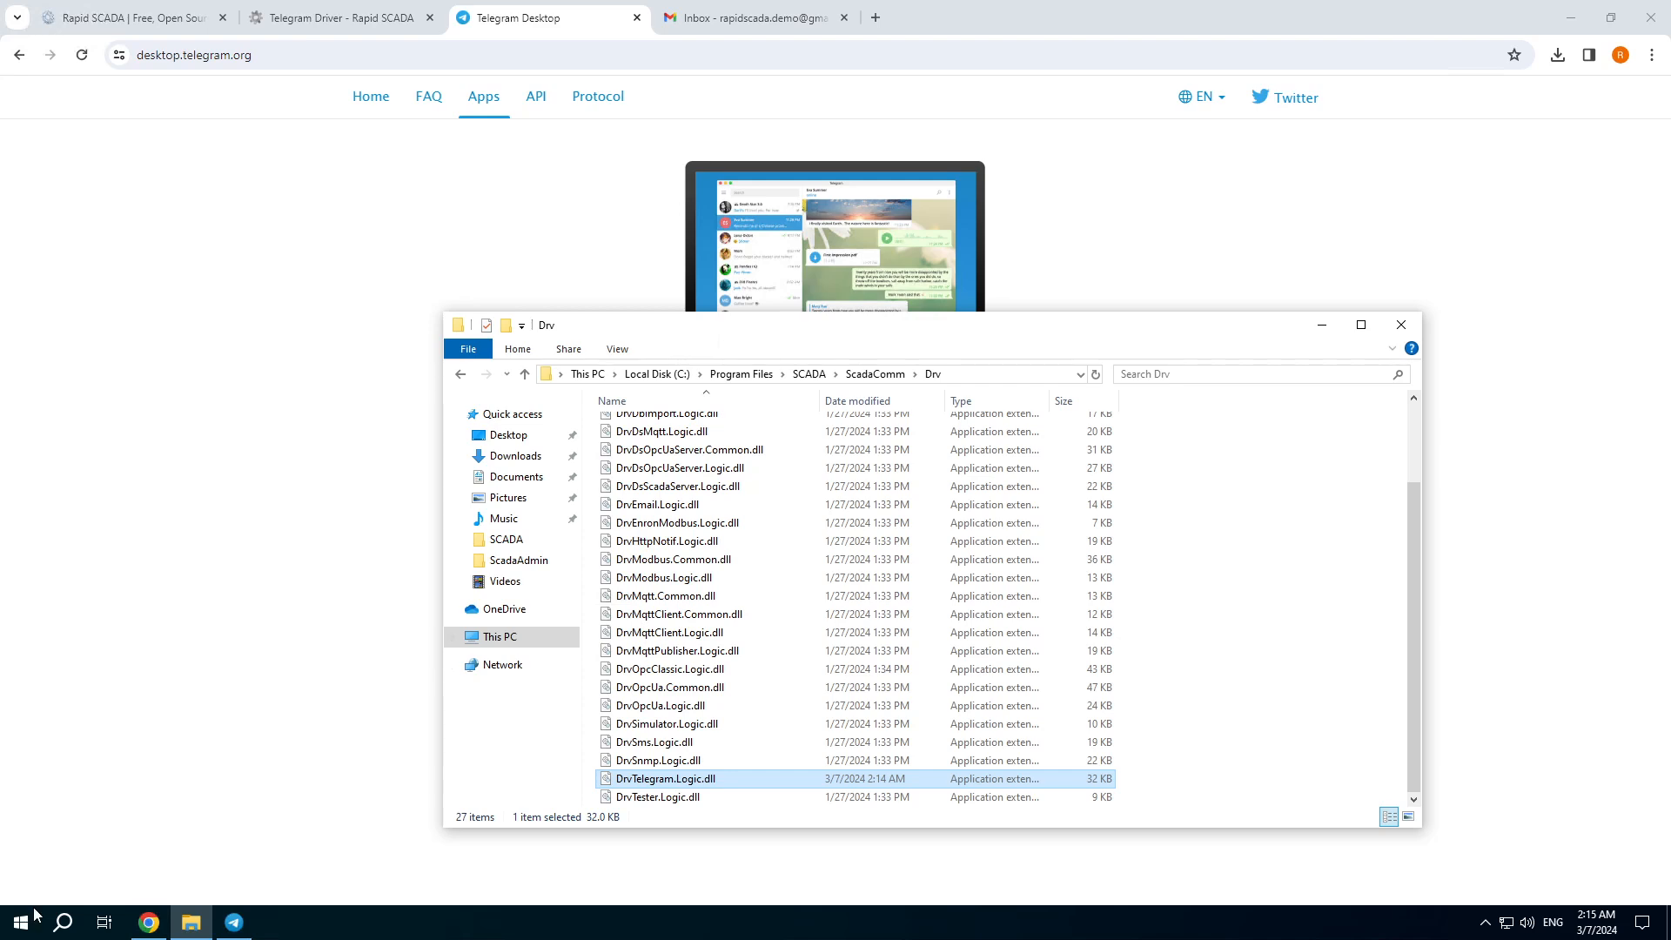
pyautogui.click(19, 921)
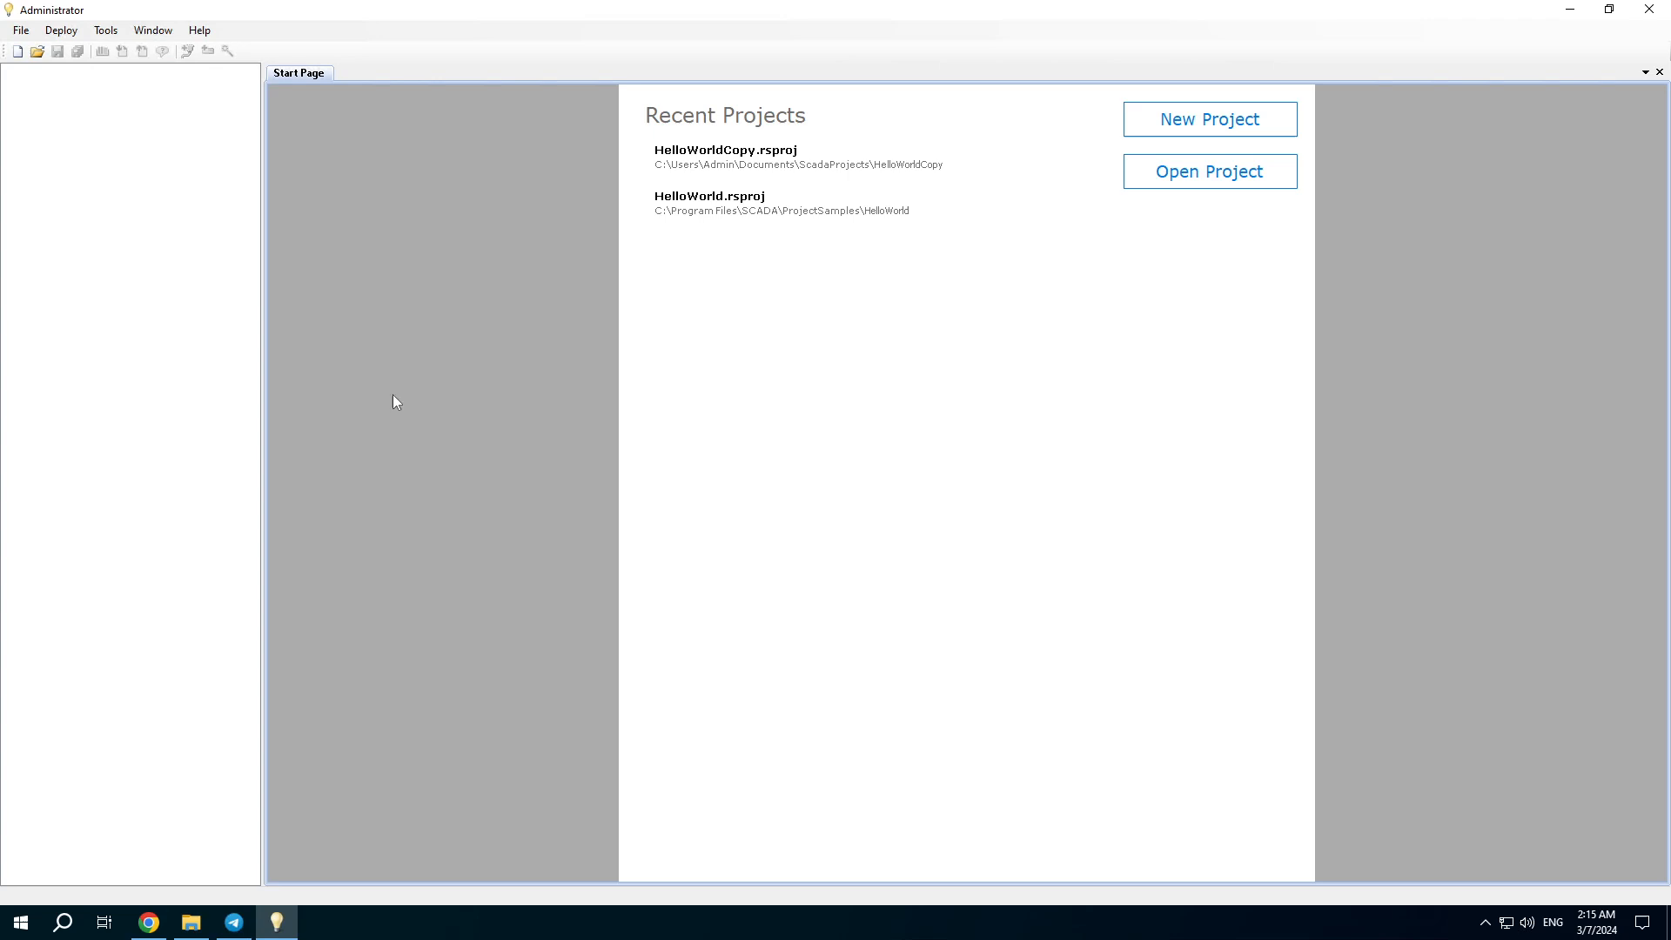
# In HelloWorldCopy, show Communicator's driver list and select DrvTelegram for its description.
pyautogui.click(1659, 73)
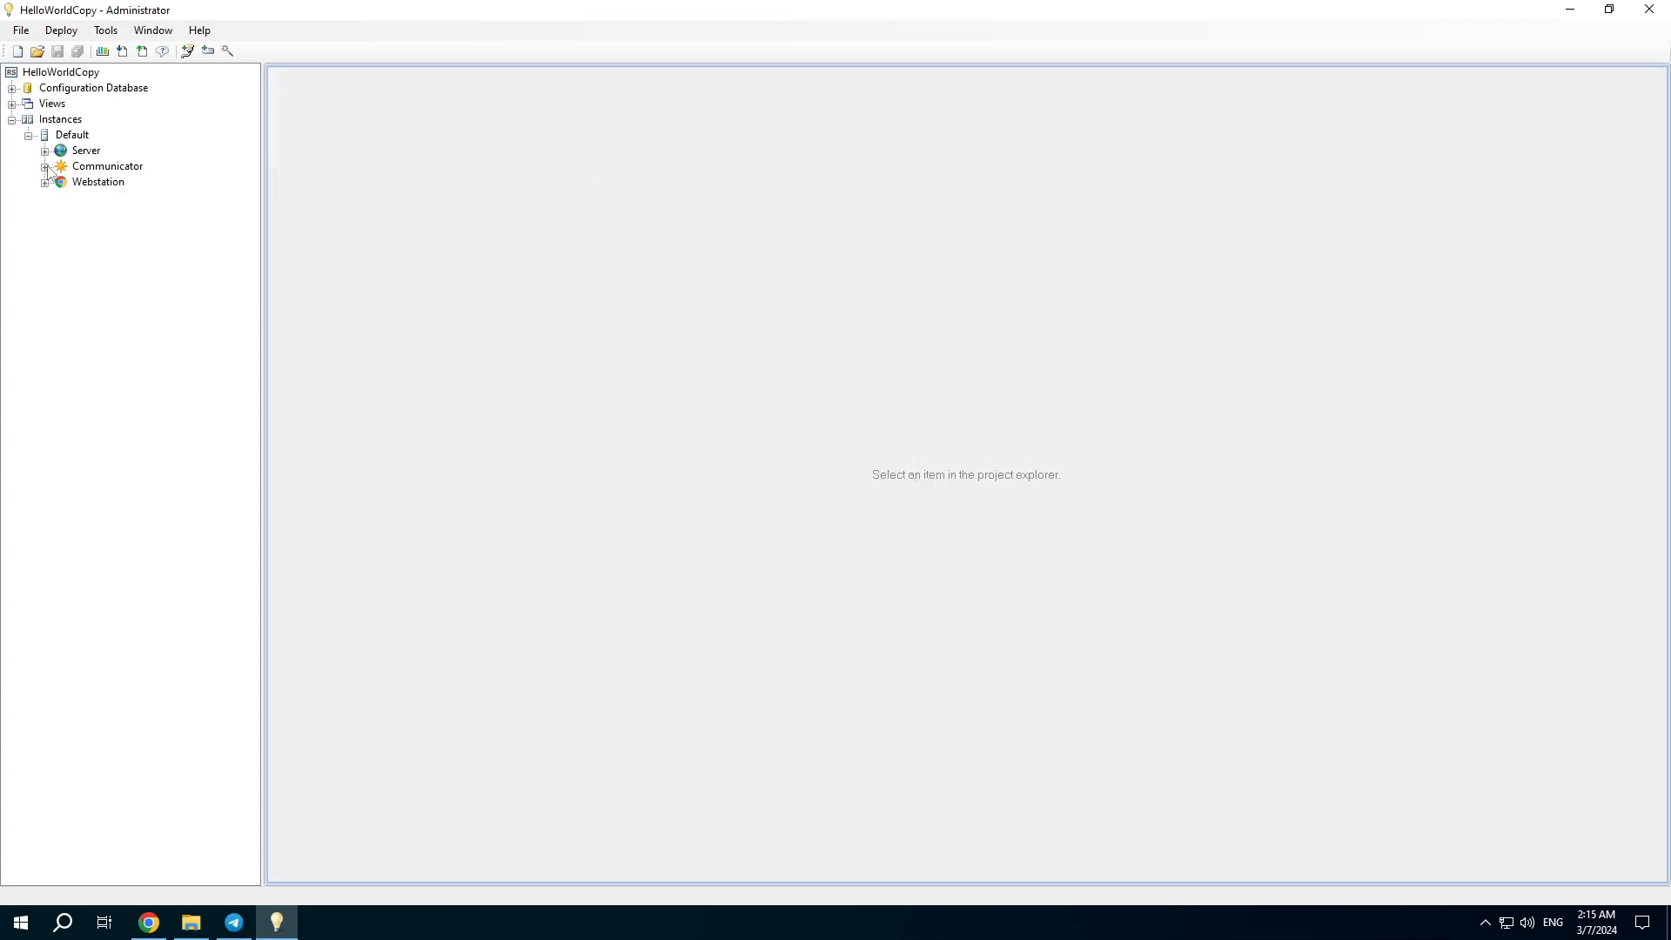
pyautogui.click(46, 168)
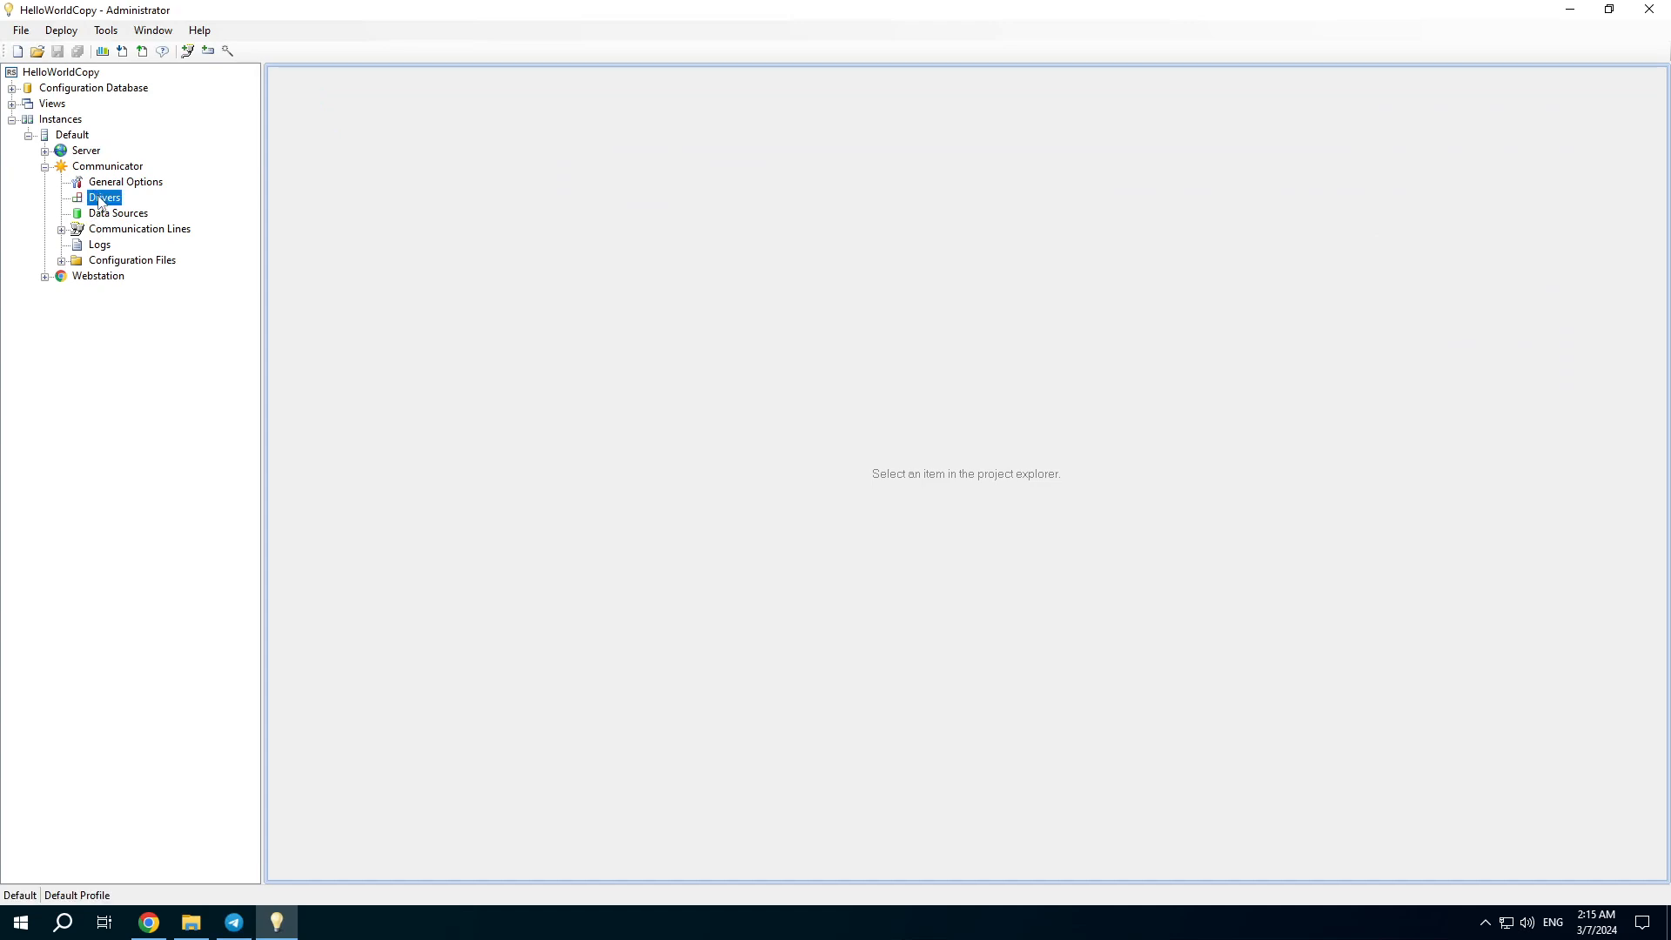
pyautogui.click(105, 199)
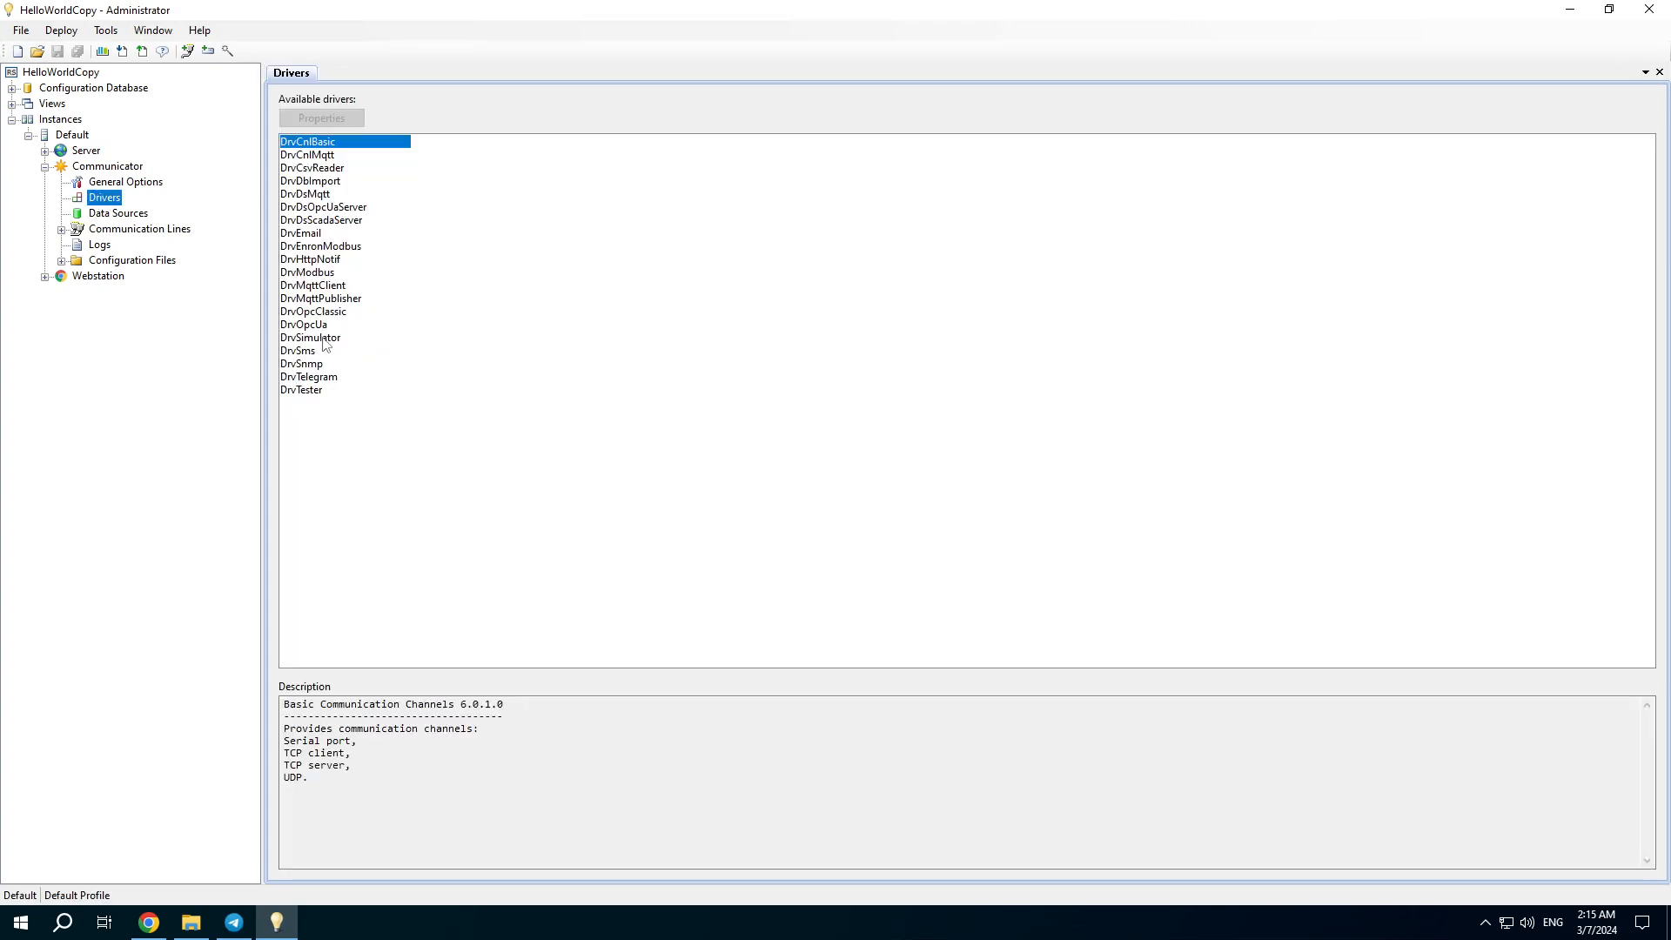
pyautogui.click(310, 376)
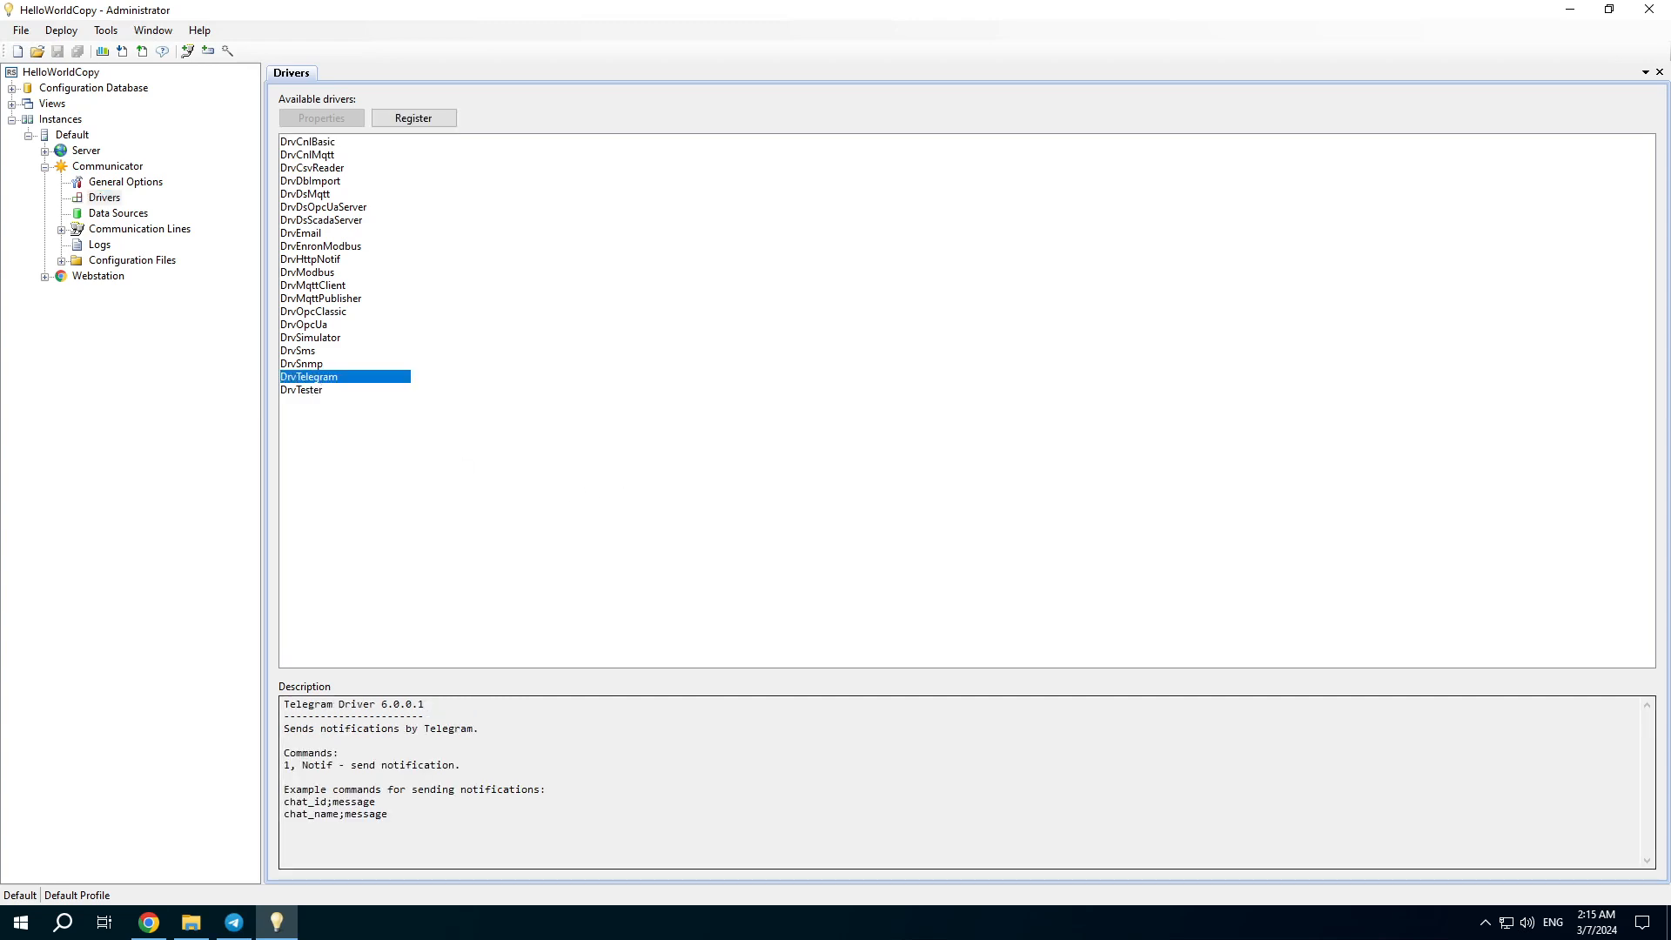
pyautogui.moveTo(423, 221)
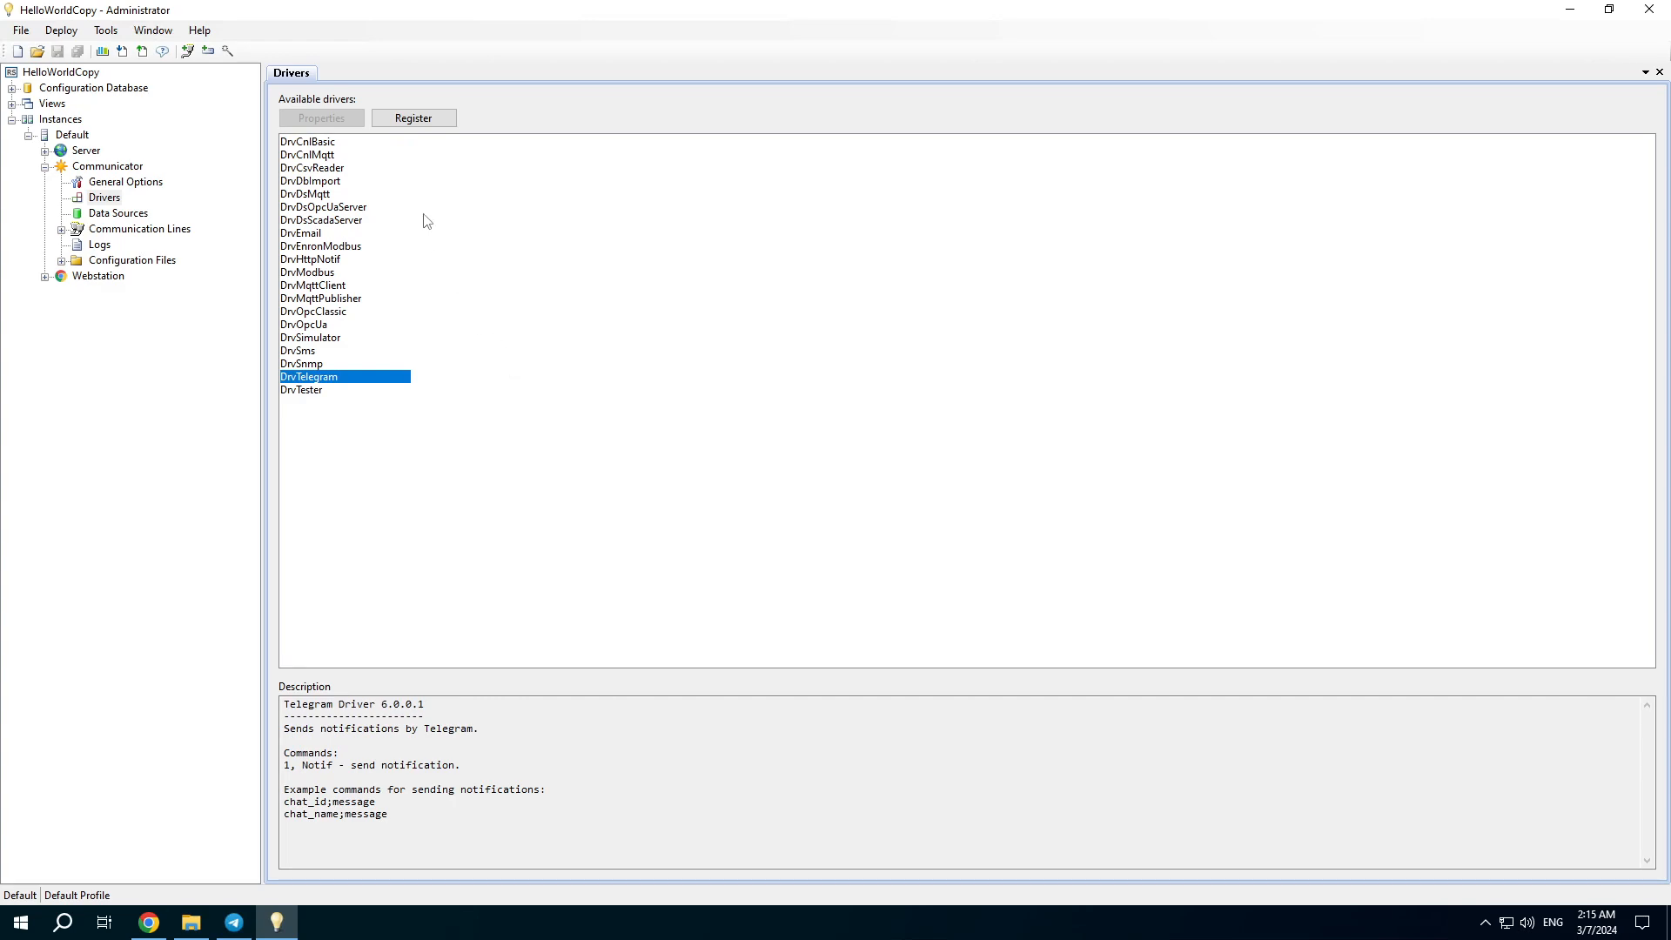
pyautogui.moveTo(432, 208)
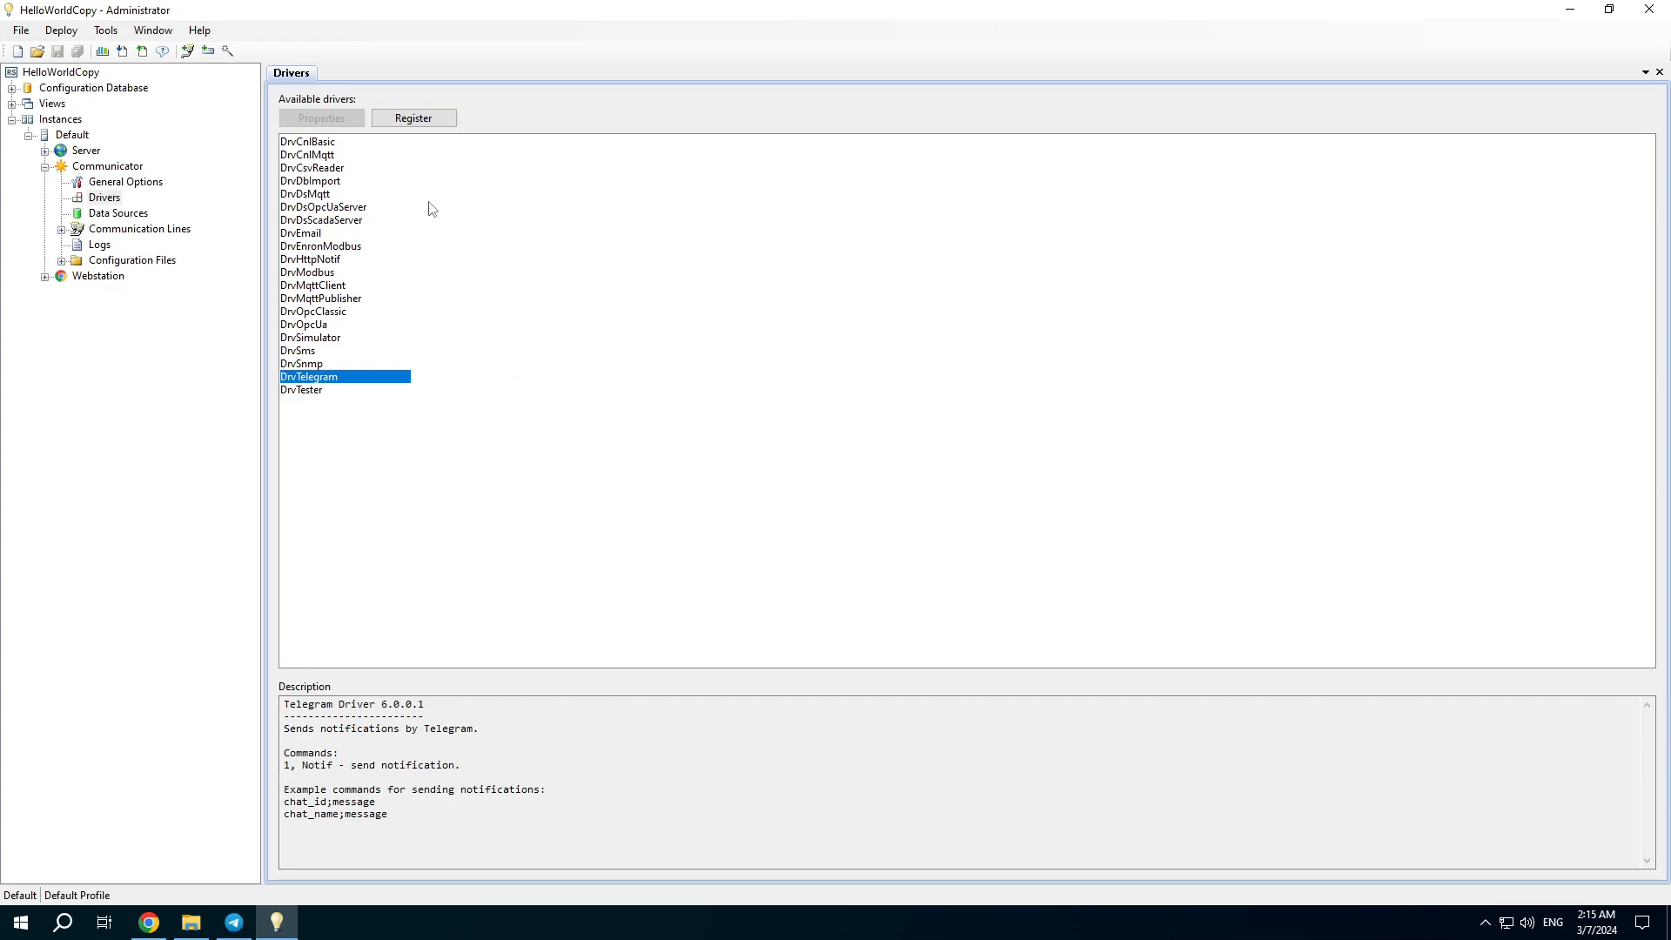
pyautogui.moveTo(256, 159)
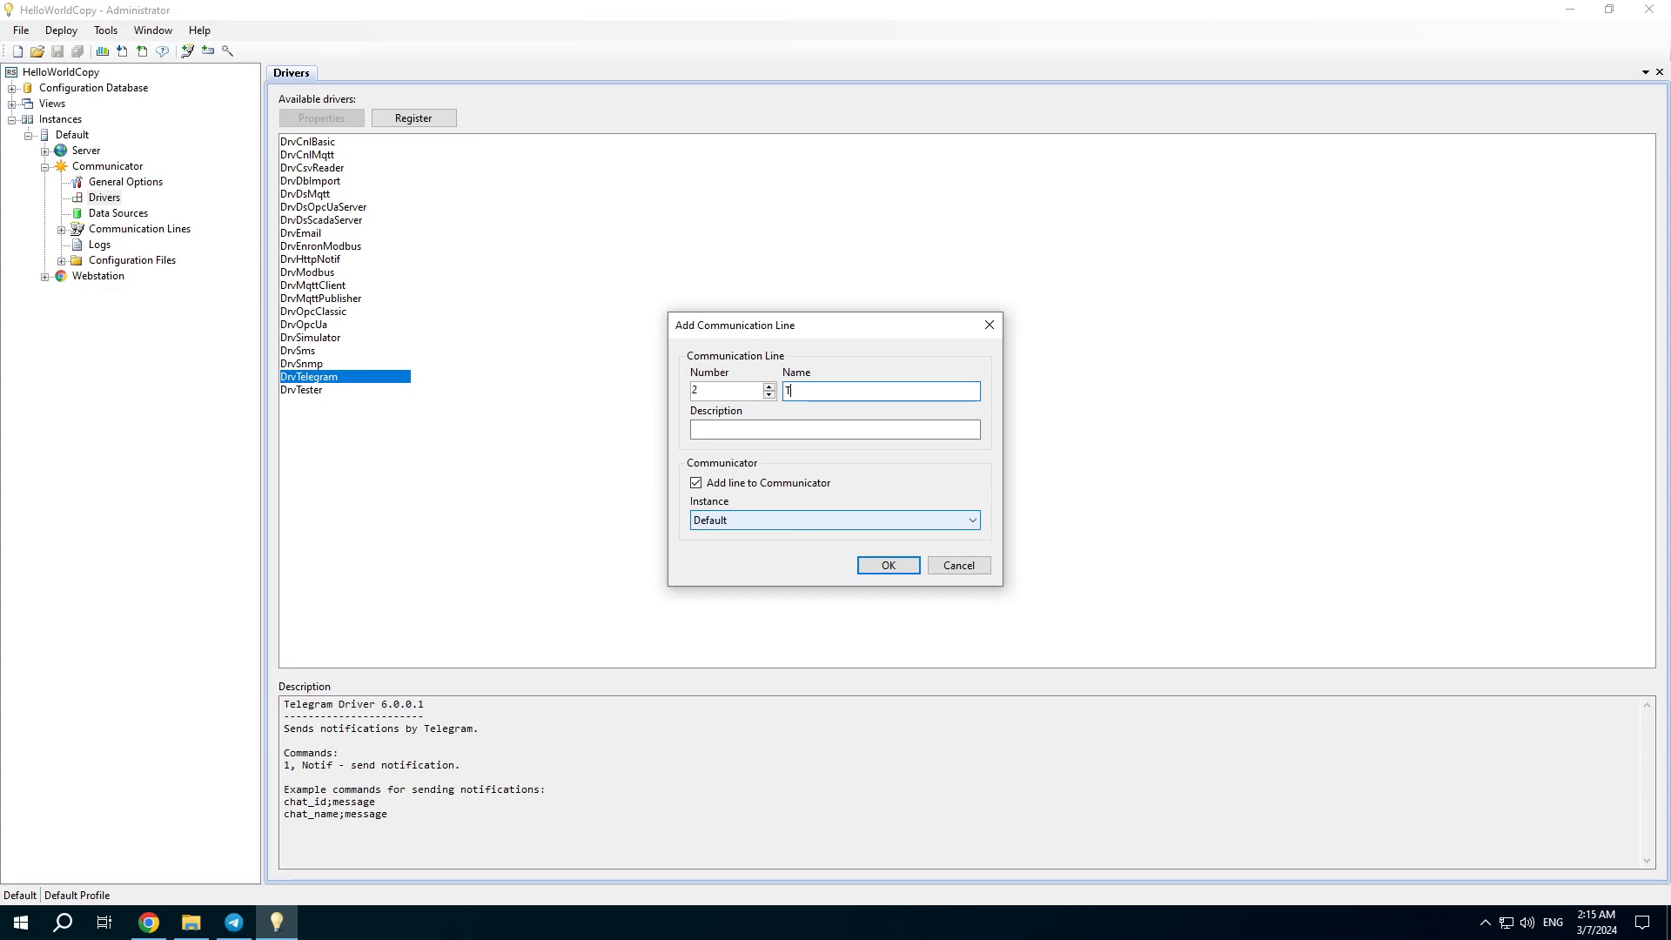
# Create communication line 'Telegram Line' and a Telegram device 'Telegram Sender' on it.
pyautogui.write('Telegram Line')
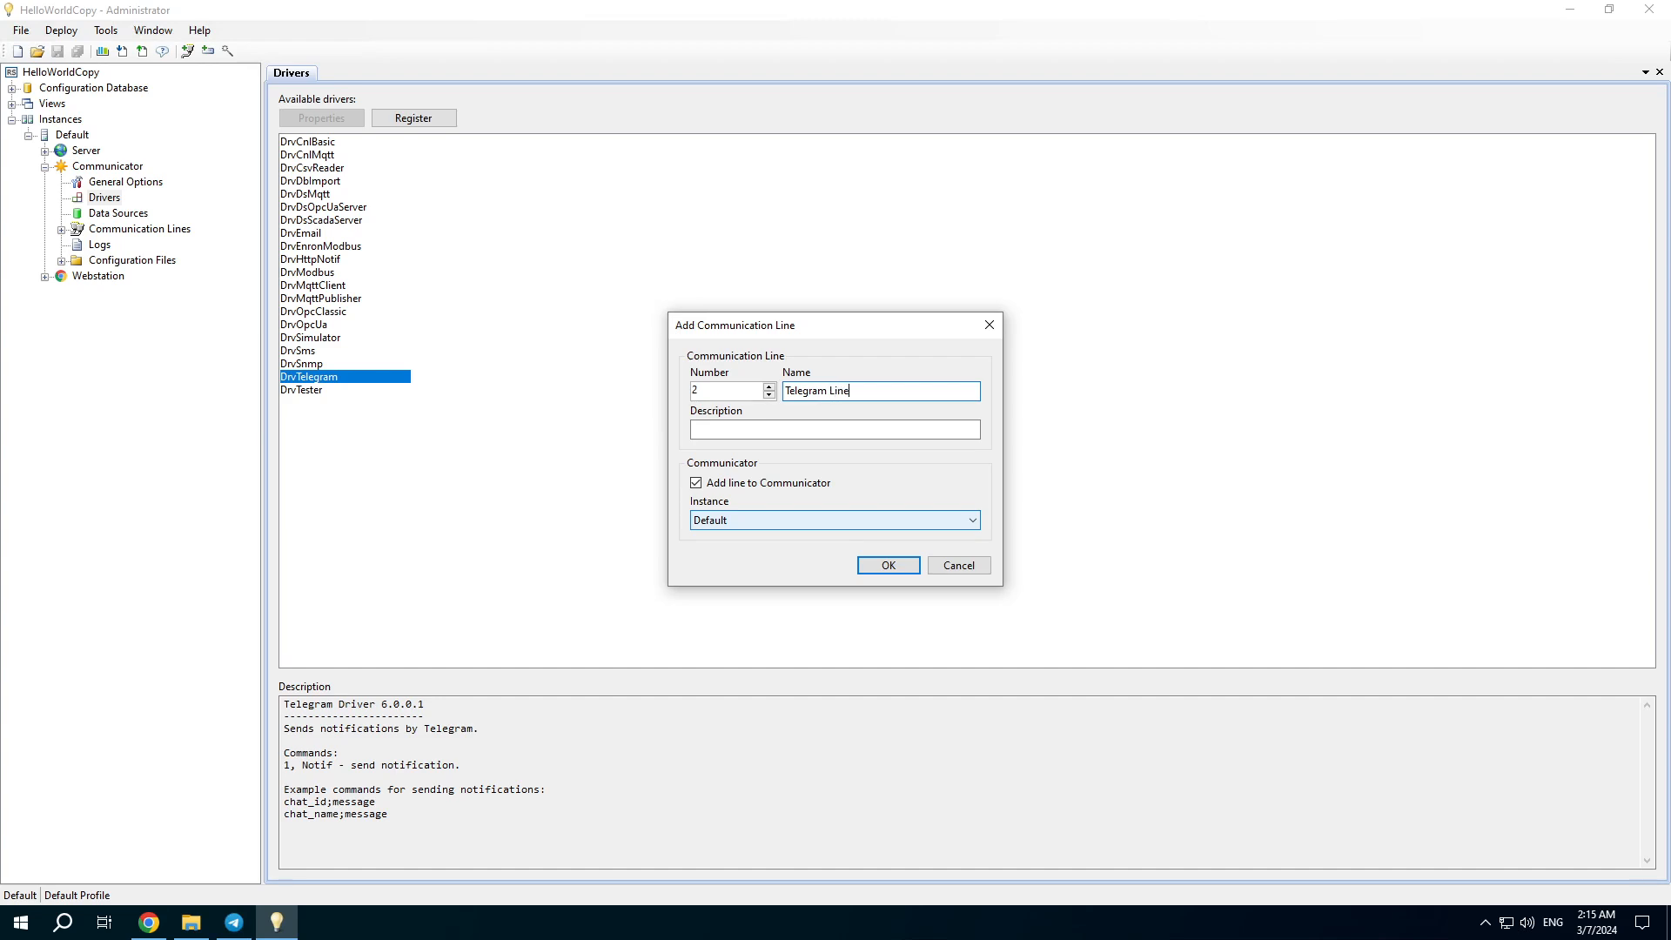
pyautogui.click(888, 564)
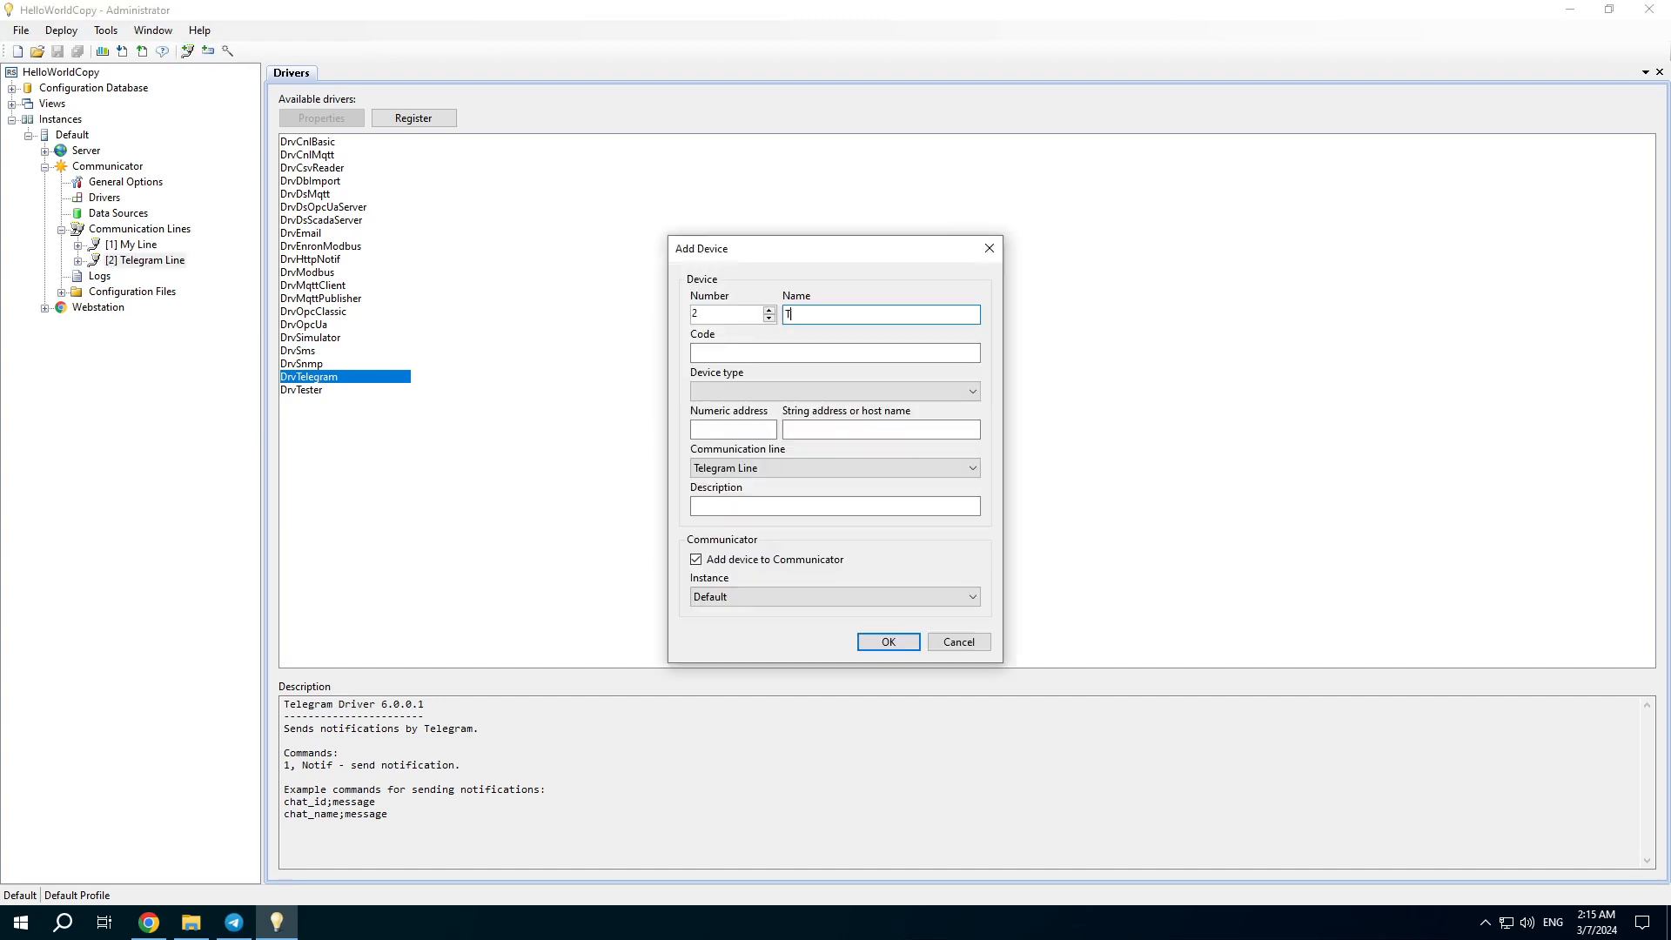
pyautogui.write('Telegram Sender')
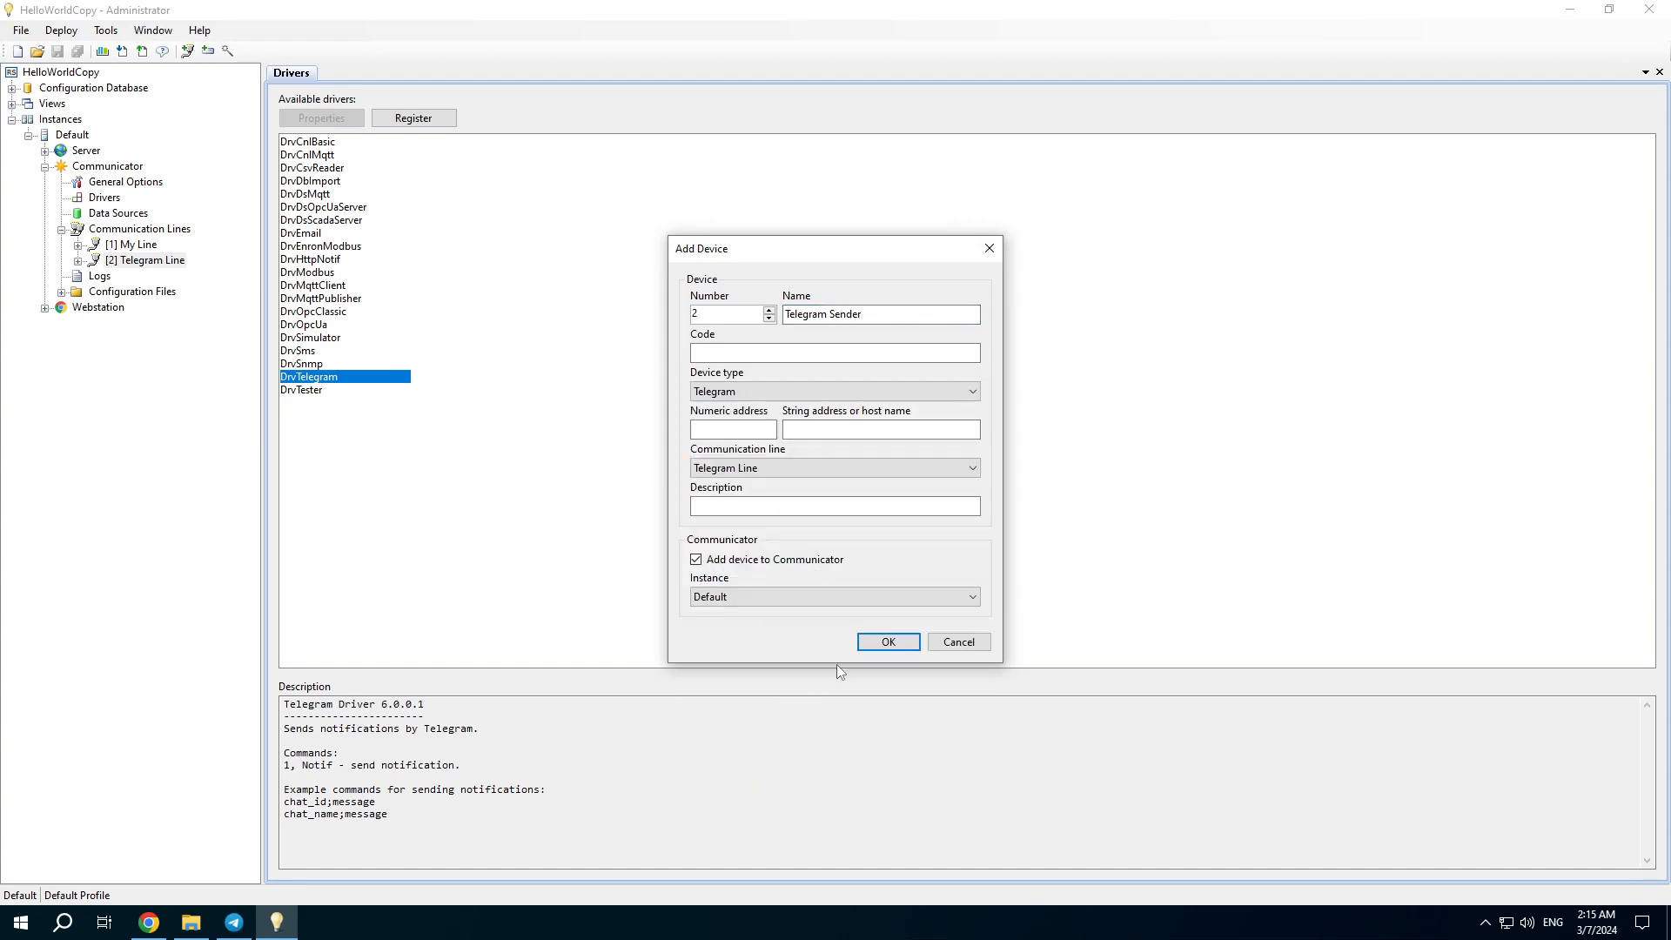
pyautogui.click(888, 641)
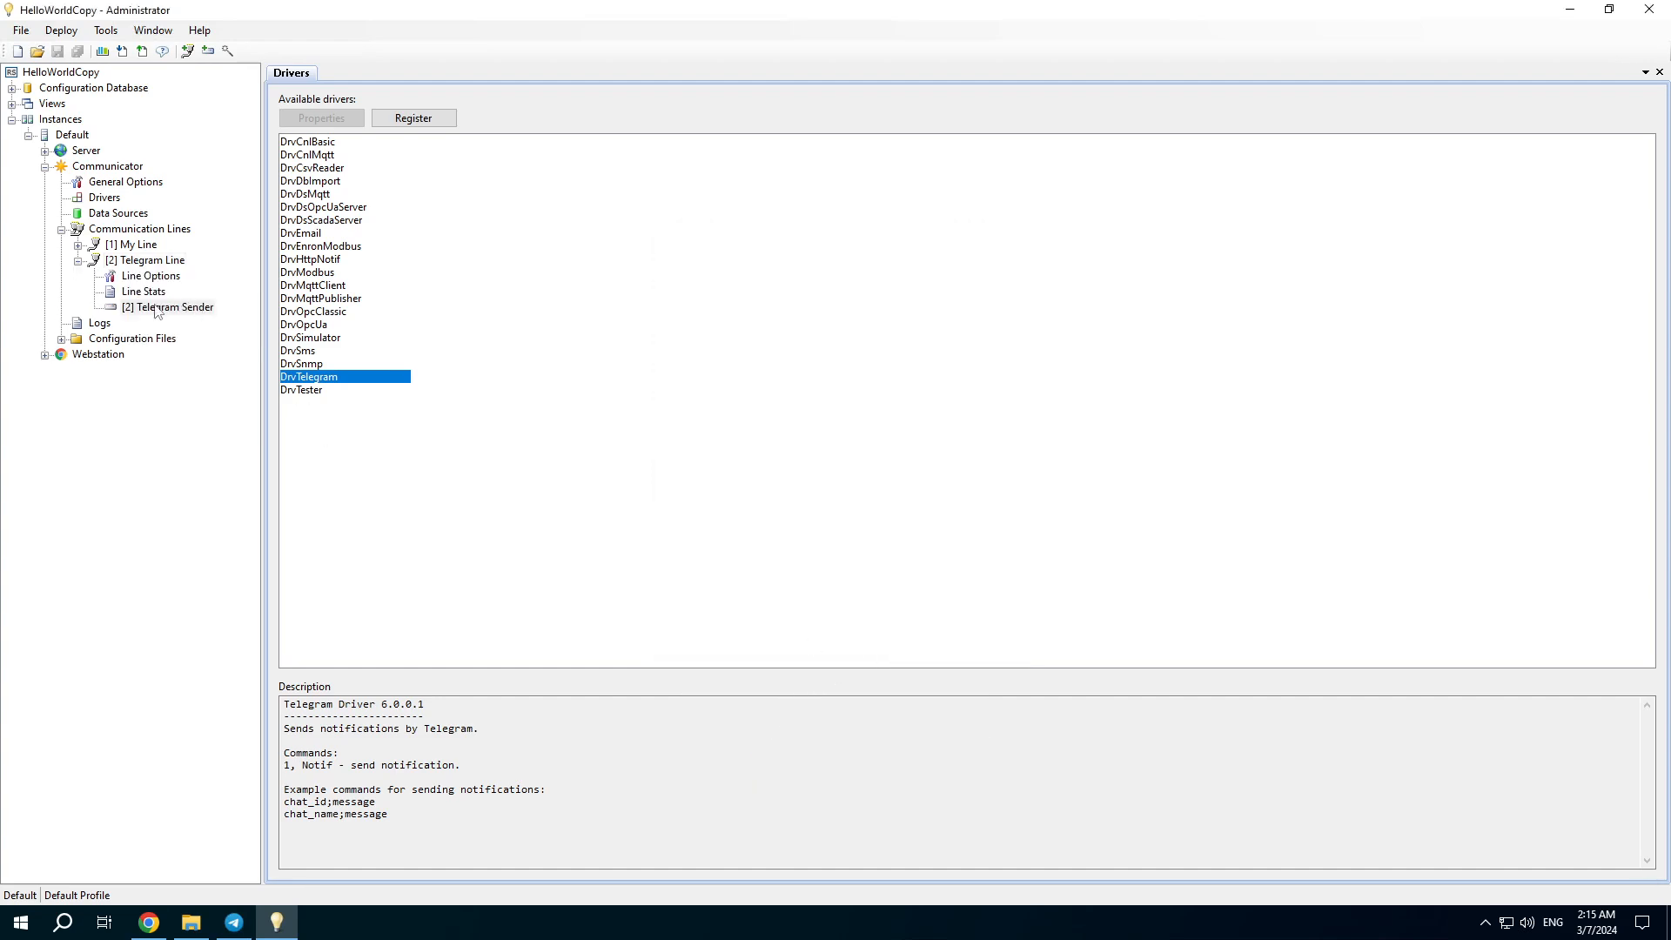
# Find and start a conversation with the verified BotFather in Telegram Desktop.
pyautogui.click(176, 306)
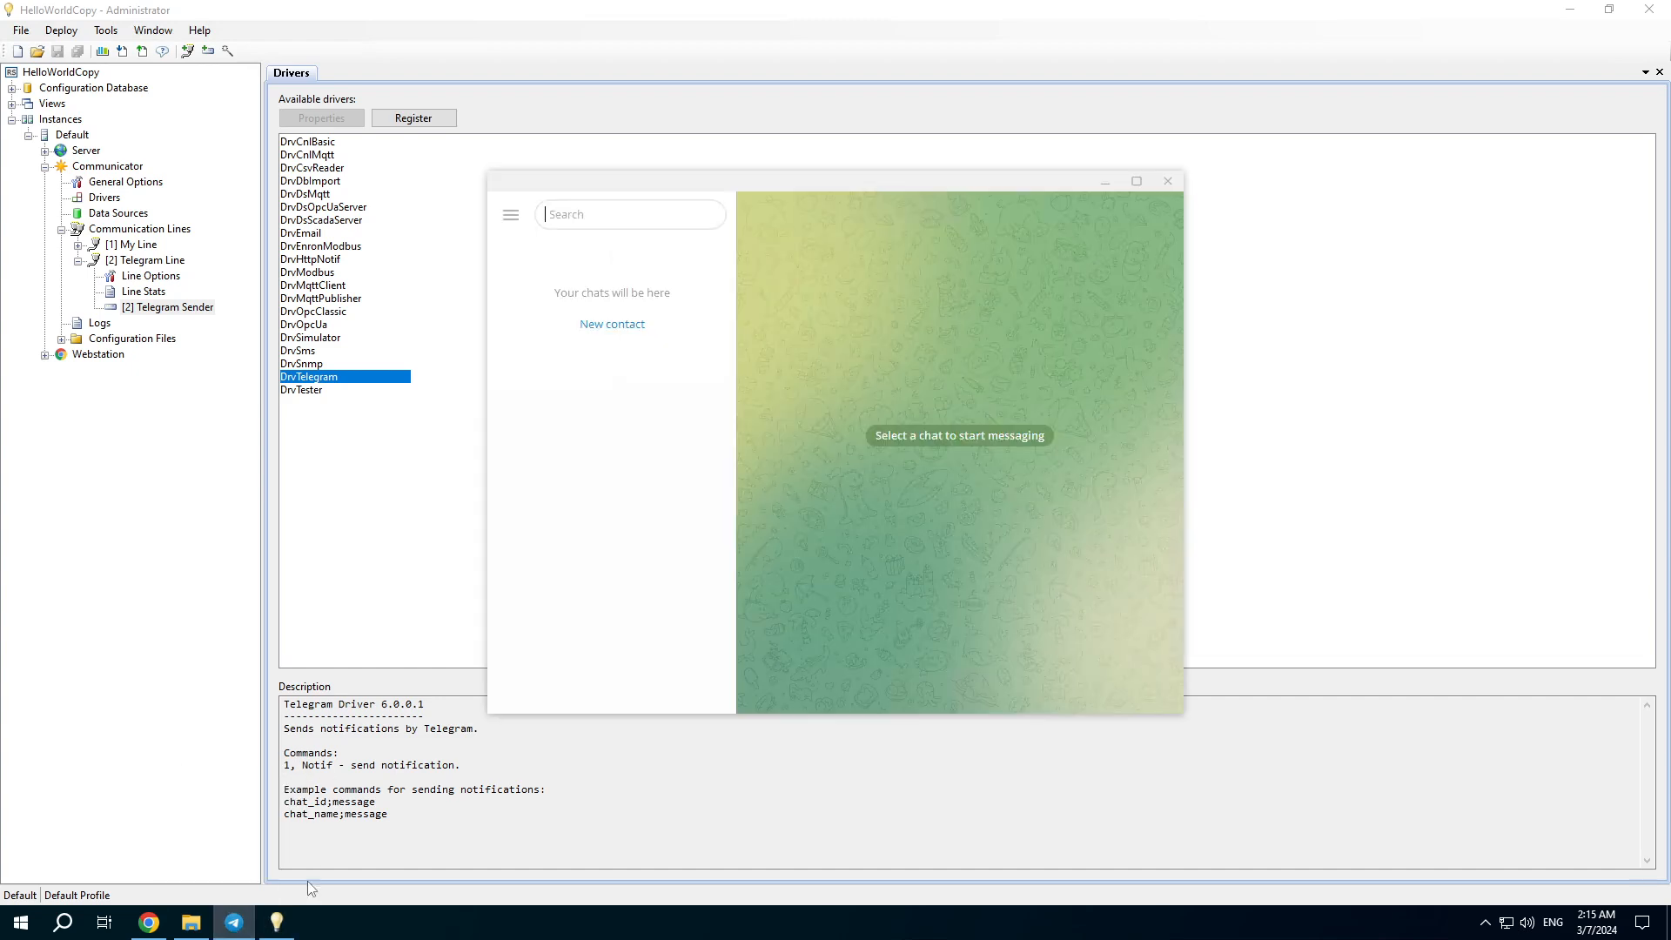
pyautogui.moveTo(672, 460)
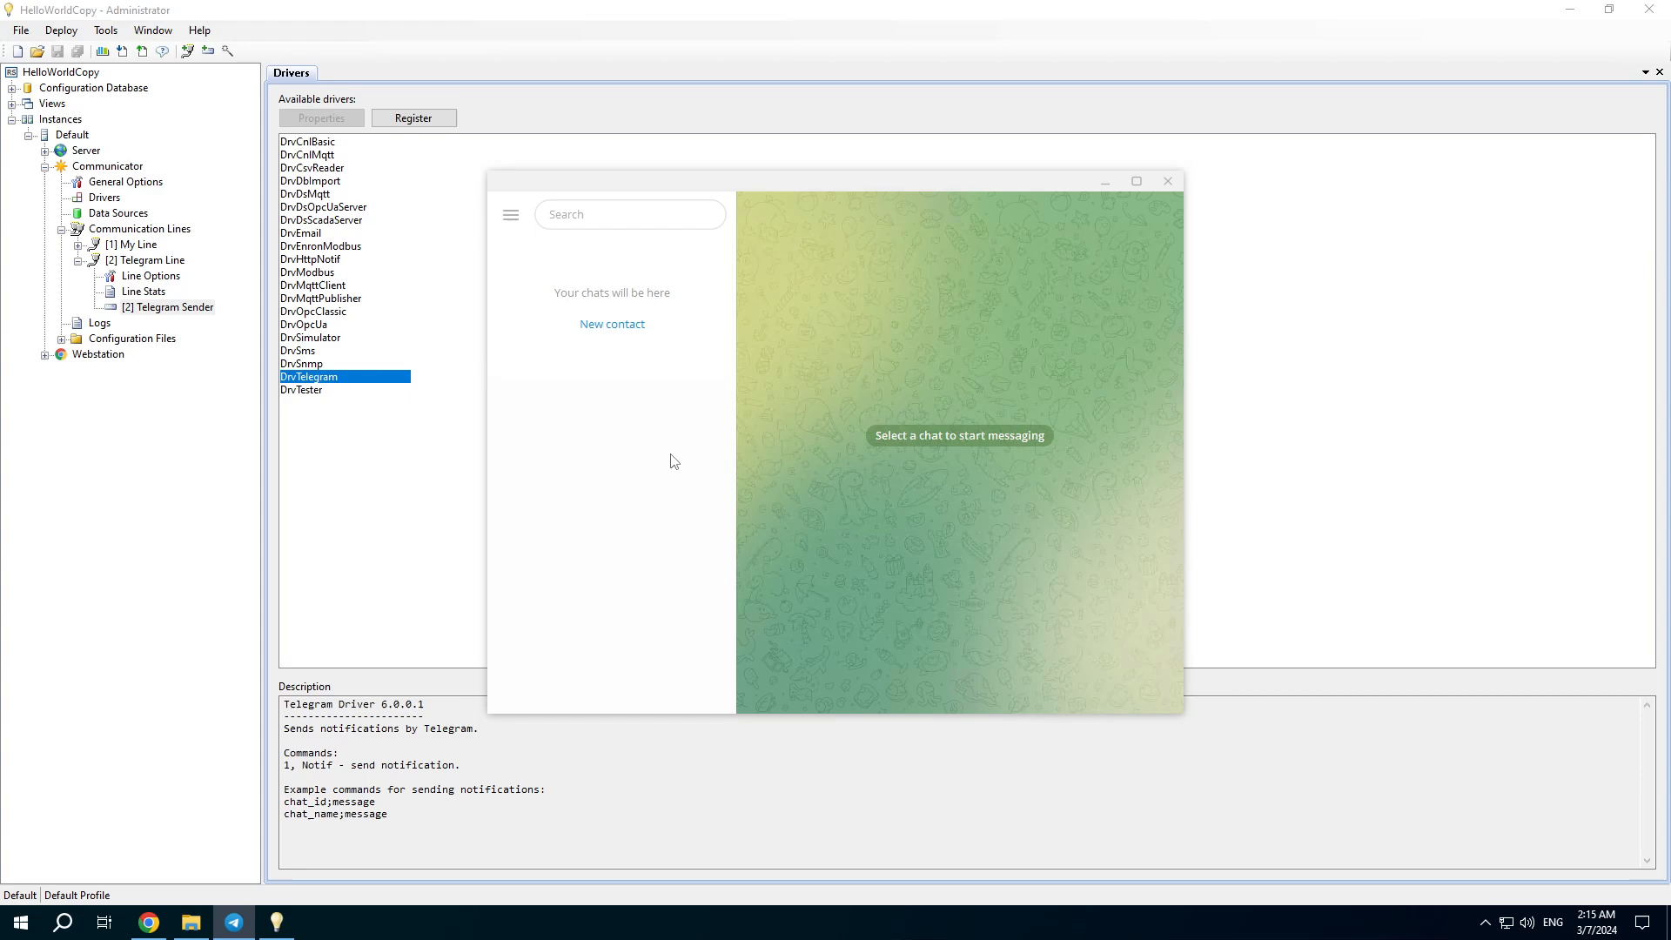
pyautogui.write('BotFather')
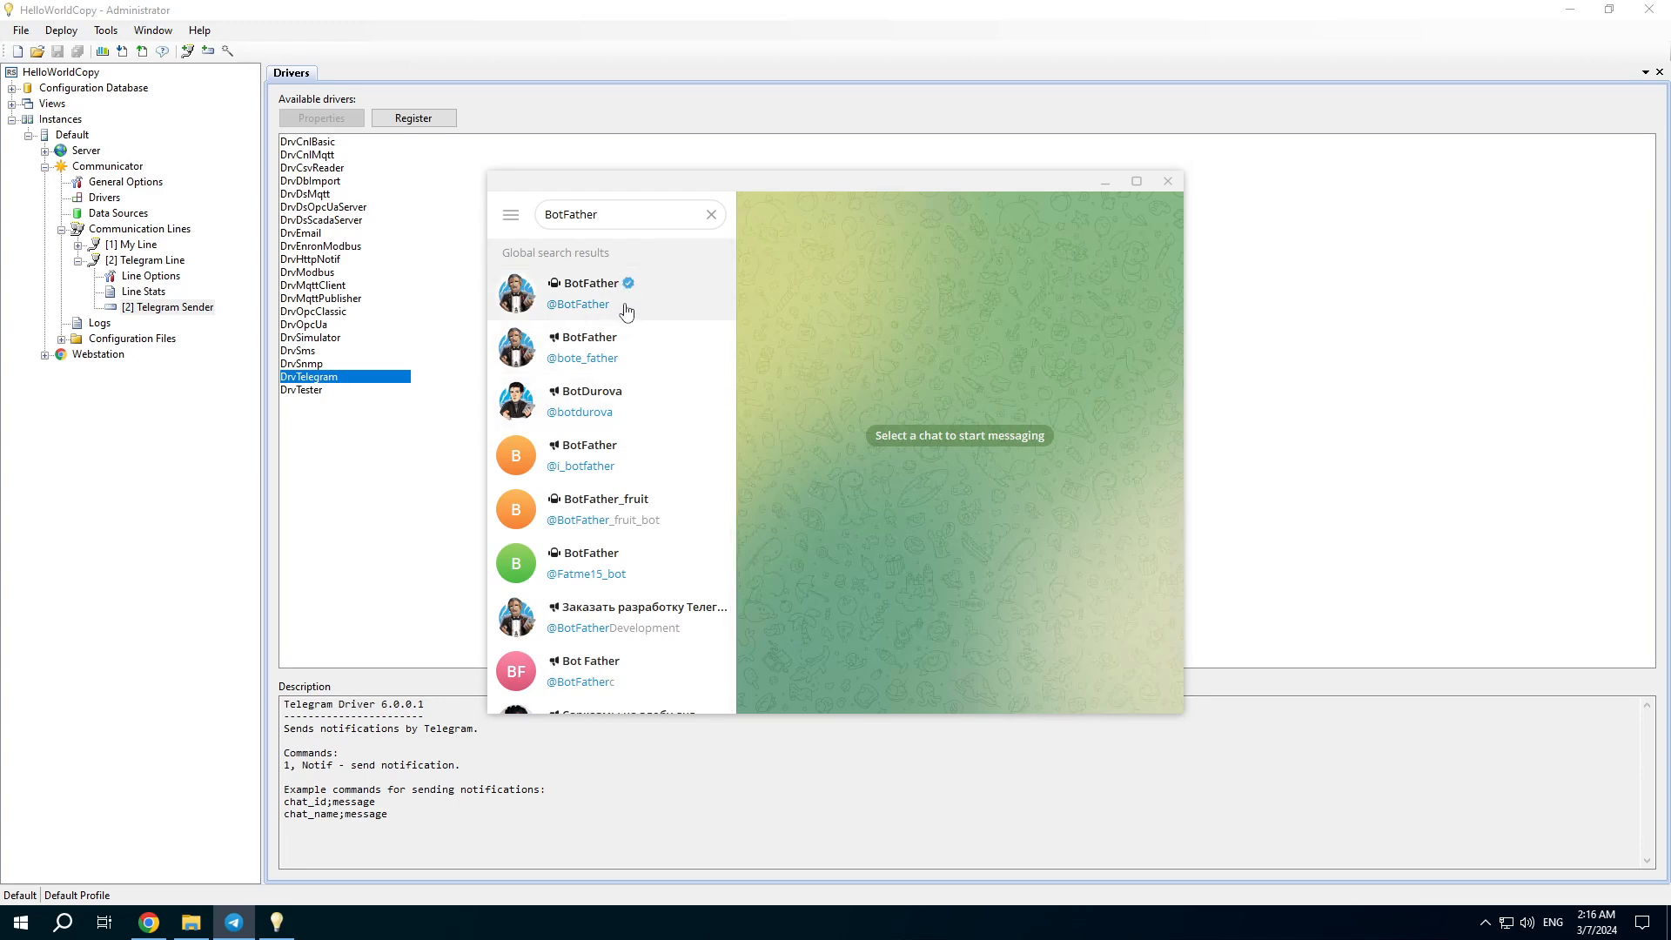
pyautogui.click(582, 292)
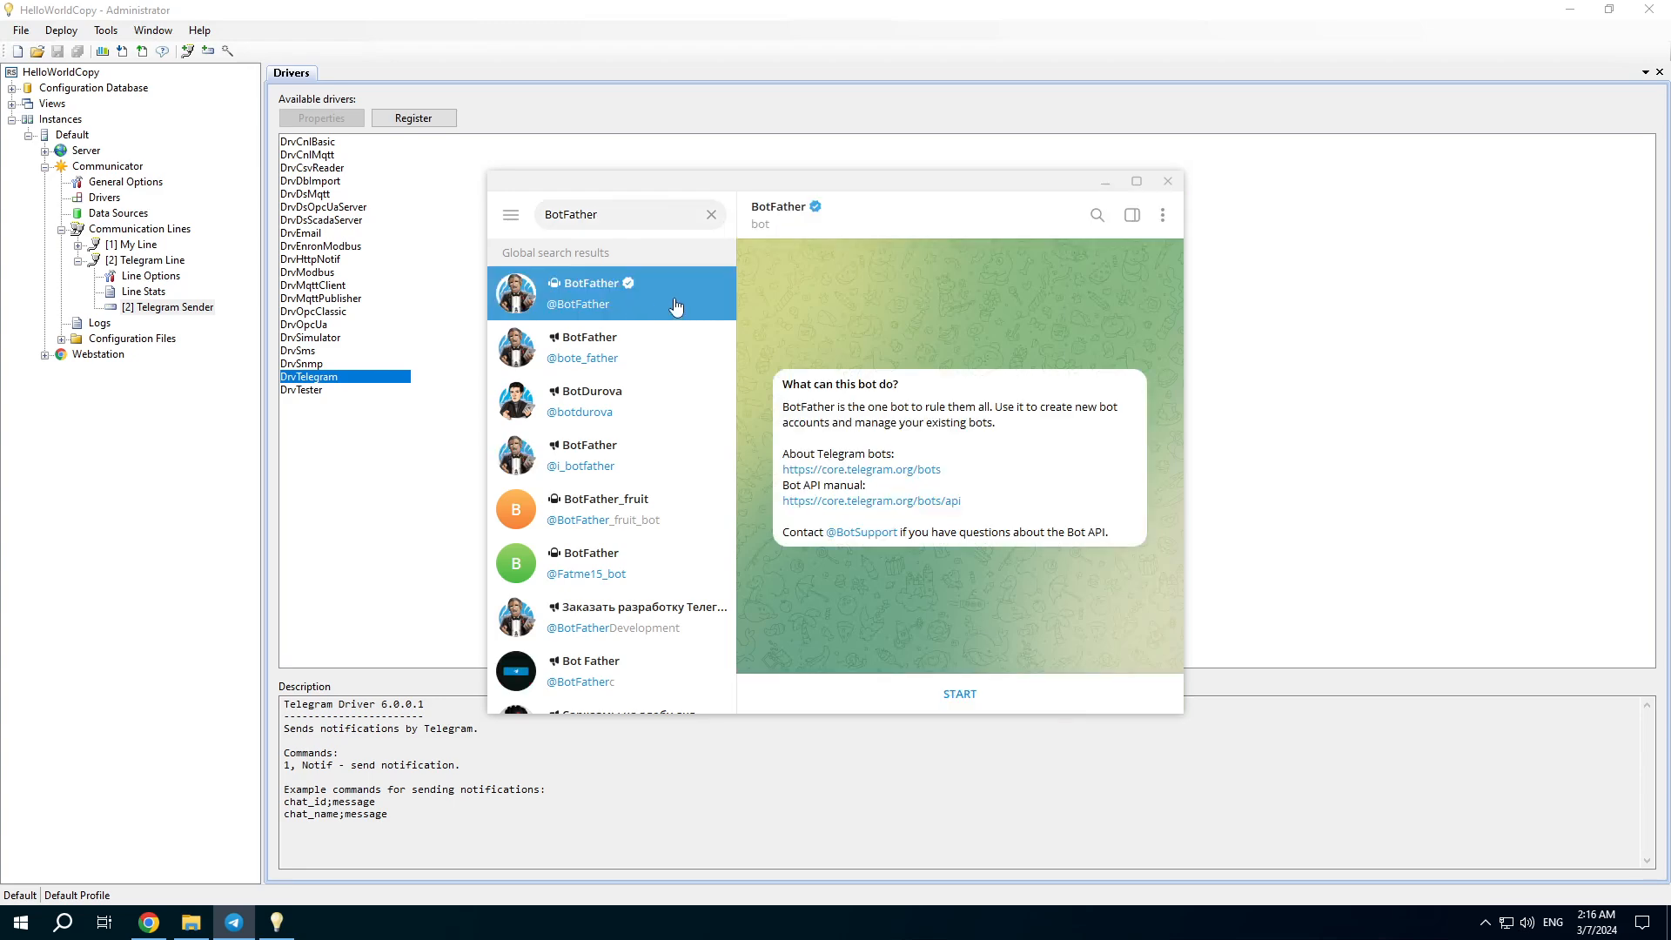
pyautogui.moveTo(998, 771)
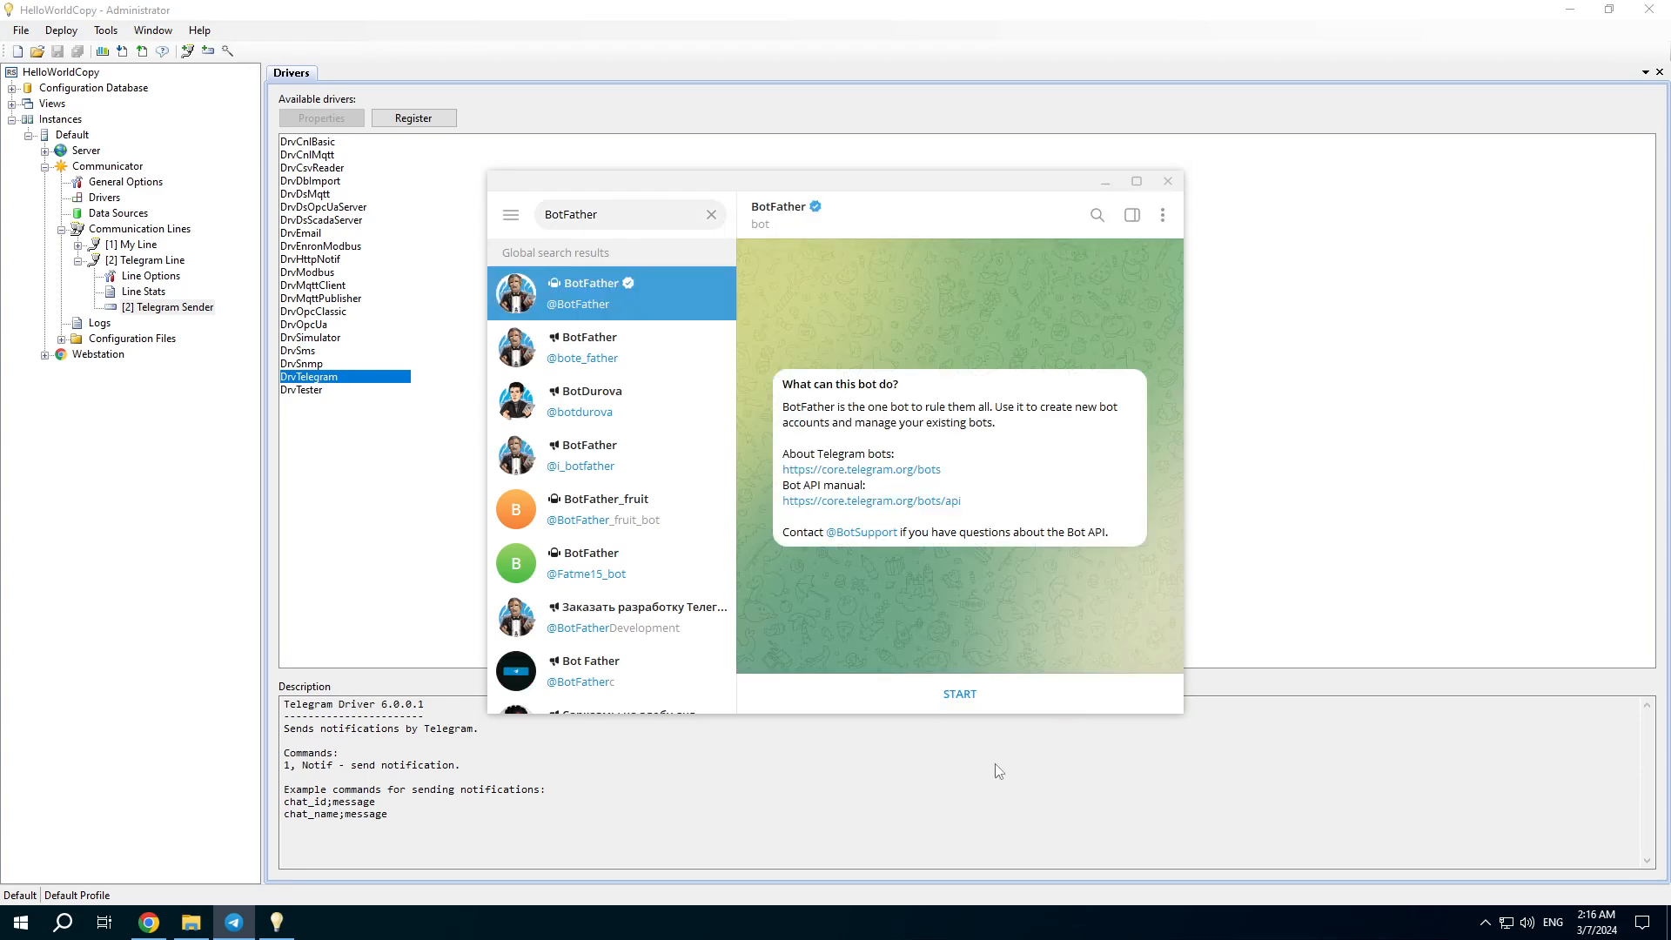
pyautogui.click(957, 695)
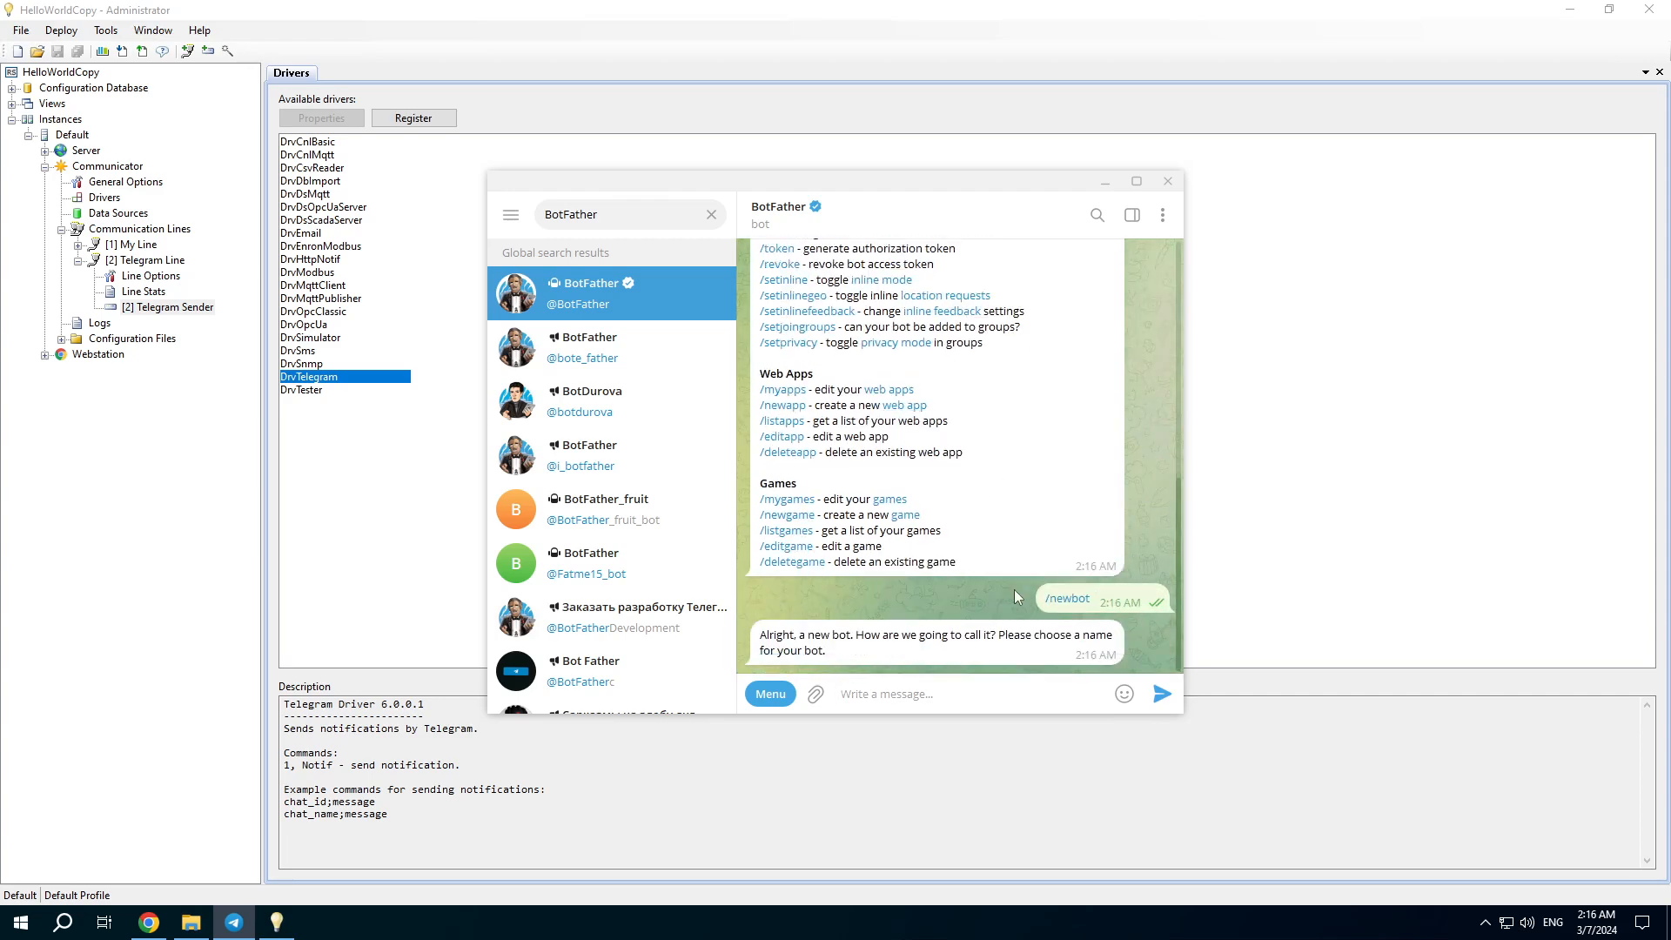
# Send Rapid100Bot as bot name and username, then copy the returned access token.
pyautogui.write('Rapid100')
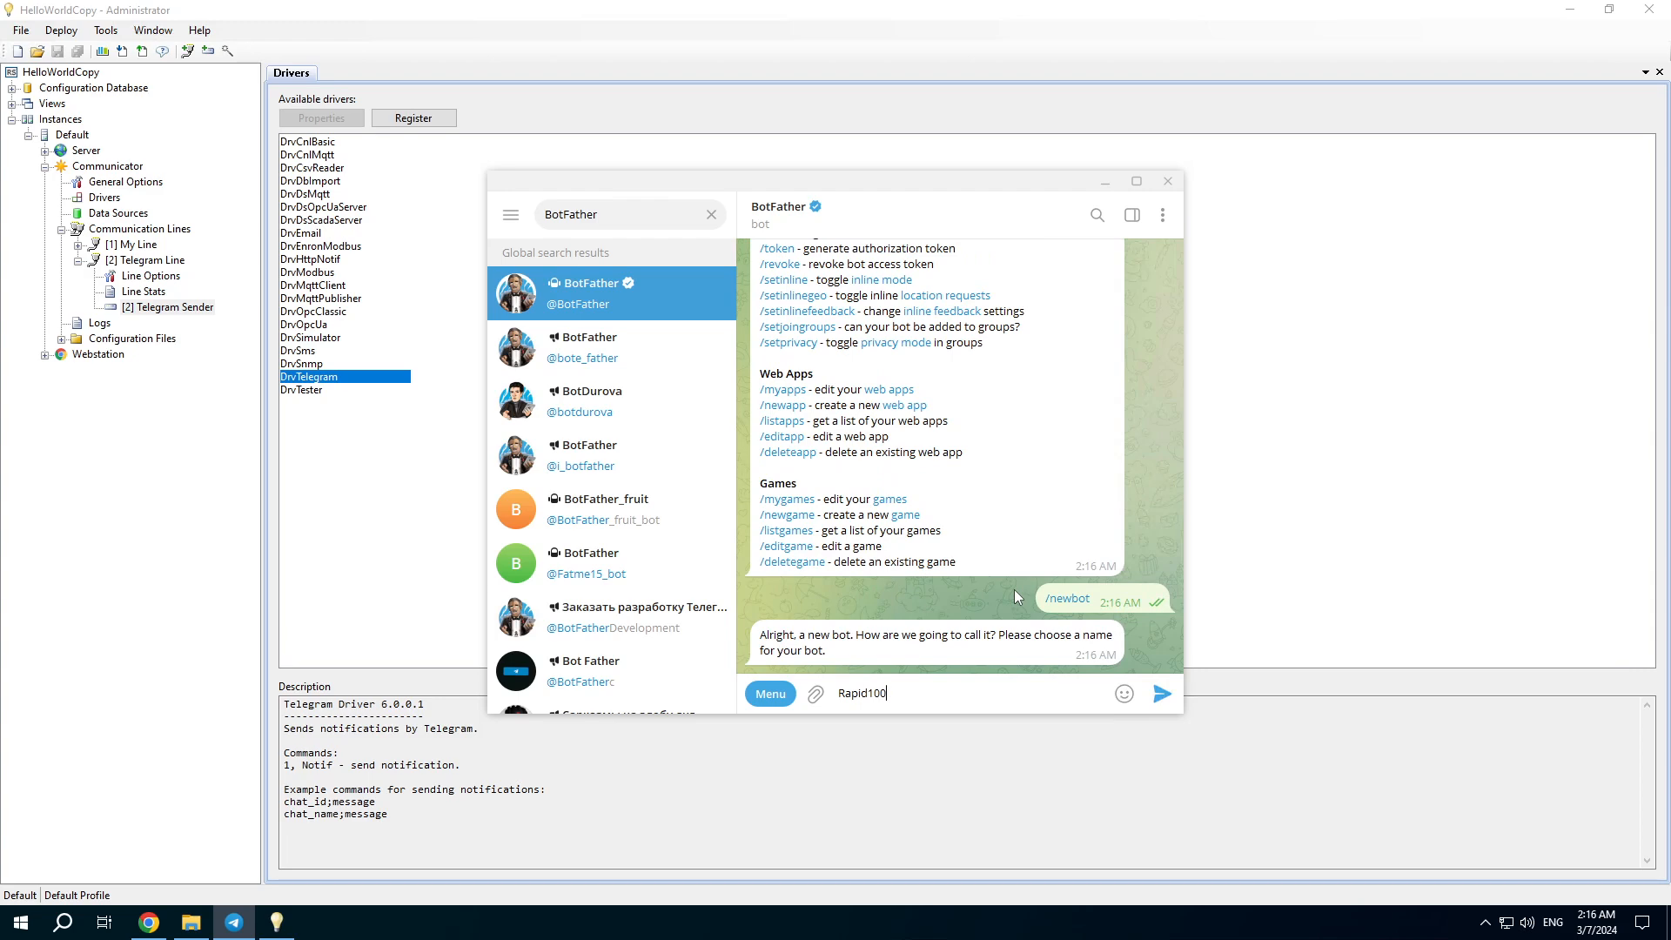
pyautogui.write('Bot')
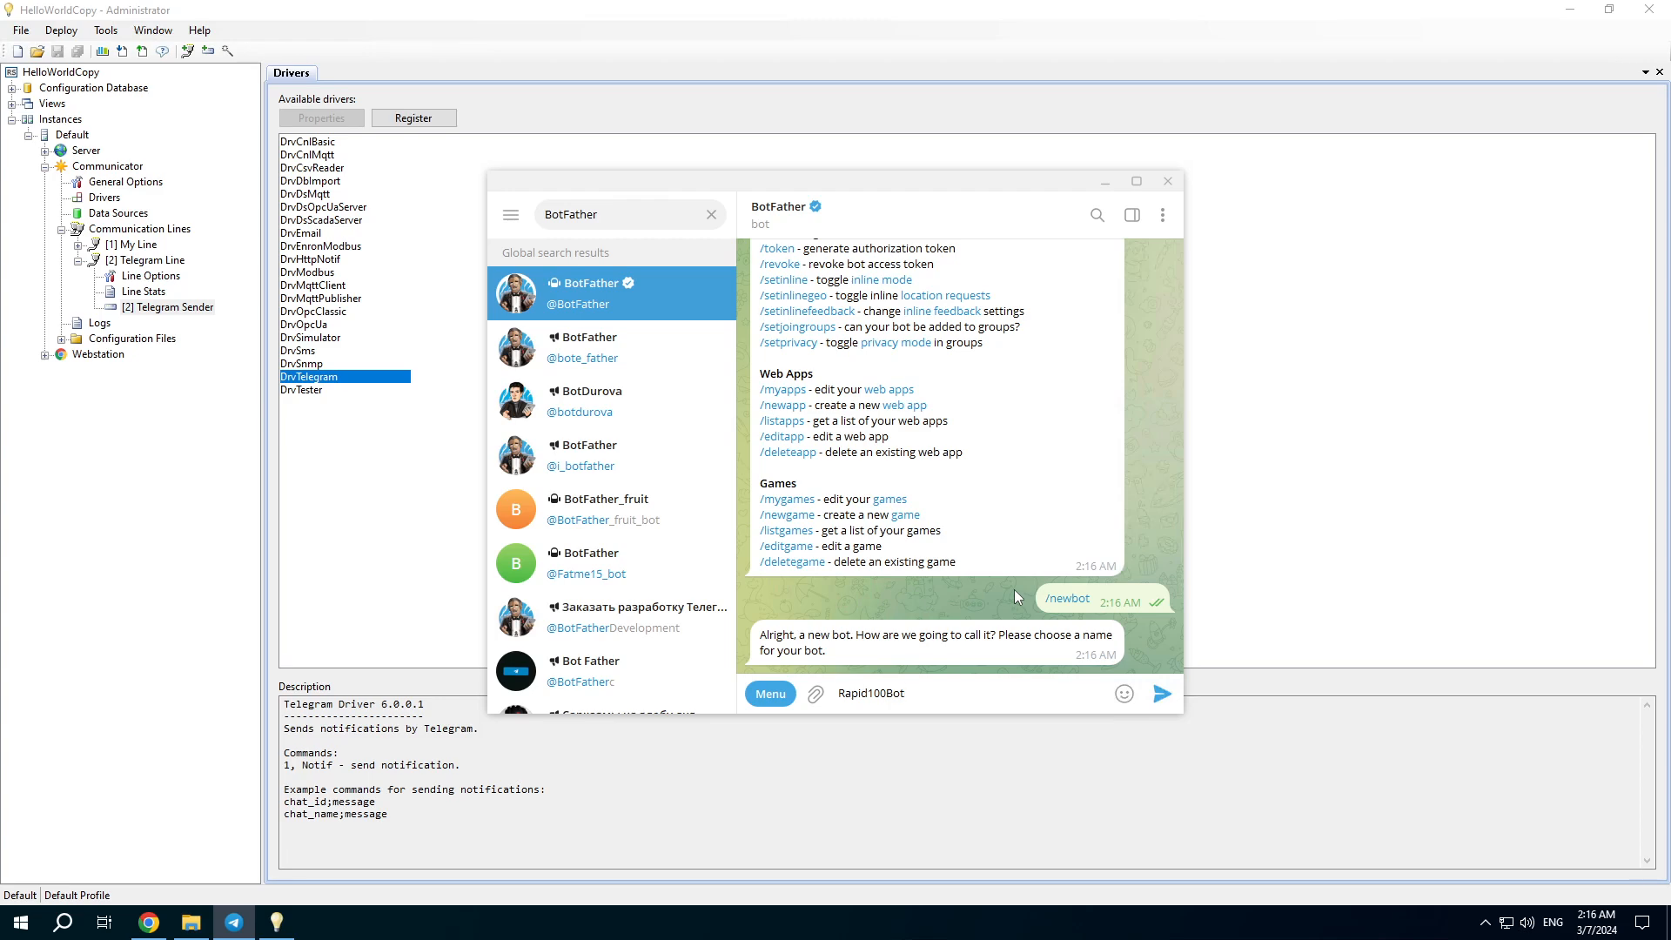
pyautogui.doubleClick(871, 693)
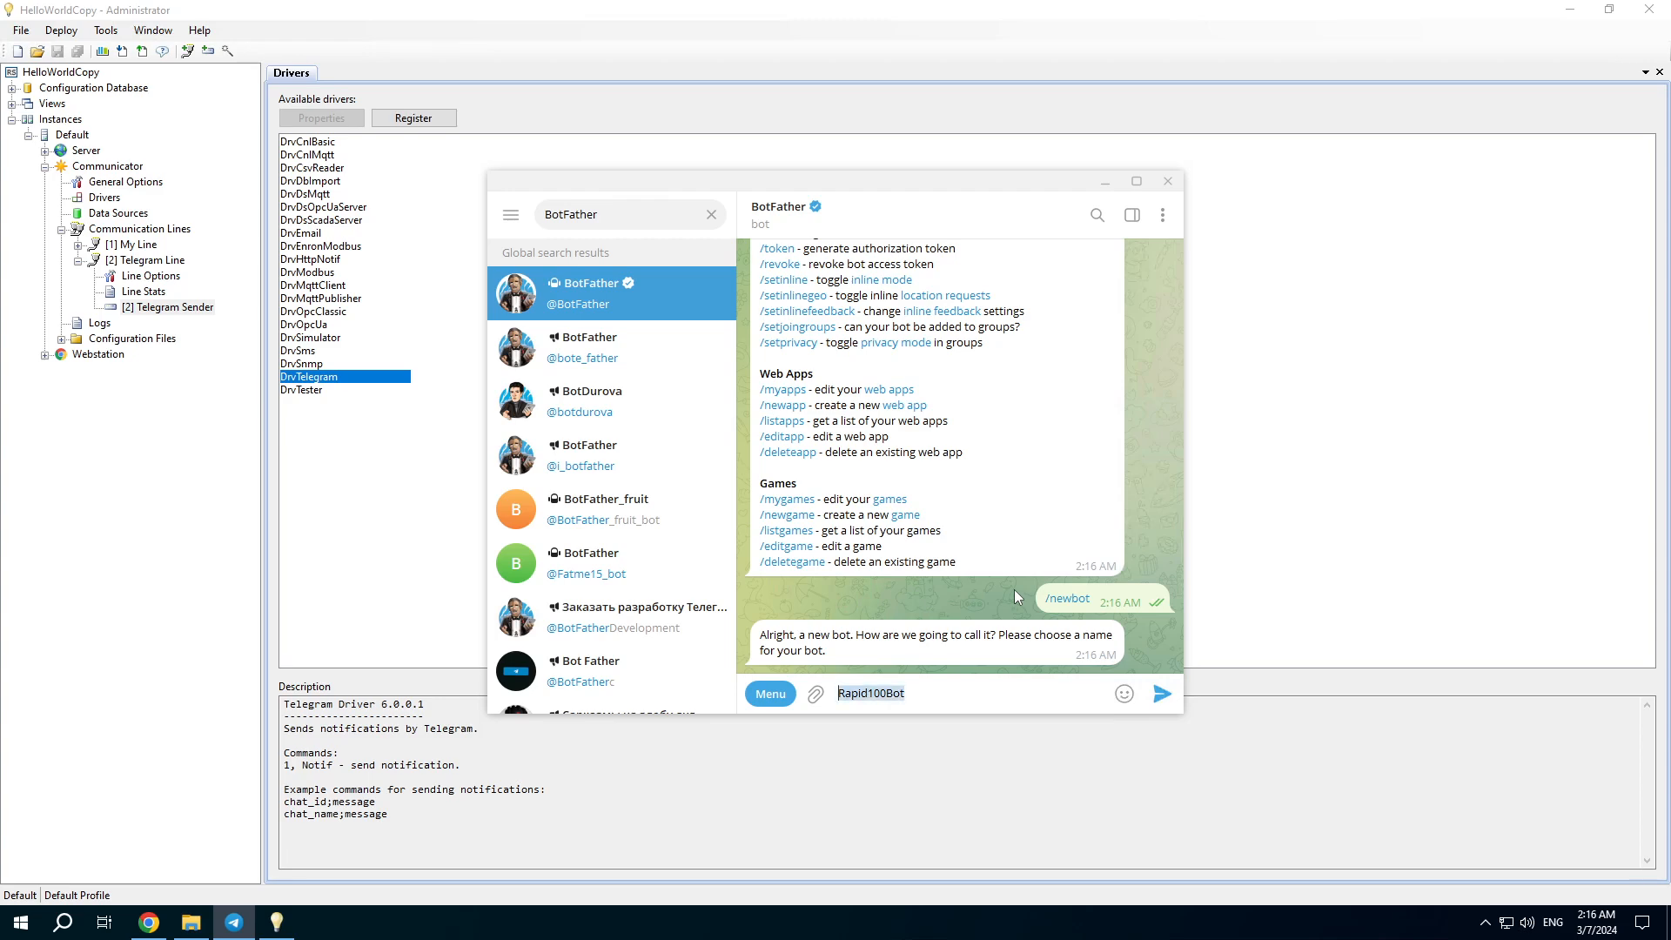
pyautogui.click(1161, 695)
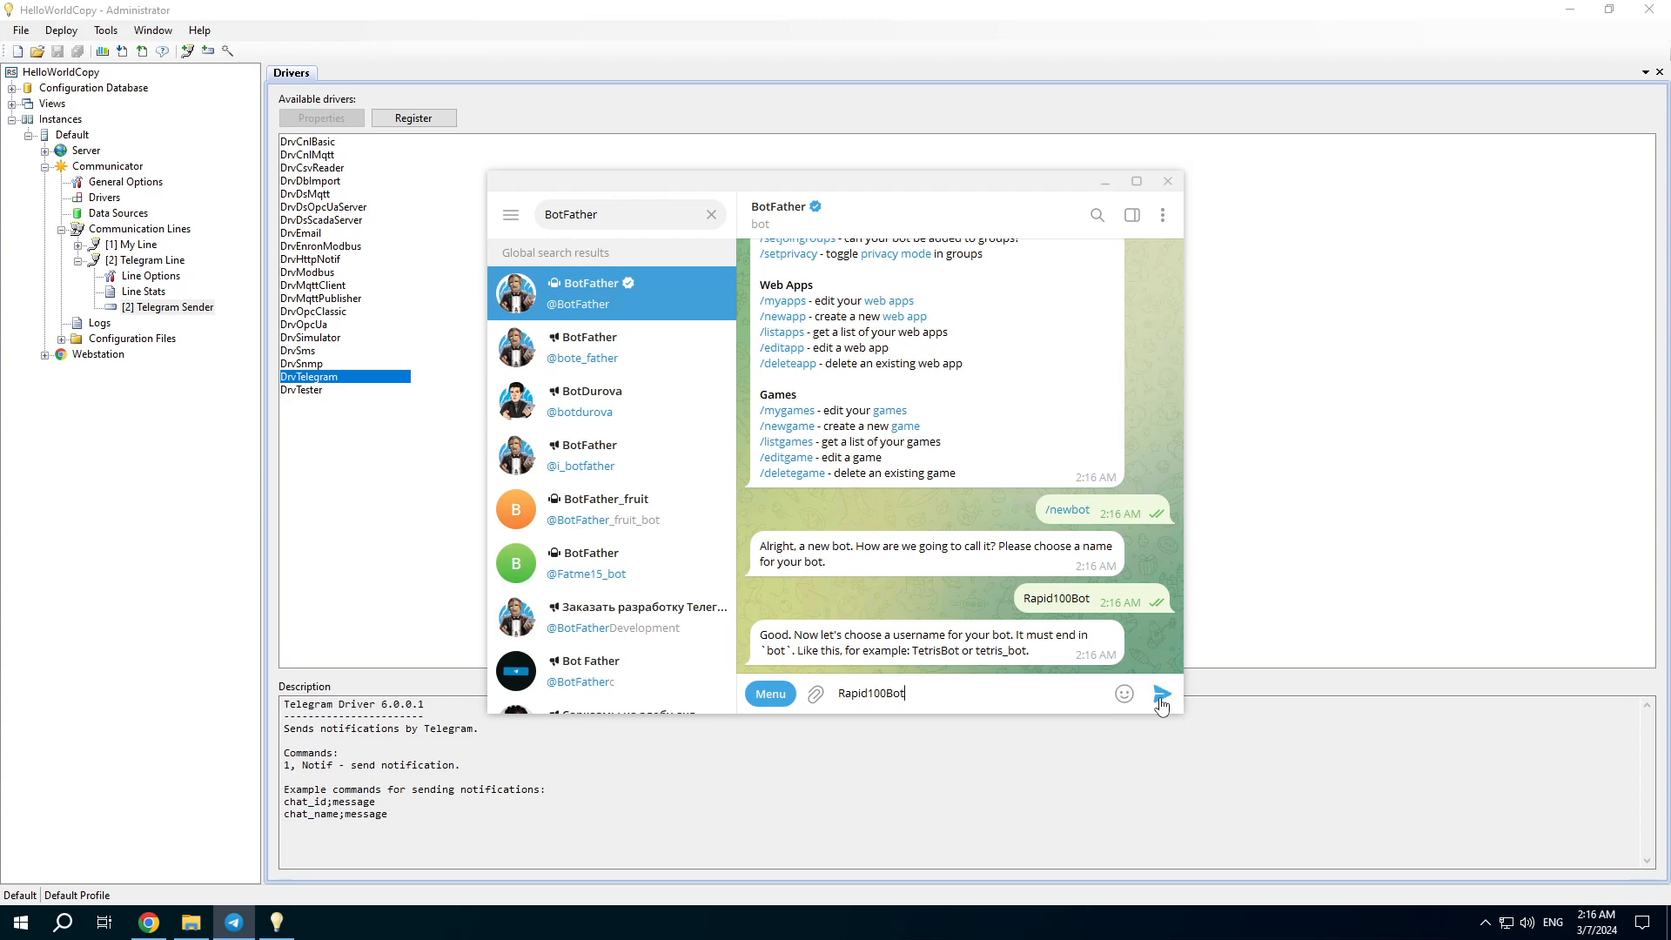
pyautogui.click(1161, 695)
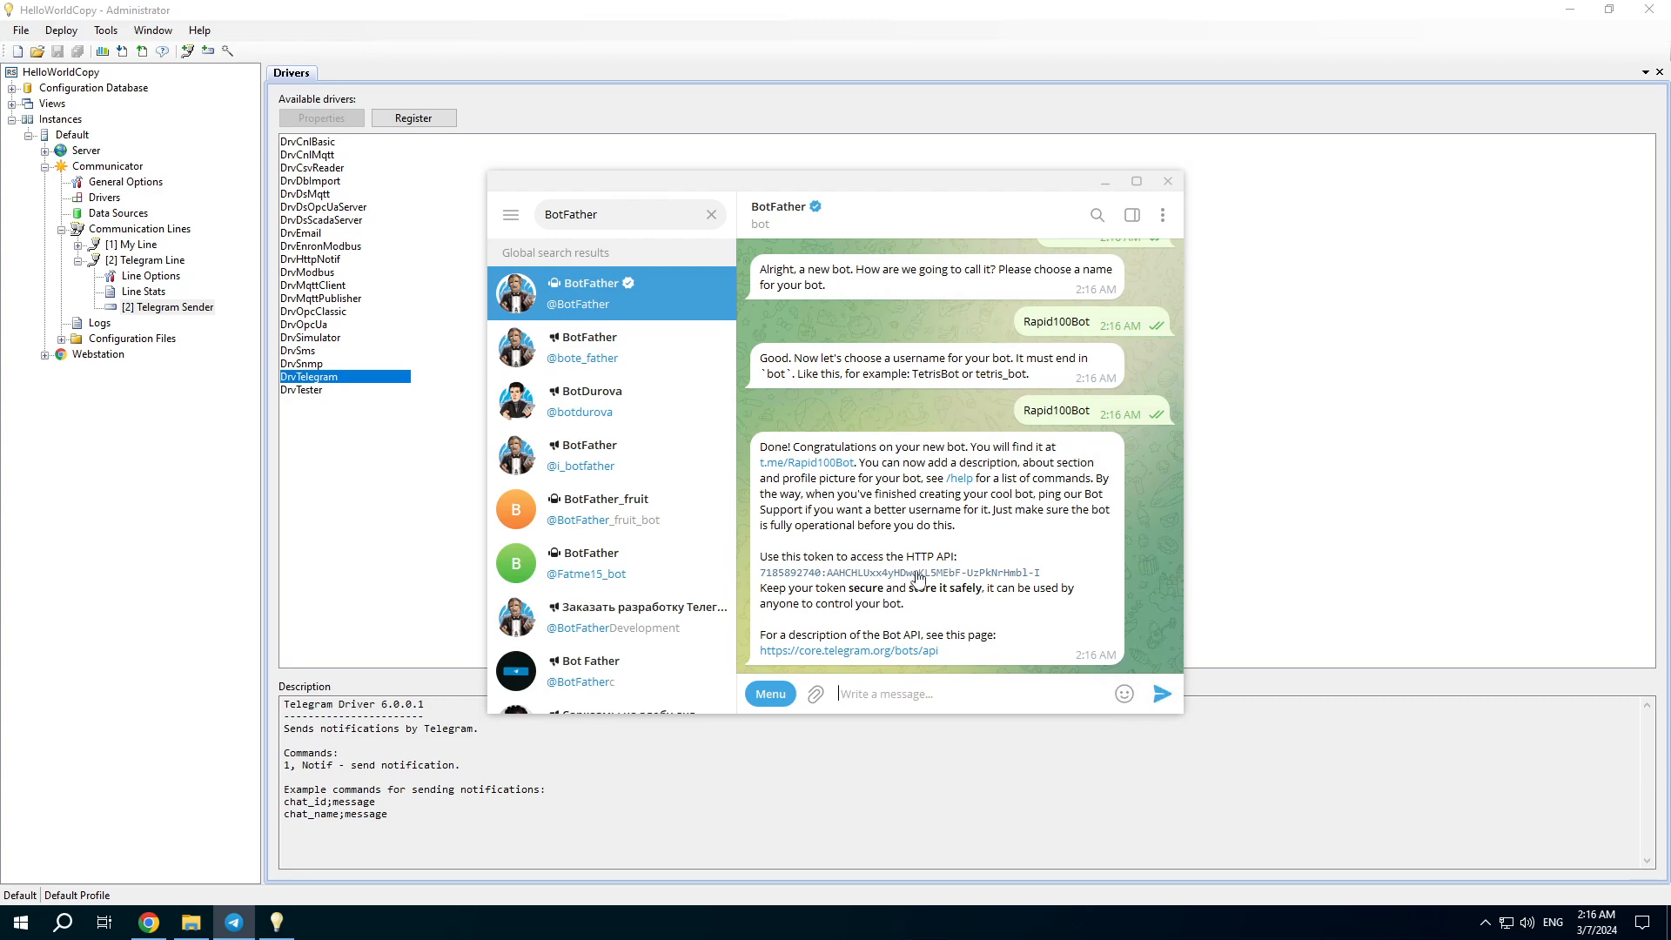
pyautogui.click(898, 573)
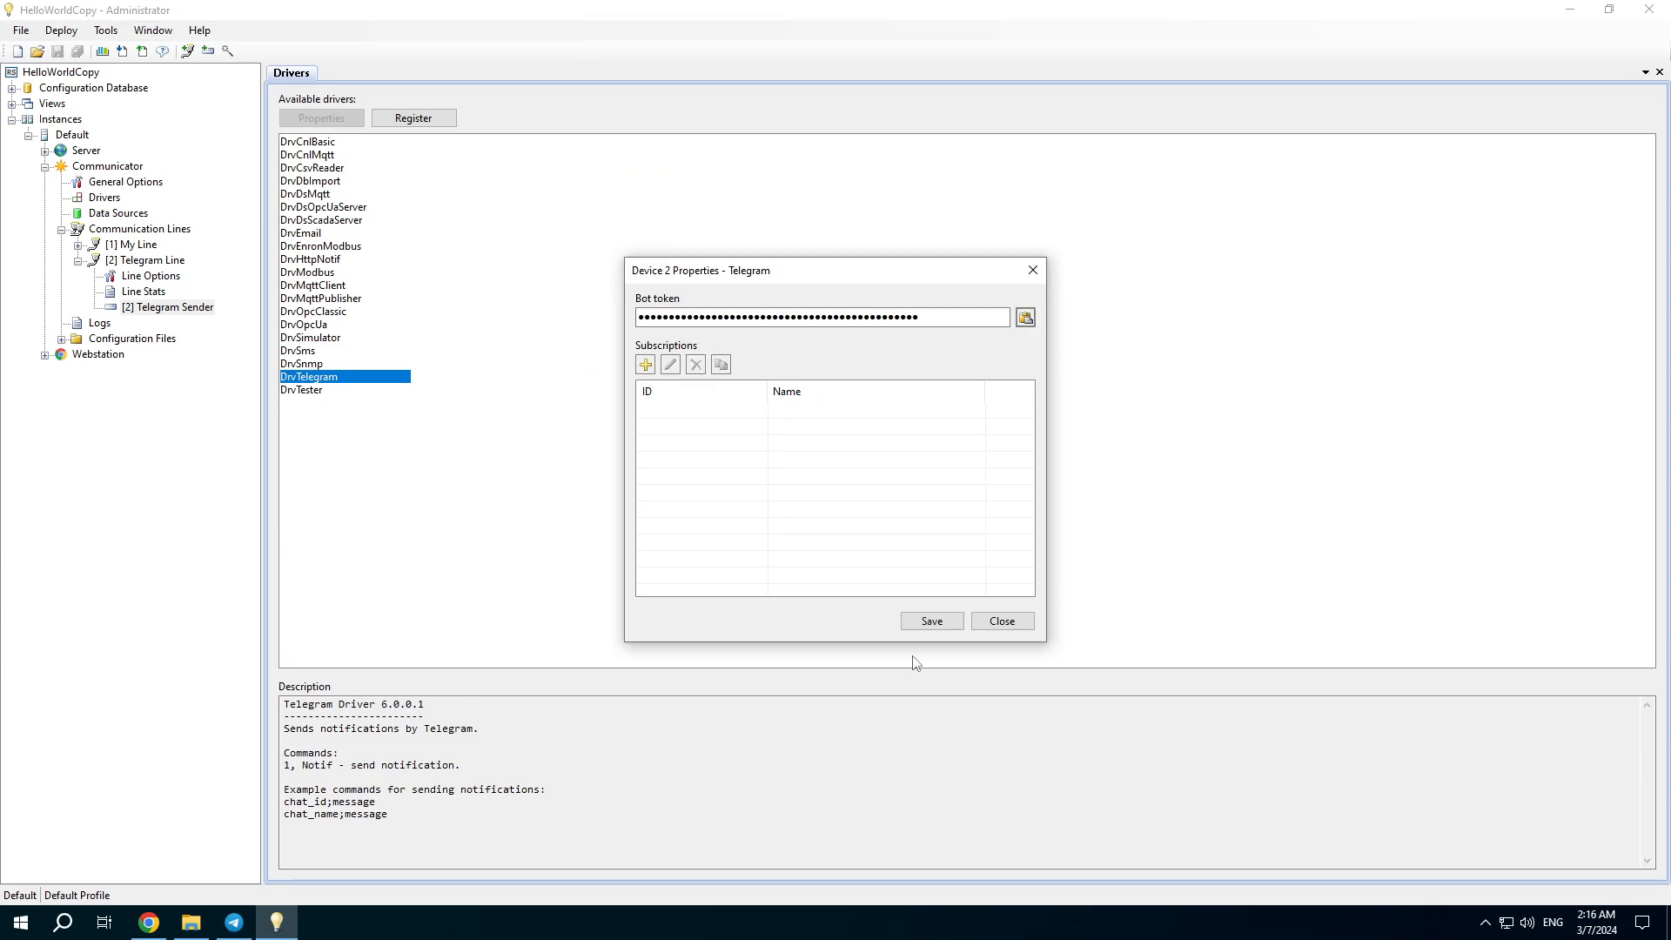
# Save the Telegram Sender's bot token and upload the configuration to the Default instance.
pyautogui.click(1000, 619)
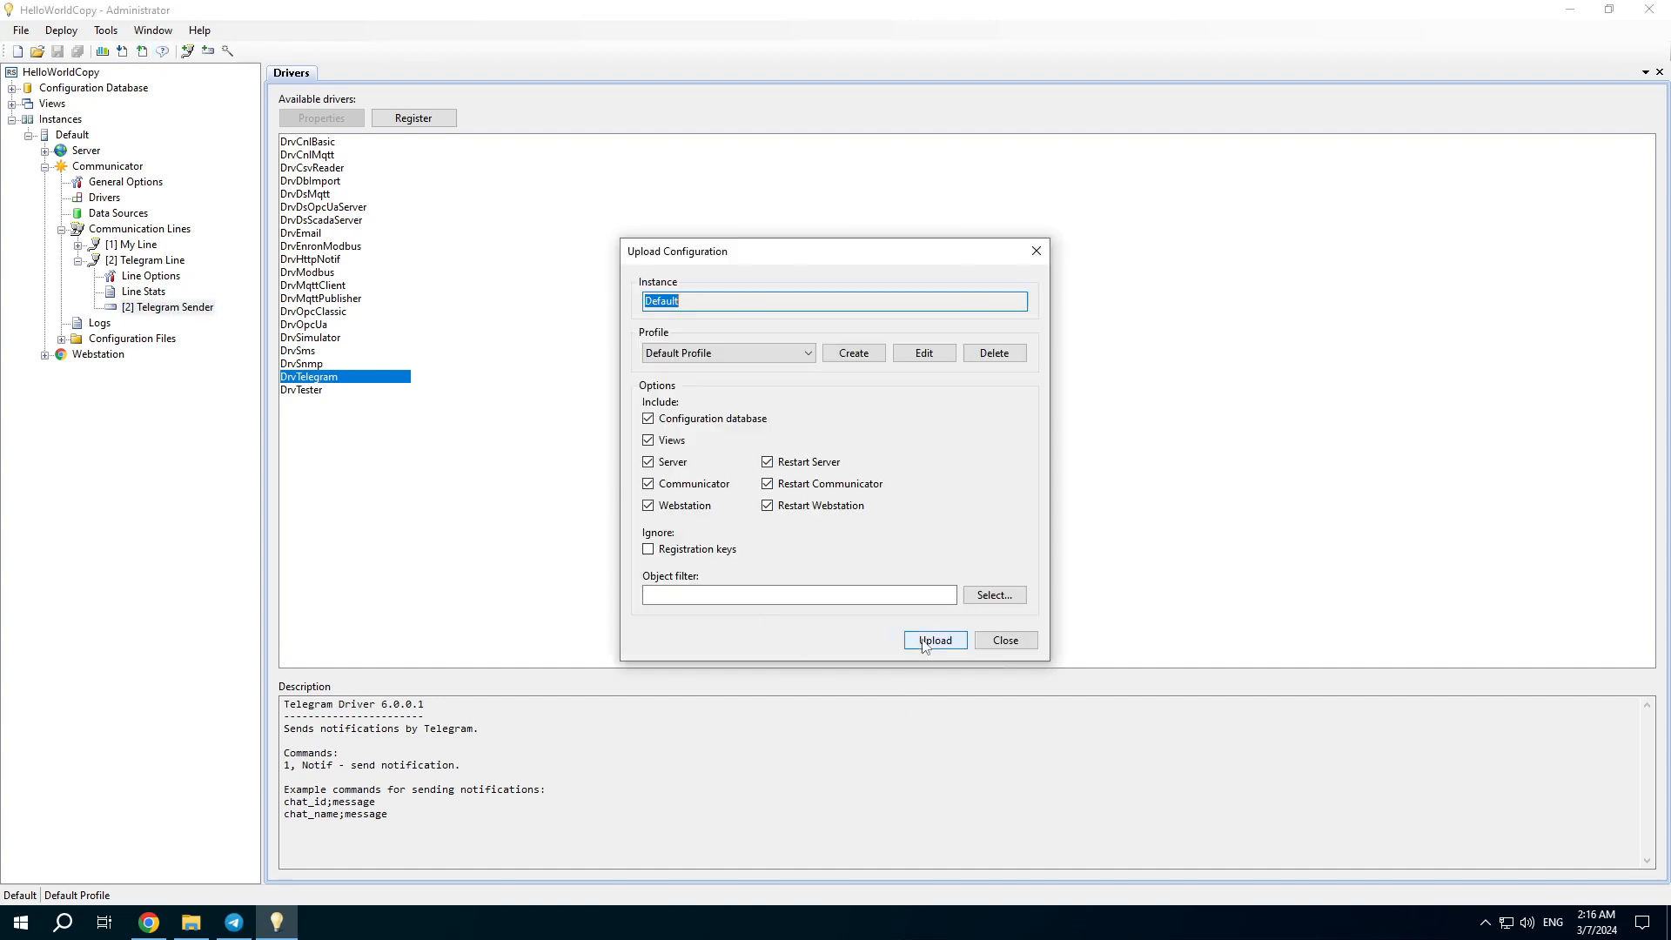
pyautogui.click(935, 641)
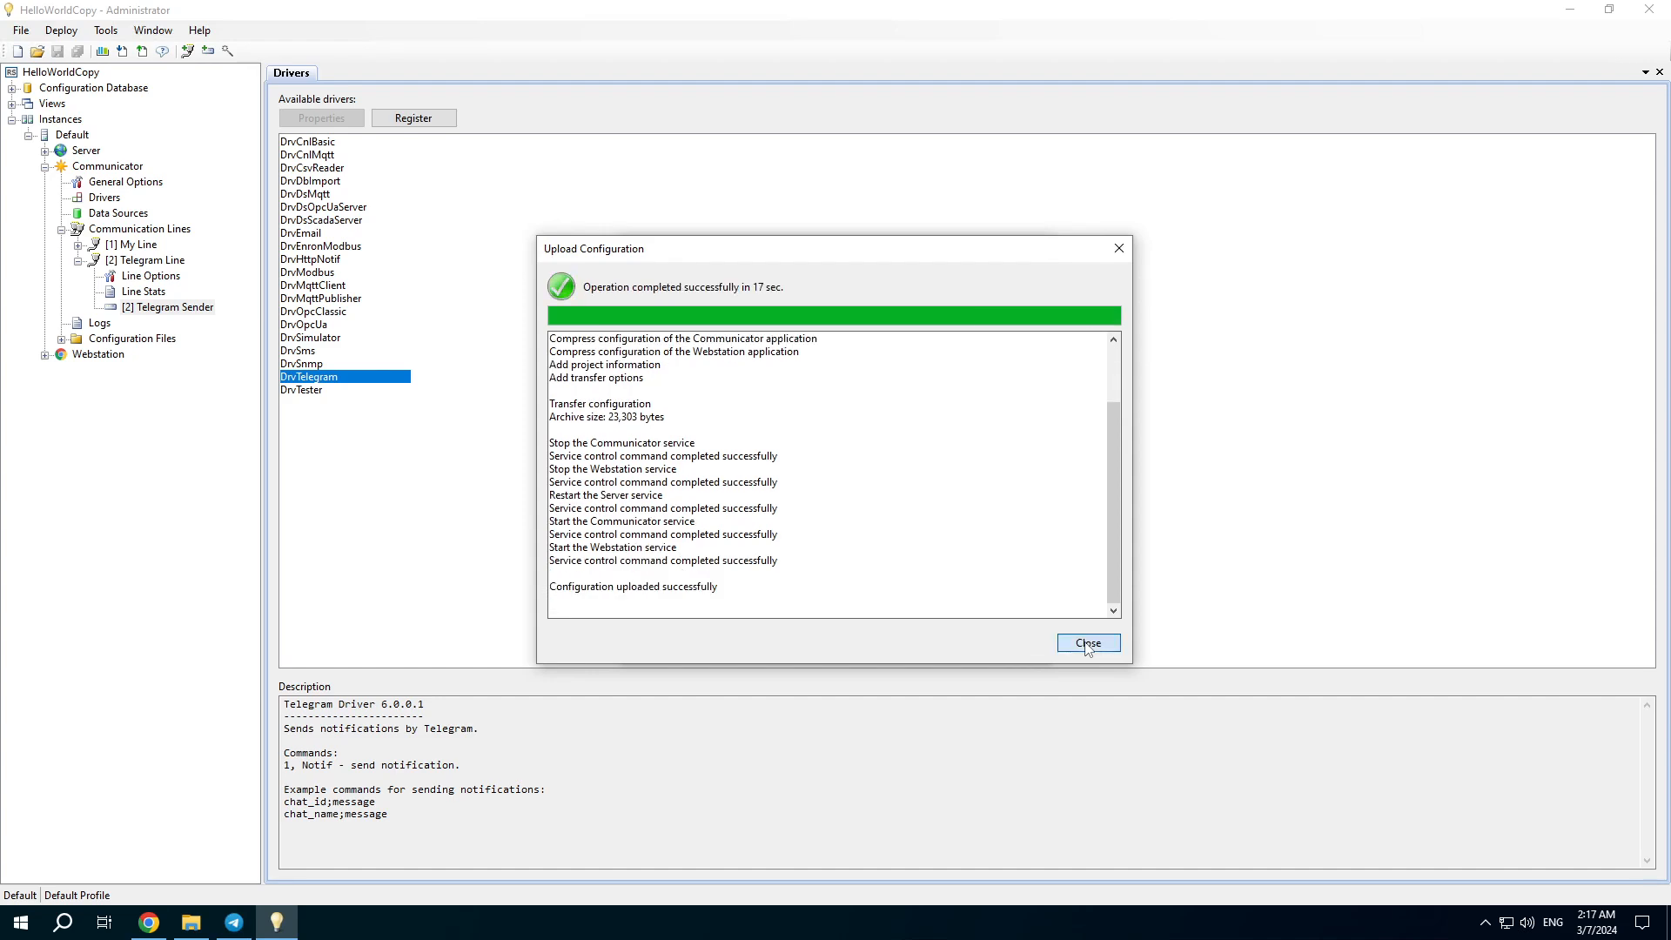
pyautogui.click(1086, 642)
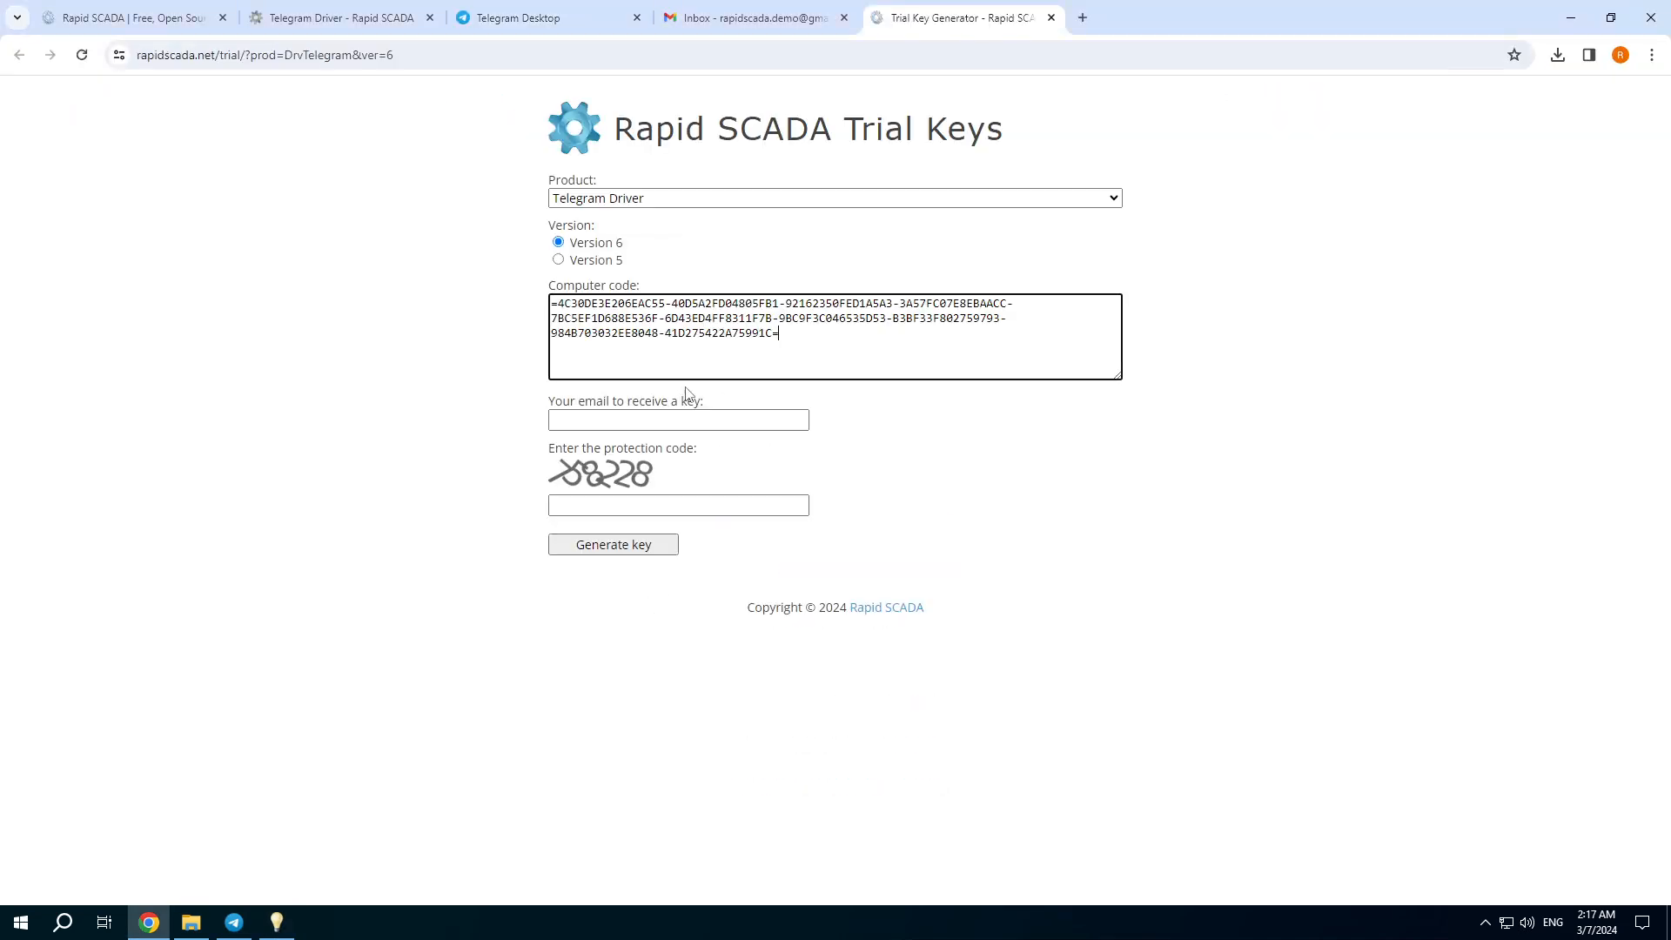
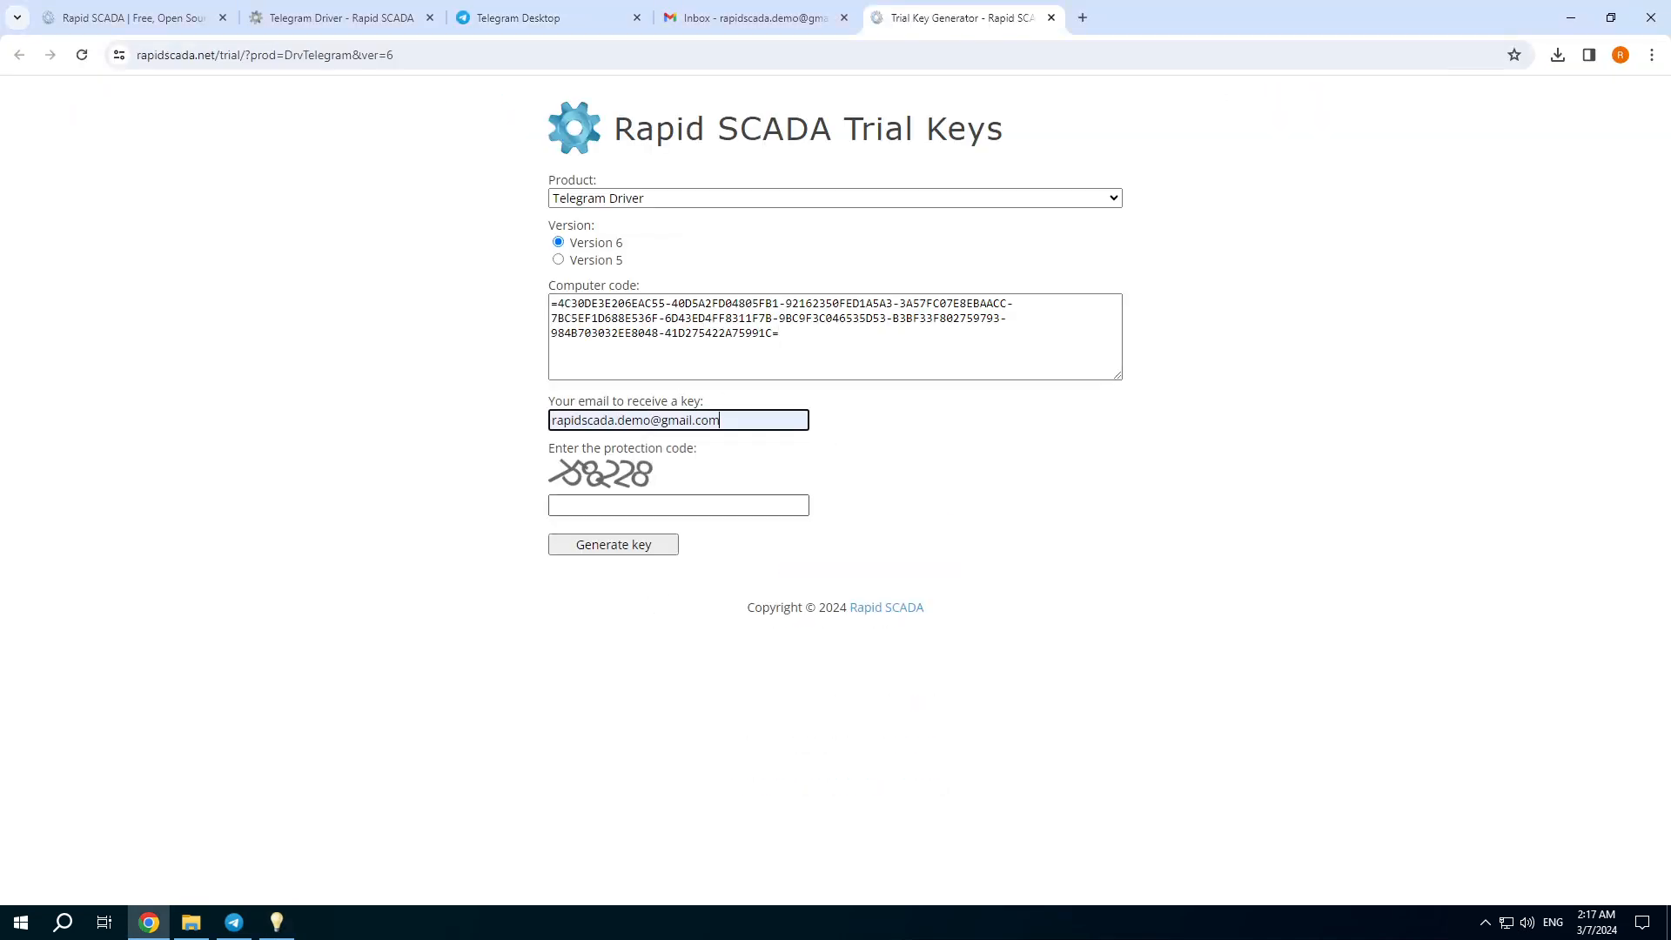
pyautogui.write('75')
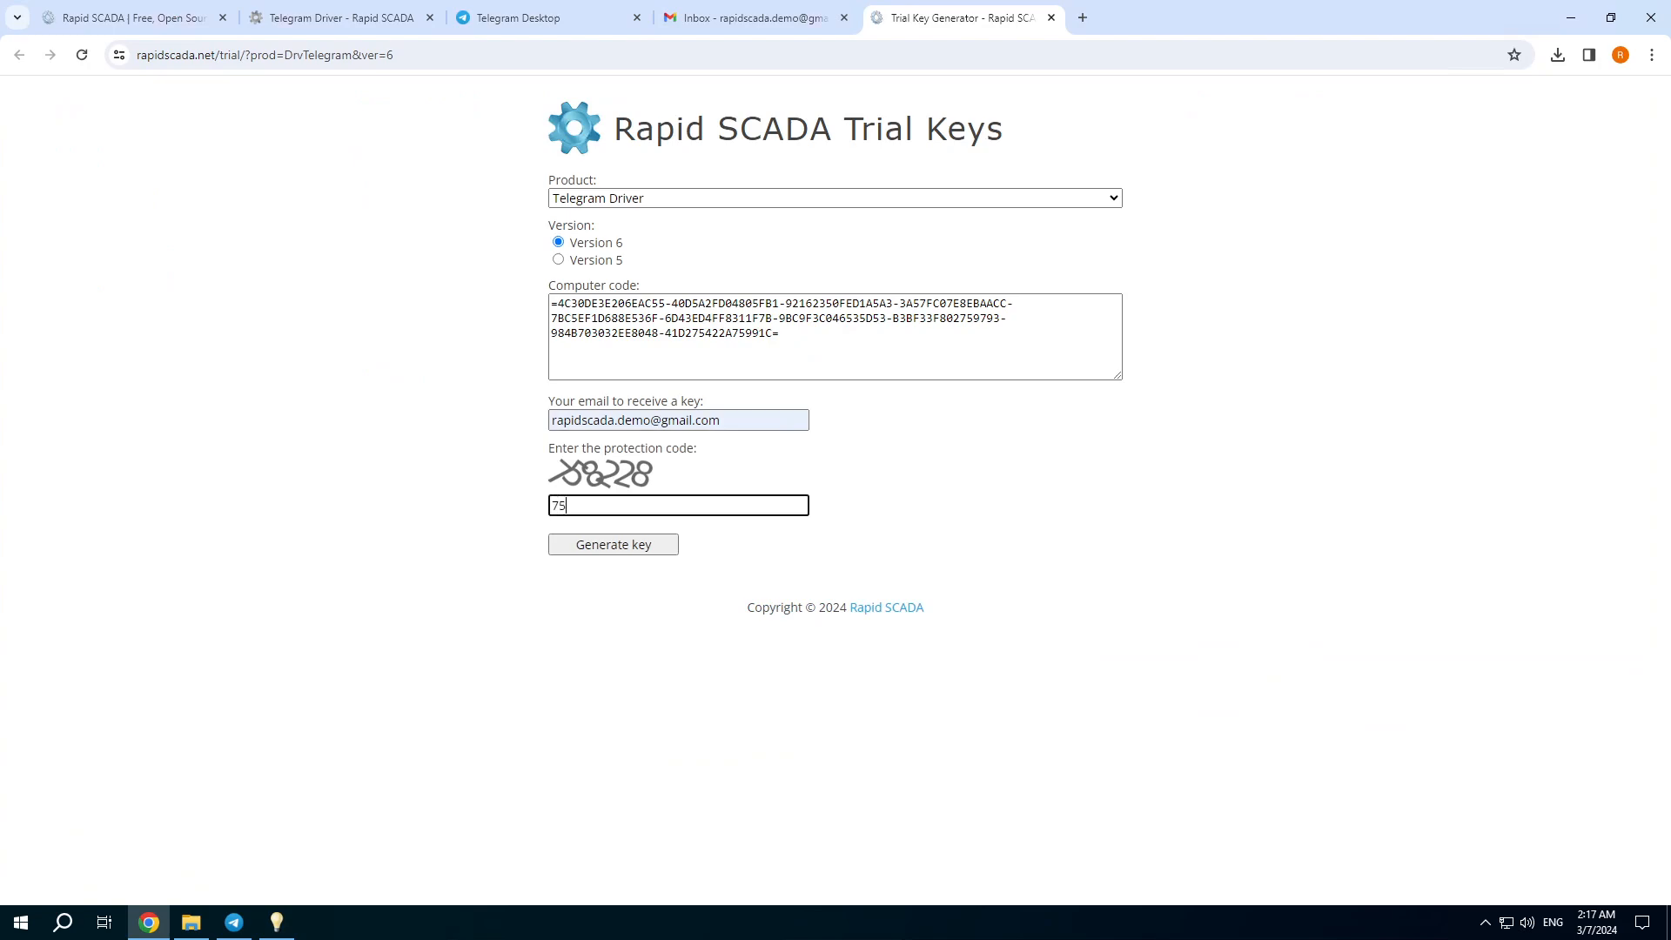
pyautogui.write('822')
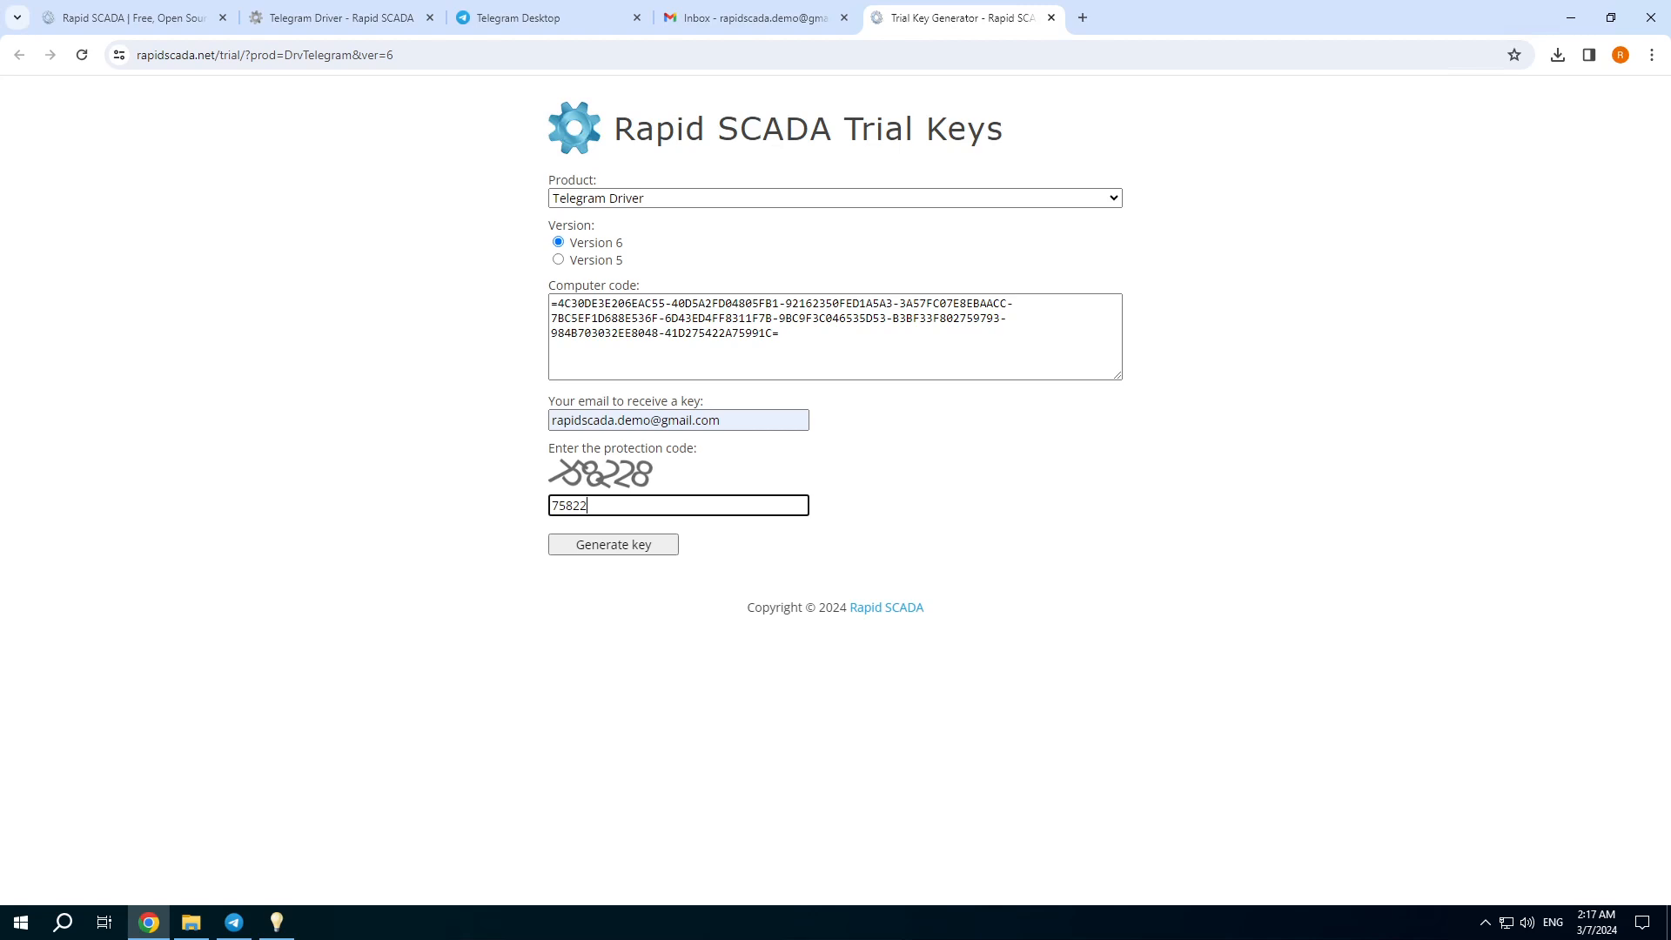
pyautogui.click(611, 543)
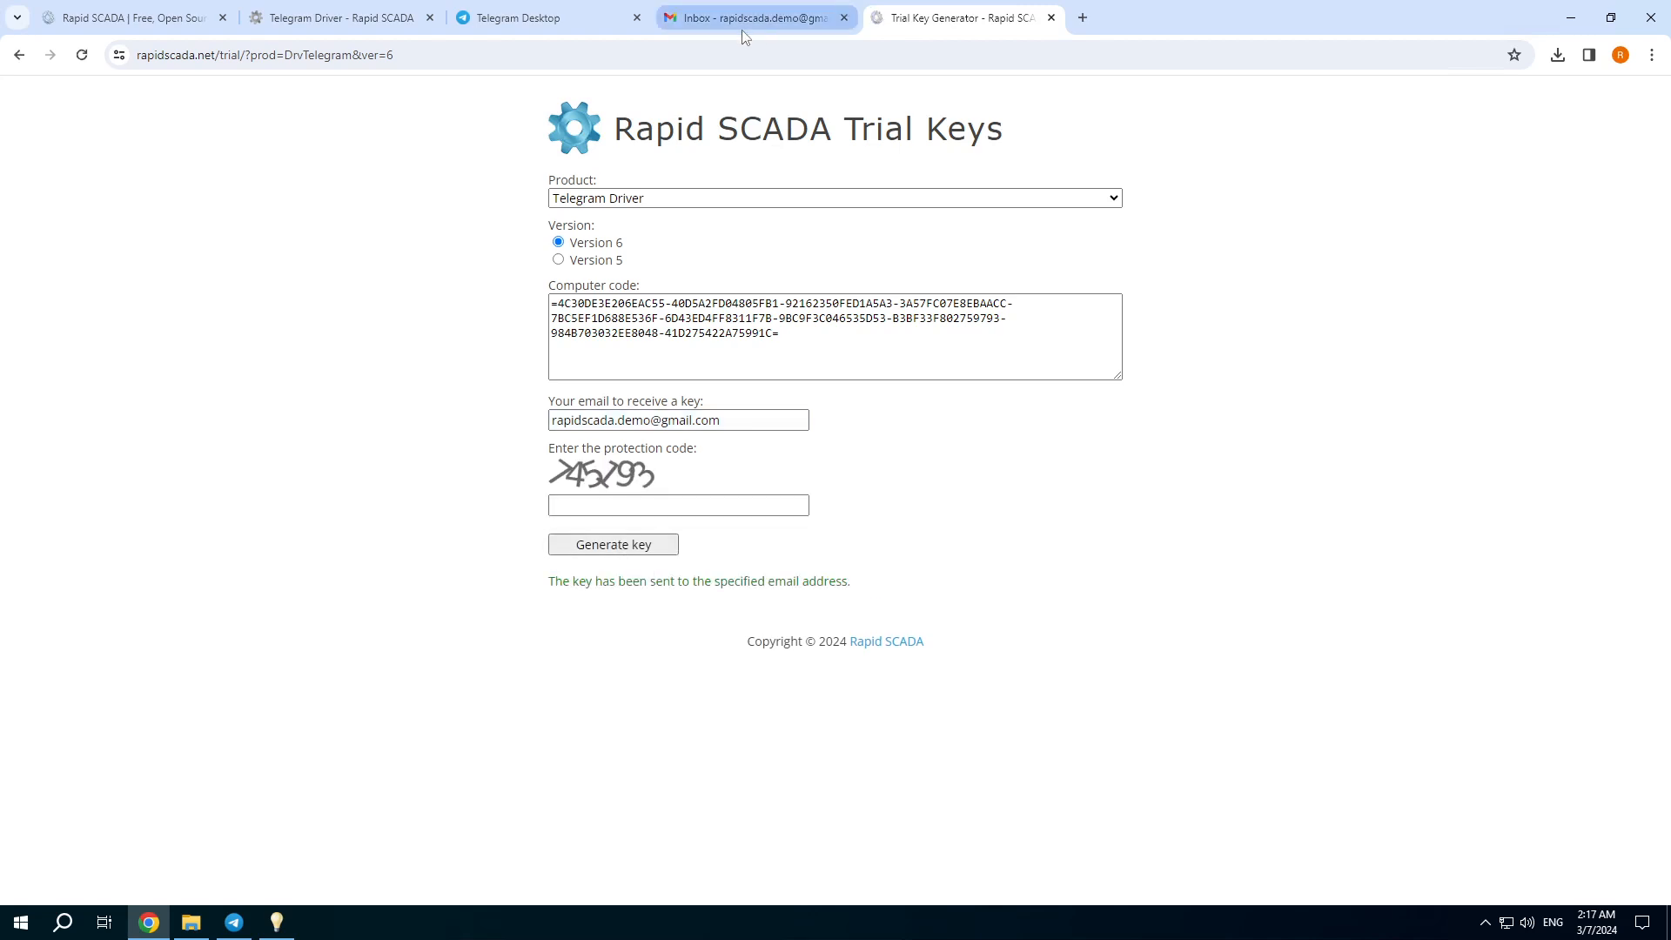
# Paste the Telegram Driver trial key copied from the Gmail message as the registration key.
pyautogui.click(752, 17)
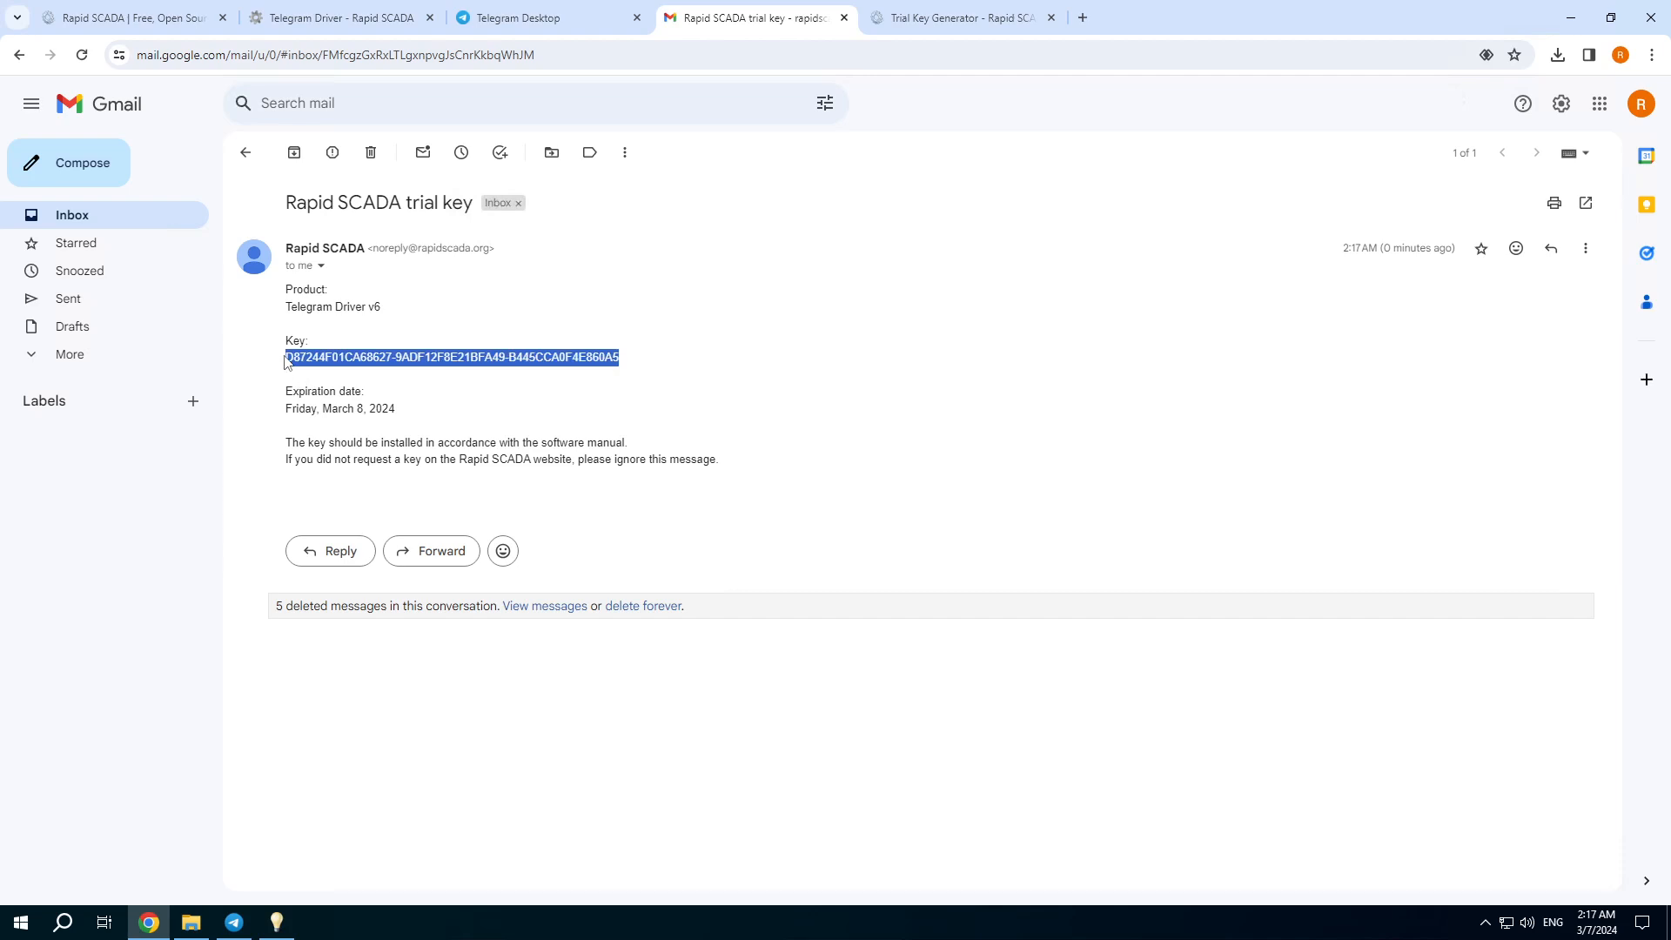
pyautogui.moveTo(265, 929)
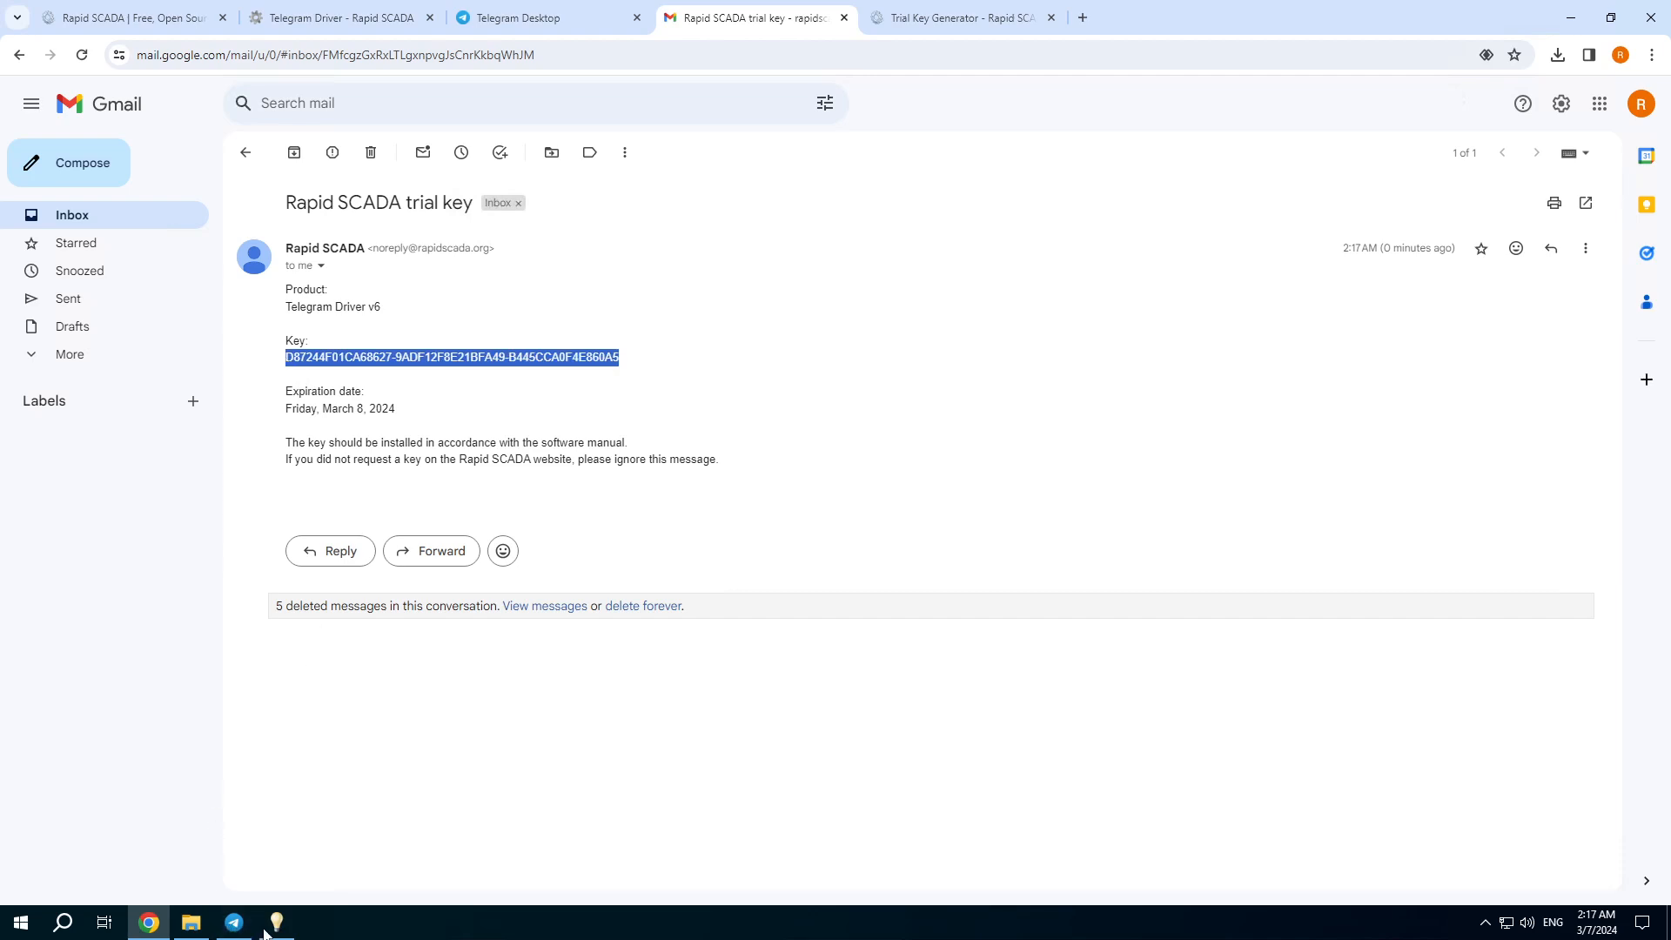
pyautogui.click(275, 921)
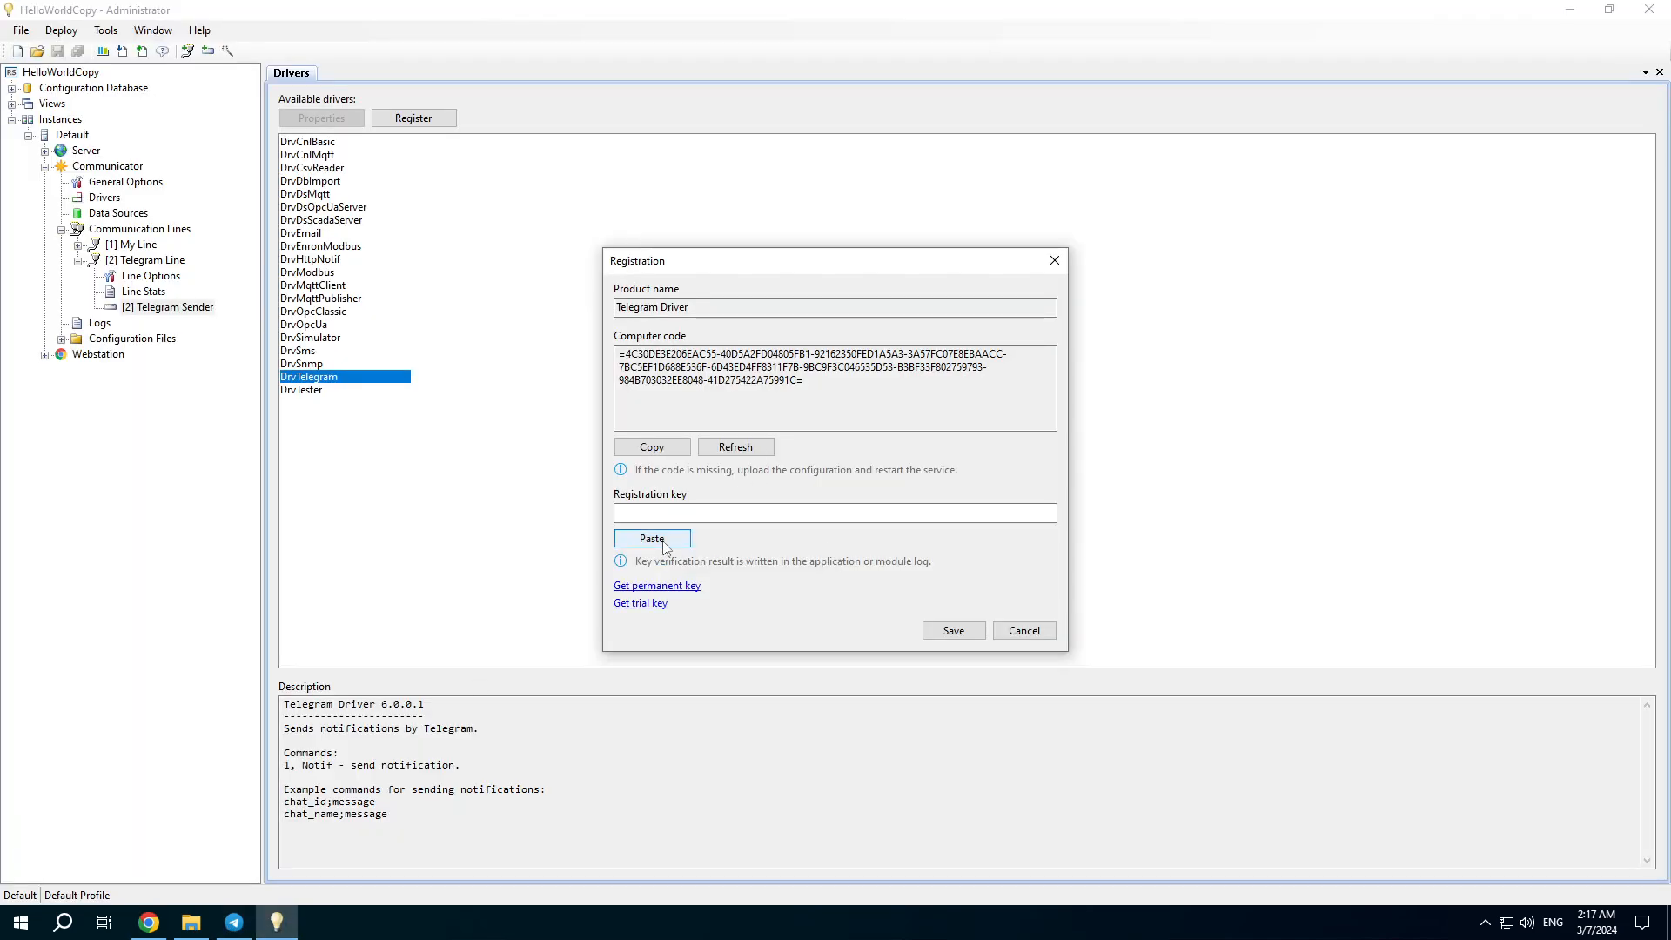
pyautogui.click(1022, 631)
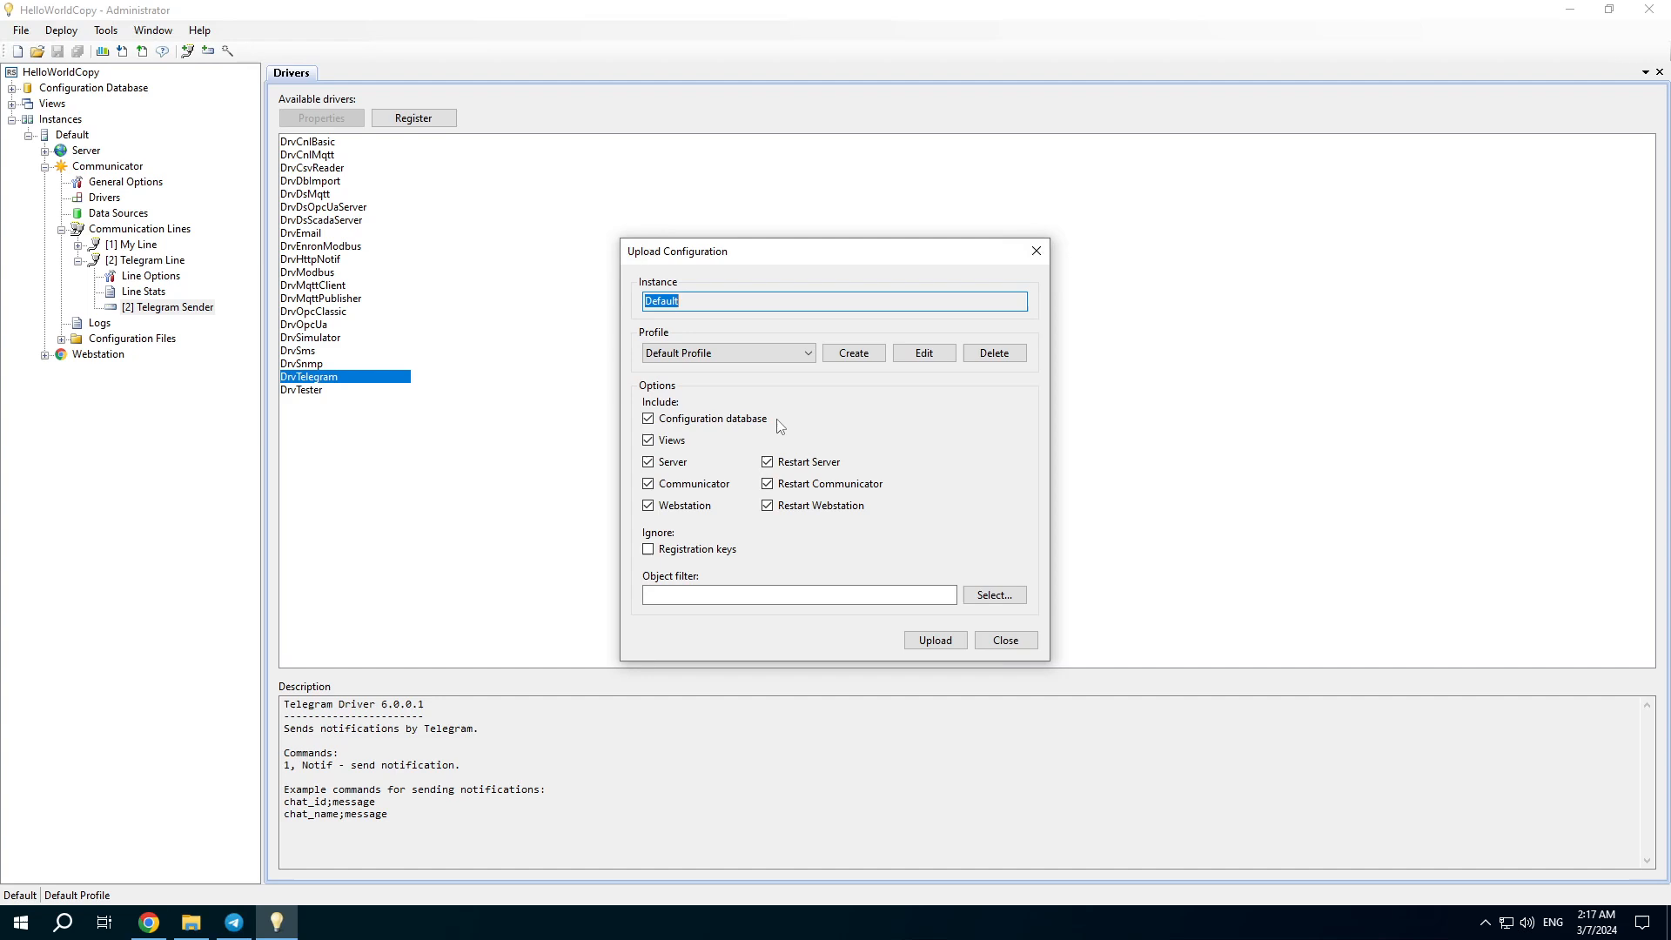
# Upload the configuration with the registered driver to the Default instance and close the result.
pyautogui.click(933, 639)
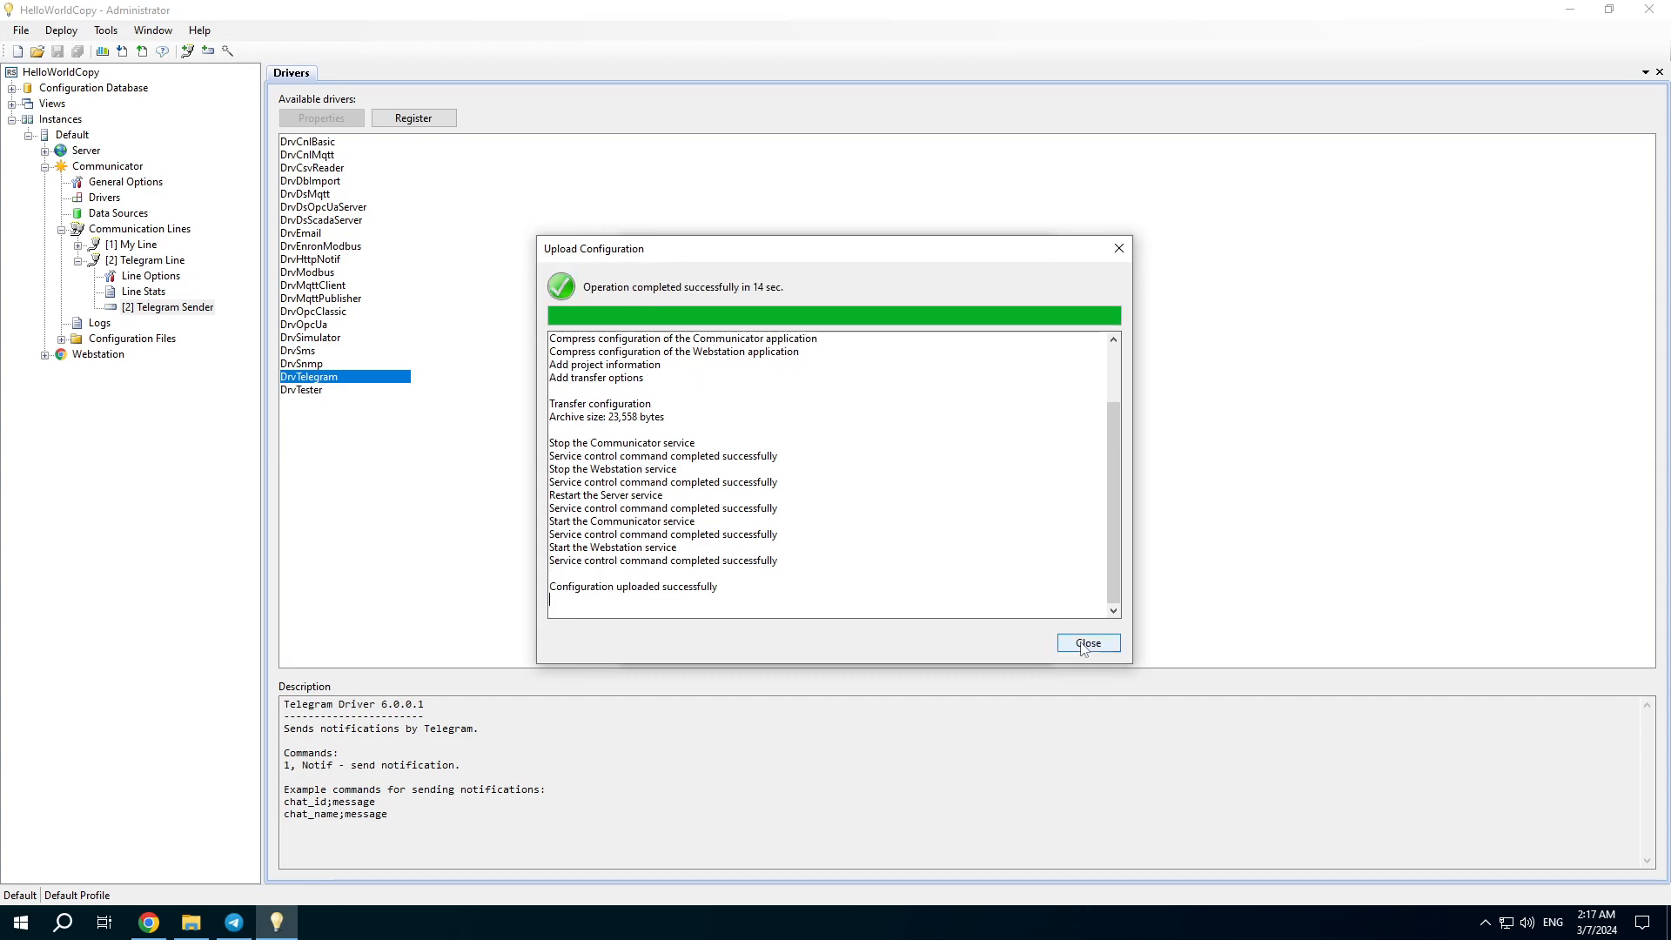
pyautogui.click(1086, 642)
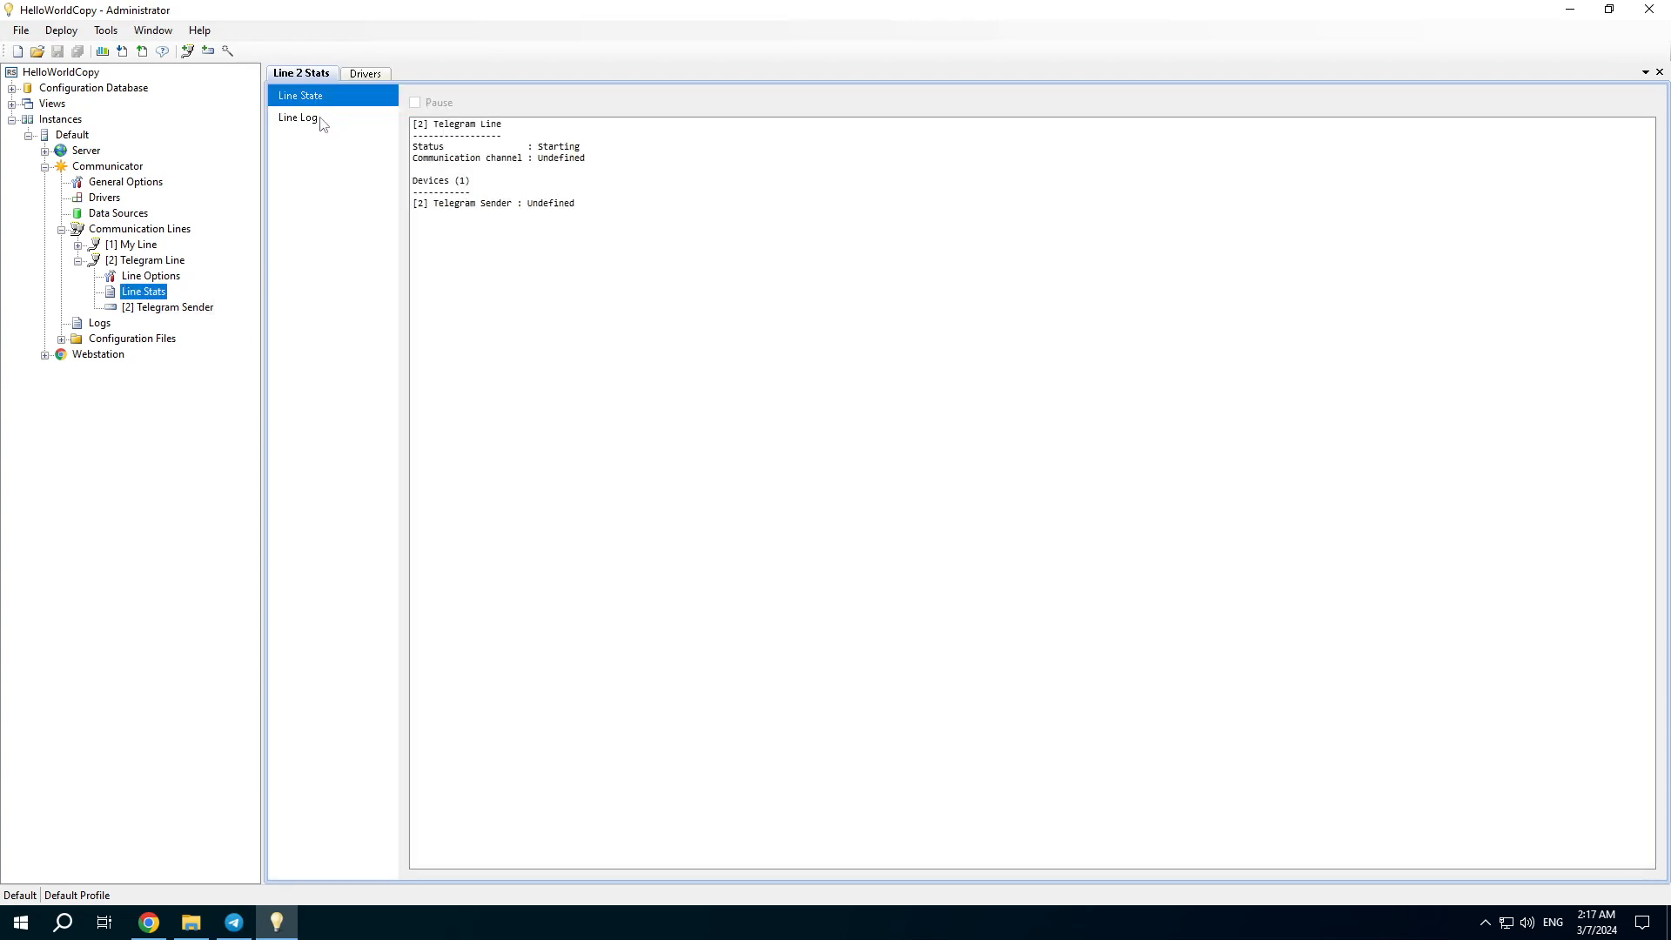
# View the Telegram Line log showing ok sessions, then return to the Telegram chat window.
pyautogui.click(297, 117)
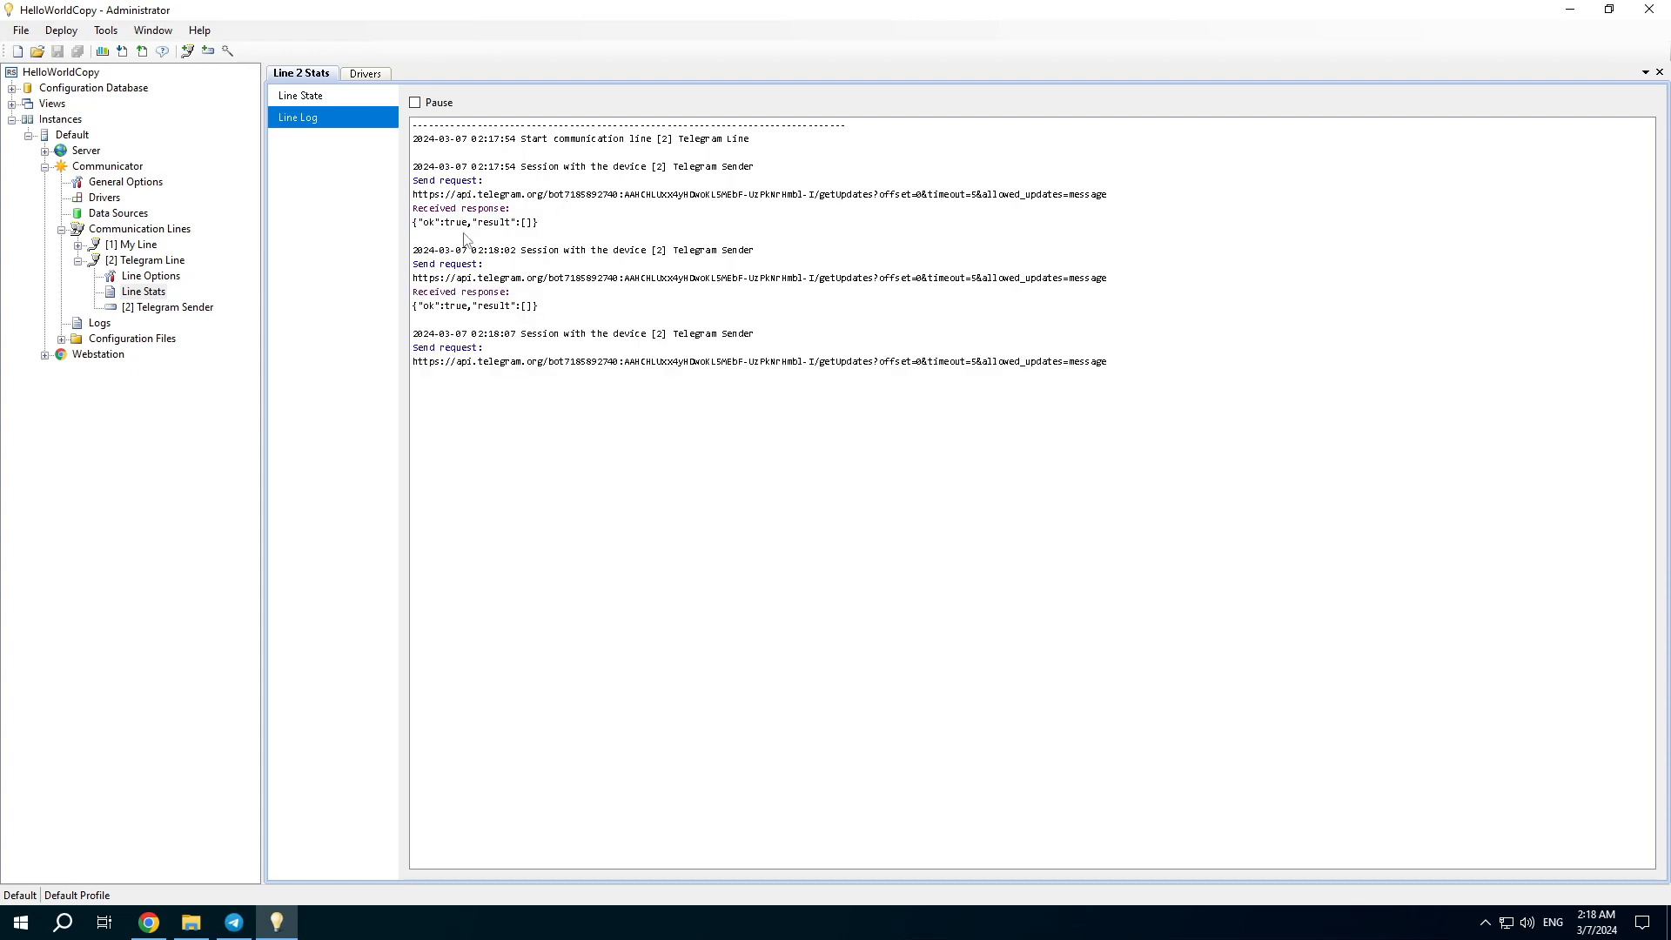
pyautogui.moveTo(464, 237)
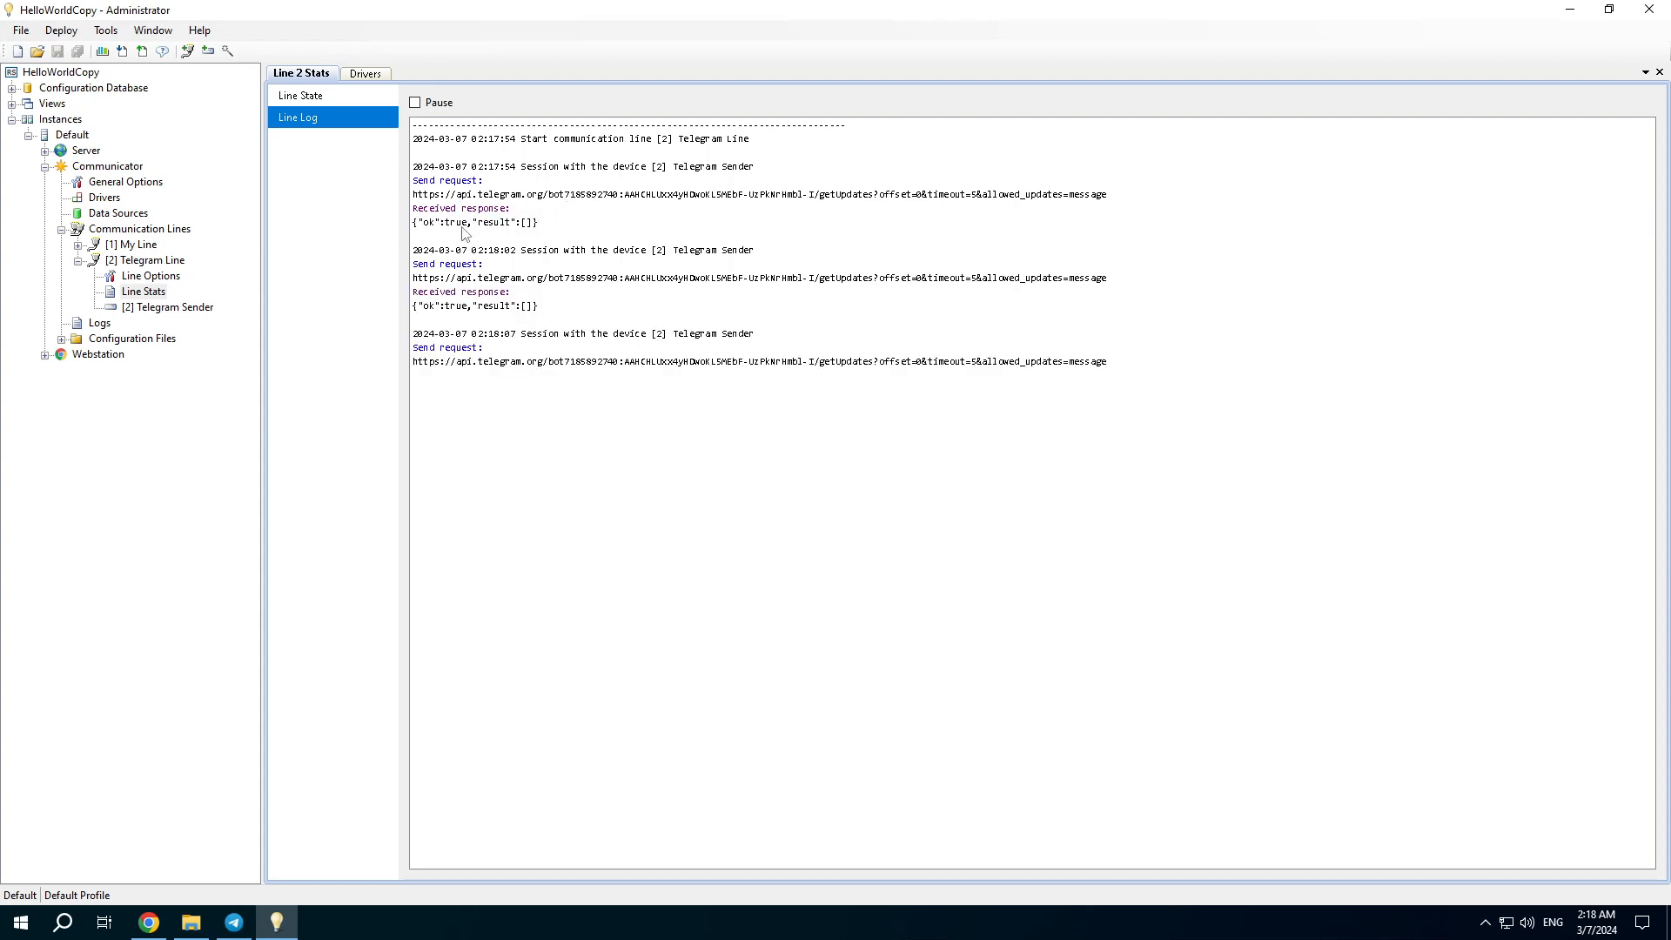
pyautogui.click(232, 923)
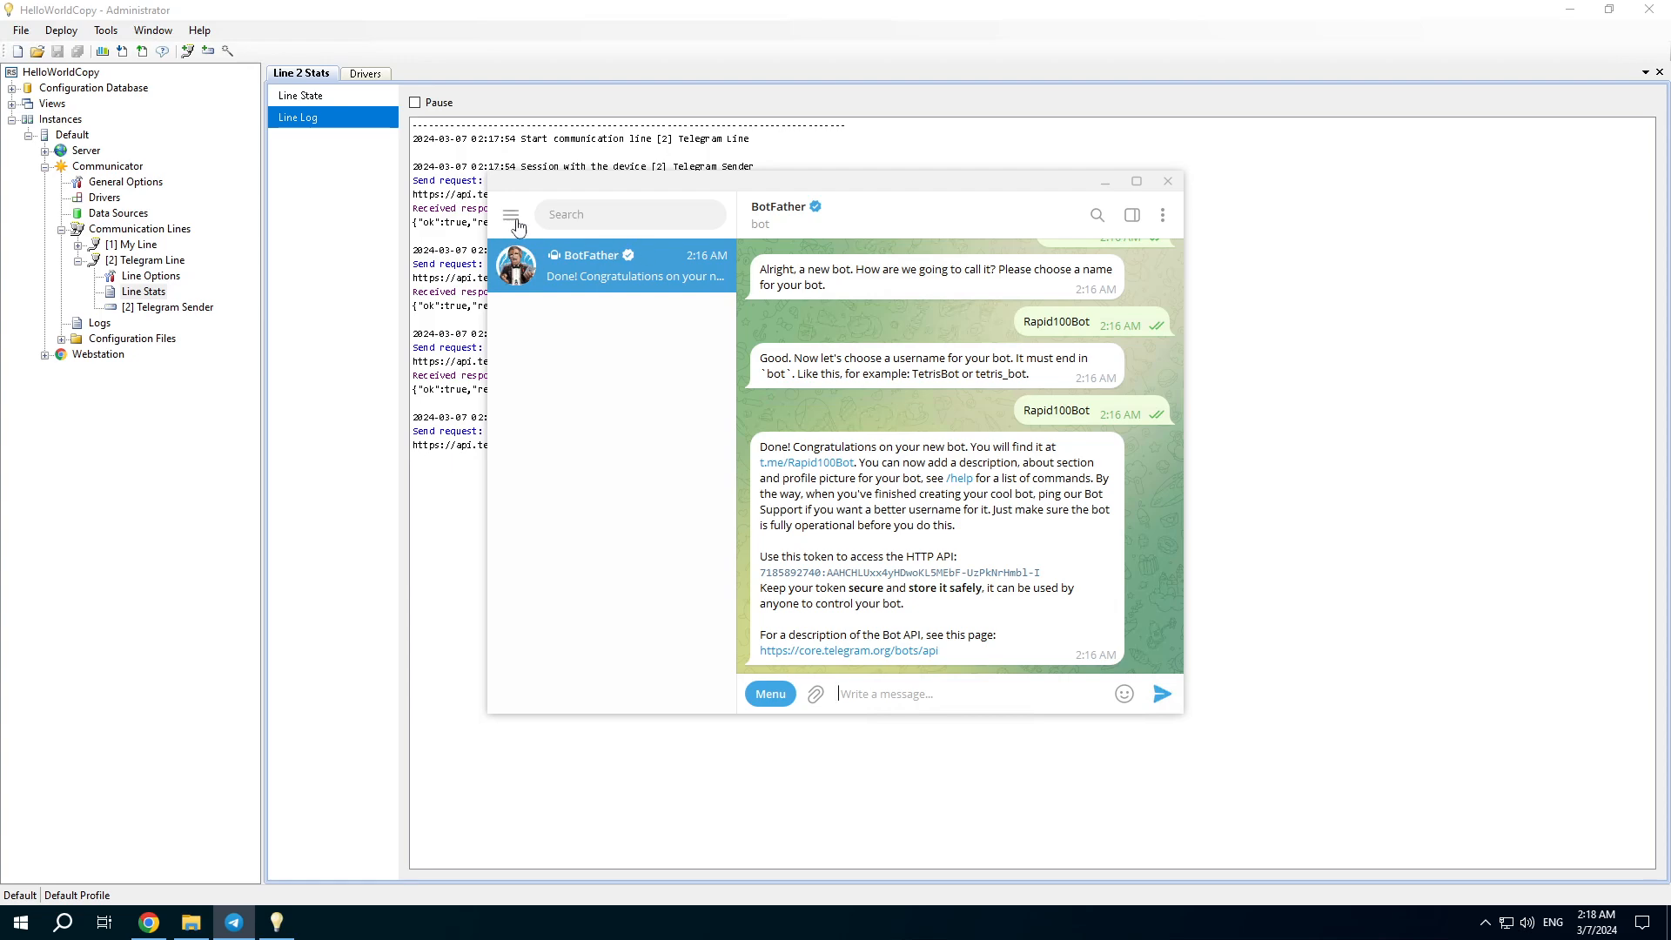
# Create the Telegram group RsGroup with Rapid100Bot as a member.
pyautogui.click(512, 214)
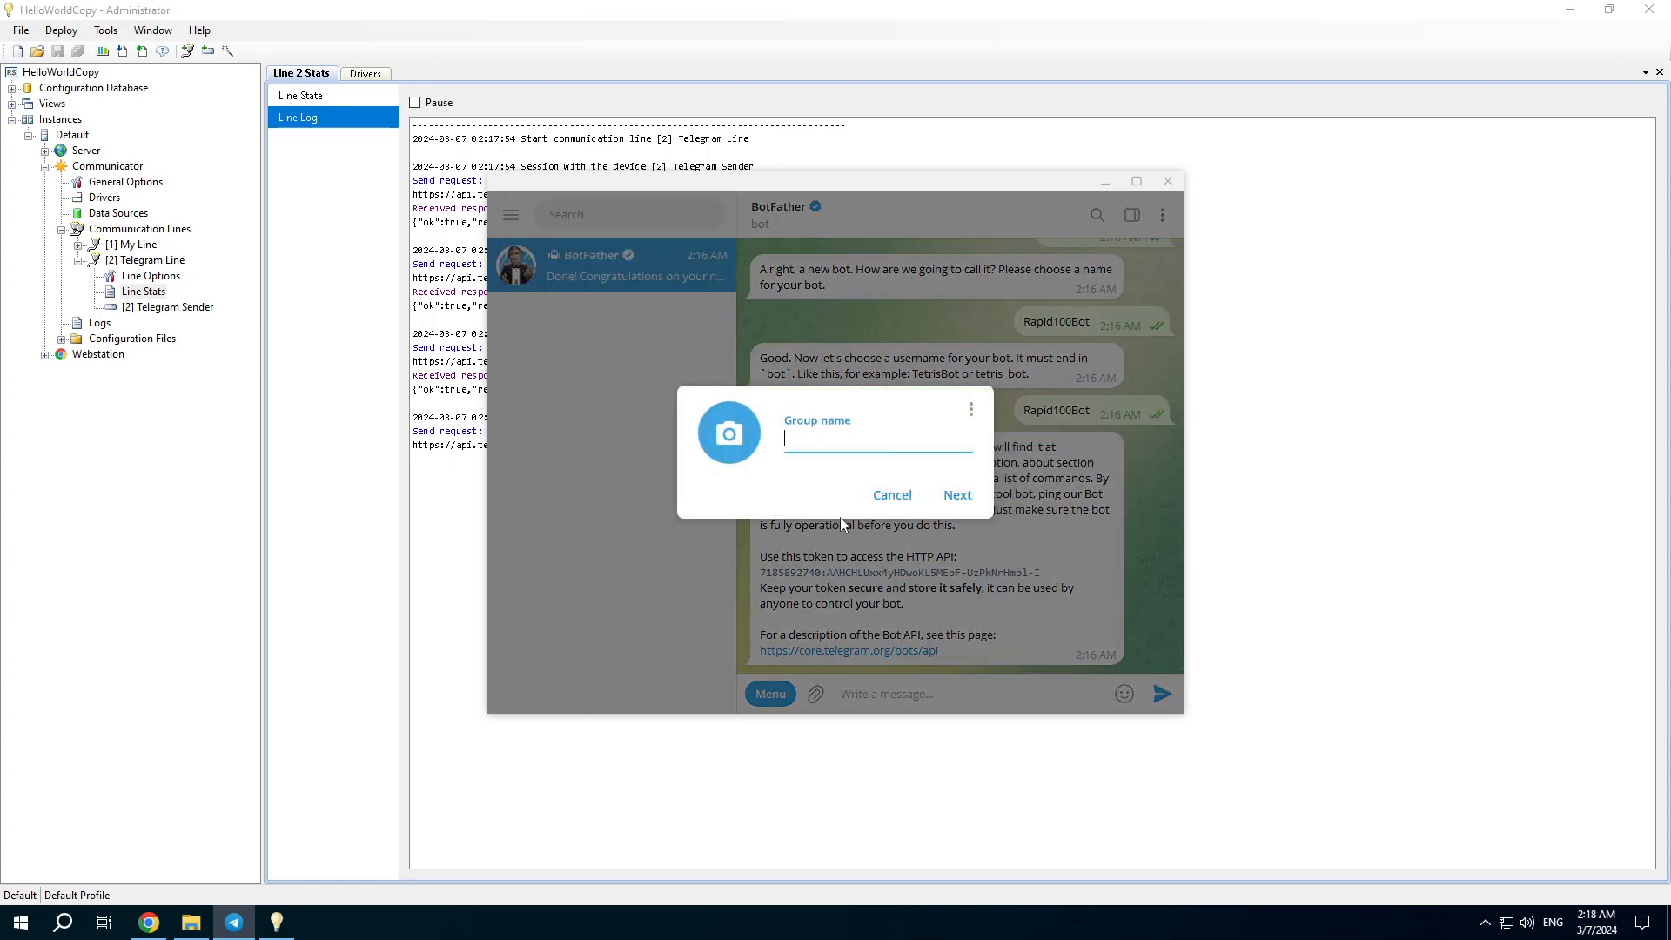
pyautogui.write('Rs')
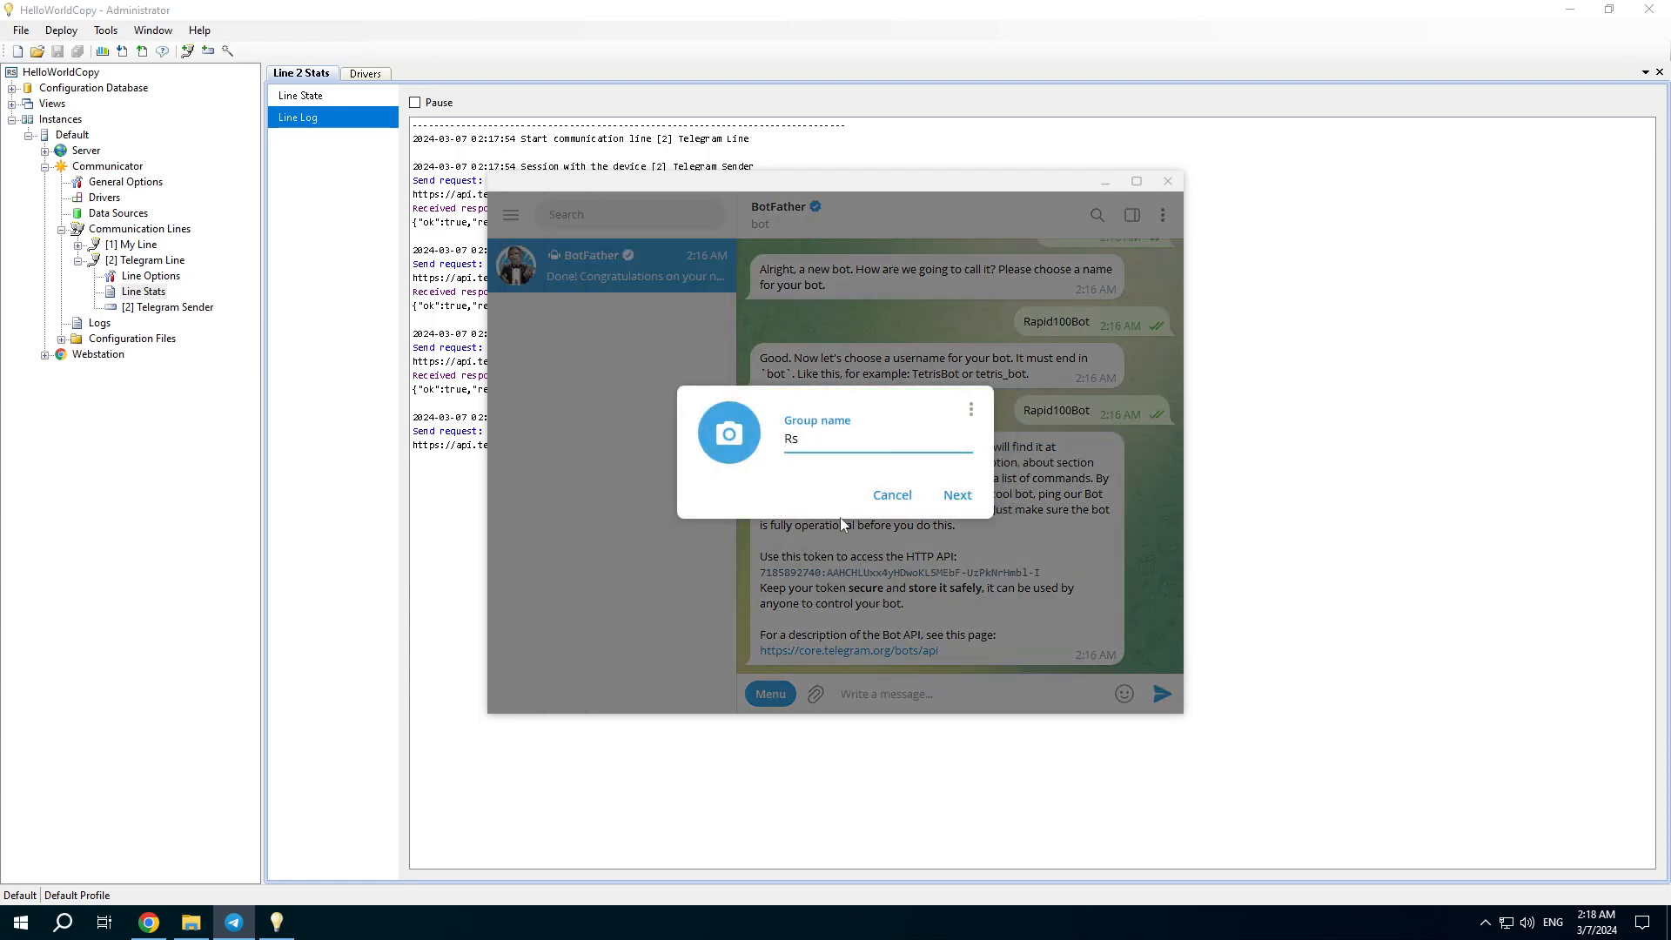
pyautogui.write('Group')
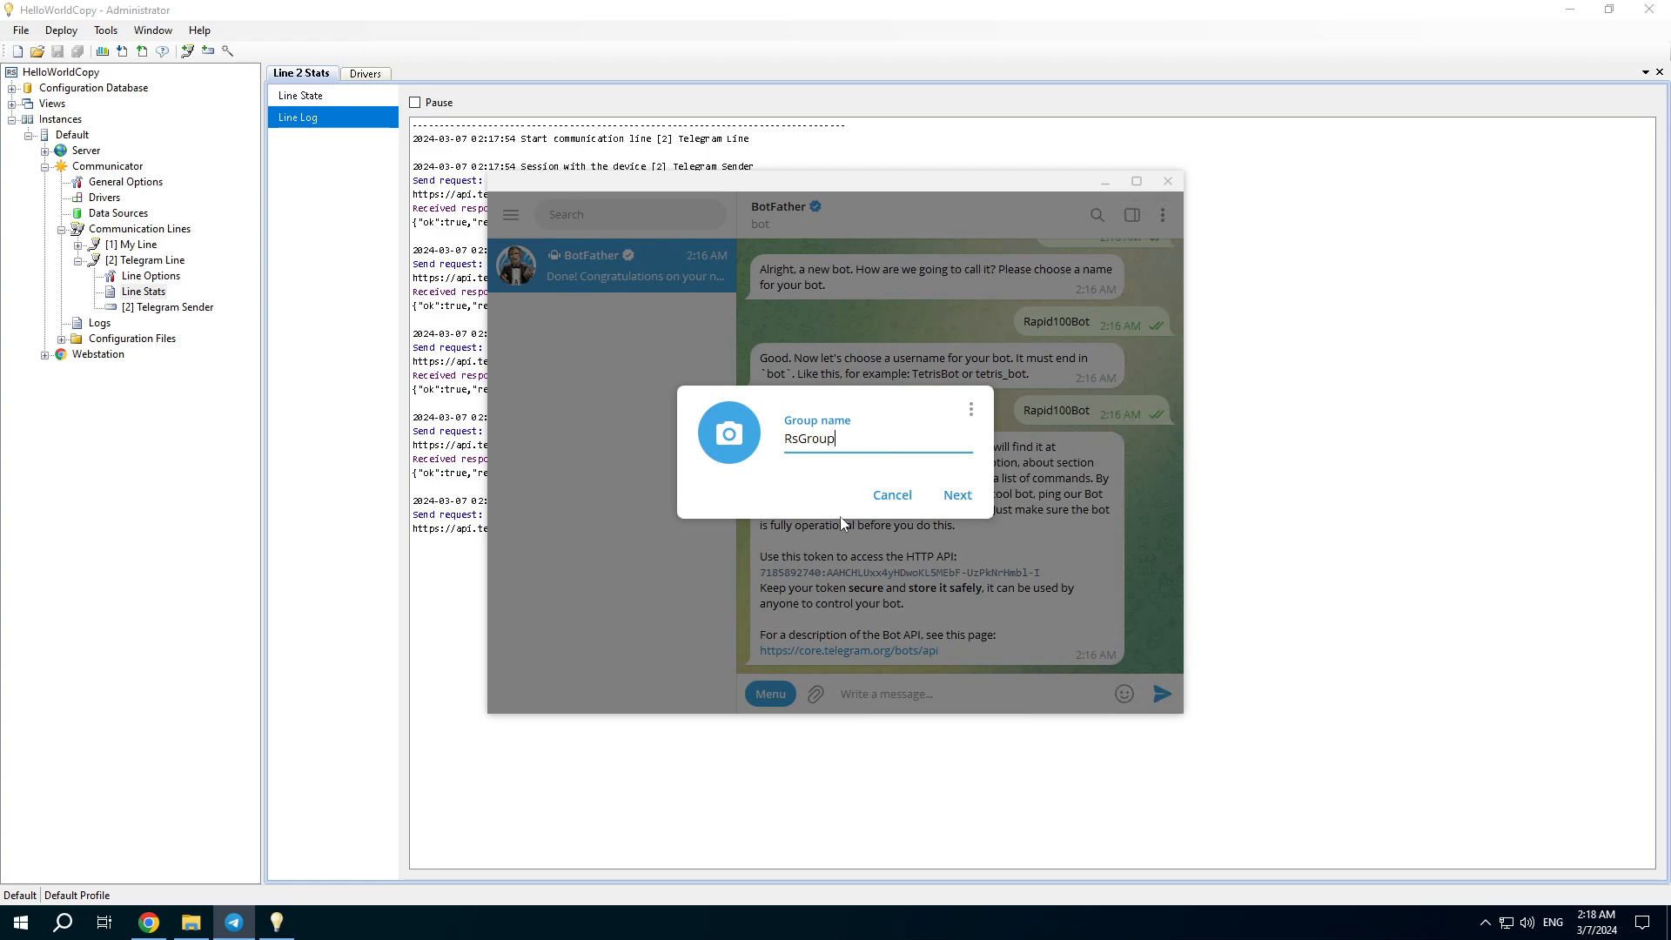
pyautogui.click(956, 495)
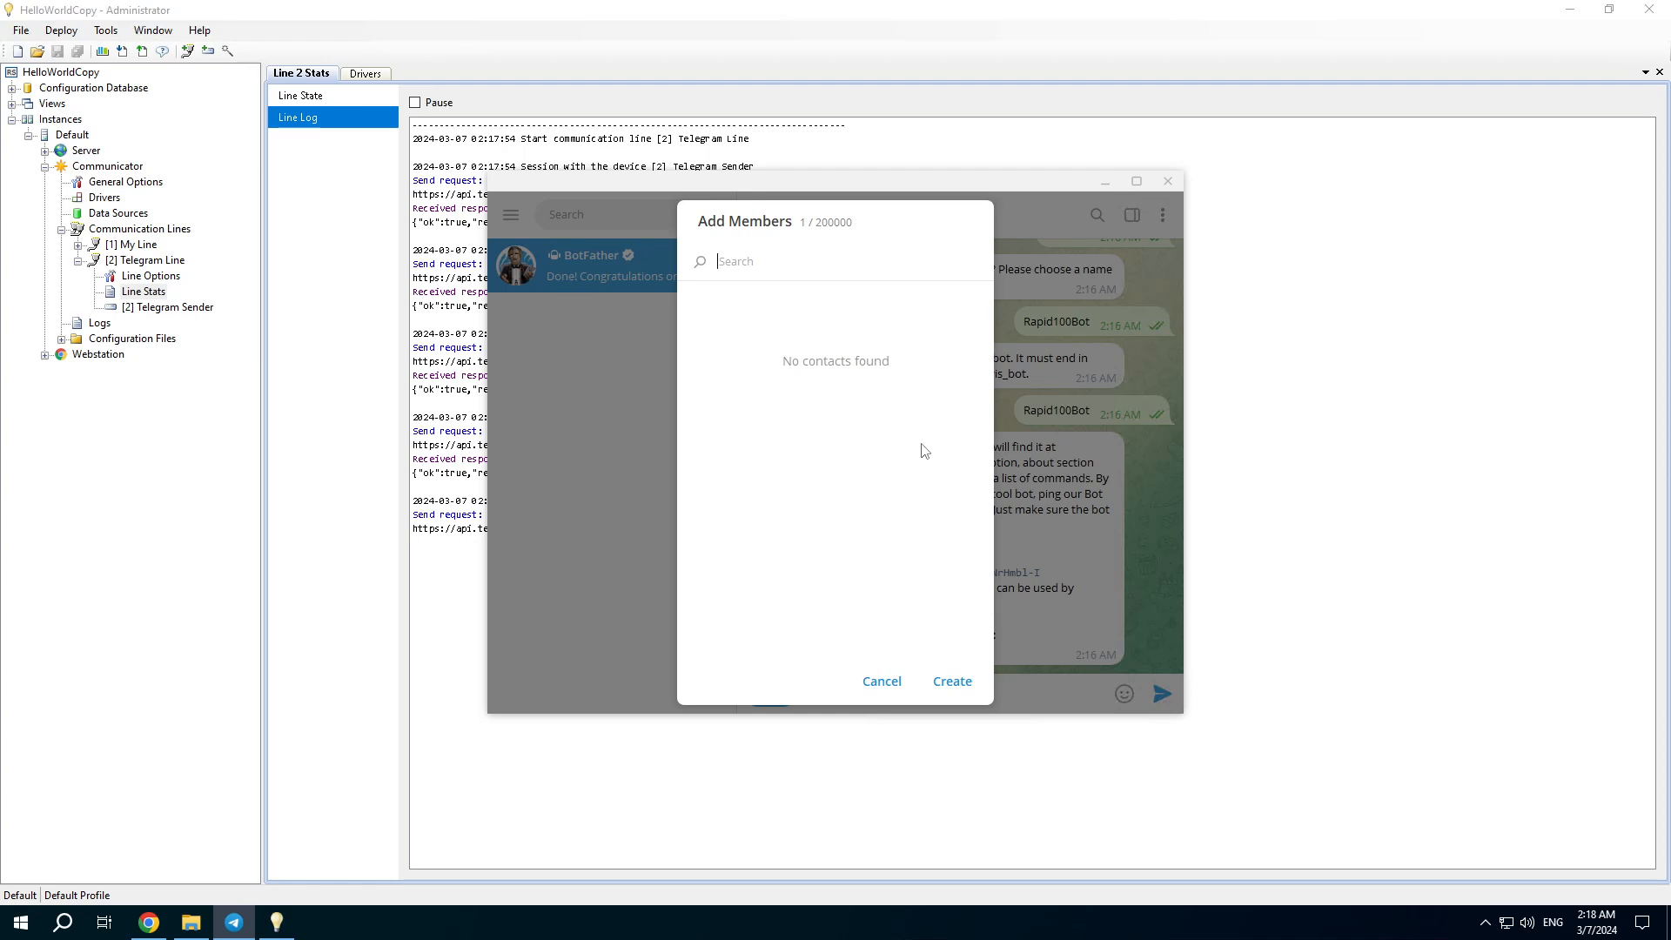
pyautogui.write('Rapid100Bot')
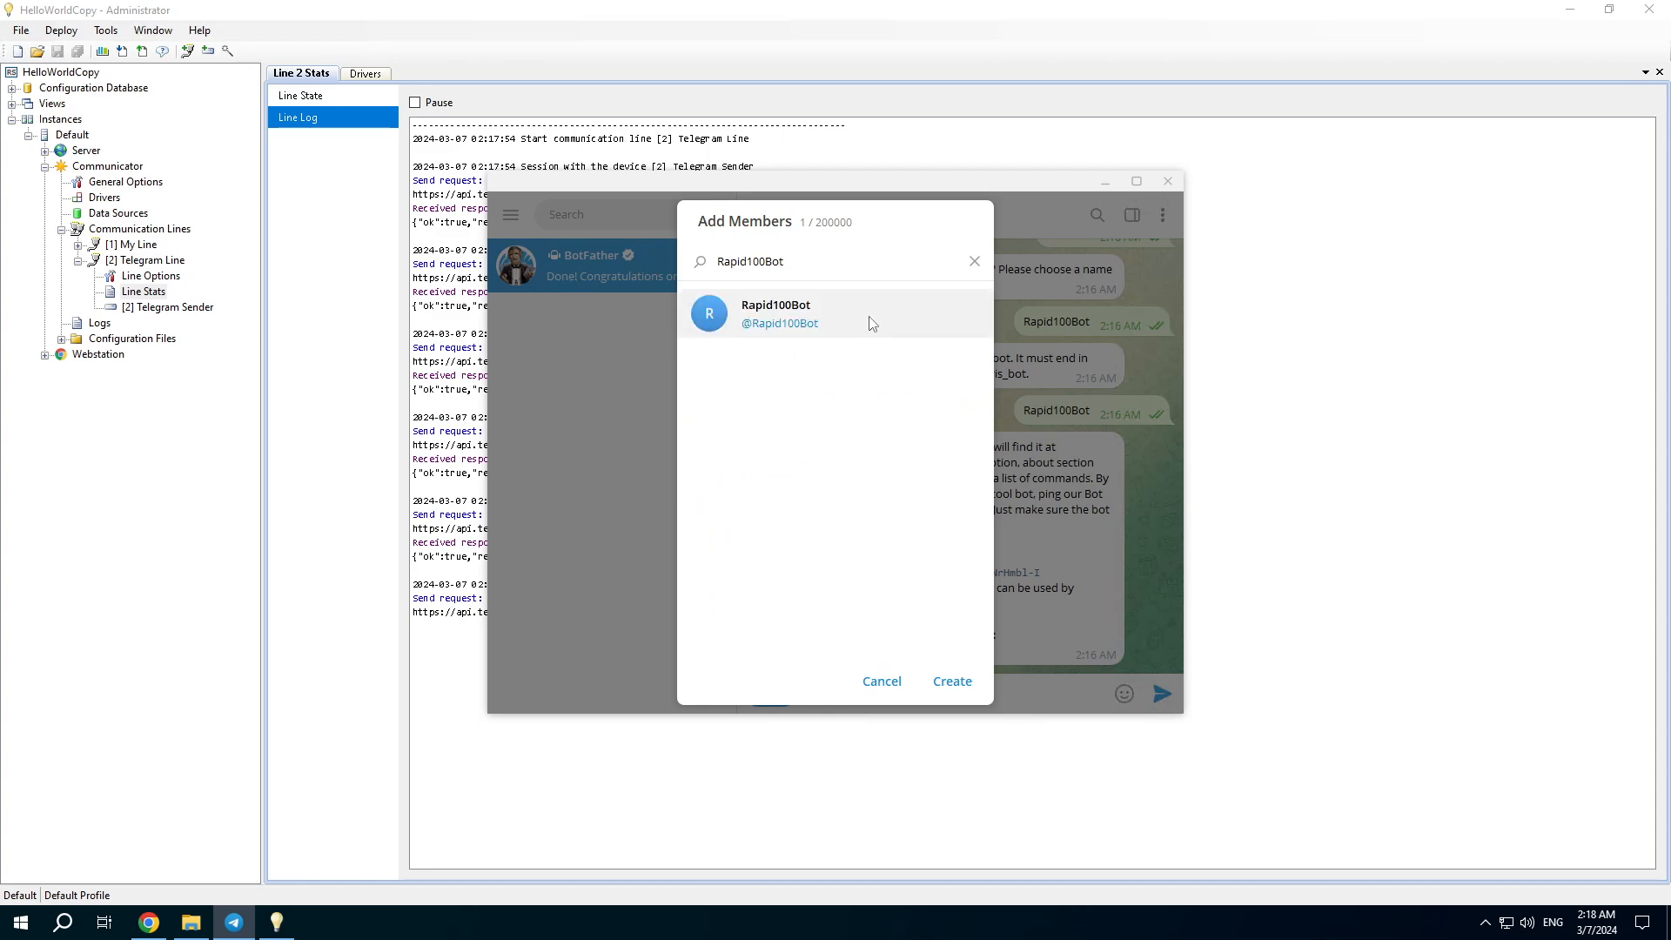
pyautogui.click(774, 311)
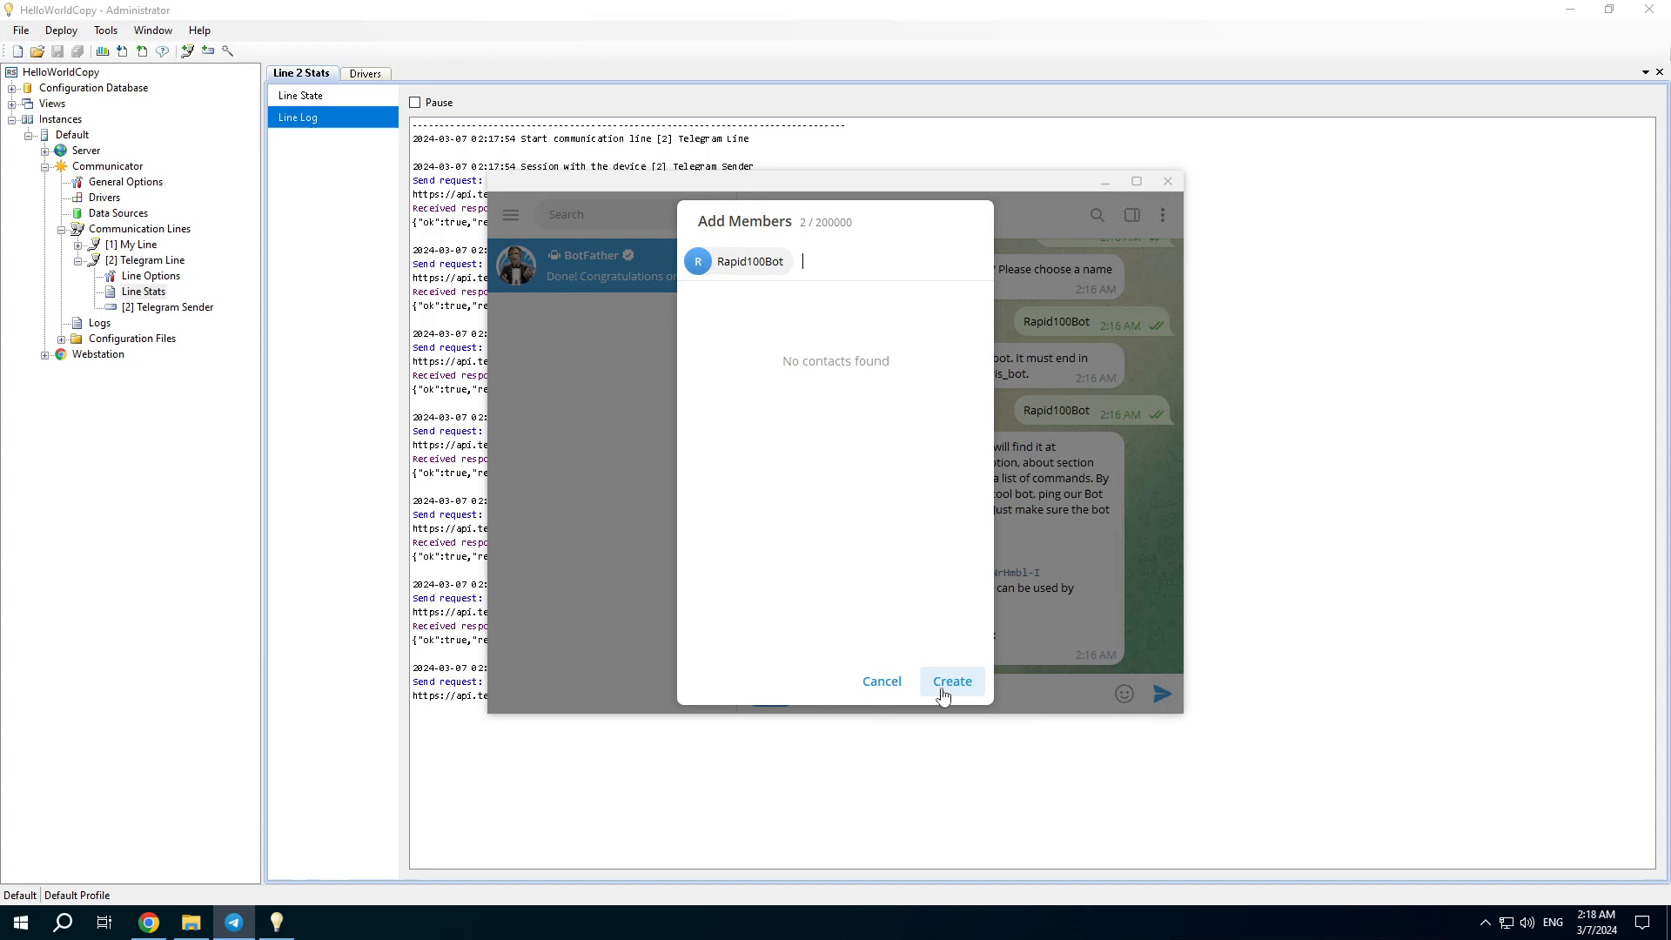
pyautogui.click(950, 681)
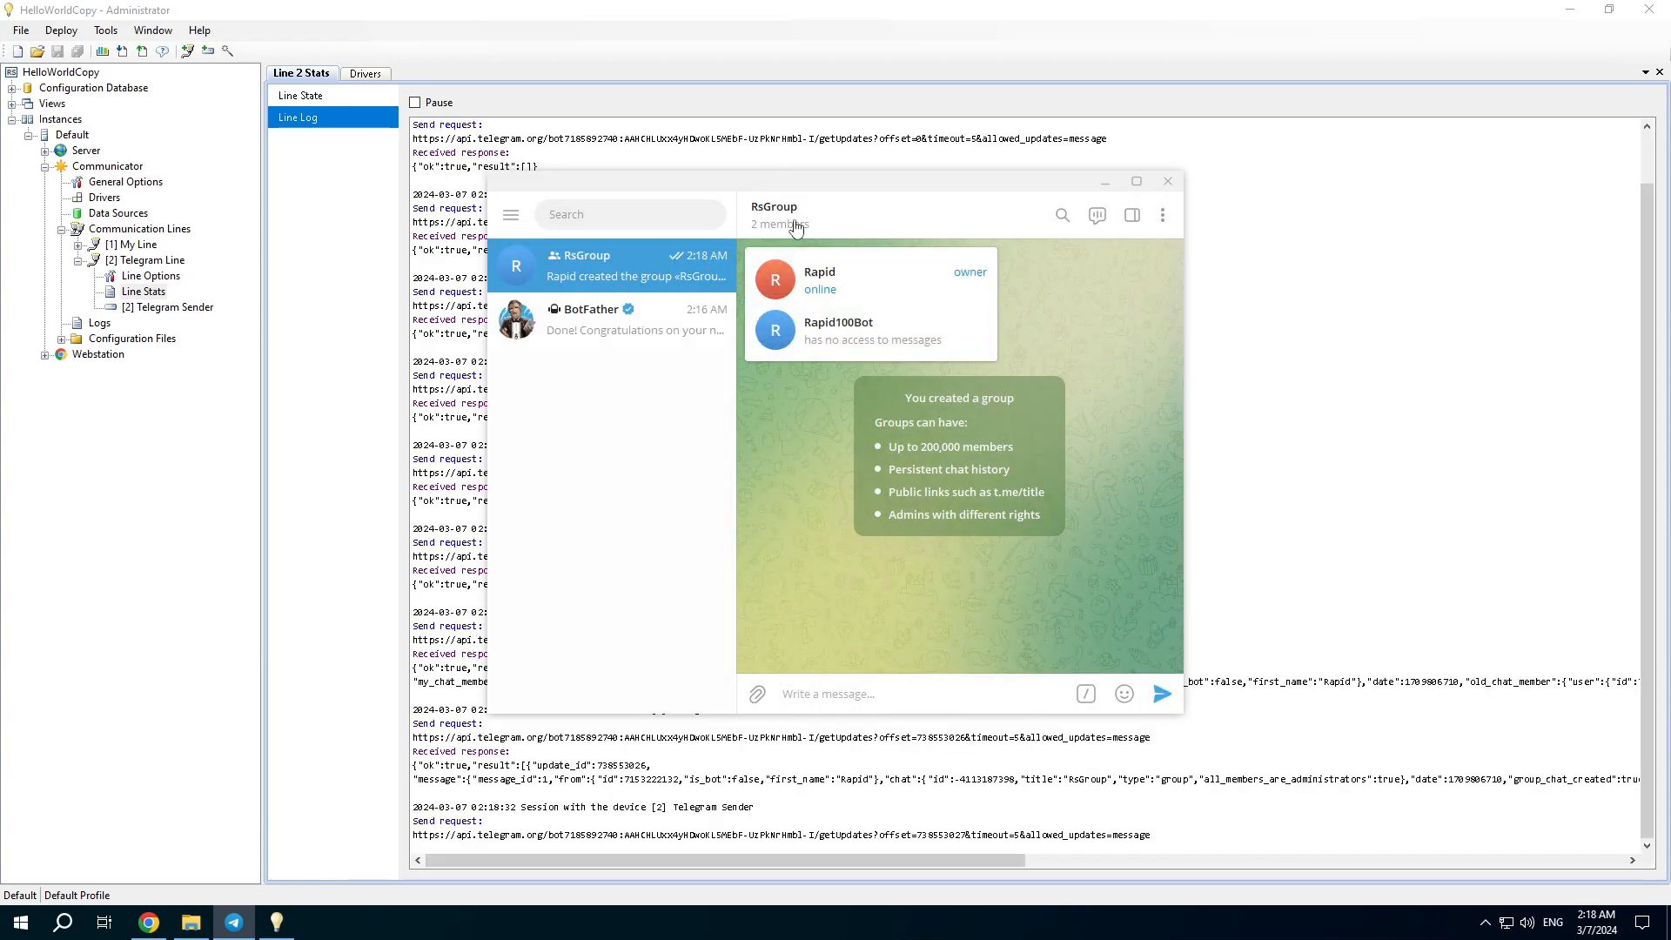
# Send /info in RsGroup so the bot replies with the group's chat ID and name.
pyautogui.click(780, 224)
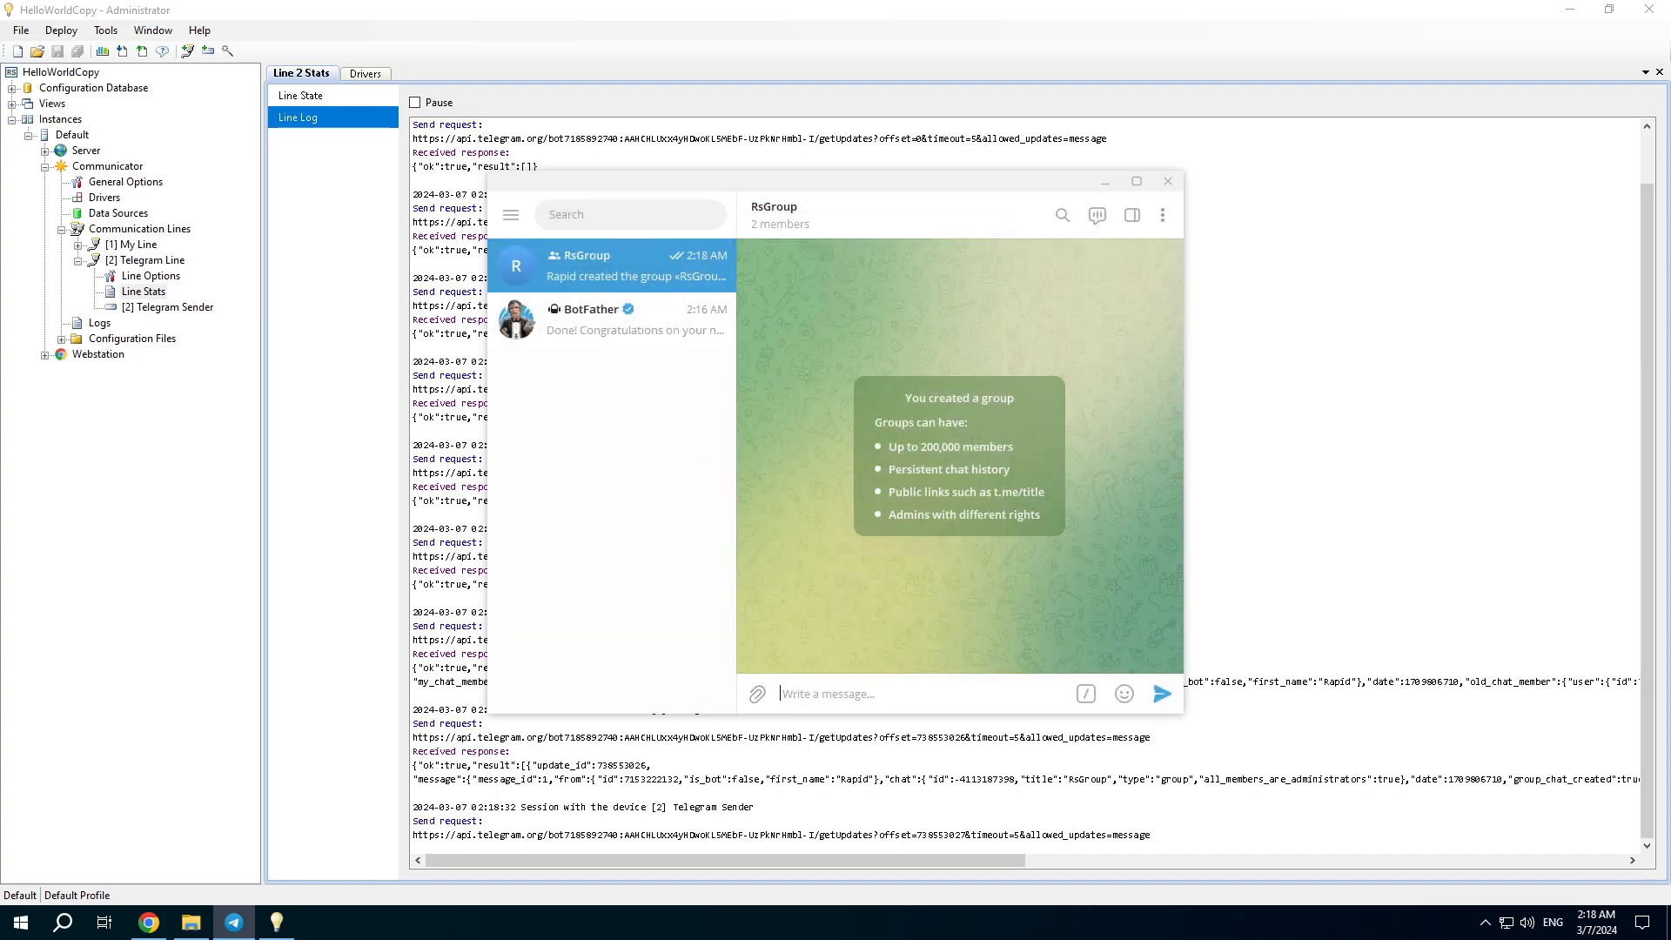
pyautogui.write('/inf')
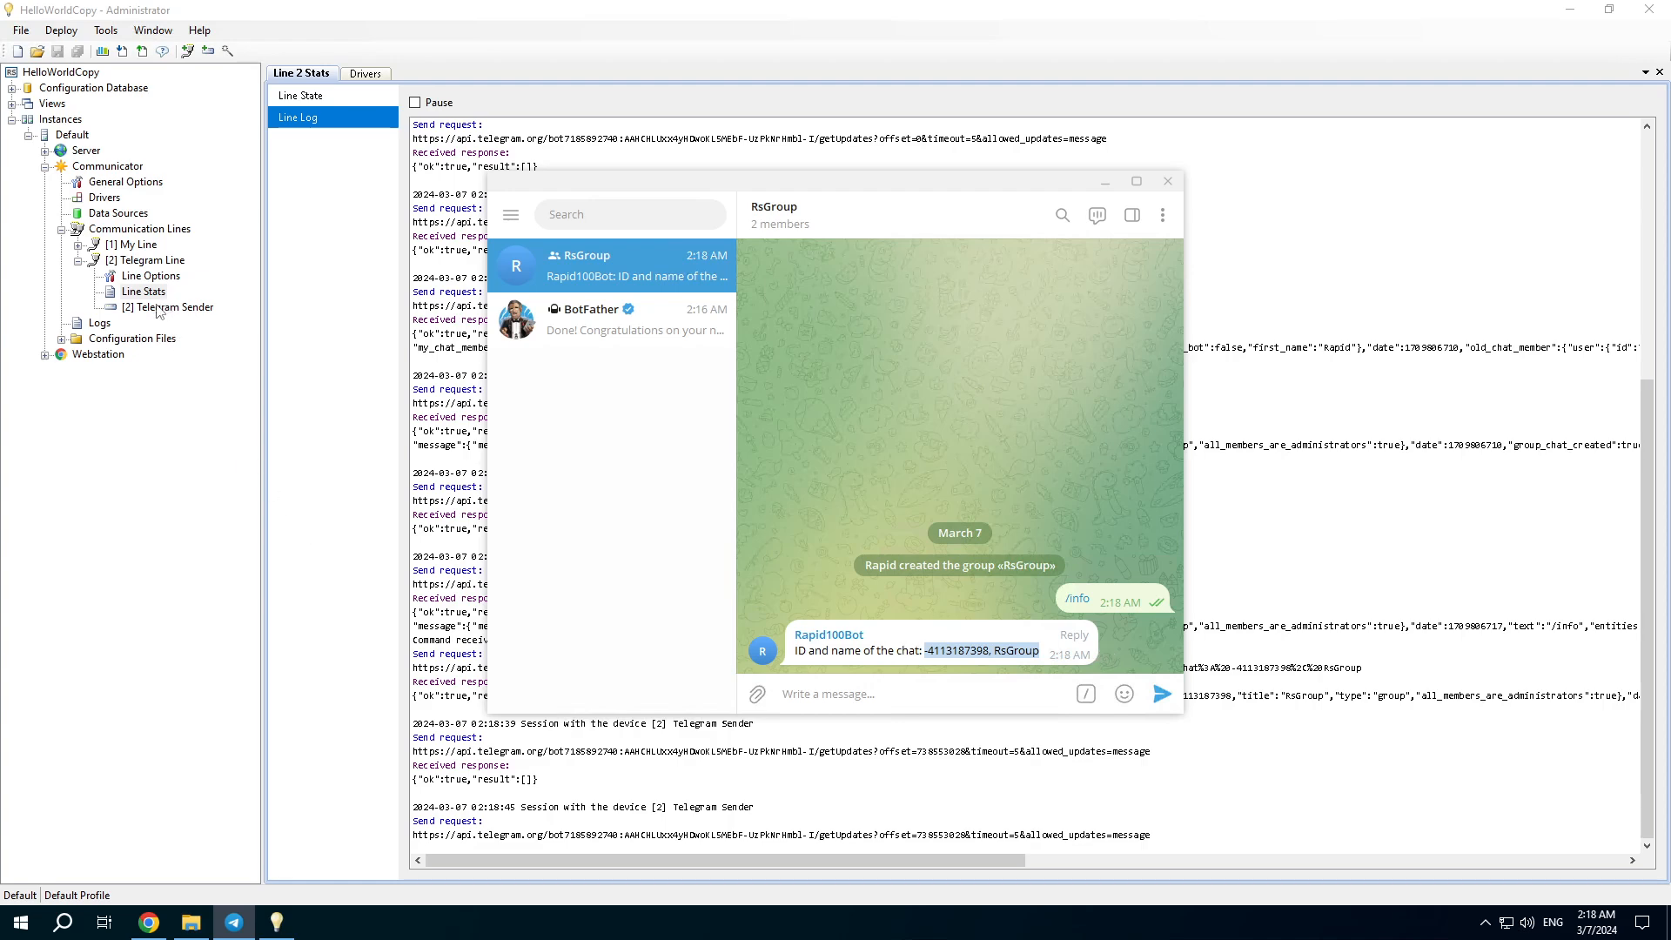
pyautogui.doubleClick(174, 307)
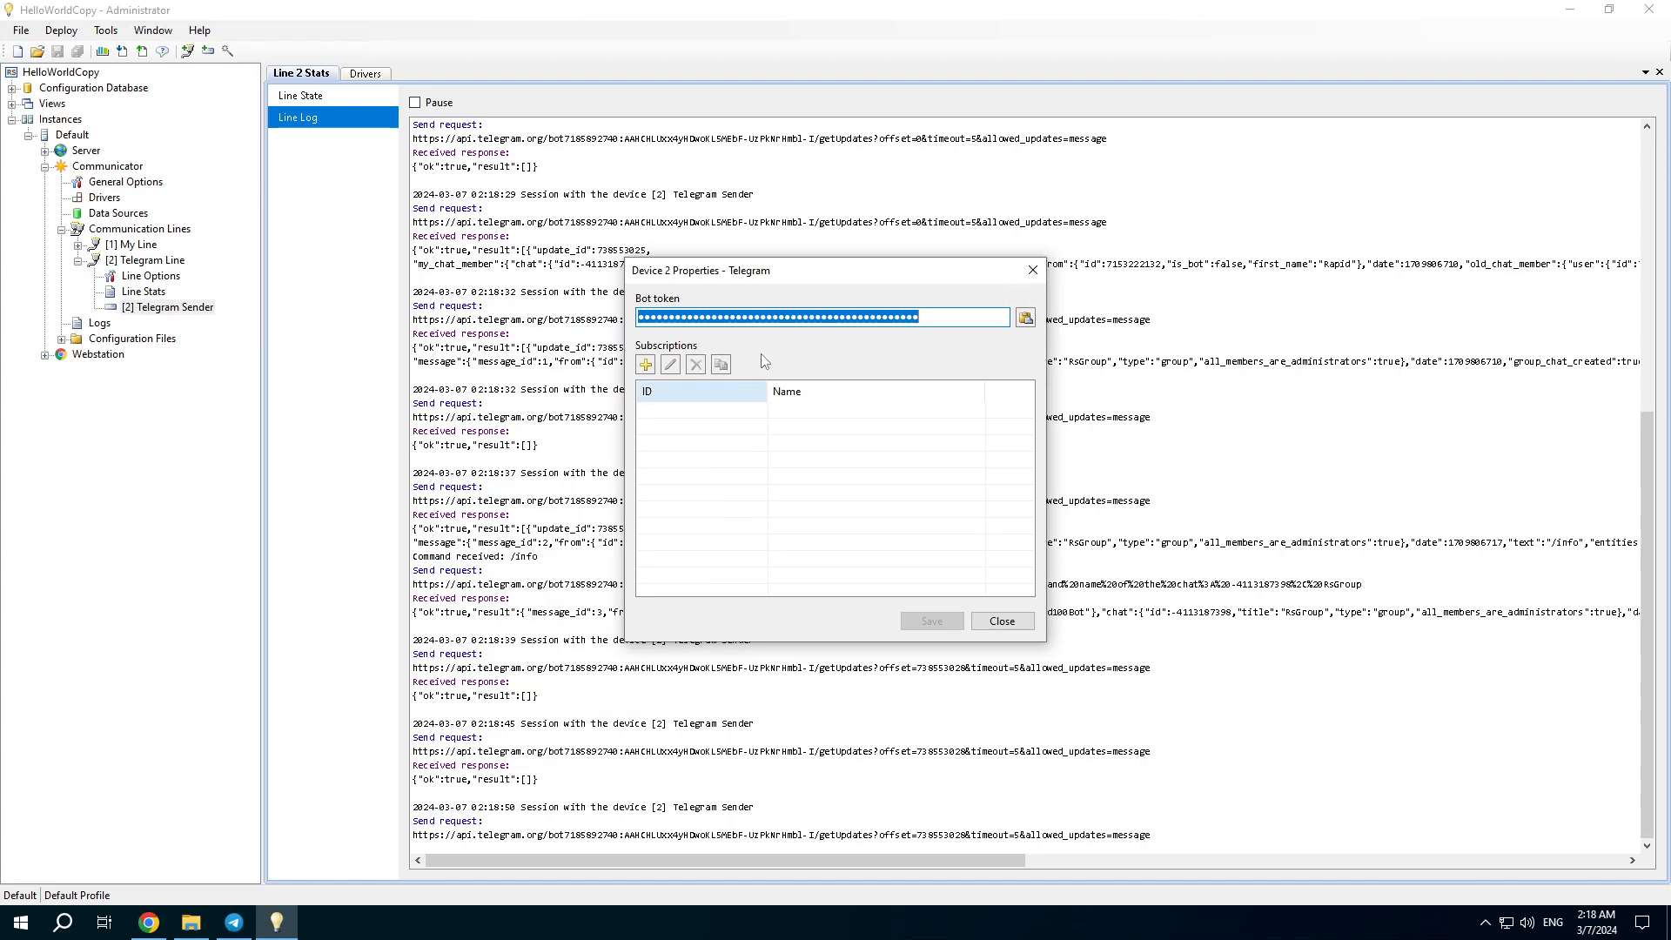
pyautogui.click(645, 363)
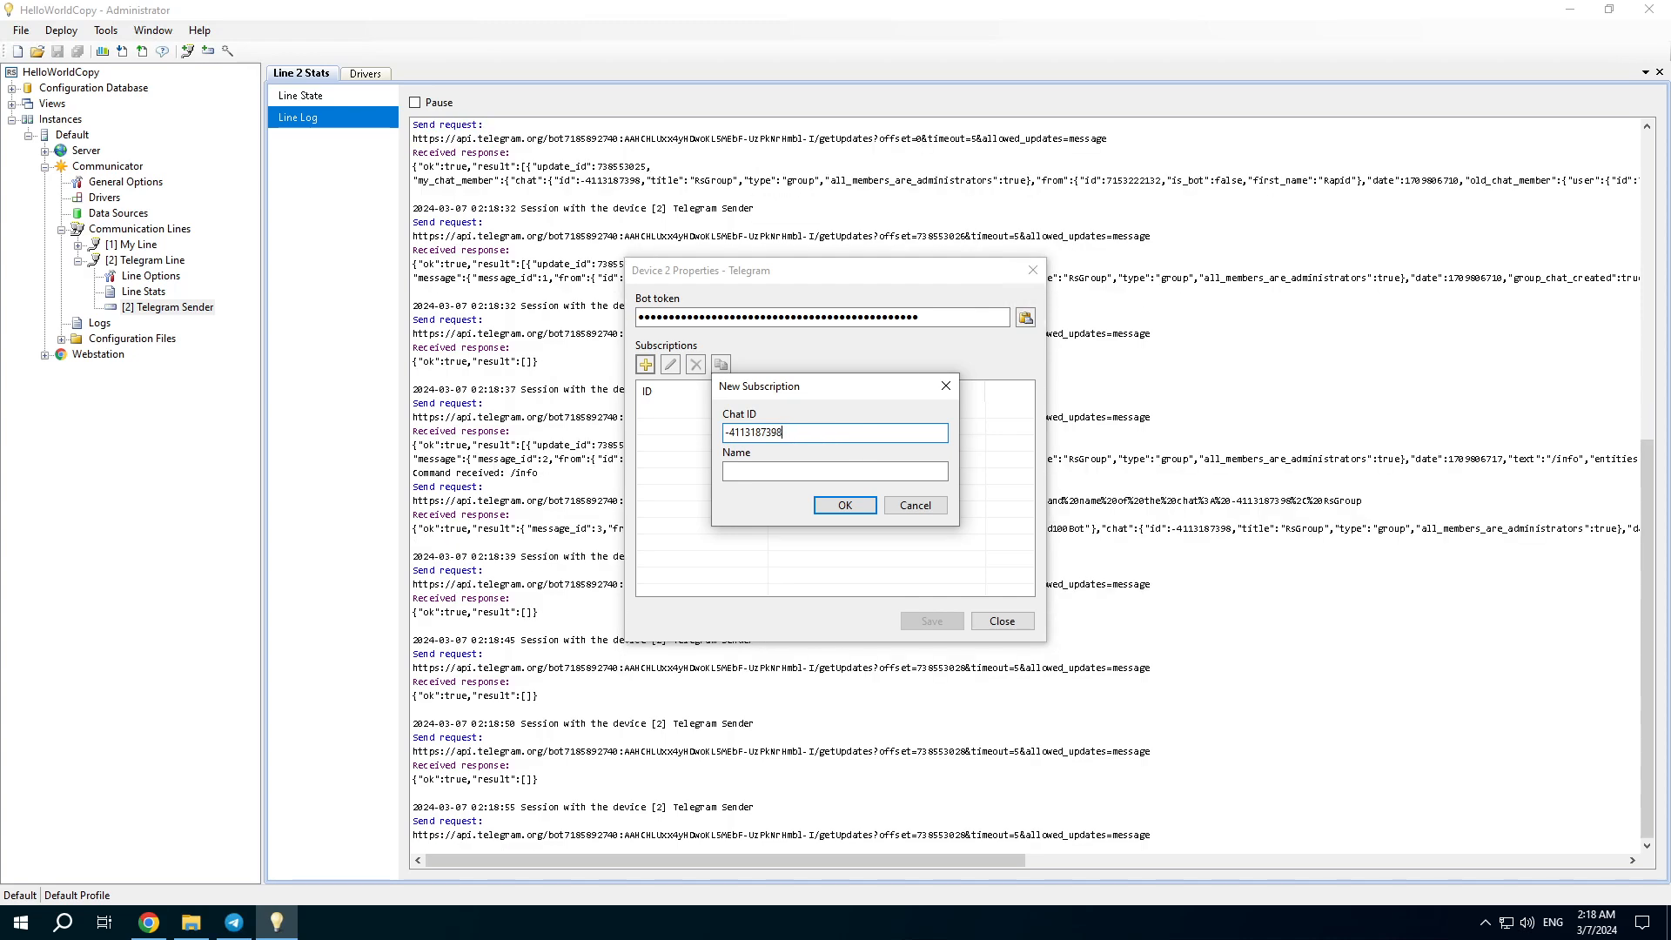
pyautogui.click(843, 504)
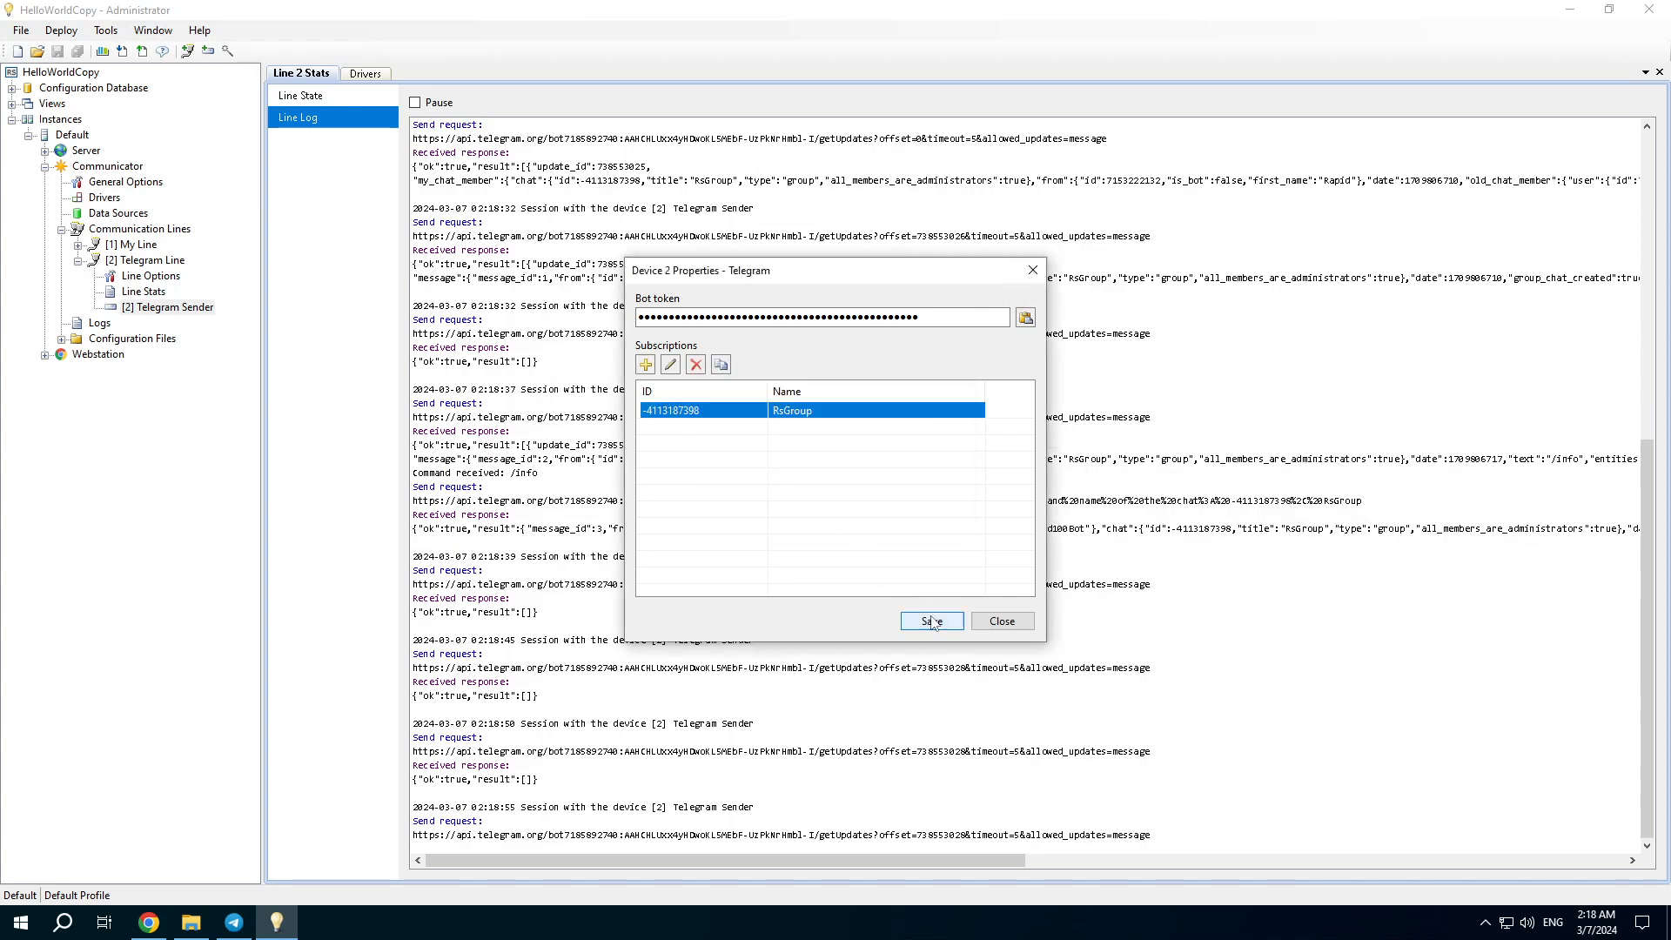
pyautogui.click(930, 621)
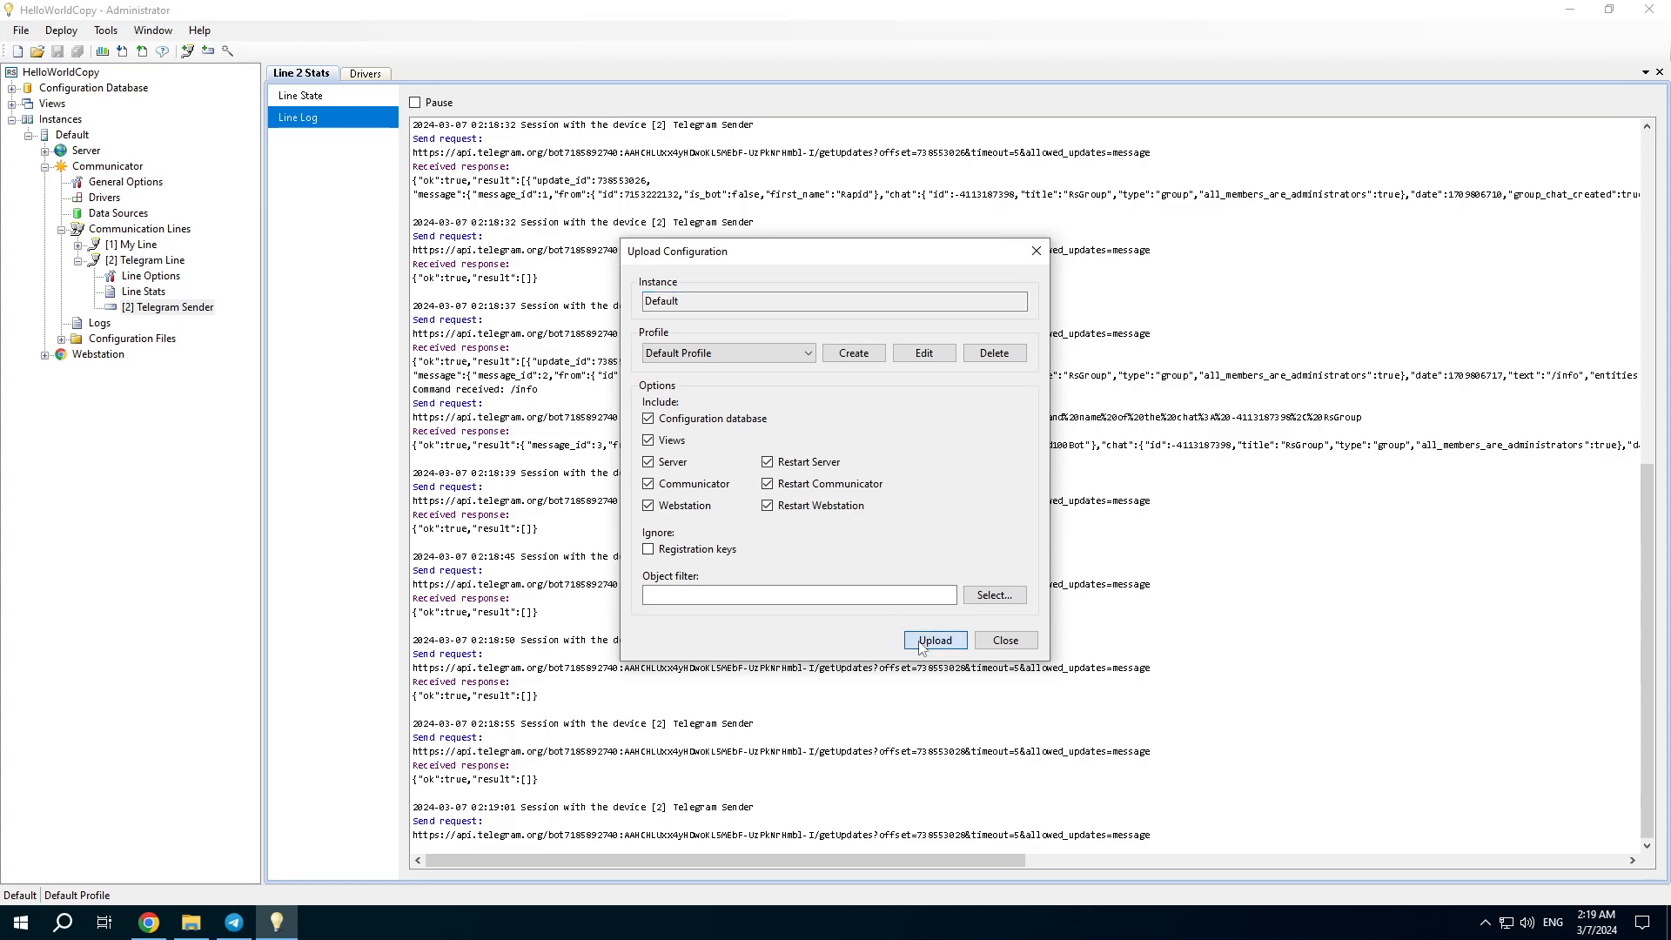
# Upload the configuration with the RsGroup subscription, restarting services, and close the report.
pyautogui.click(933, 639)
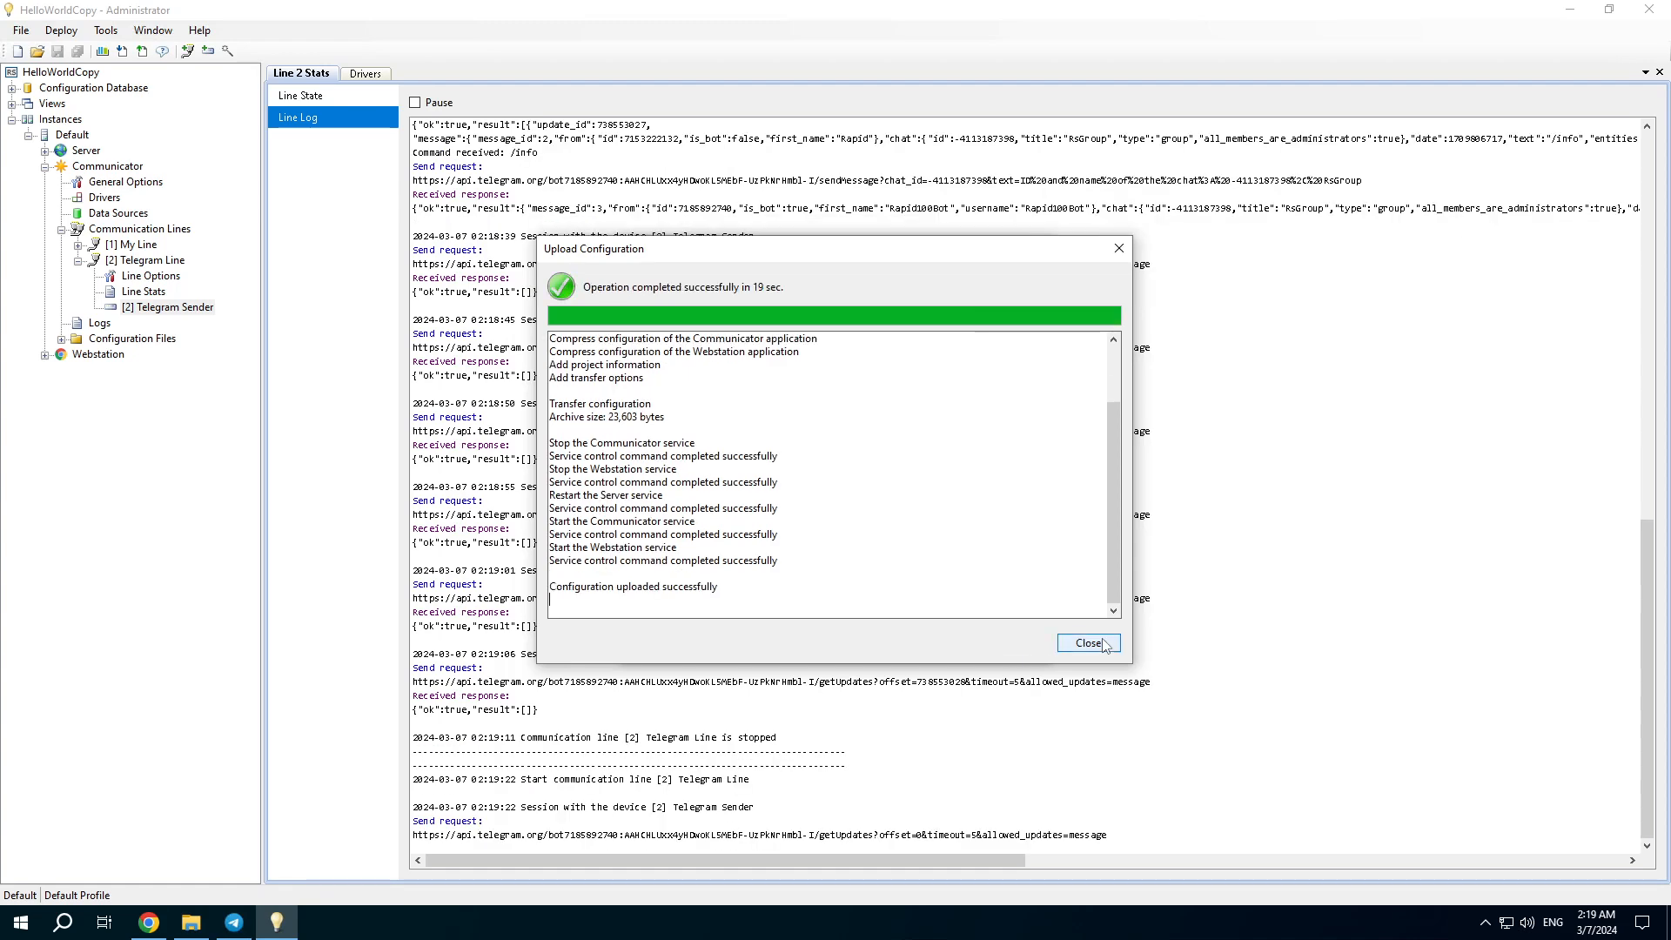
pyautogui.click(1087, 642)
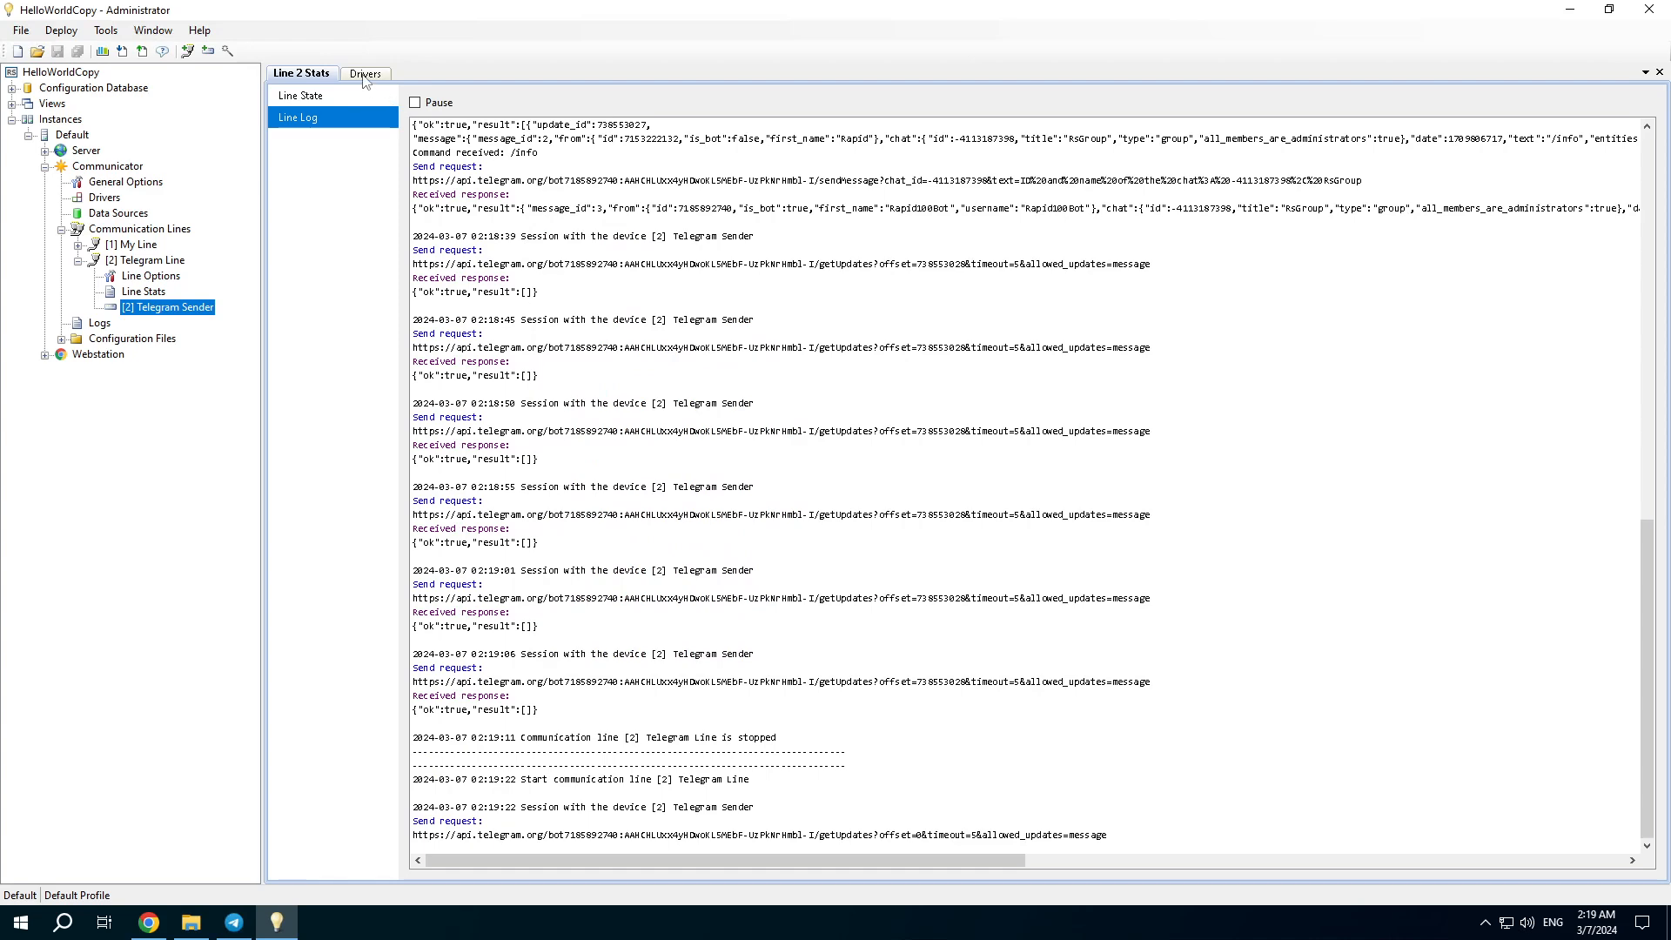
# Show the Drivers list with DrvTelegram's description and chat_name;message command format.
pyautogui.click(365, 73)
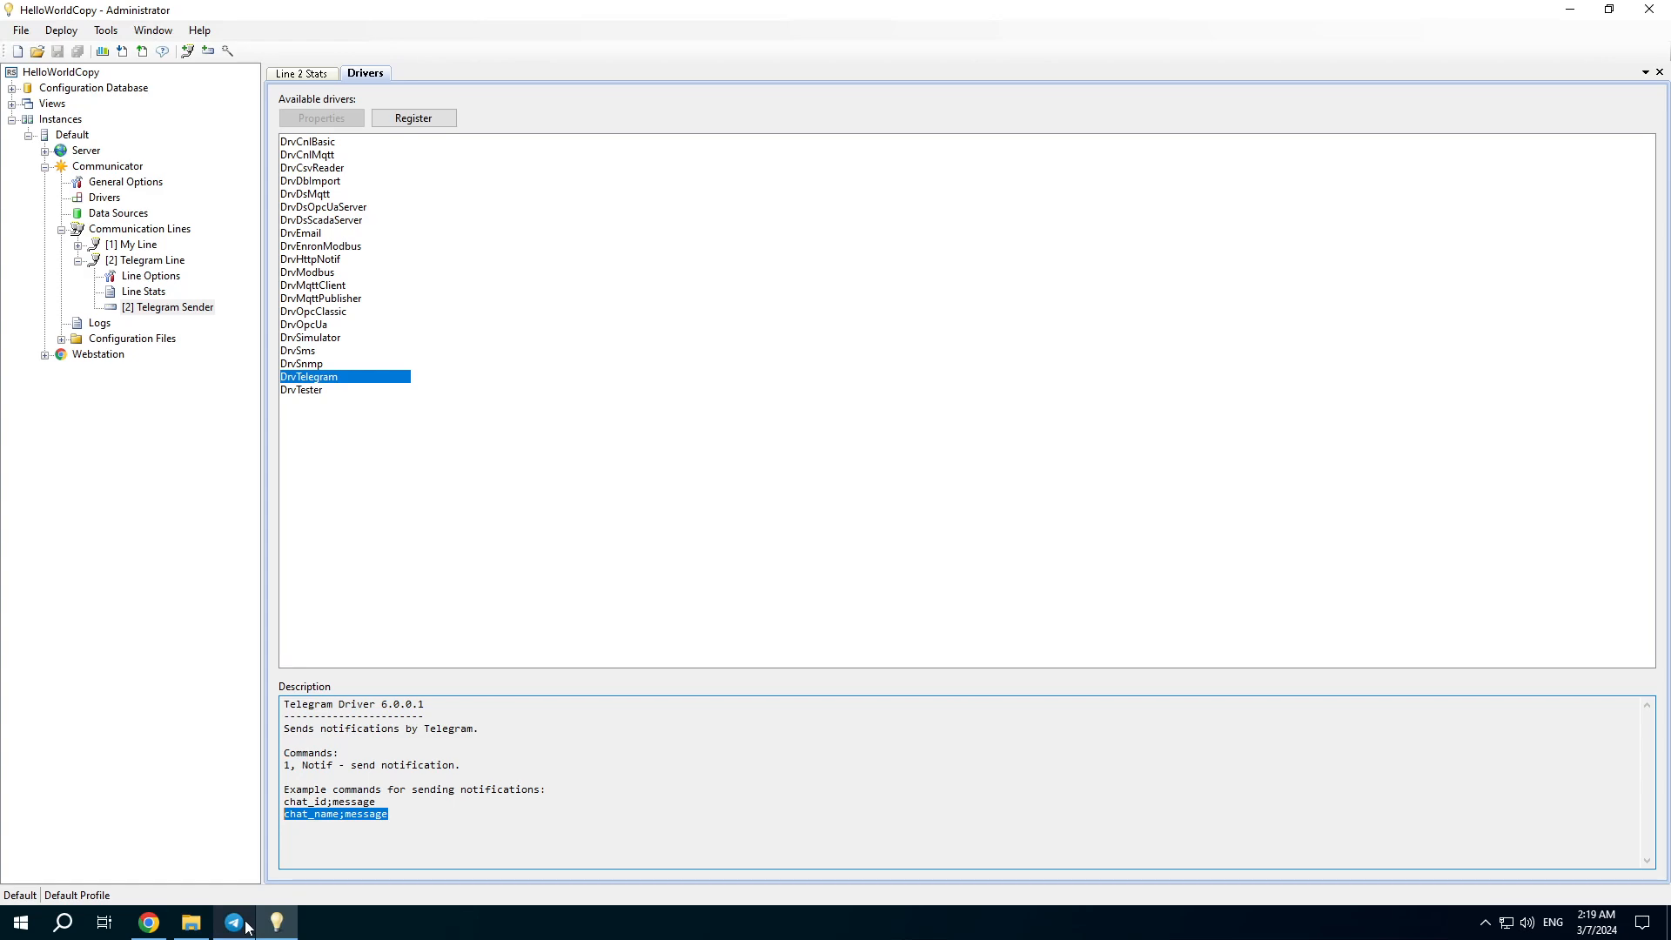
# Send Telegram Sender a Notif string command 'RsGroup; Hello from Rapid SCADA!' to the group.
pyautogui.rightClick(165, 306)
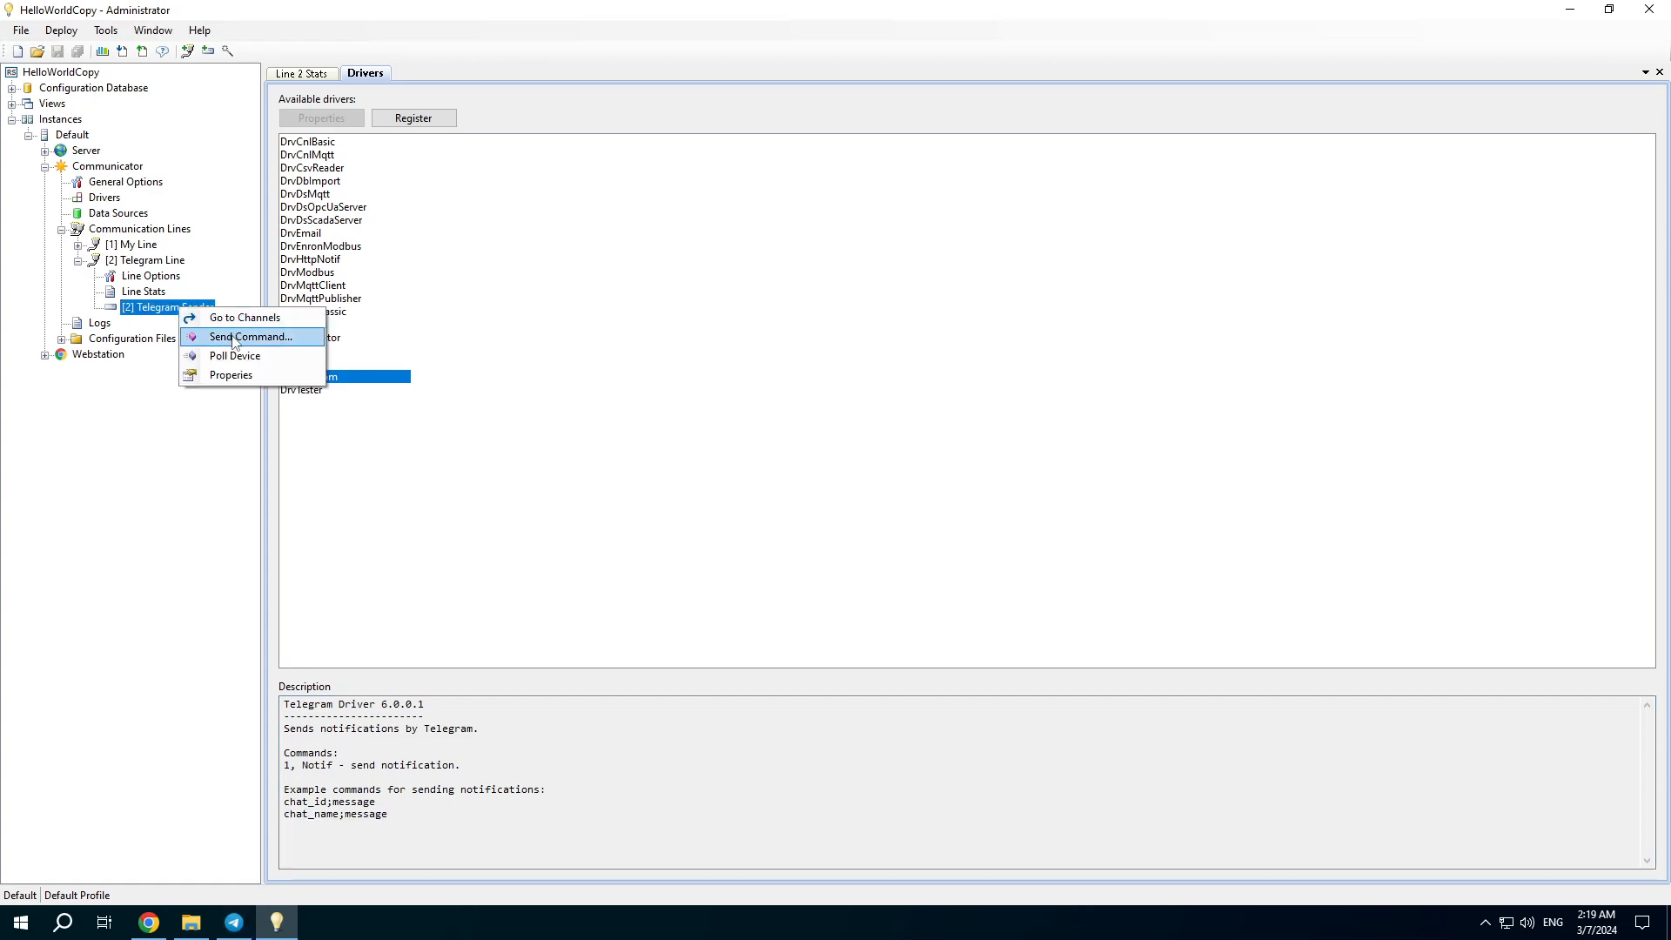
pyautogui.click(251, 336)
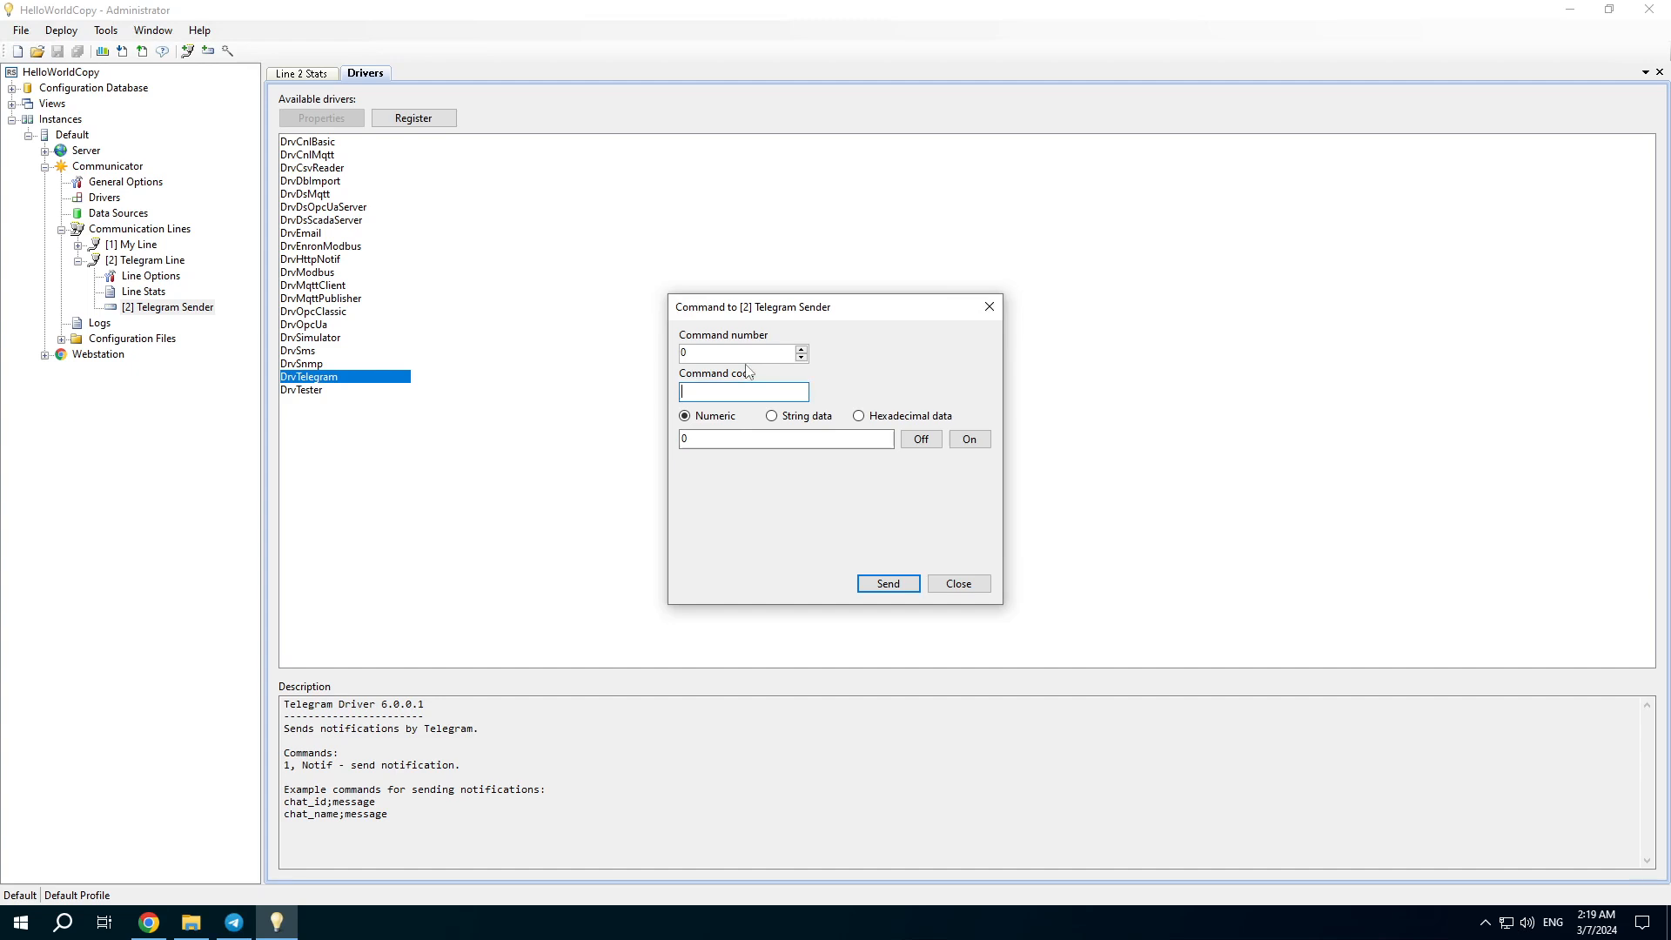
pyautogui.write('Notif')
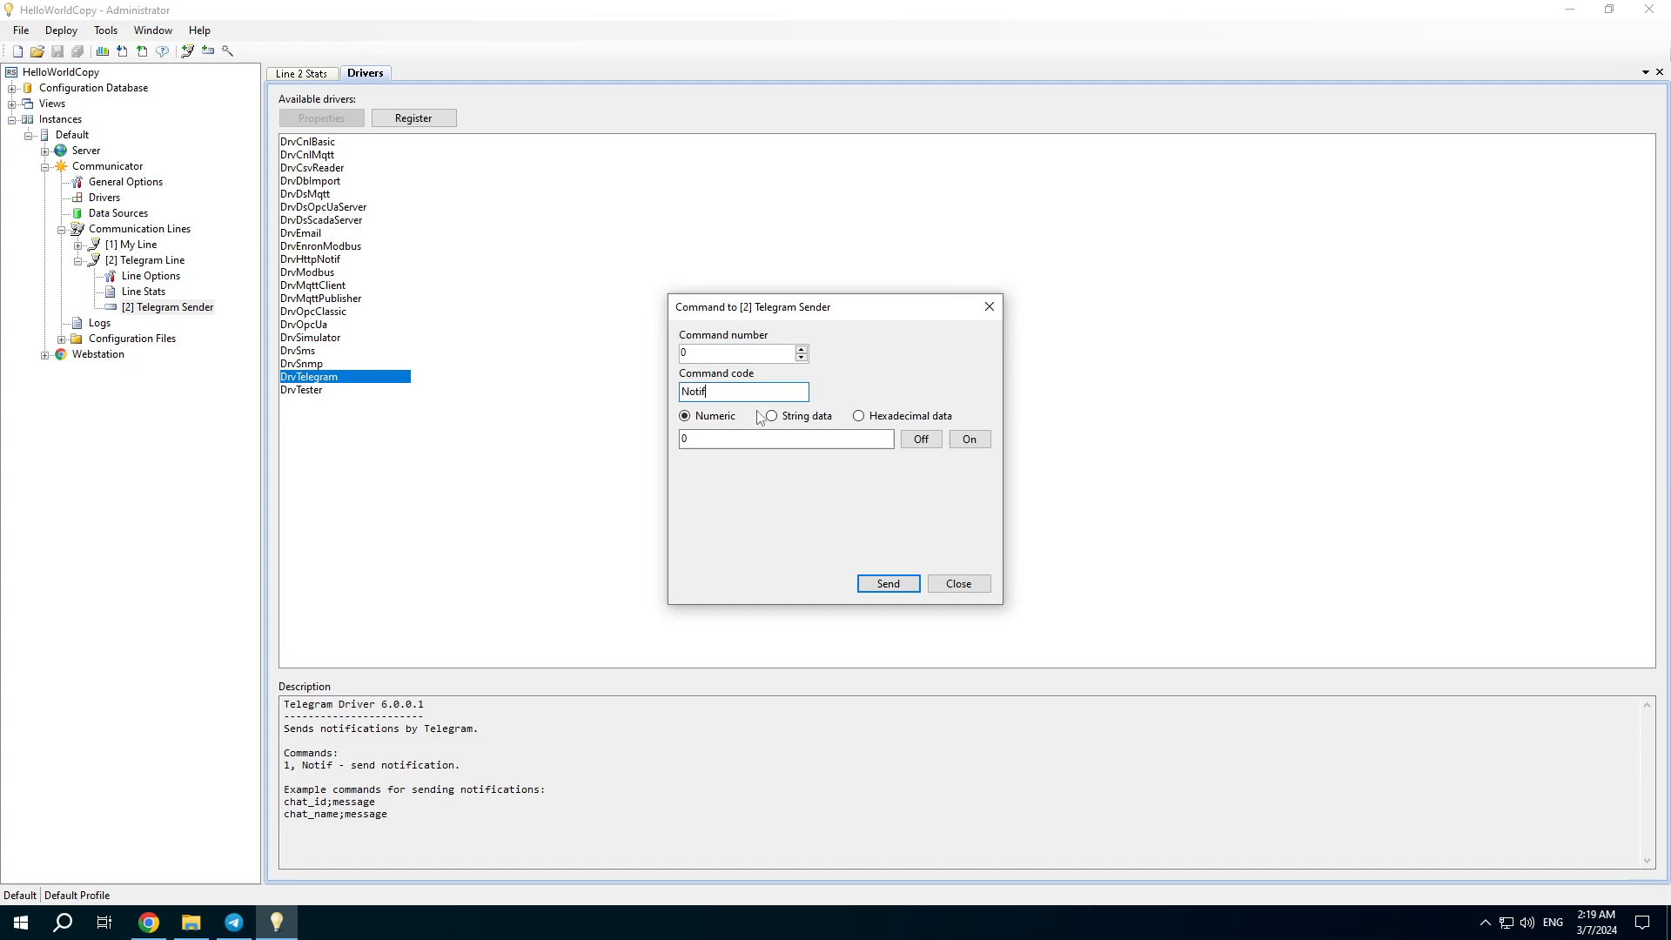
pyautogui.click(771, 416)
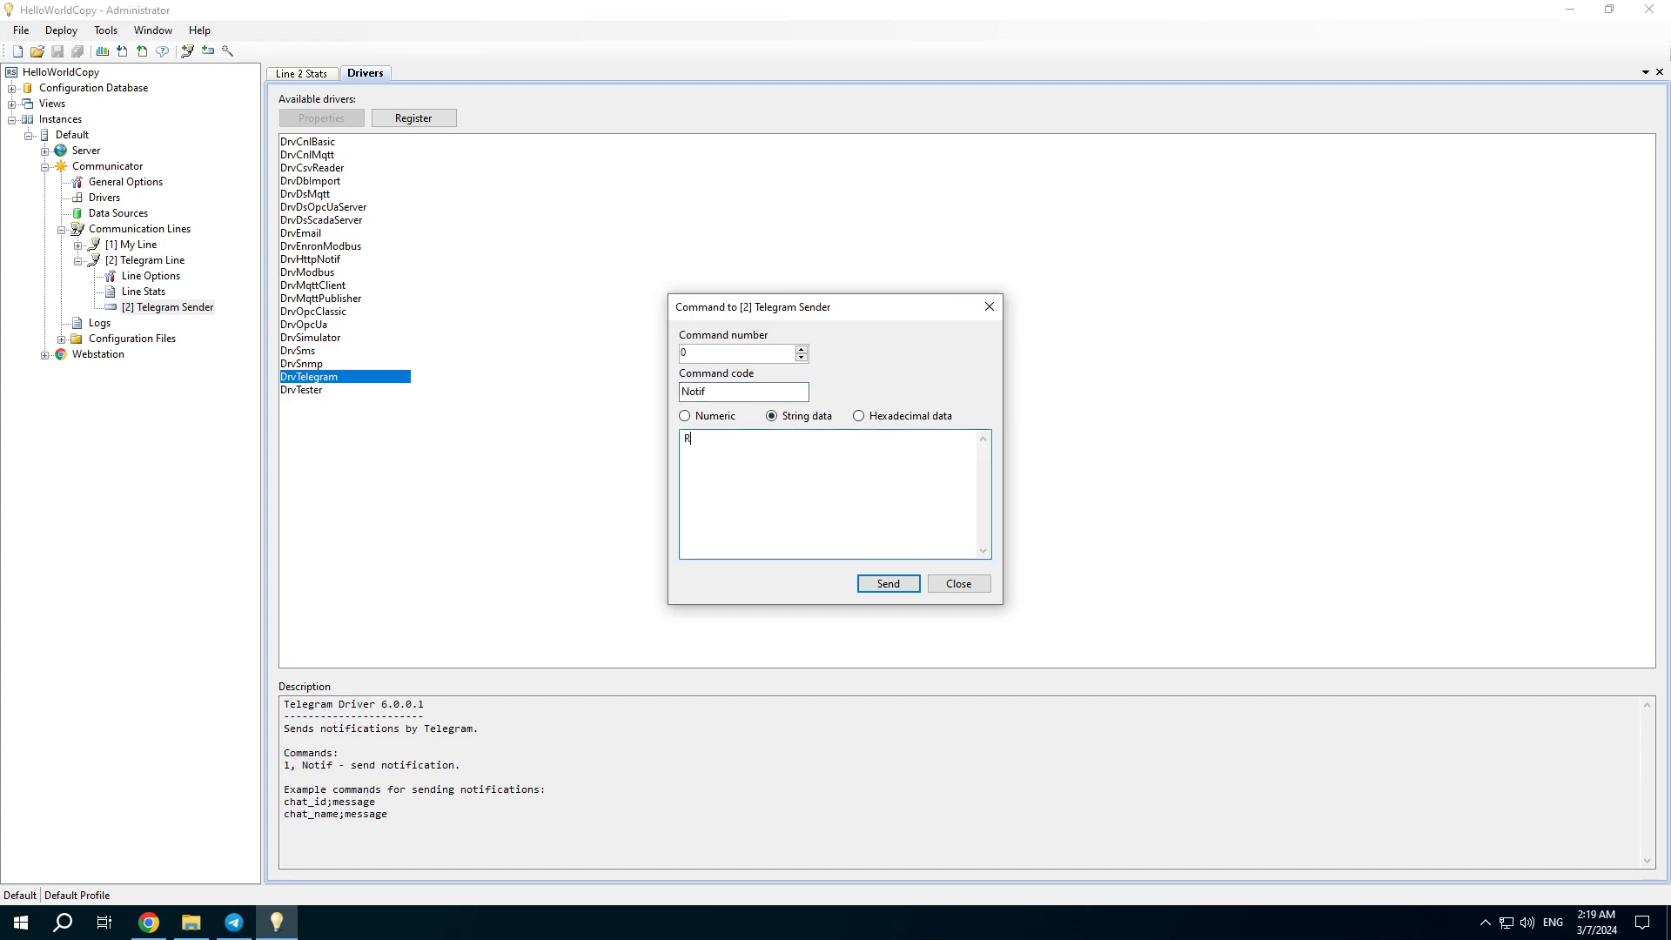
pyautogui.write('sGroup;')
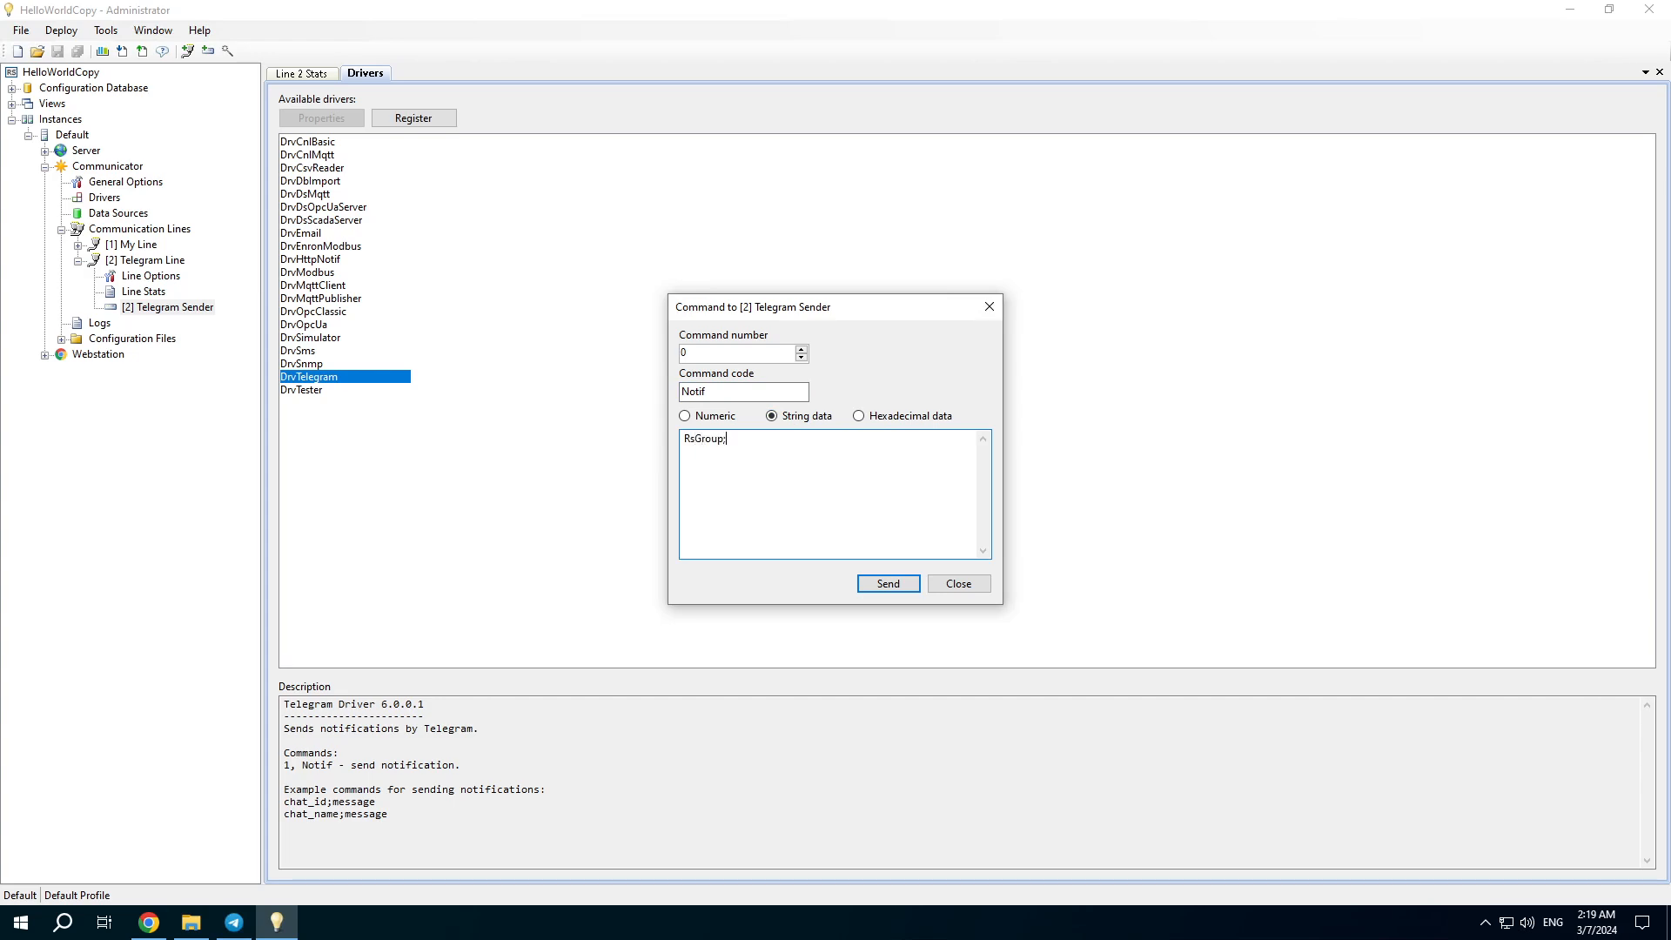
pyautogui.write('Hello from')
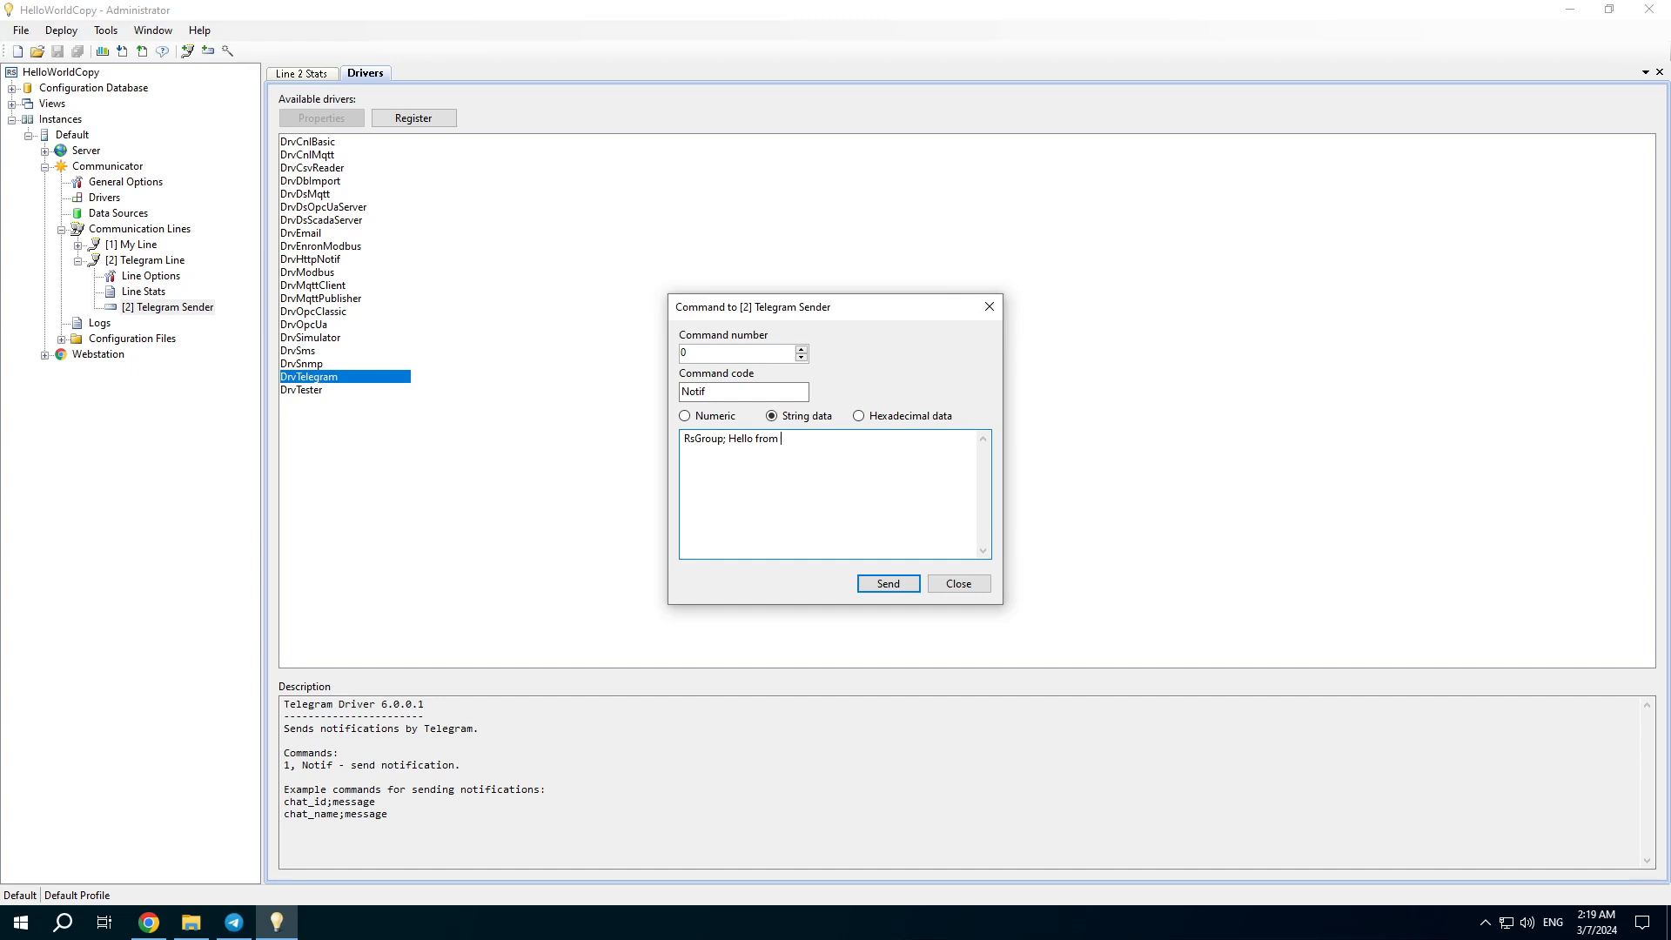
pyautogui.write('Rapid SCADA!')
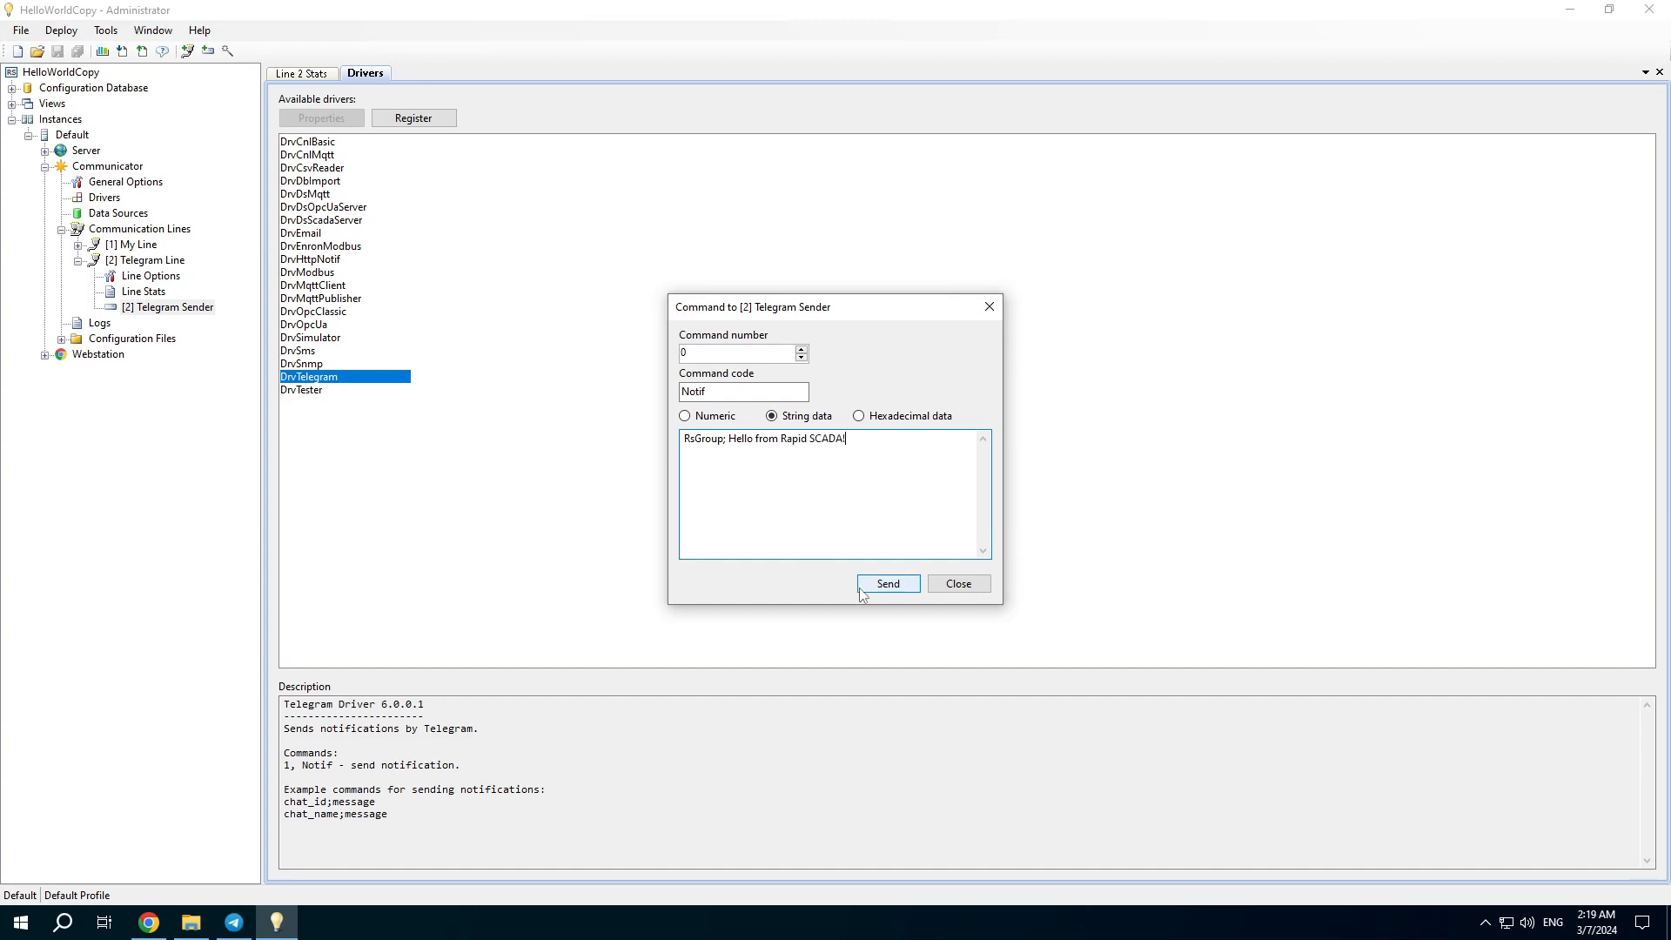
pyautogui.click(888, 583)
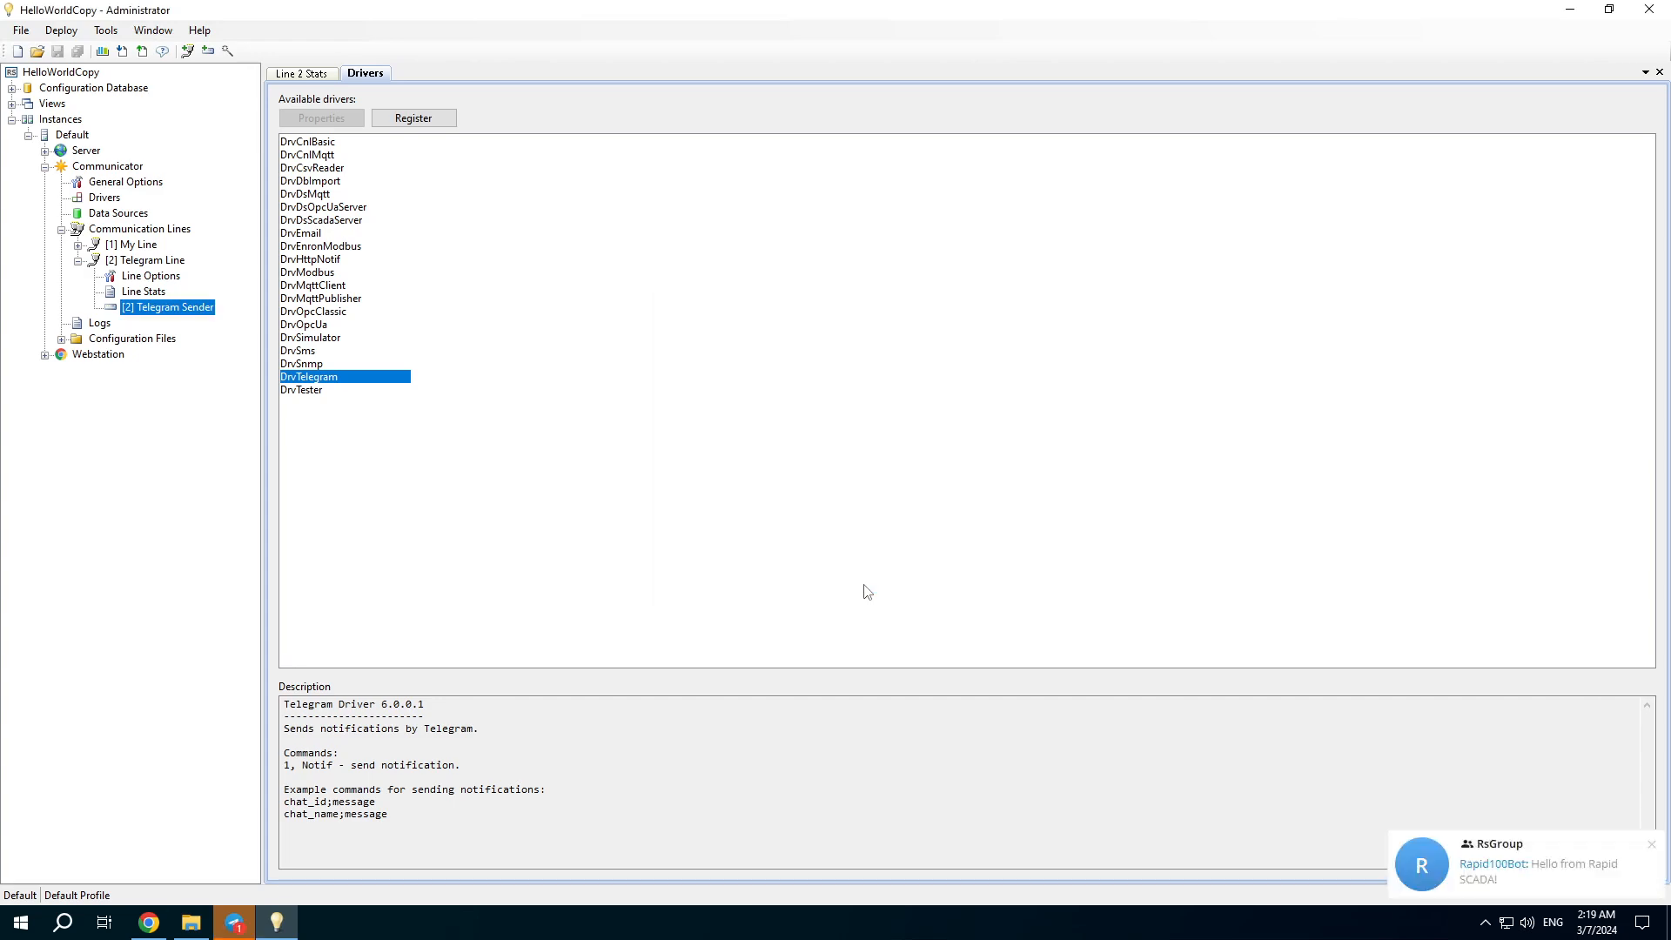